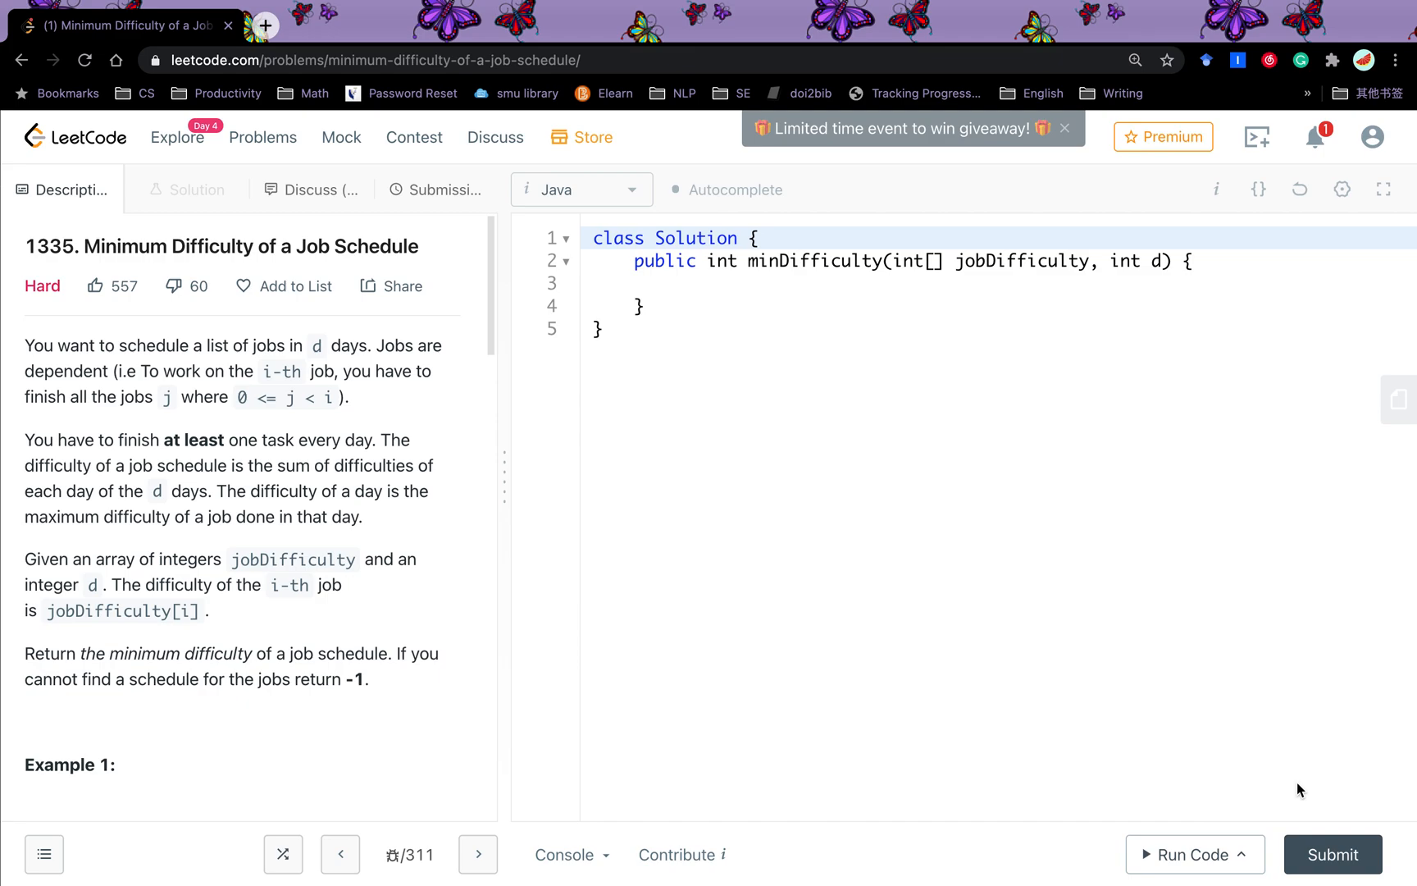
pyautogui.moveTo(1101, 430)
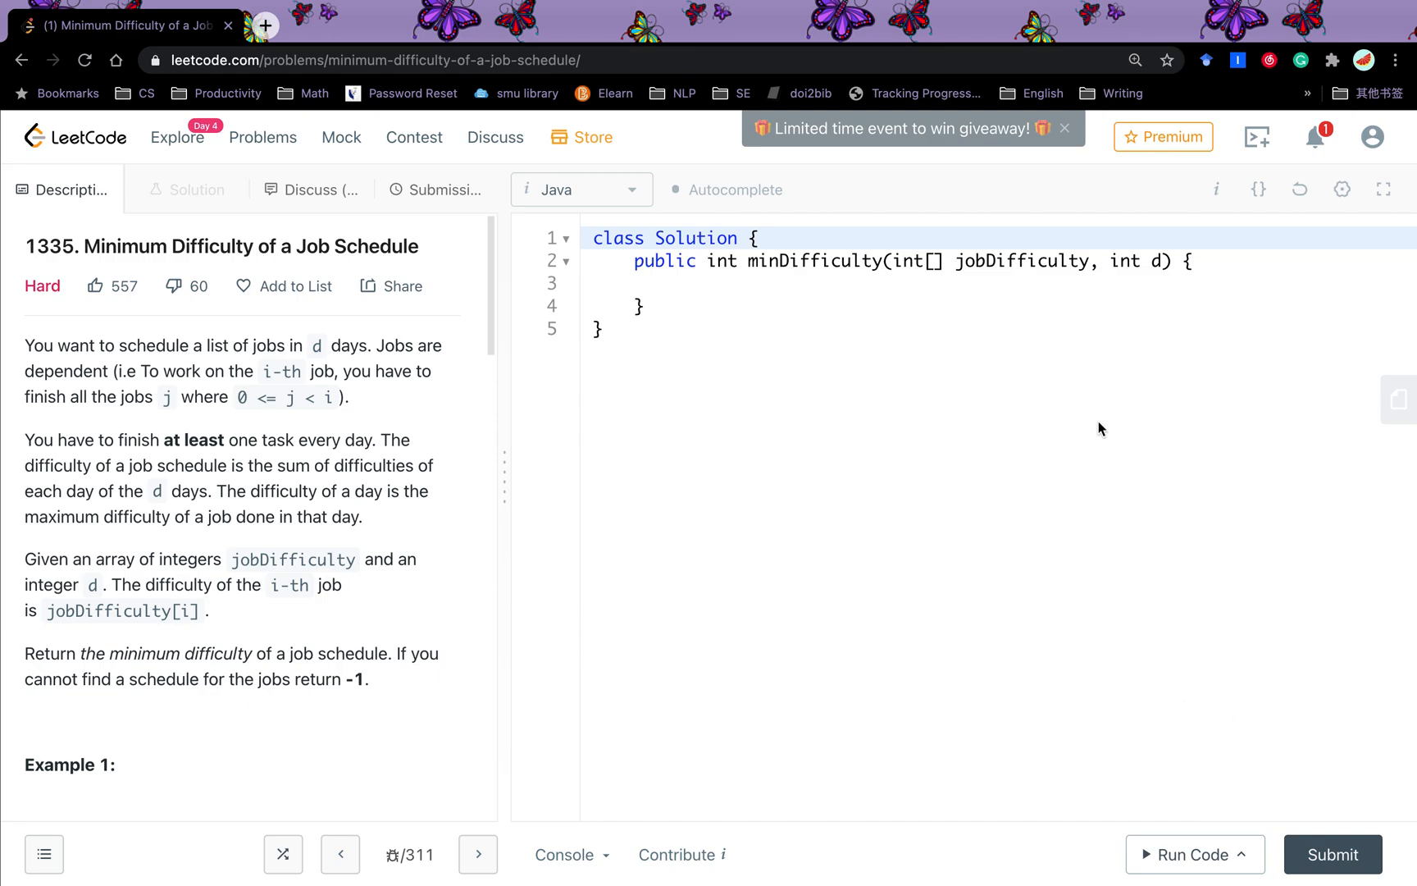
pyautogui.moveTo(1102, 312)
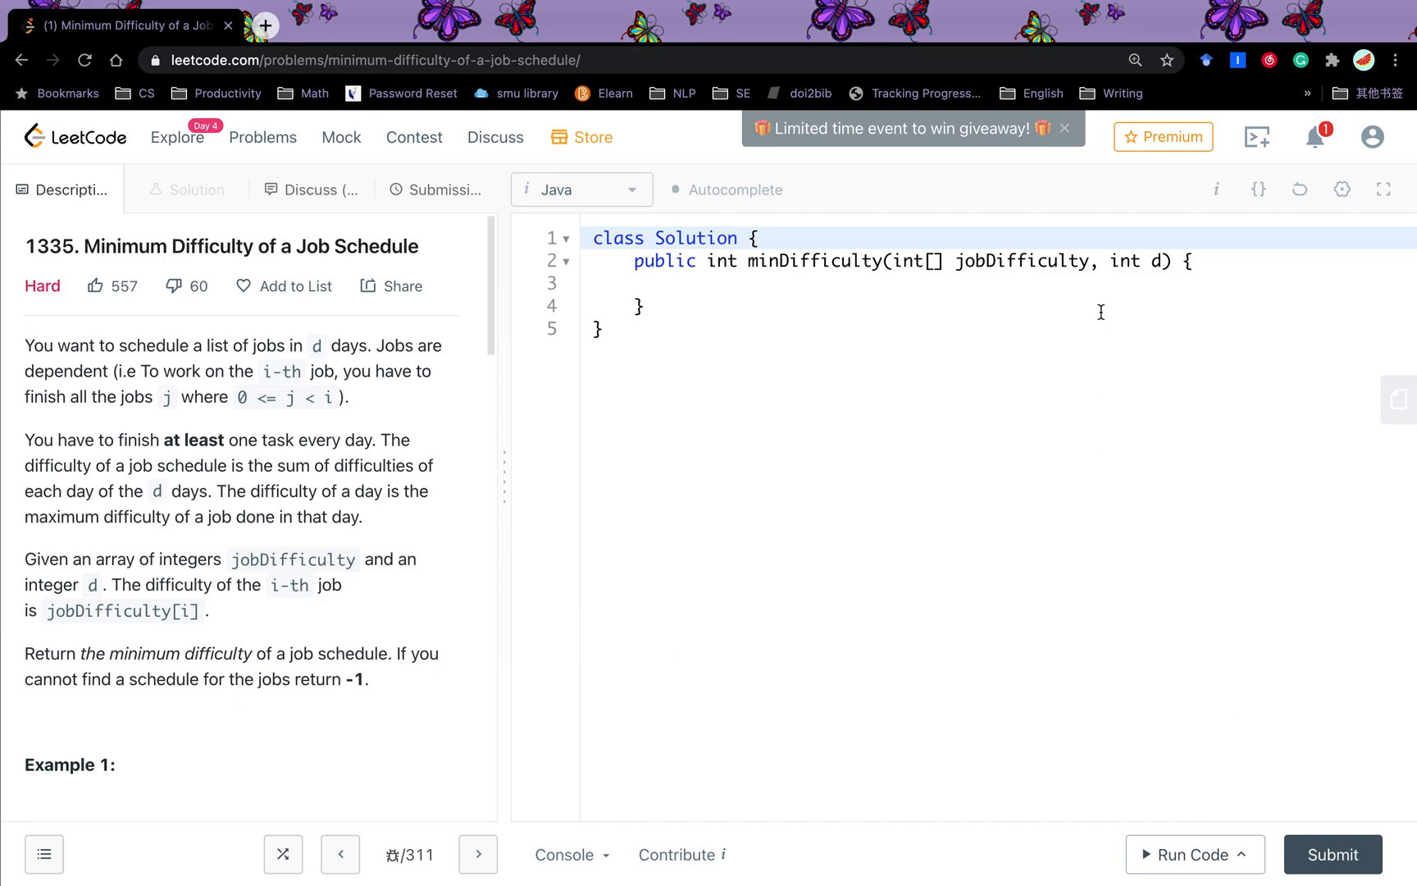
pyautogui.moveTo(1145, 282)
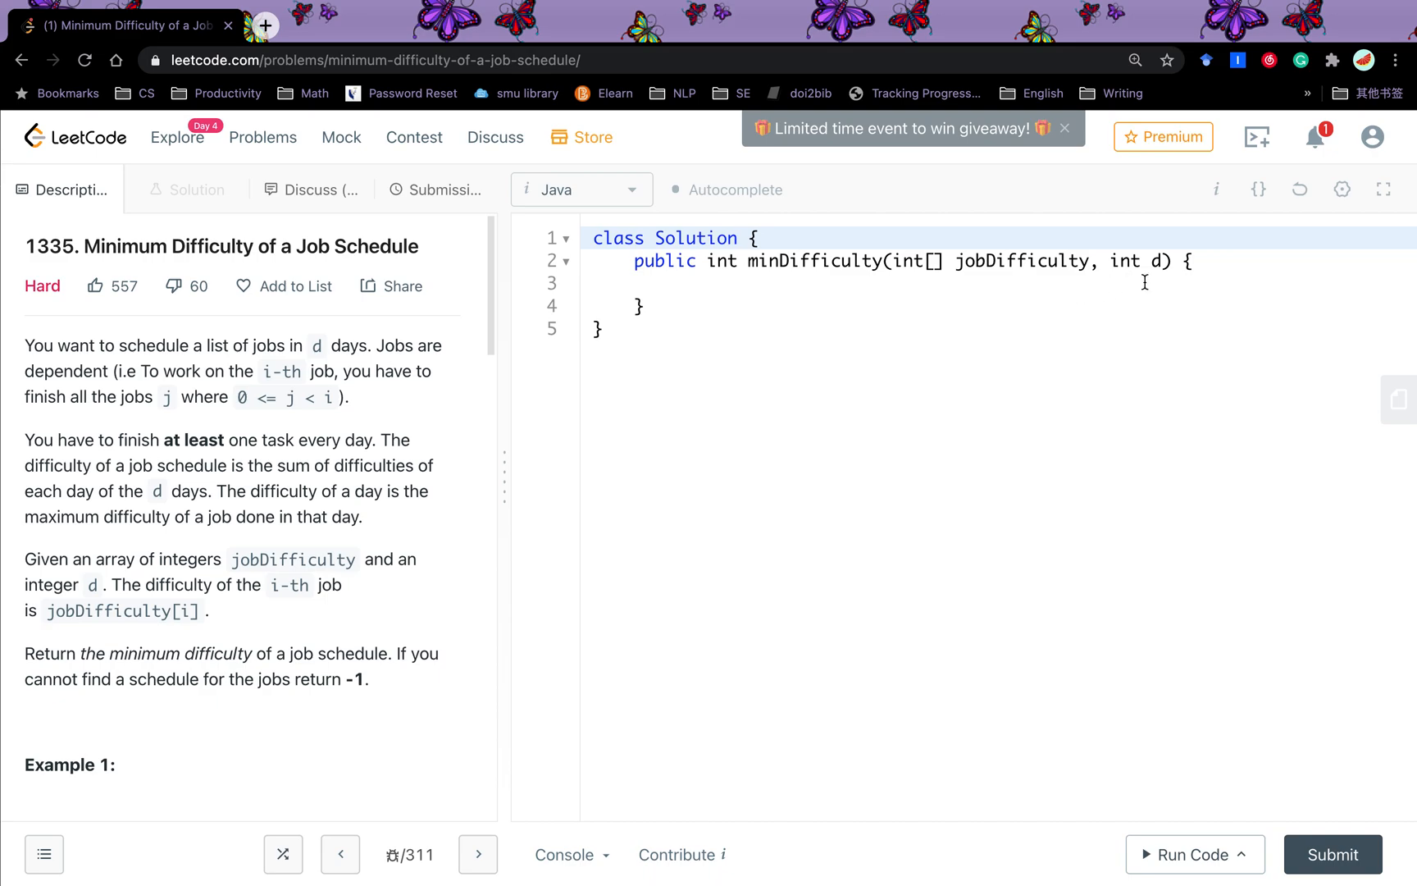
pyautogui.moveTo(407, 674)
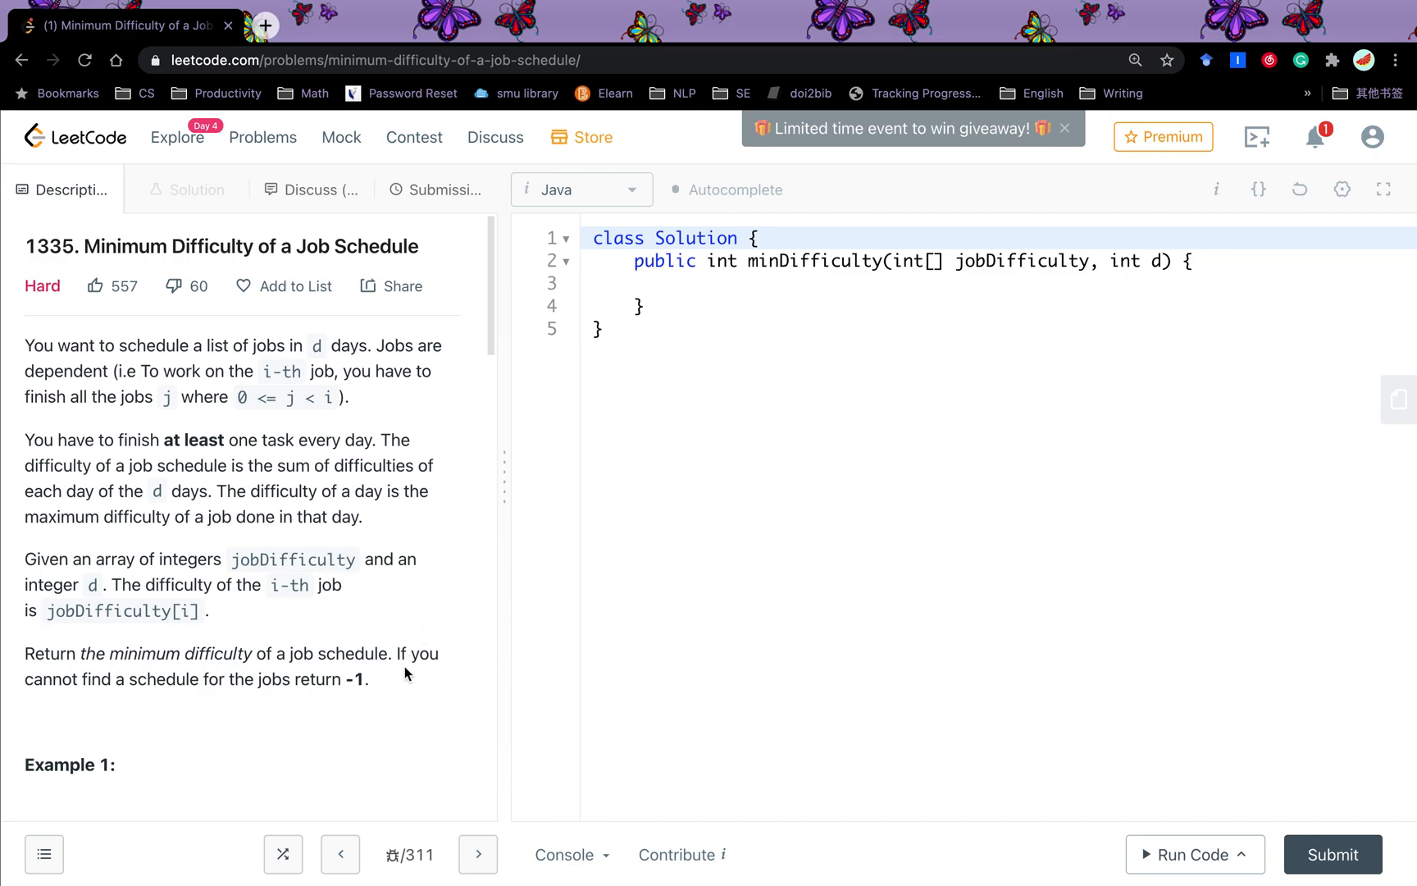
pyautogui.moveTo(443, 600)
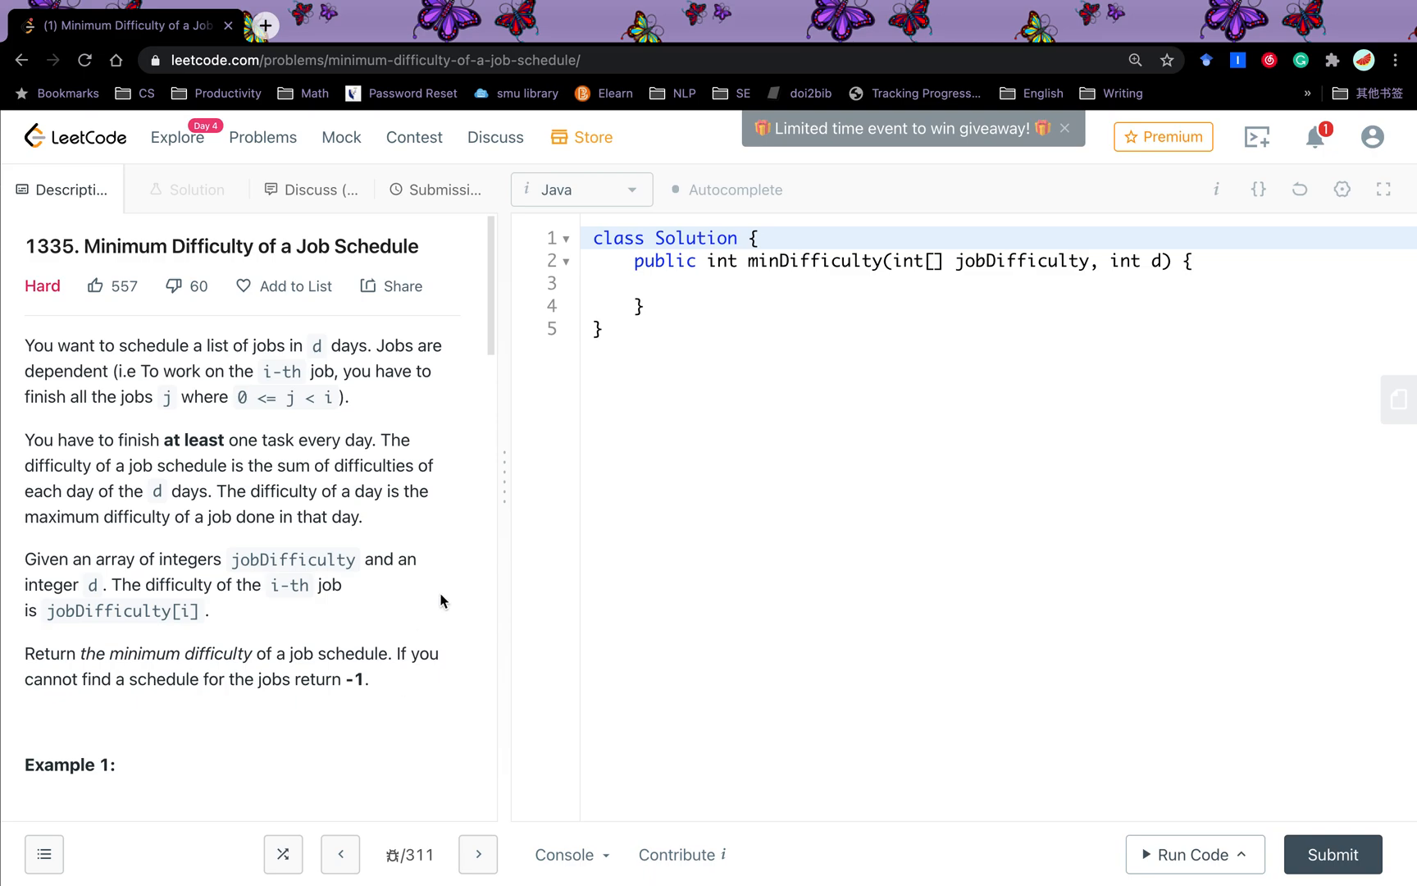
# Step: Scroll the problem description down to Example 1's six-job, two-day split diagram
pyautogui.scroll(-3)
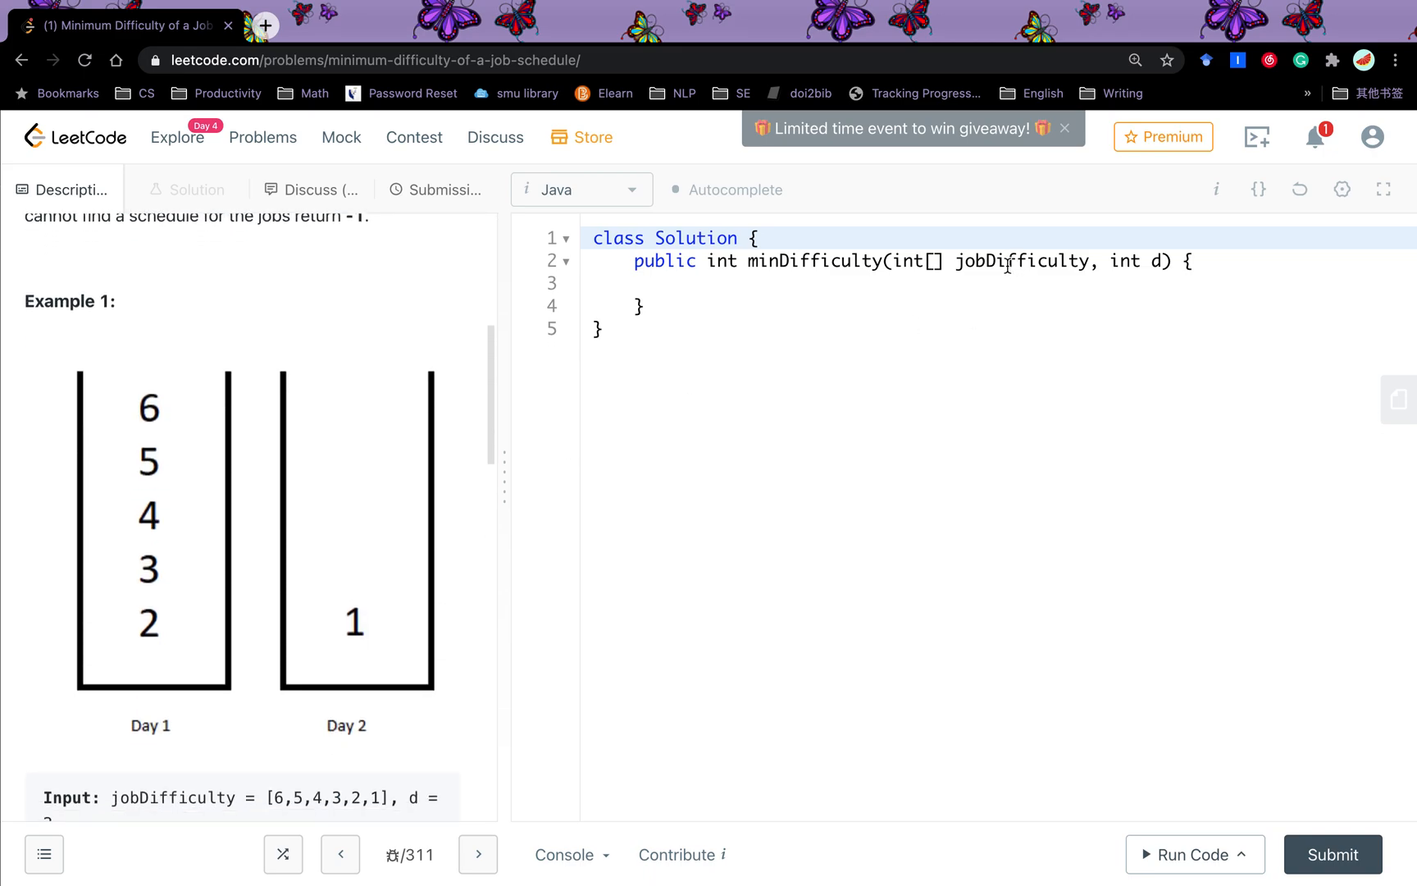
pyautogui.moveTo(258, 697)
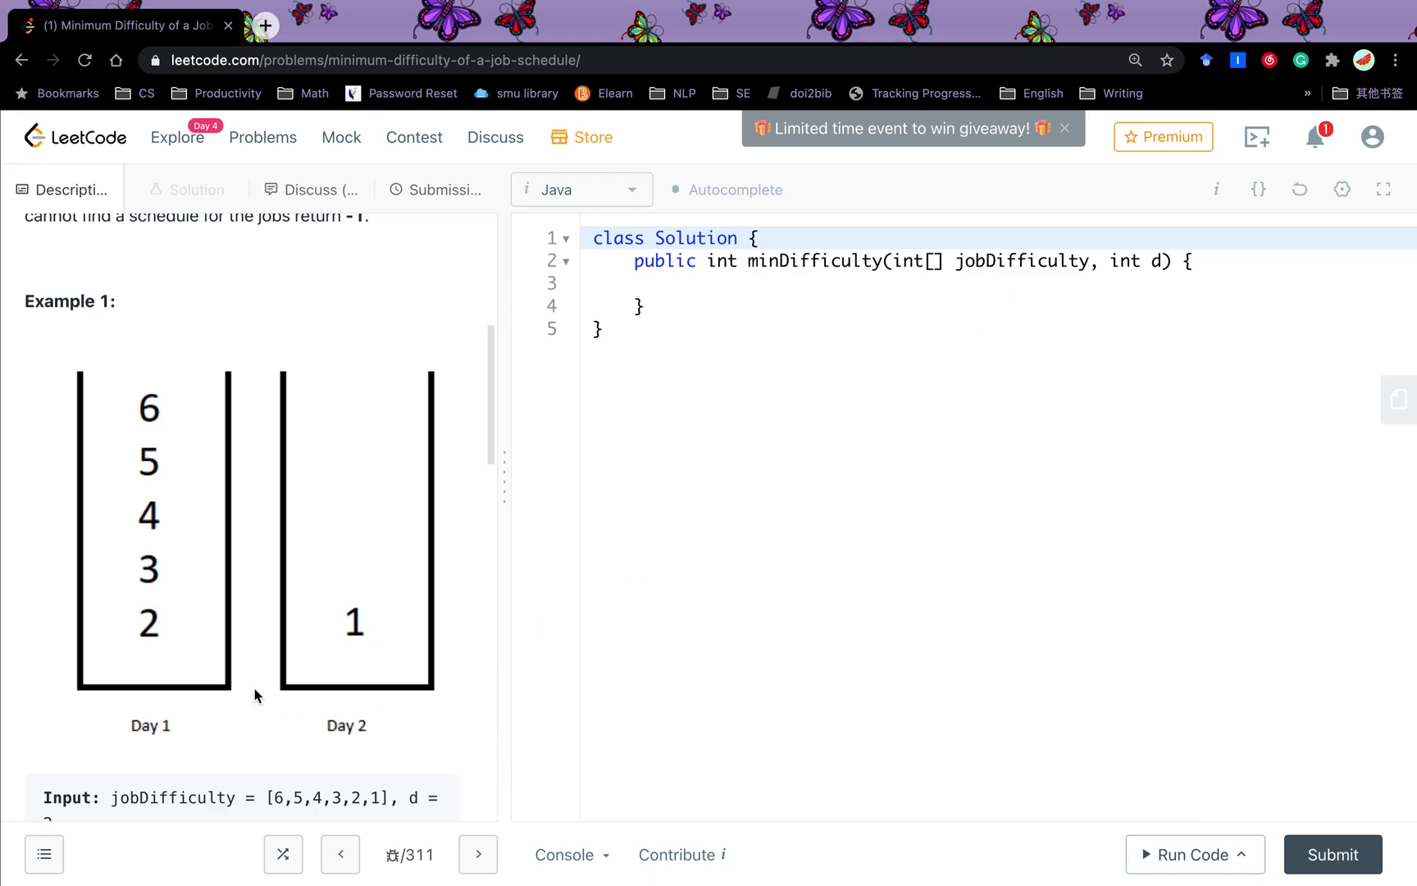
pyautogui.scroll(-3)
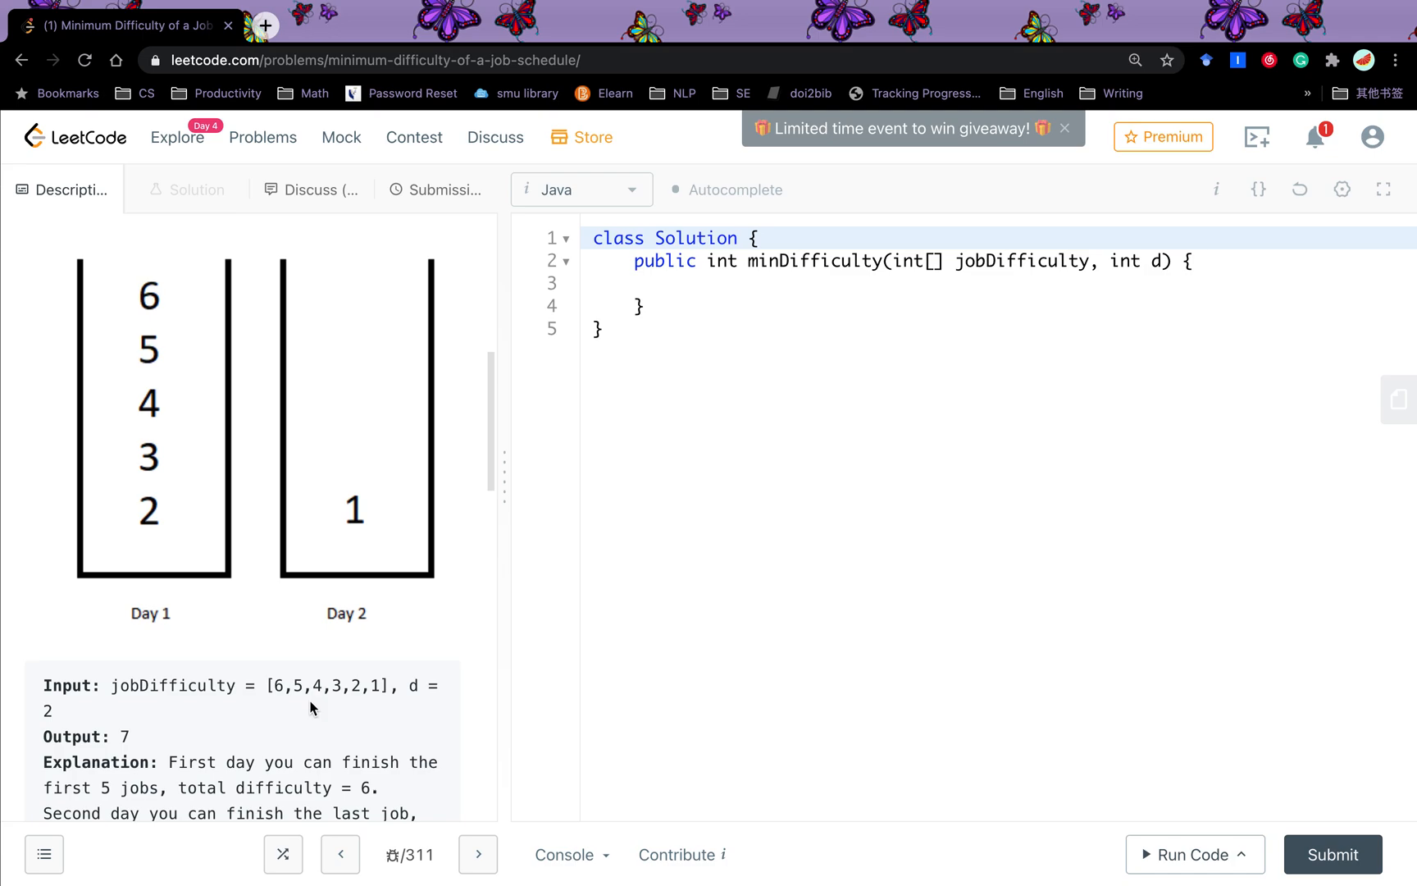
pyautogui.moveTo(284, 710)
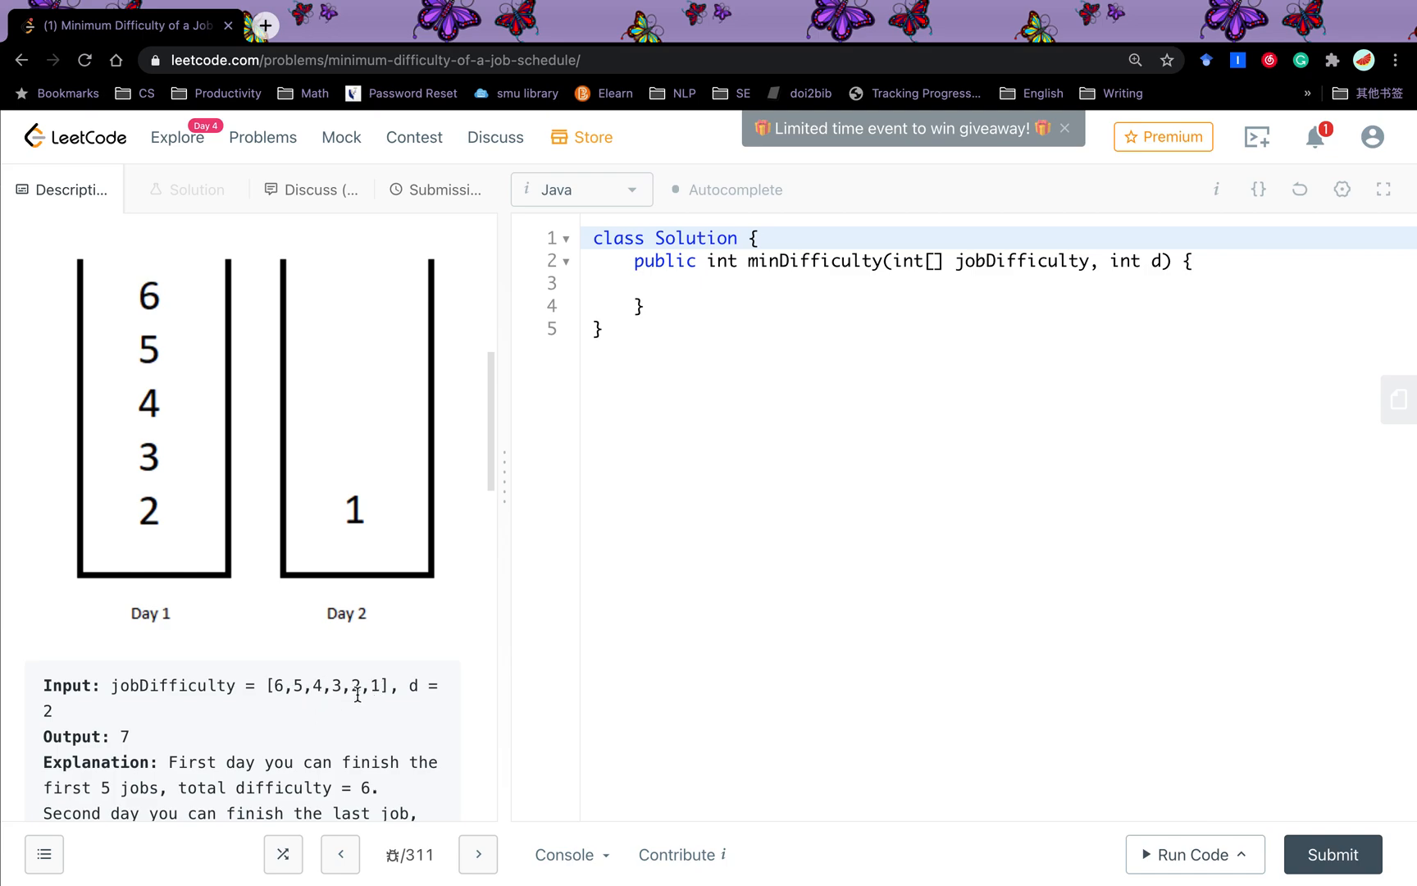
pyautogui.moveTo(280, 693)
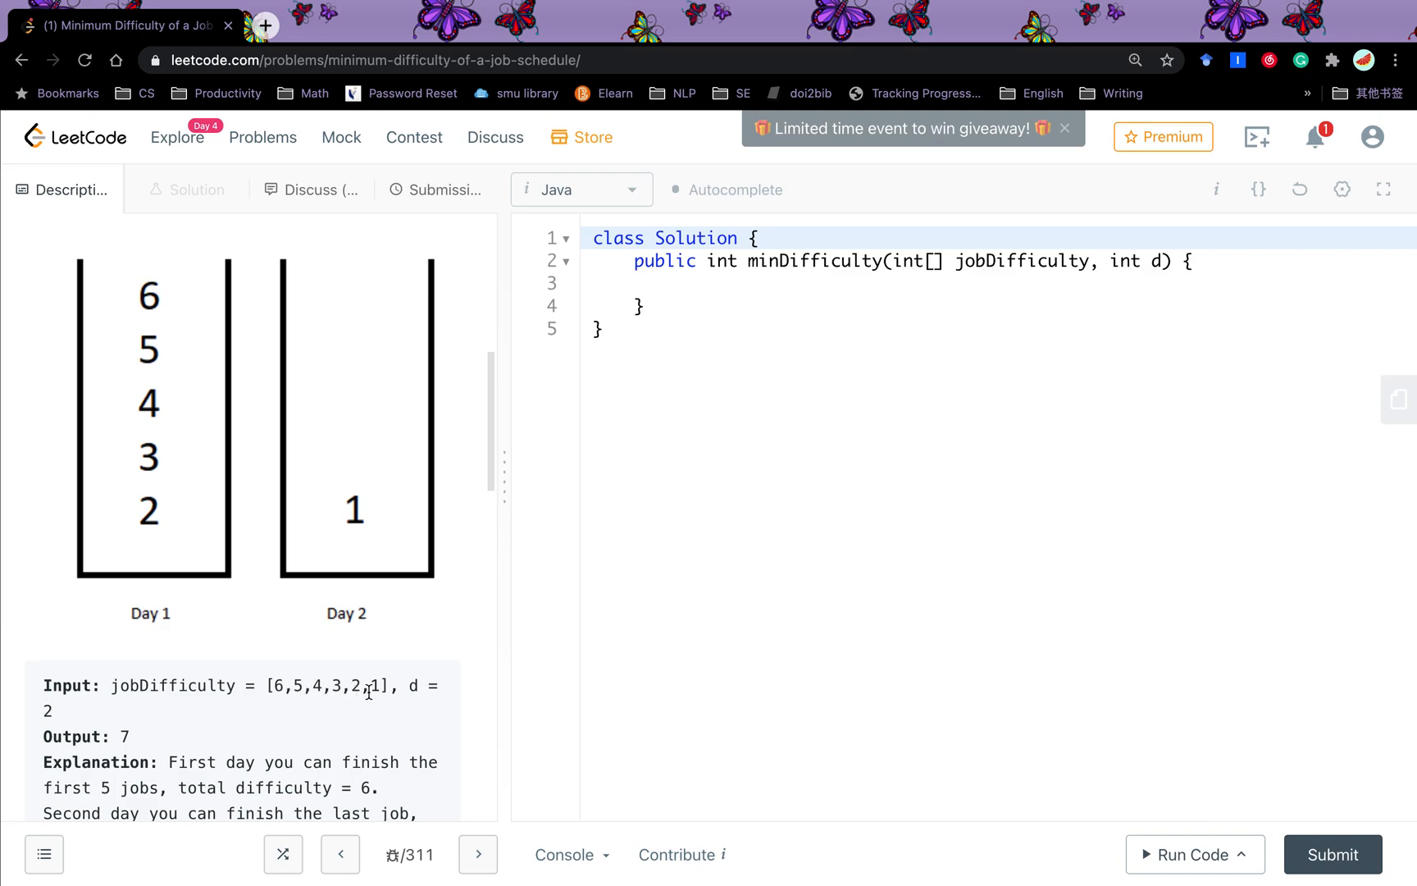
pyautogui.moveTo(354, 708)
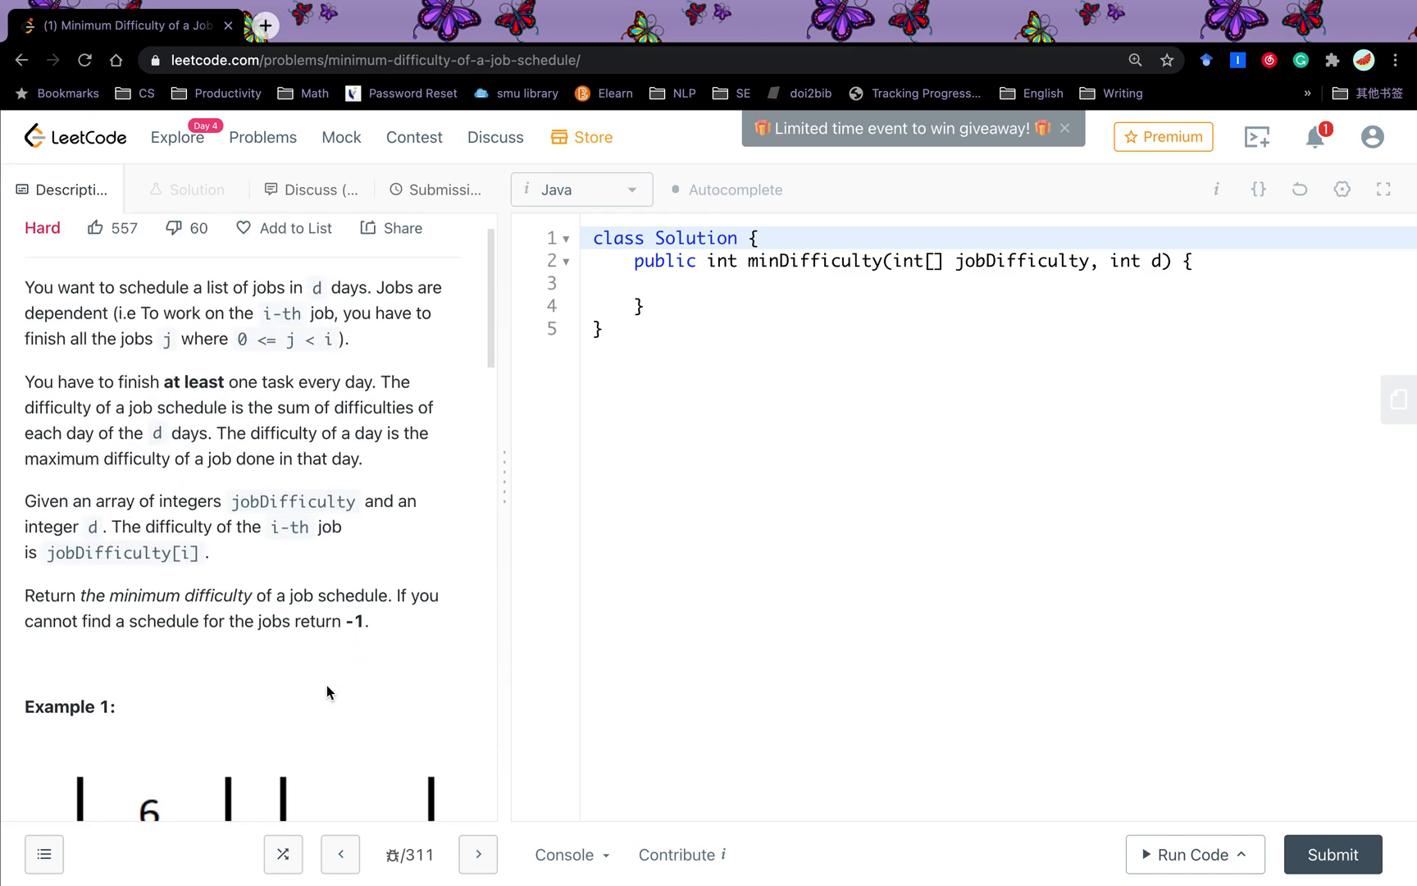
pyautogui.moveTo(197, 402)
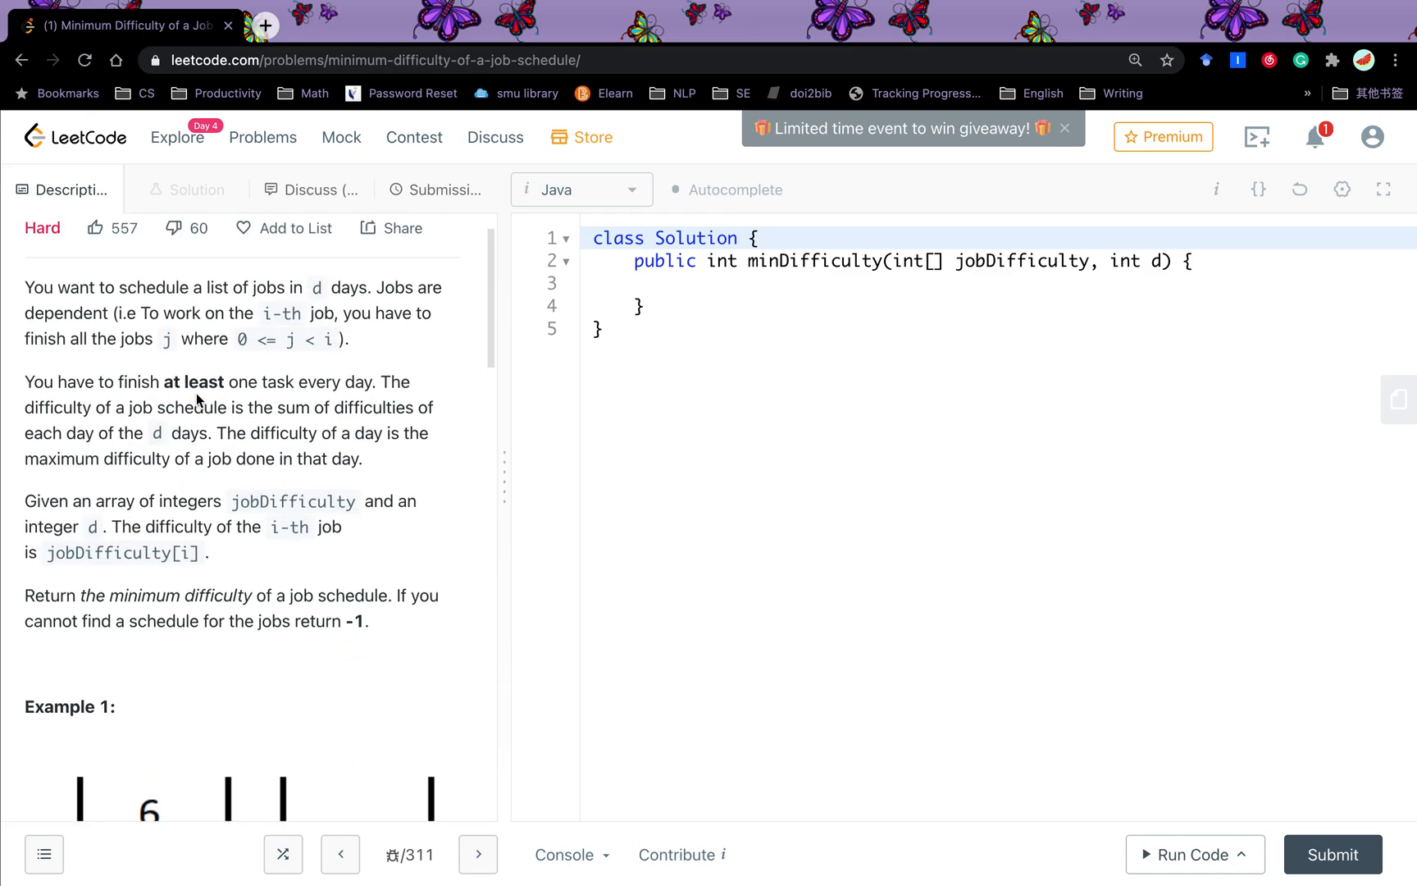
pyautogui.scroll(-3)
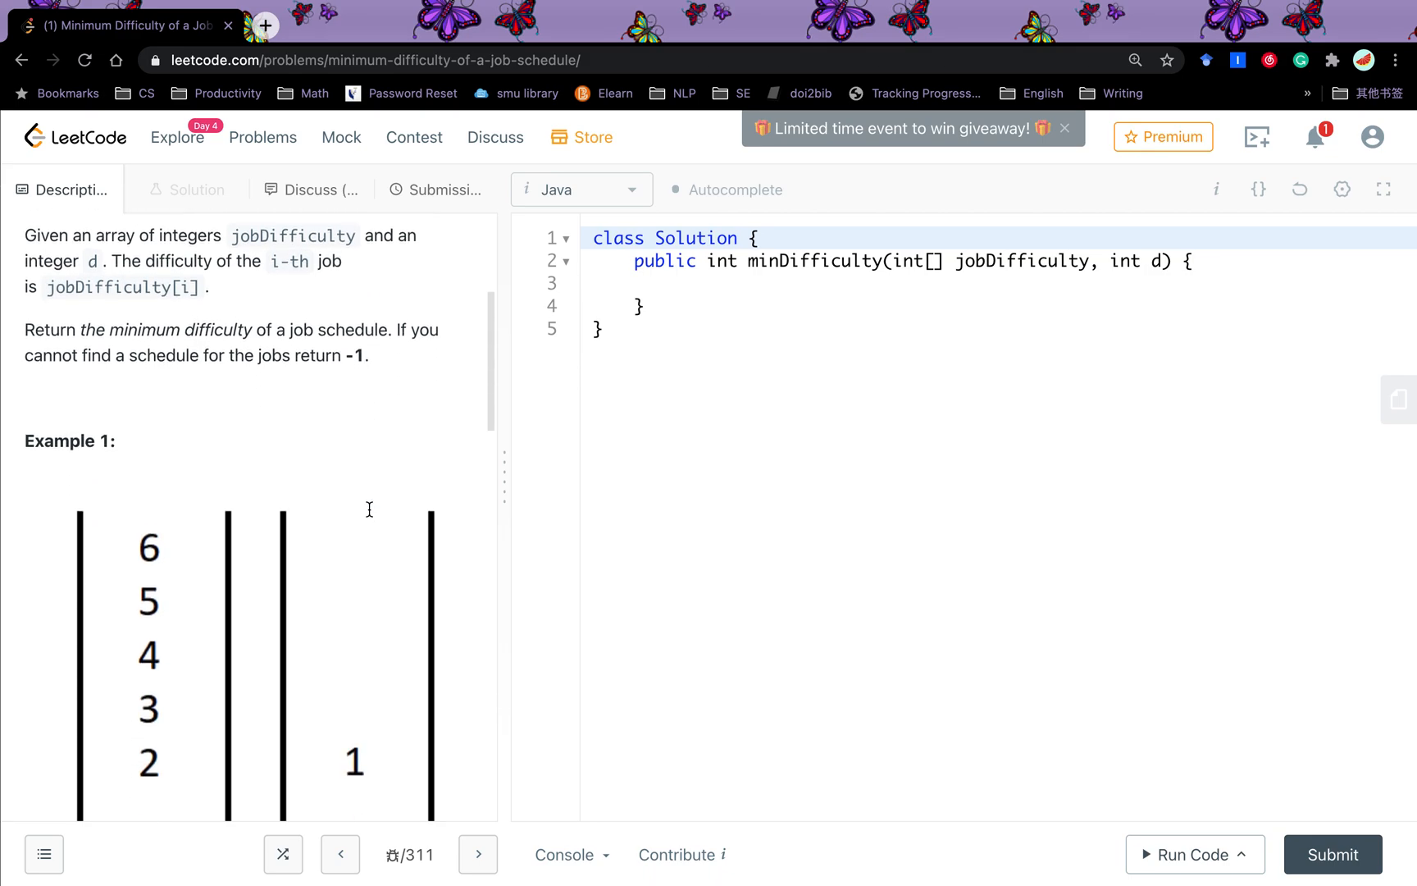
pyautogui.scroll(-3)
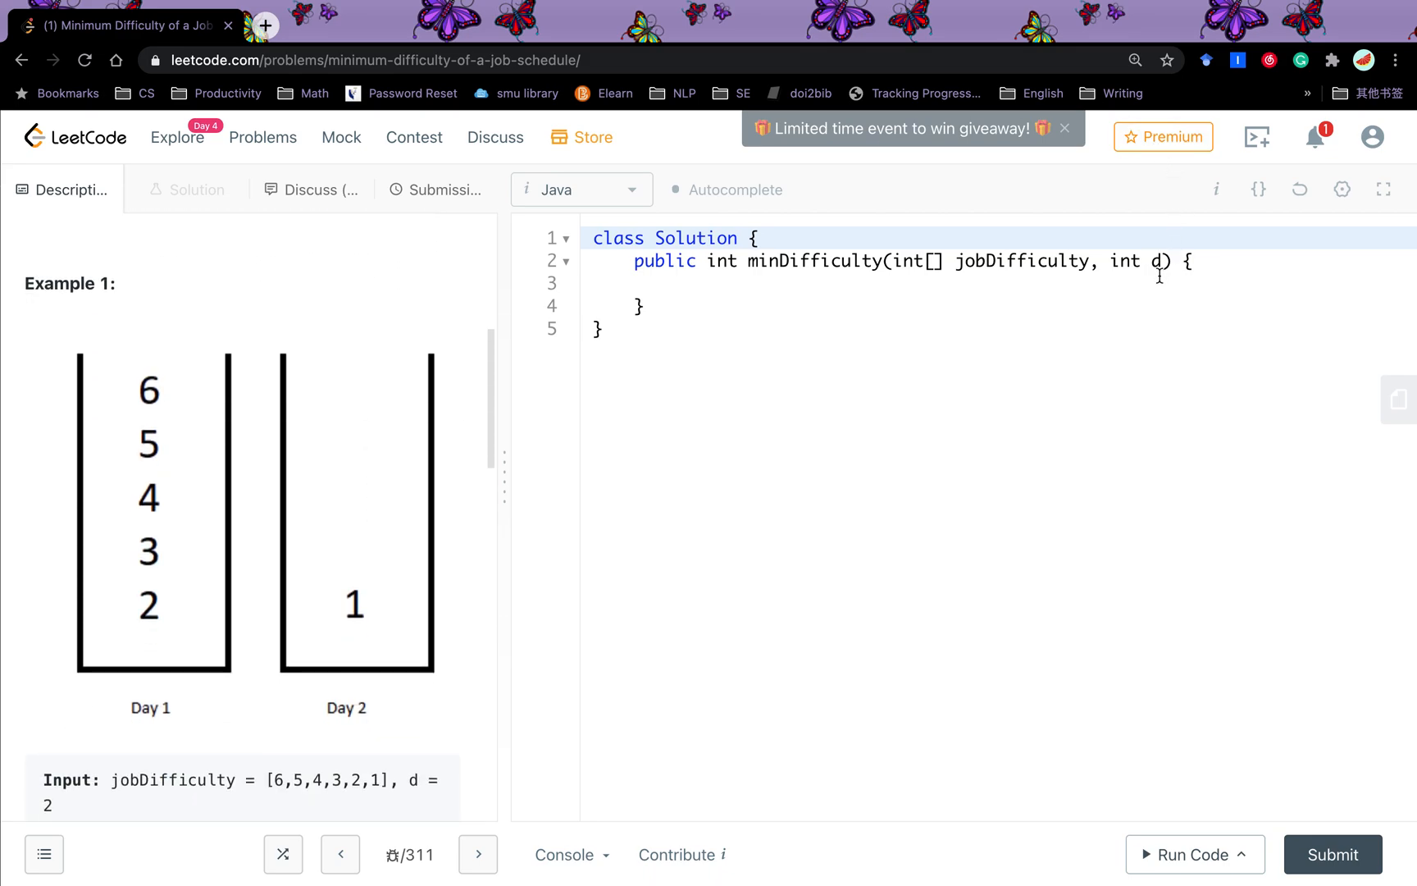
pyautogui.moveTo(1022, 278)
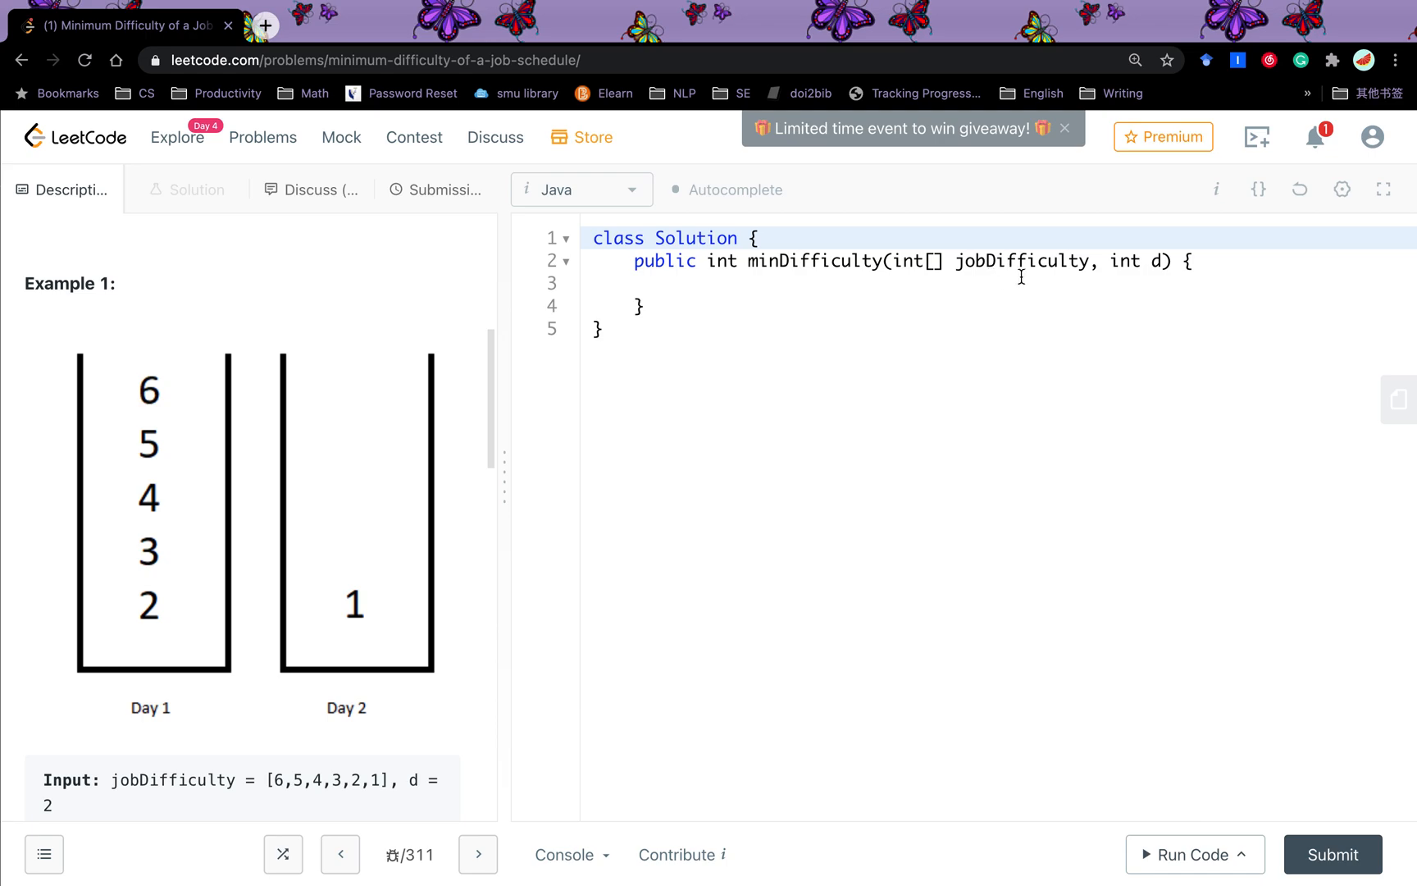
pyautogui.moveTo(1076, 284)
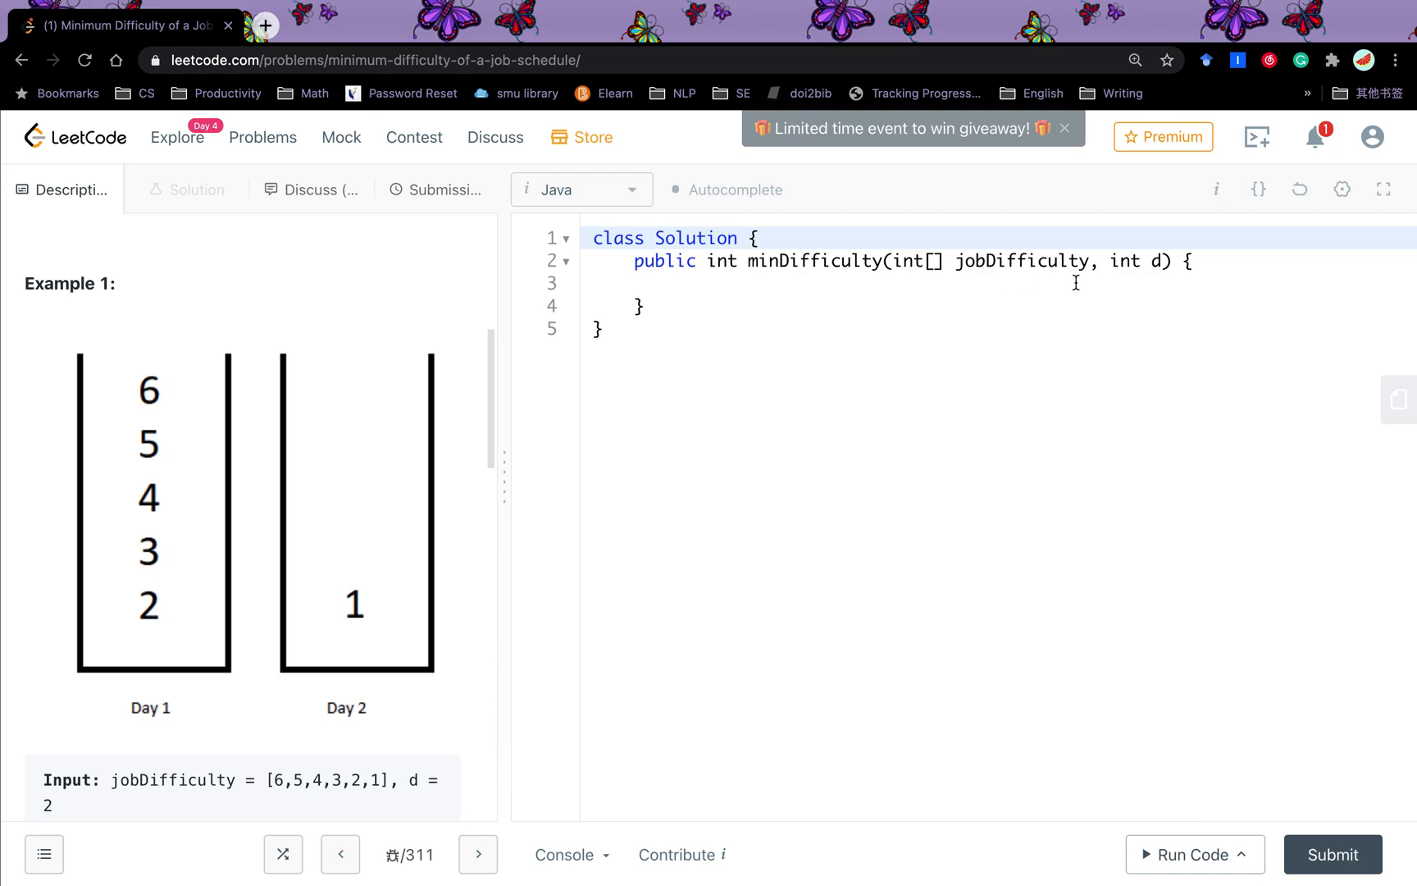
pyautogui.moveTo(1060, 292)
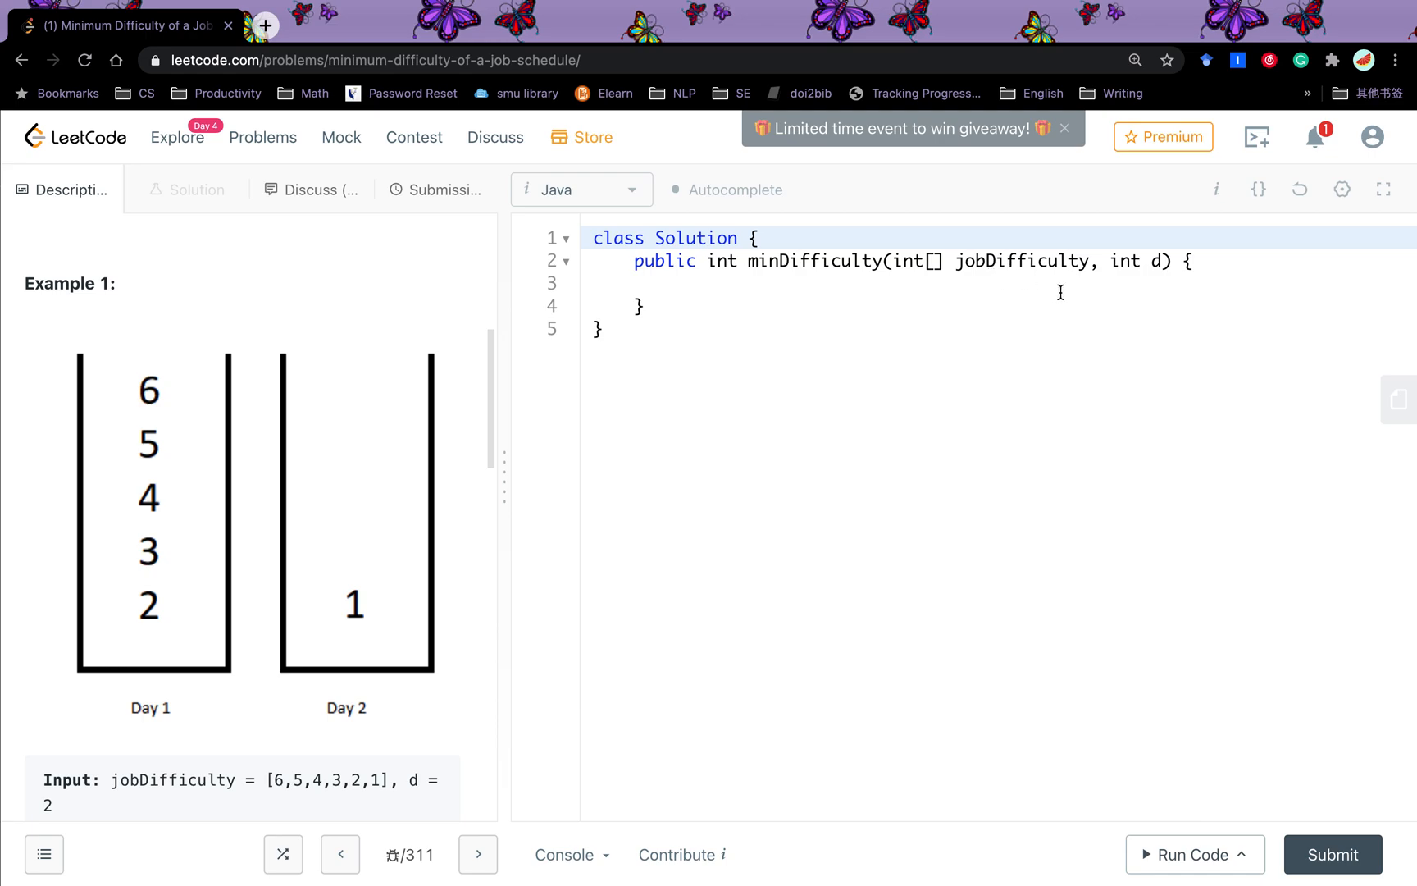
pyautogui.scroll(-3)
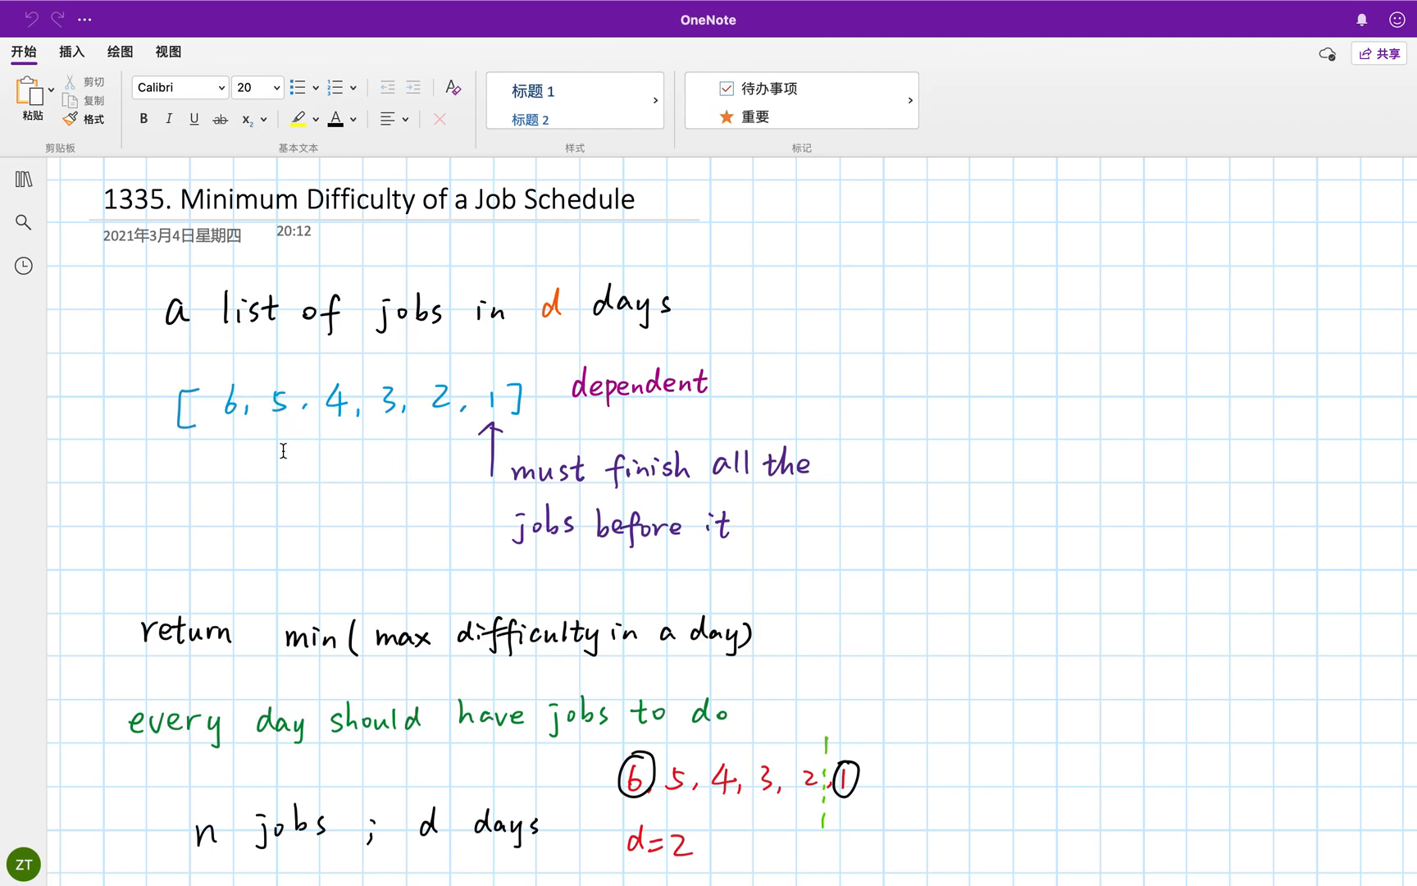
# Step: Bring up the OneNote notes page for 1335 Minimum Difficulty of a Job Schedule
pyautogui.click(634, 200)
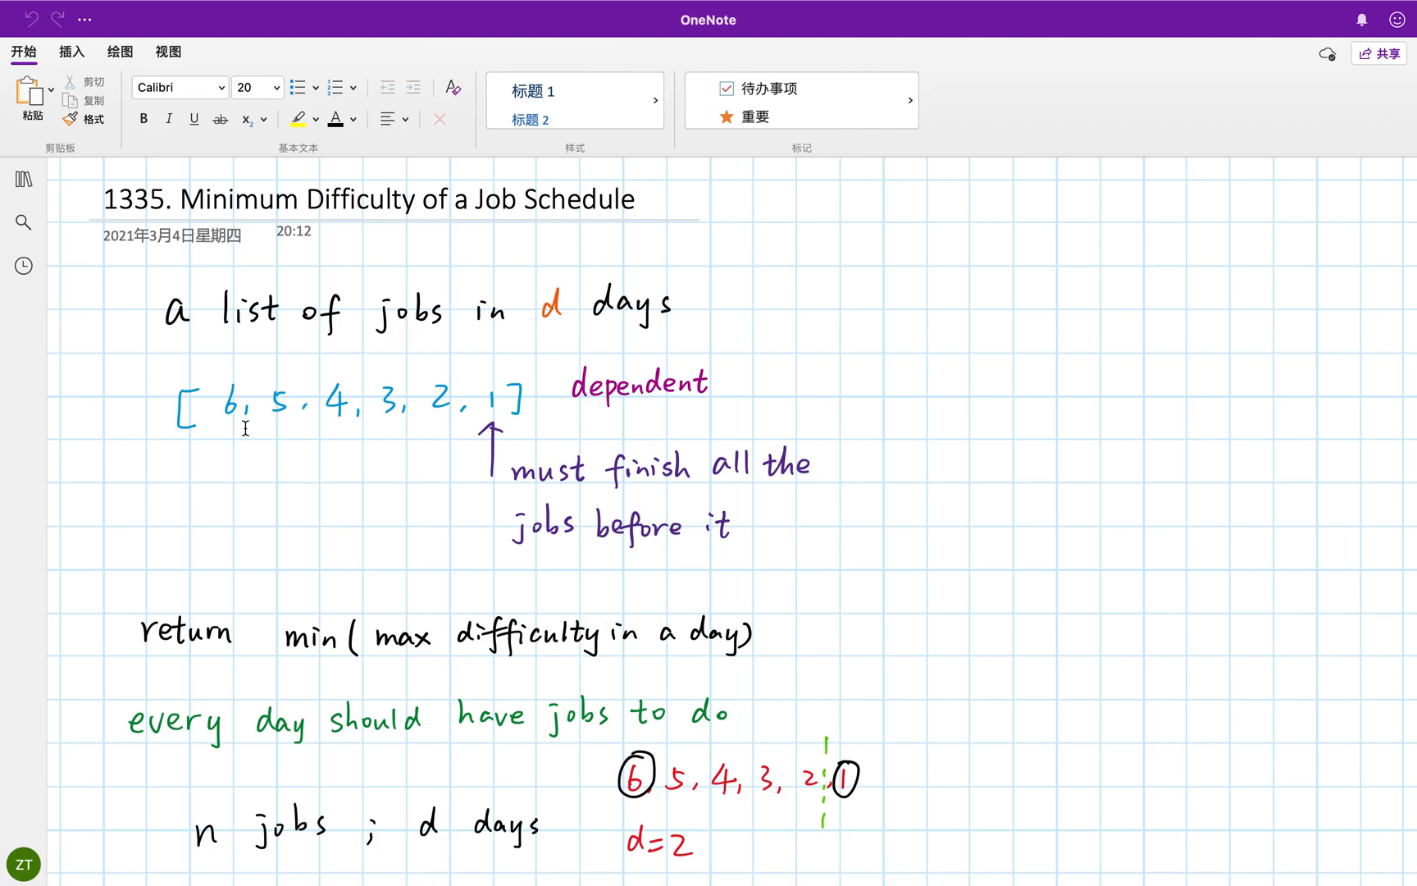
pyautogui.click(631, 200)
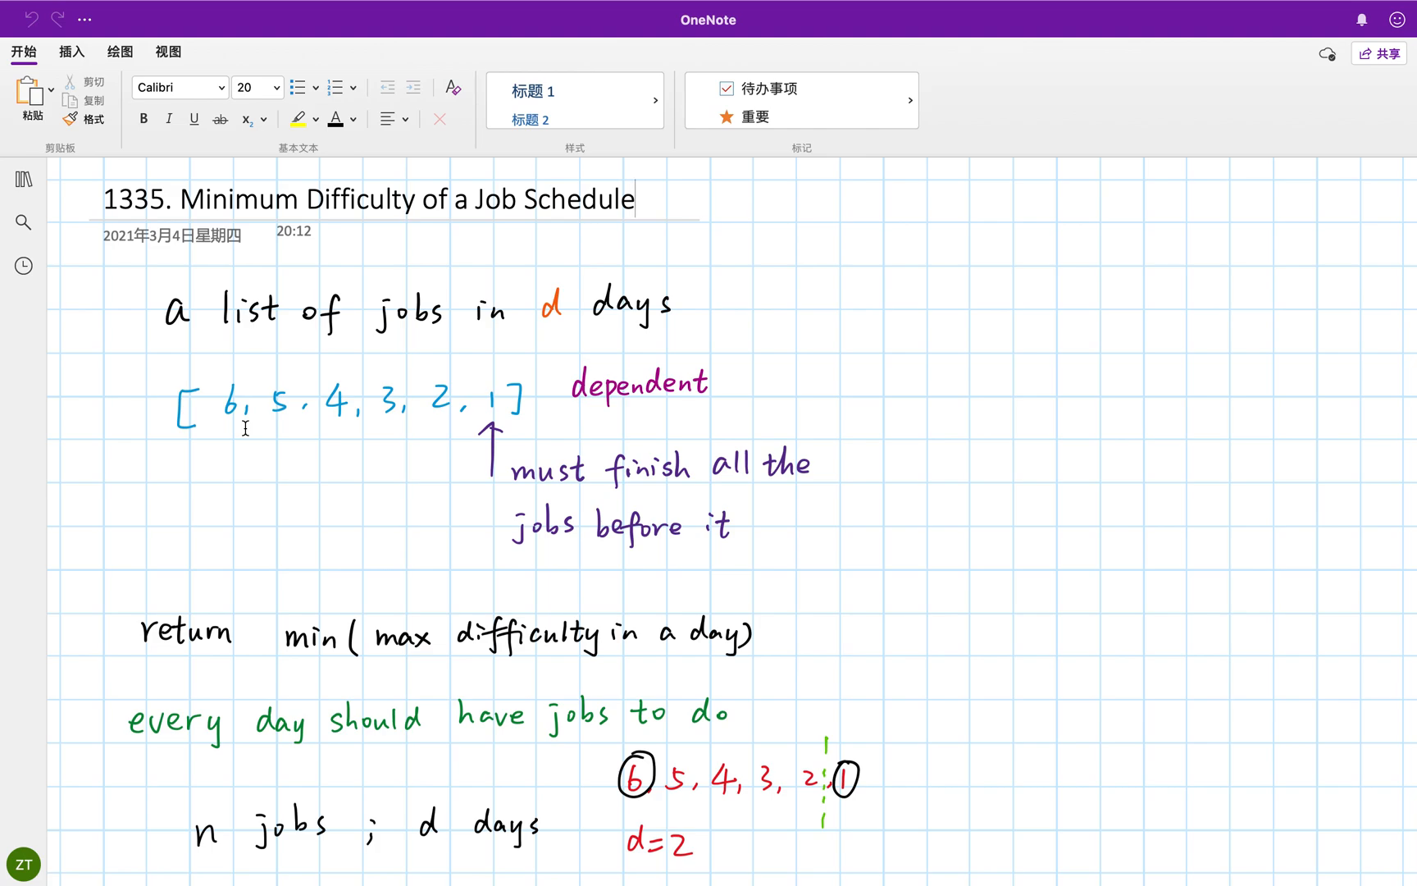
pyautogui.moveTo(344, 593)
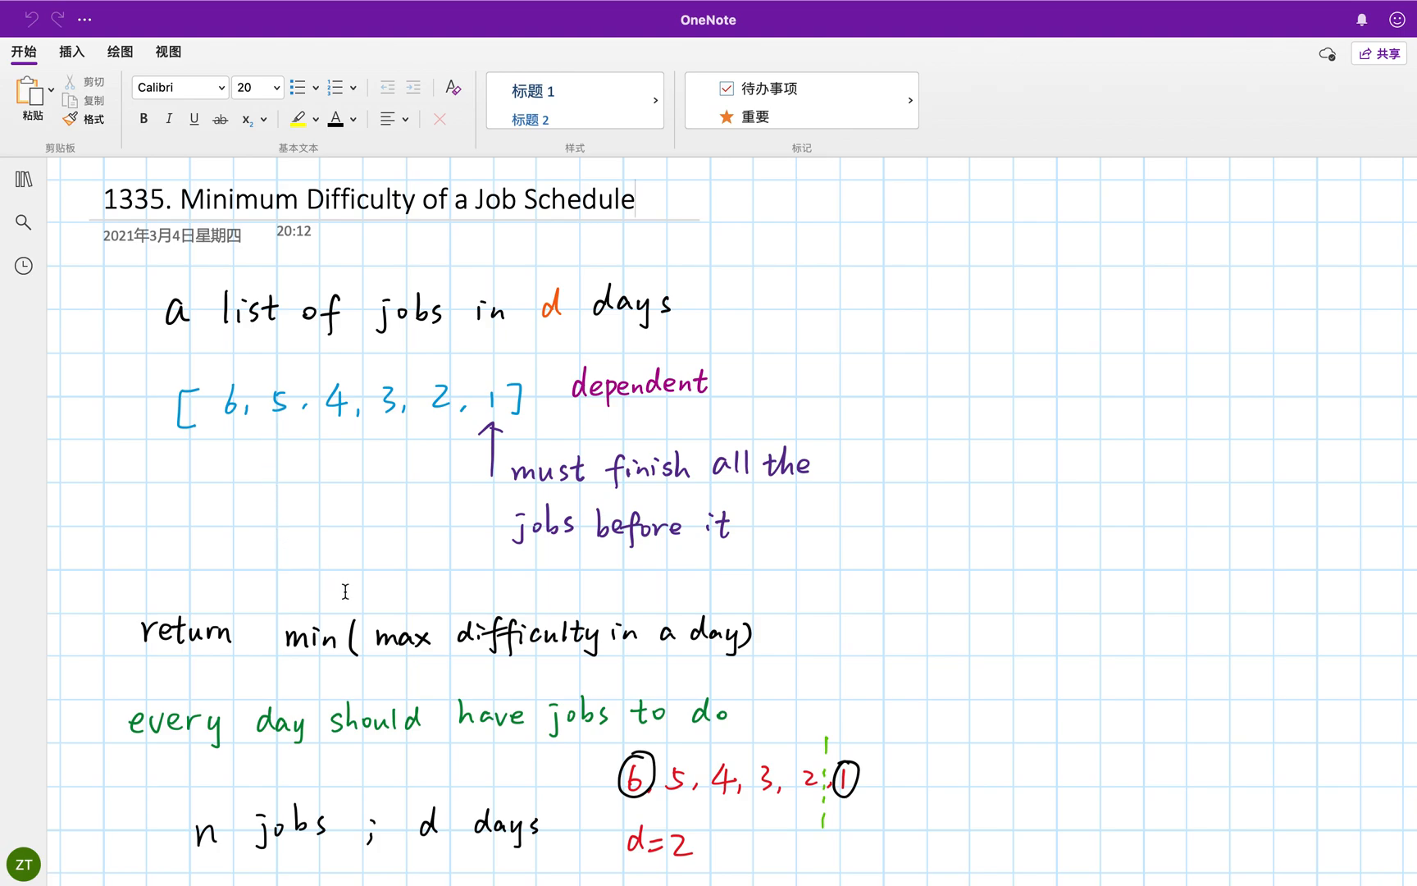
pyautogui.scroll(-3)
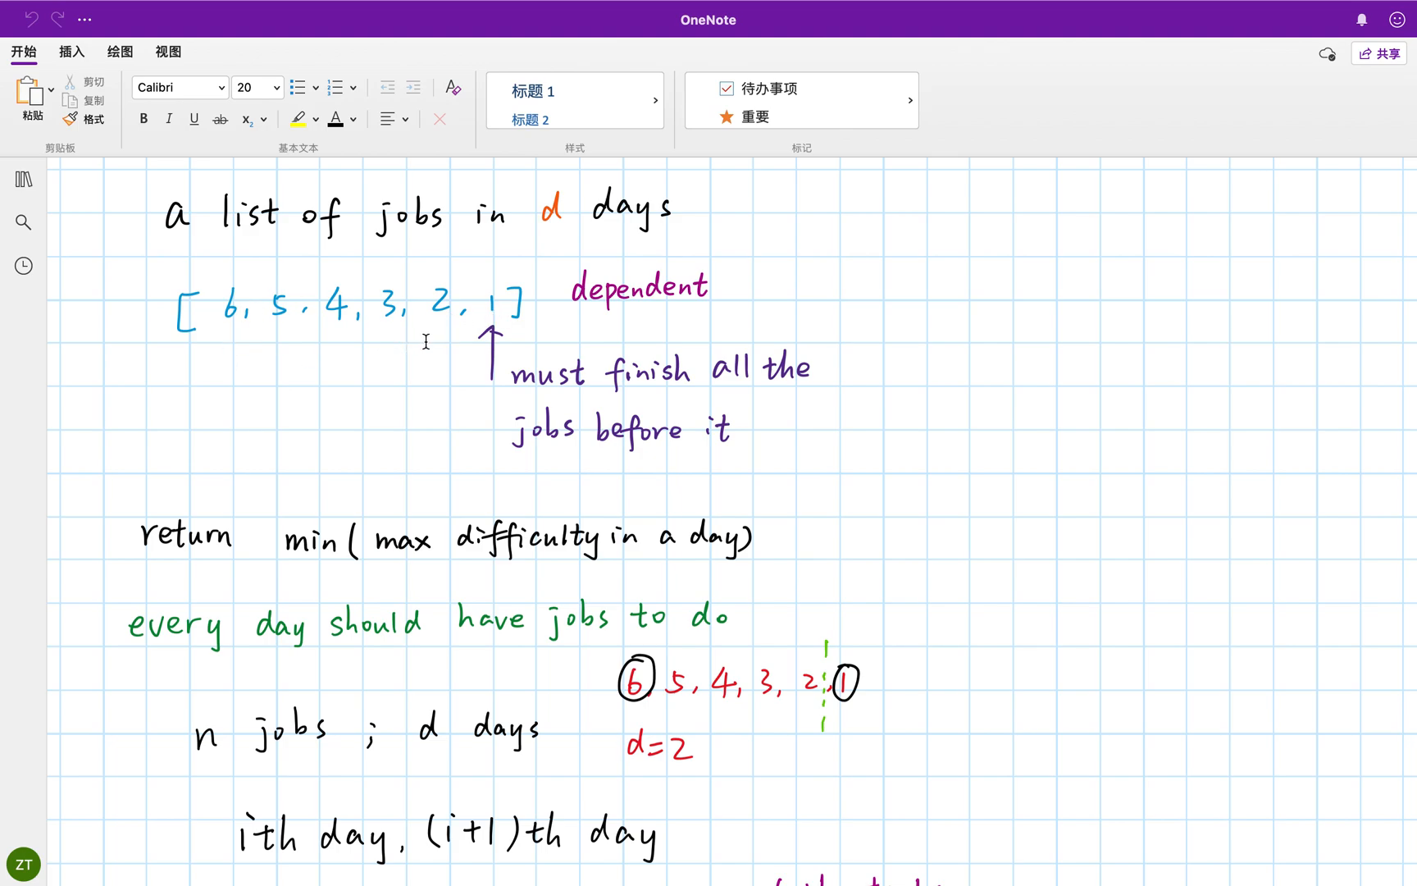
pyautogui.moveTo(363, 377)
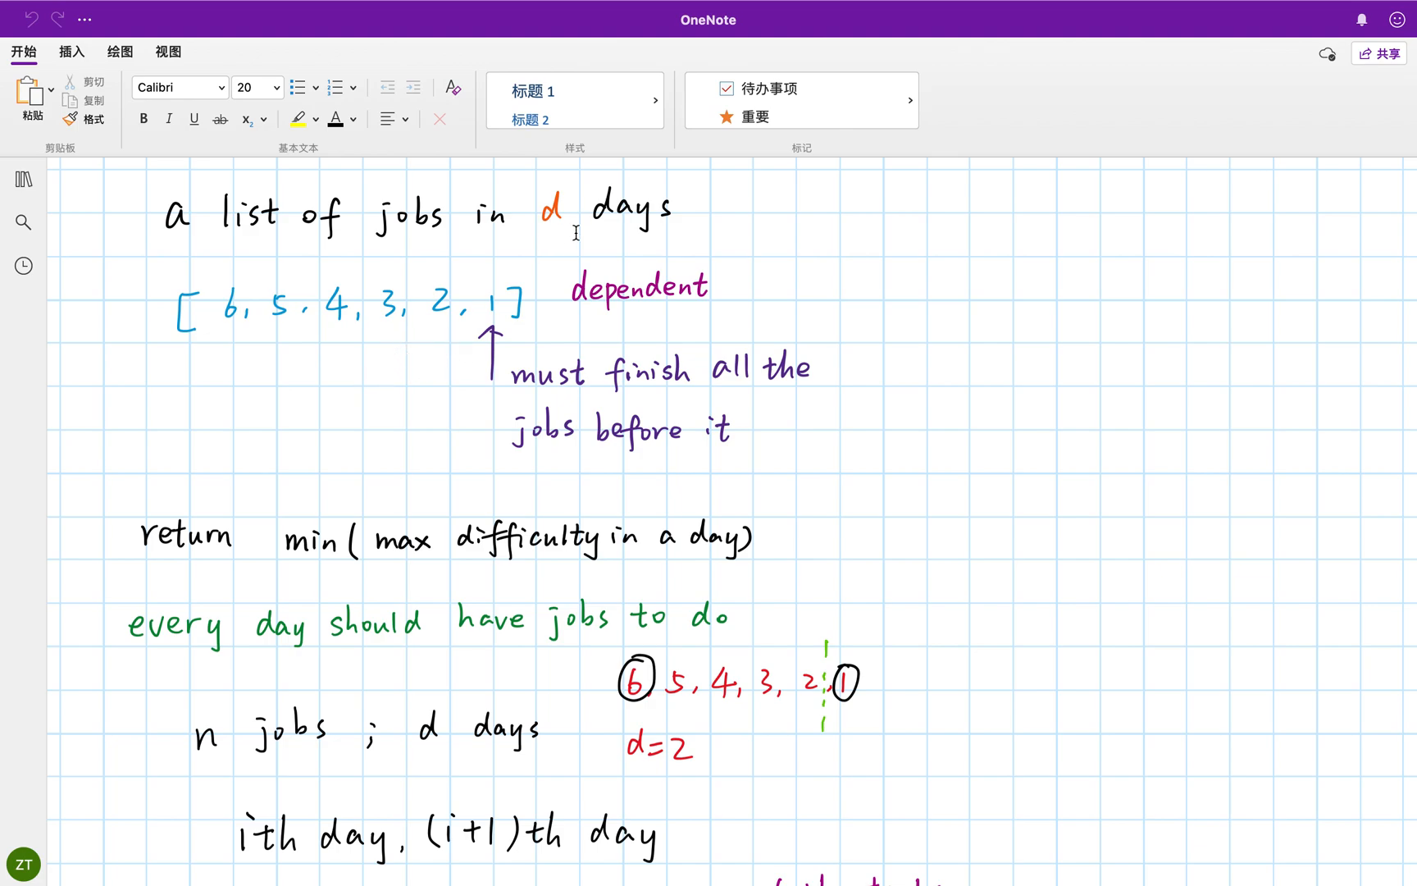
pyautogui.moveTo(570, 249)
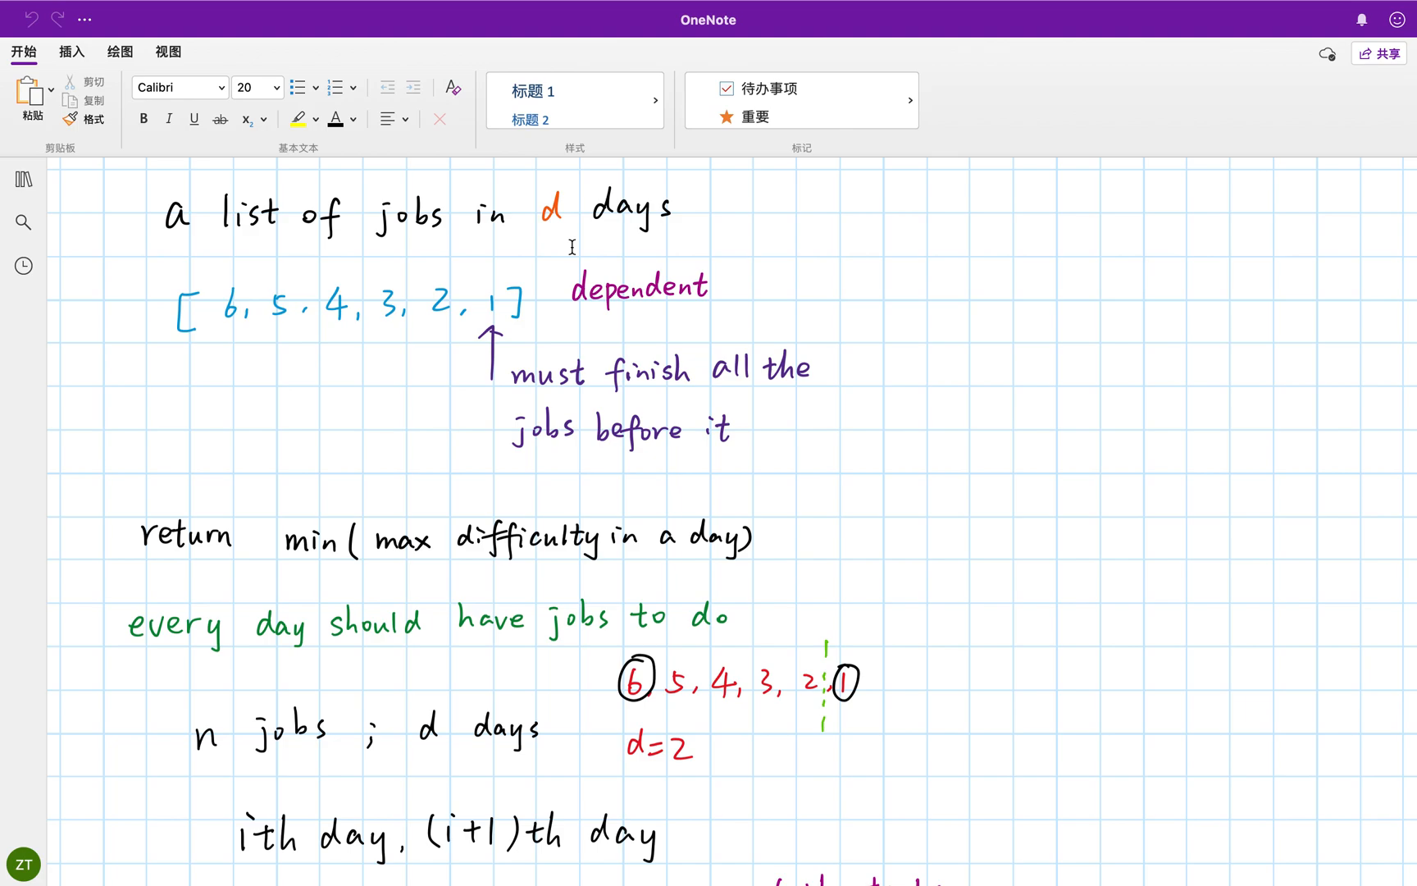
pyautogui.moveTo(411, 374)
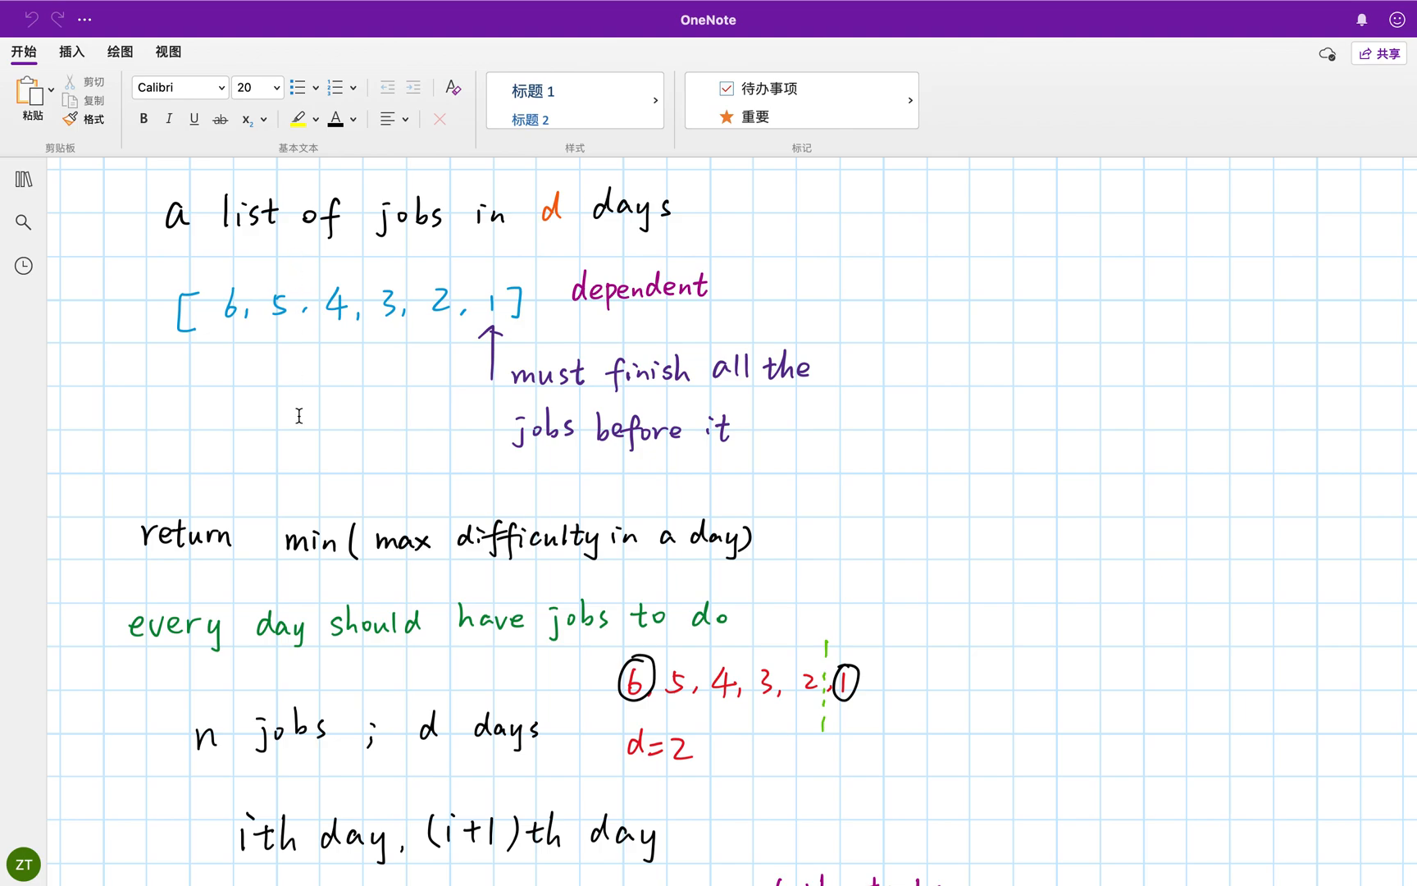
pyautogui.moveTo(617, 233)
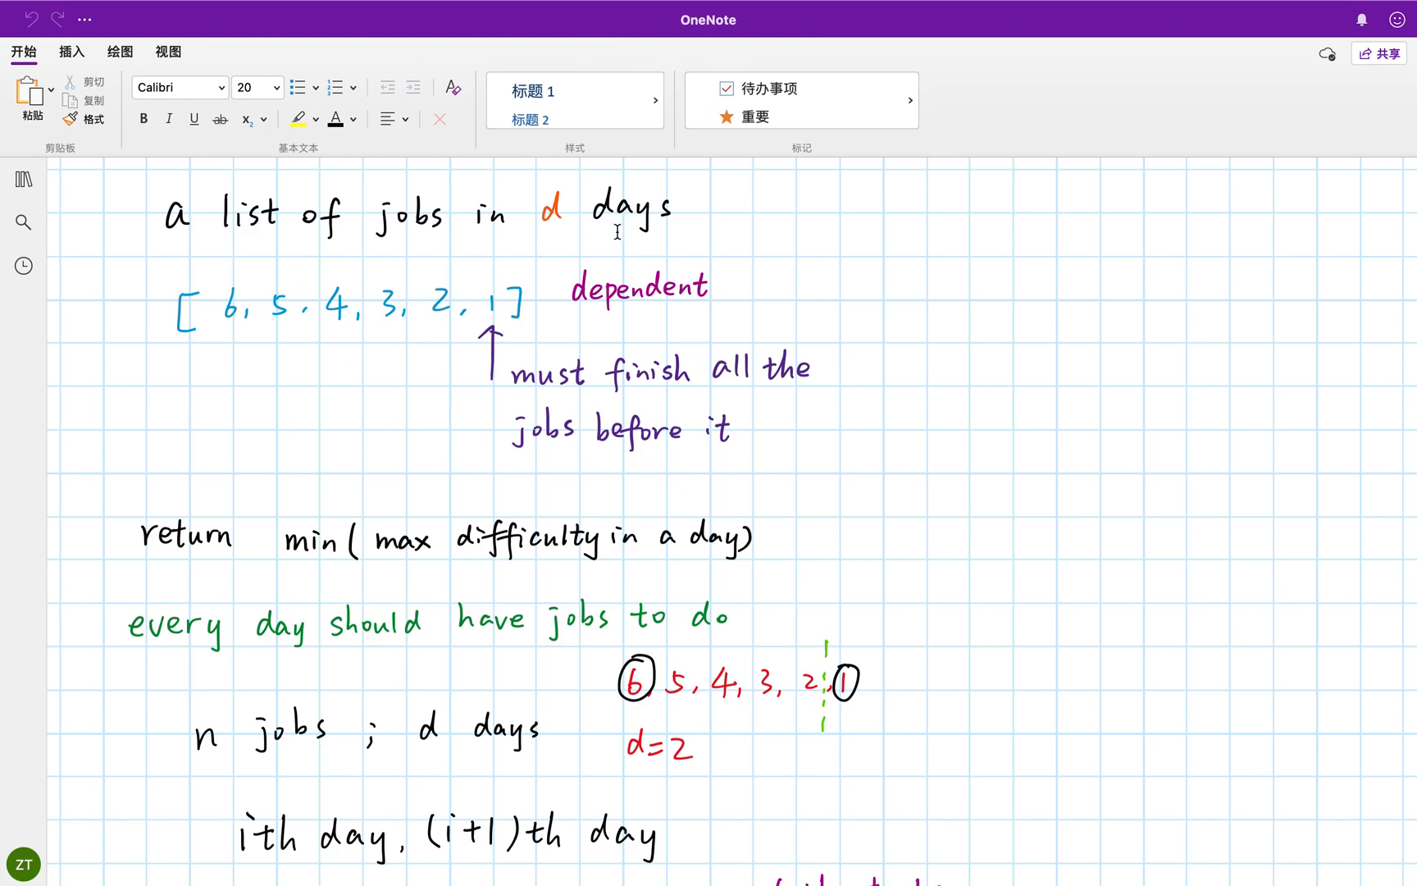
pyautogui.moveTo(410, 347)
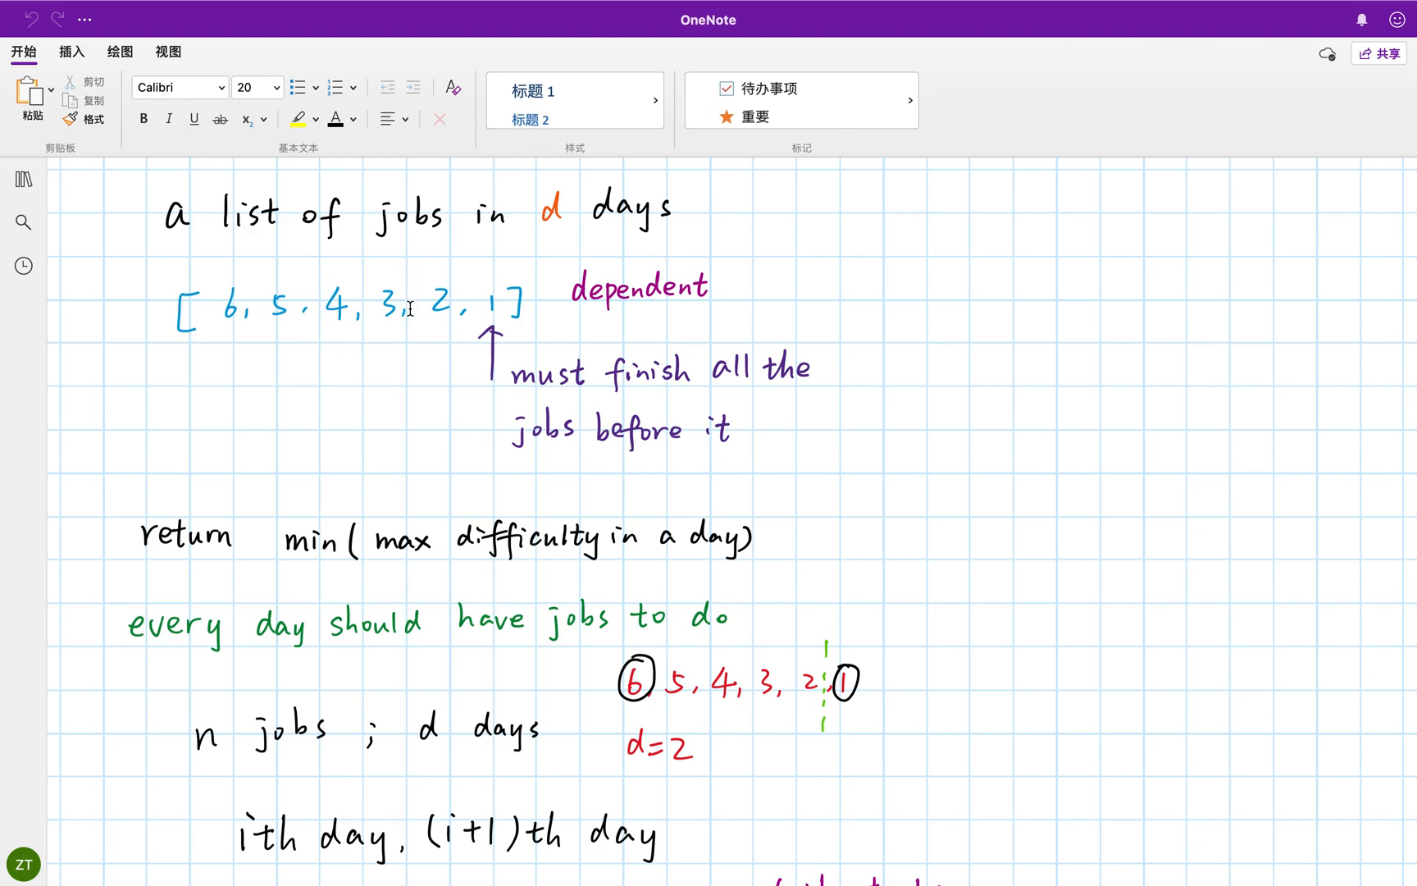
pyautogui.moveTo(566, 251)
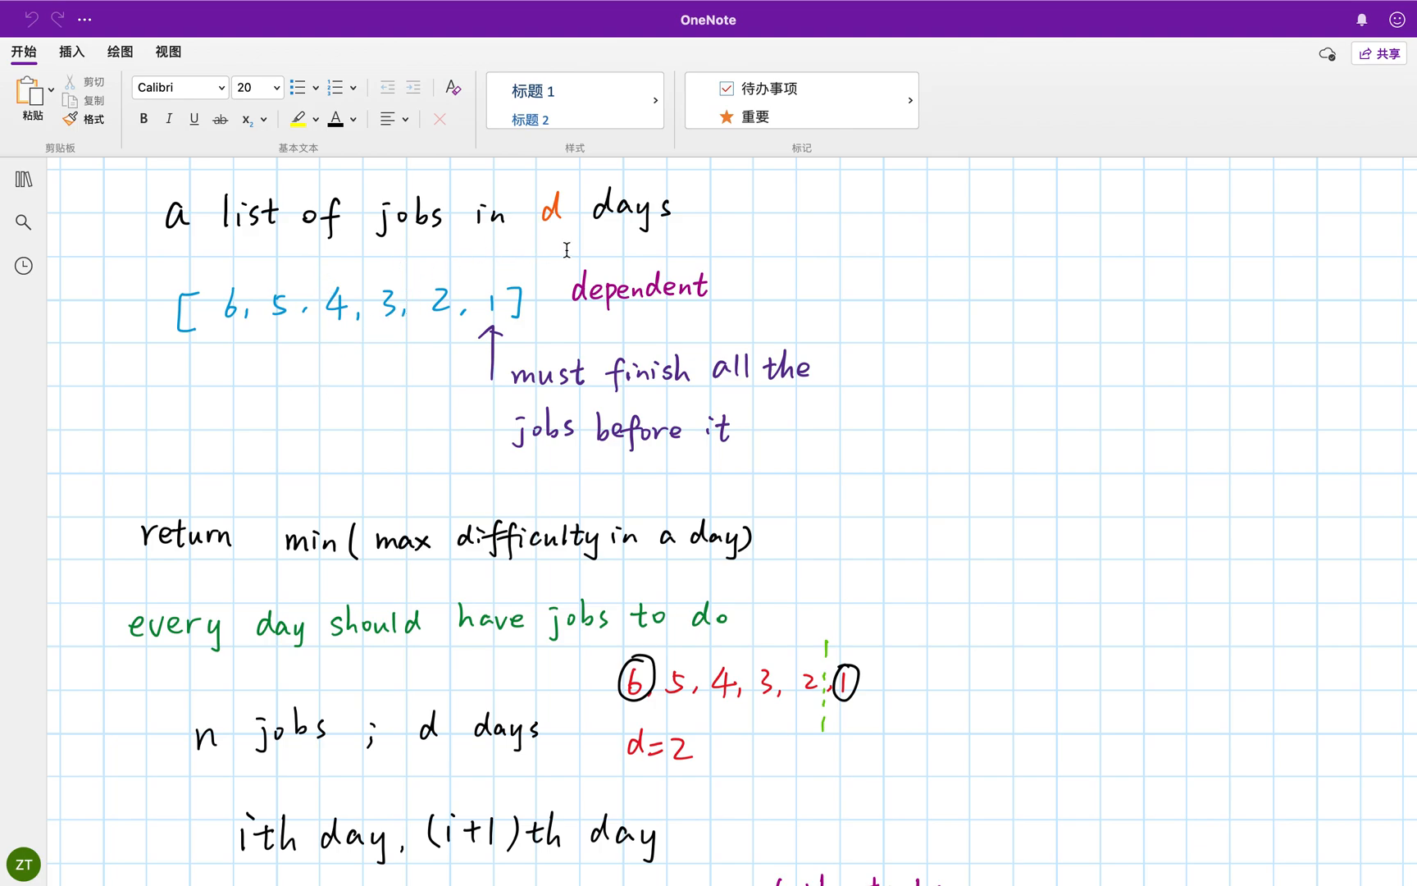
pyautogui.moveTo(325, 347)
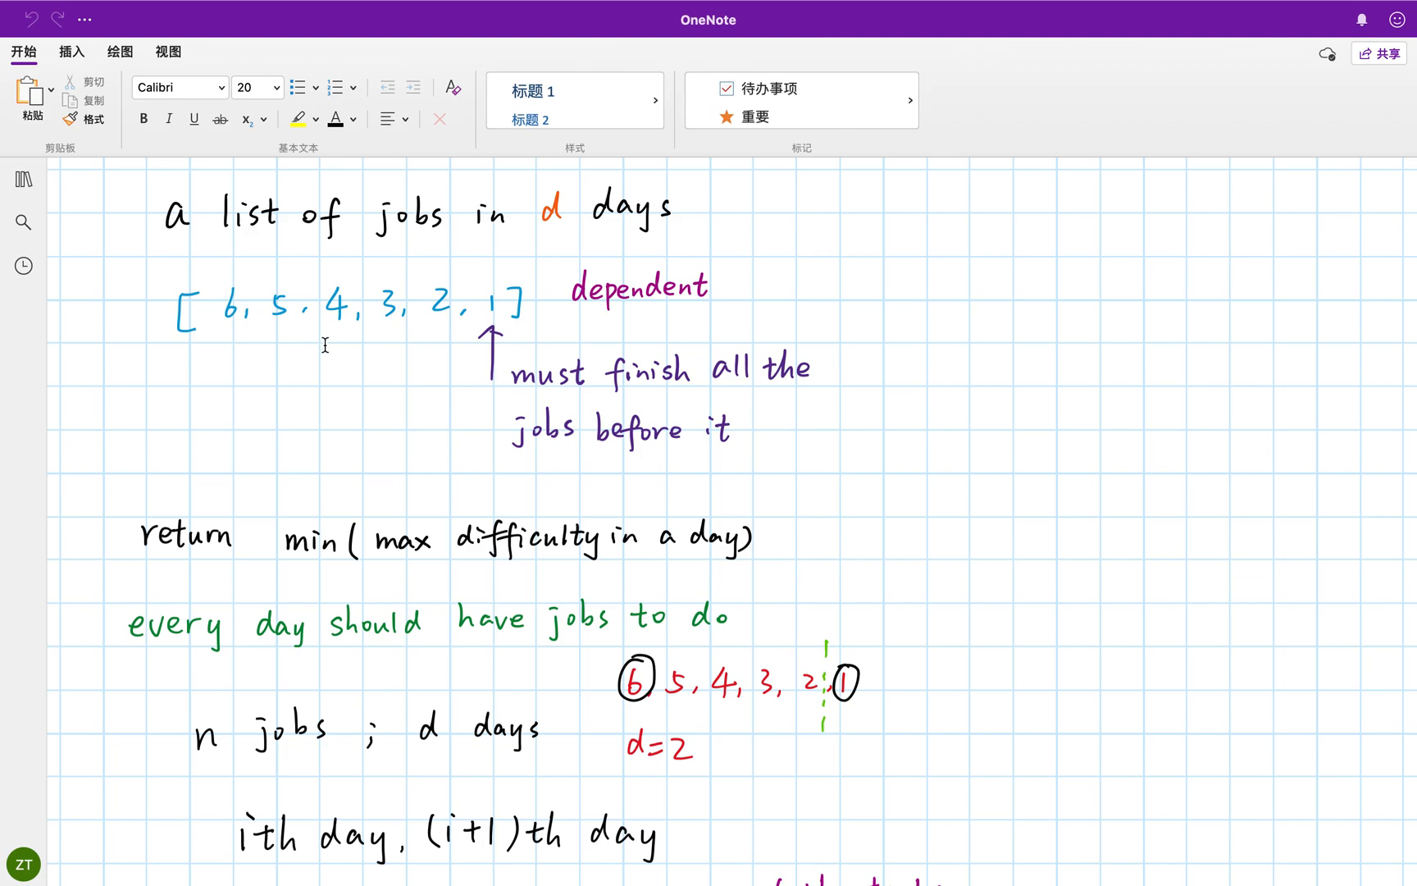
pyautogui.moveTo(316, 331)
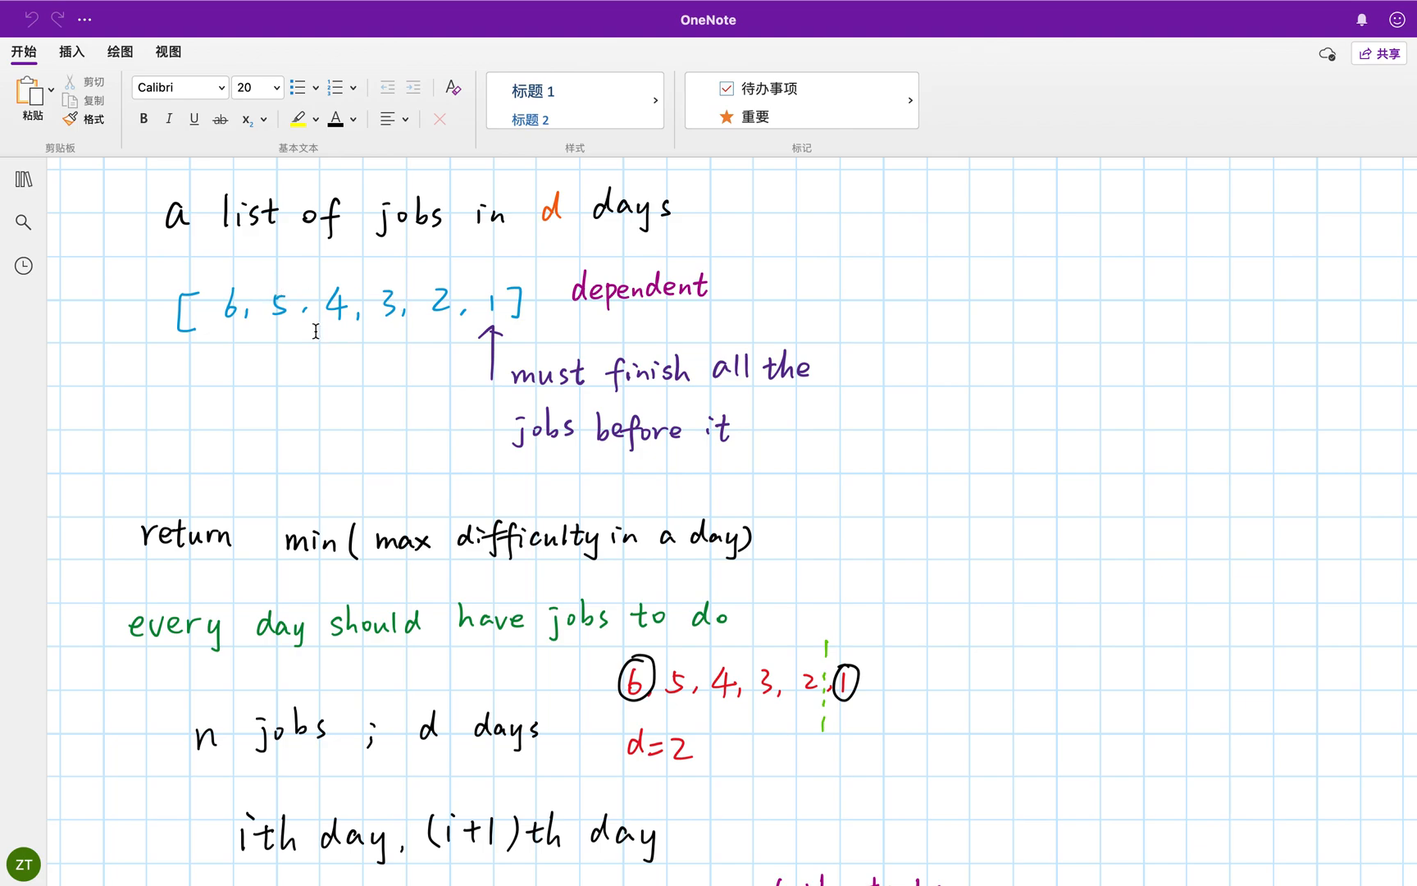
pyautogui.moveTo(420, 337)
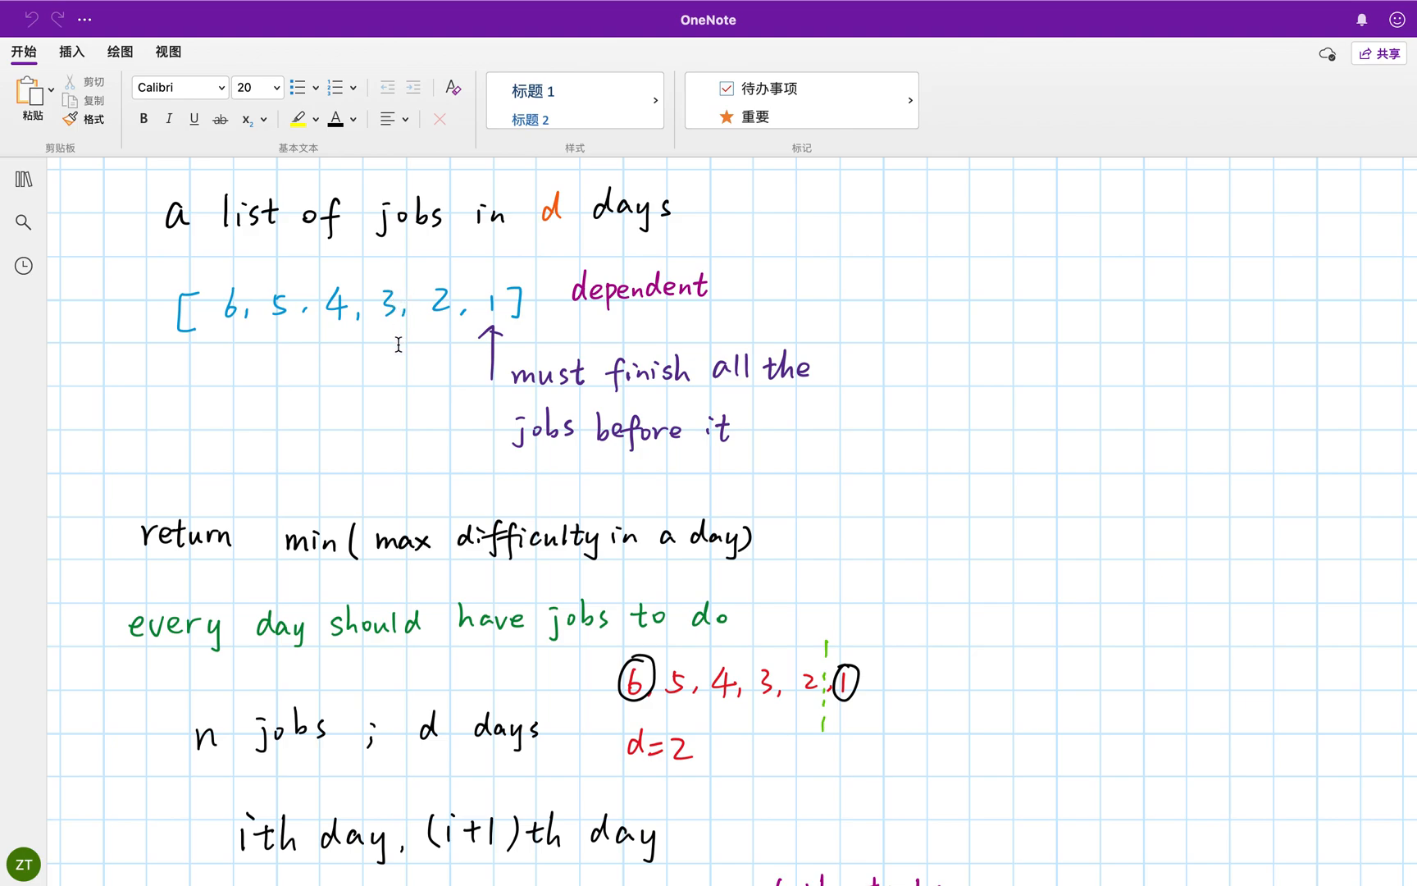
pyautogui.moveTo(379, 375)
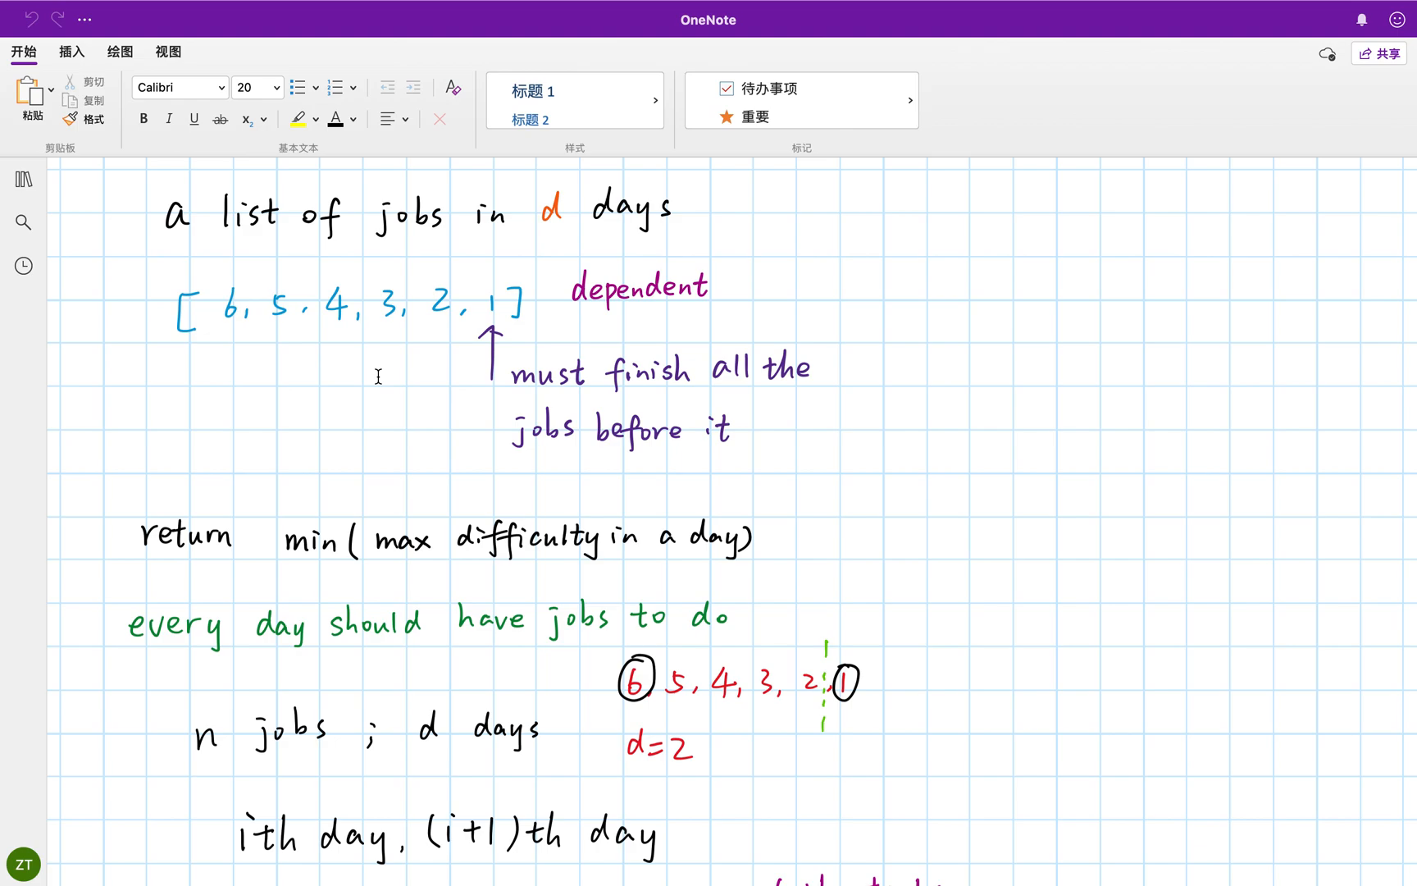
pyautogui.moveTo(433, 535)
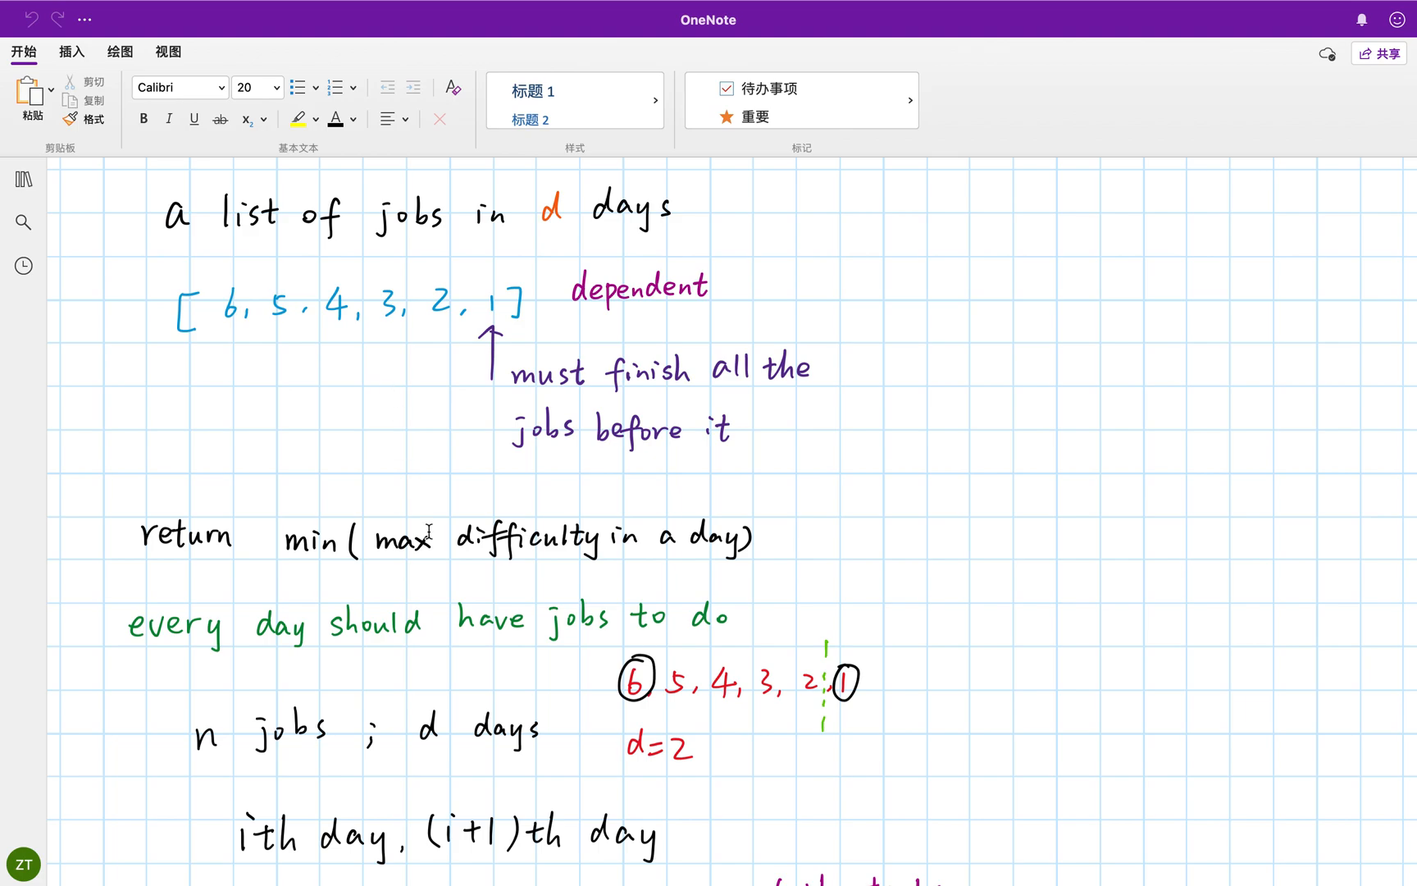
# Step: Scroll the notes to the dp[i][j] definition and recurrence dp[i-1][k-1] + max
pyautogui.scroll(-3)
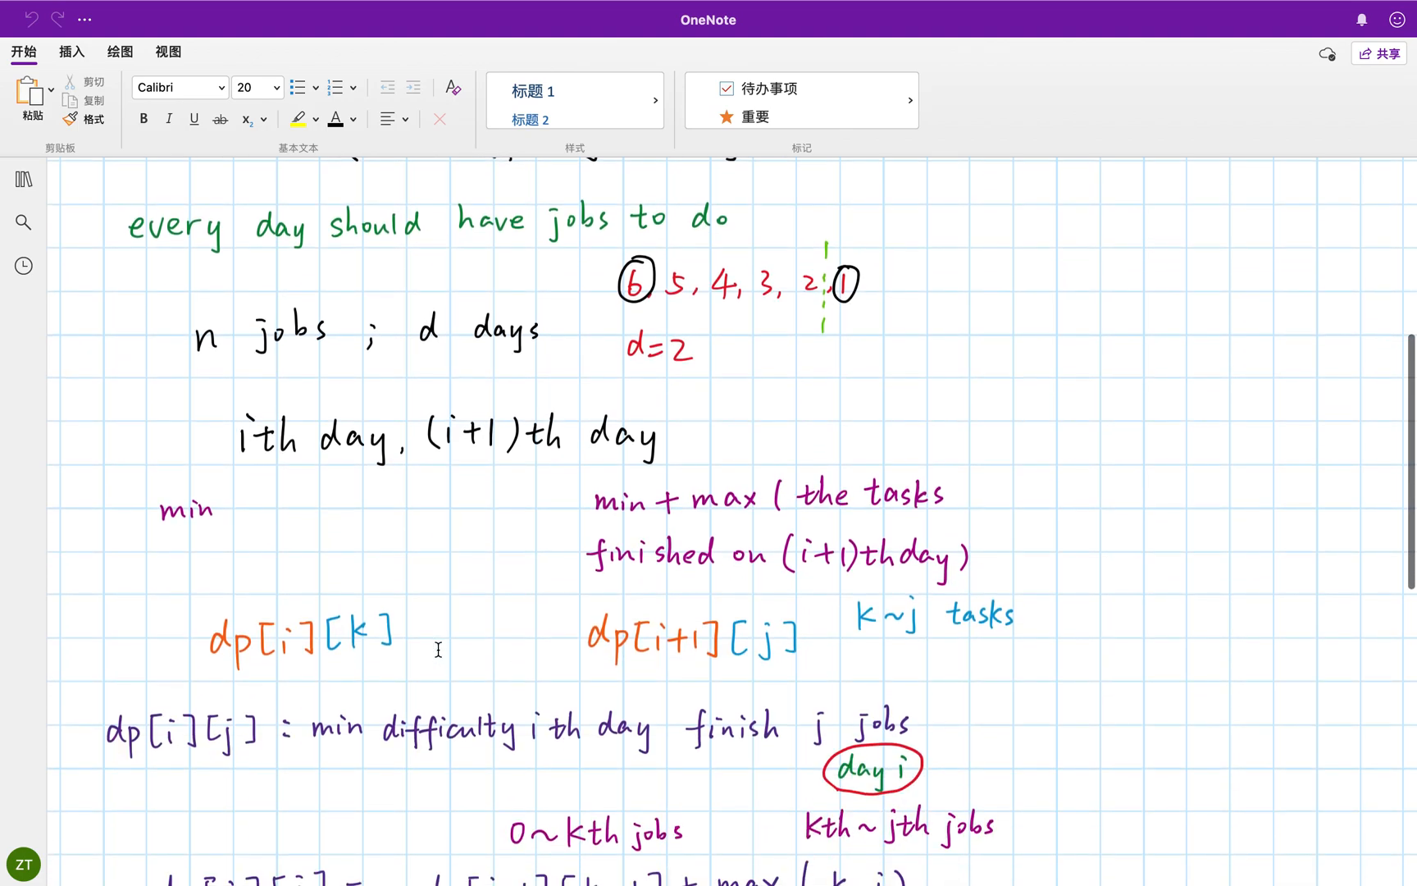
pyautogui.scroll(-3)
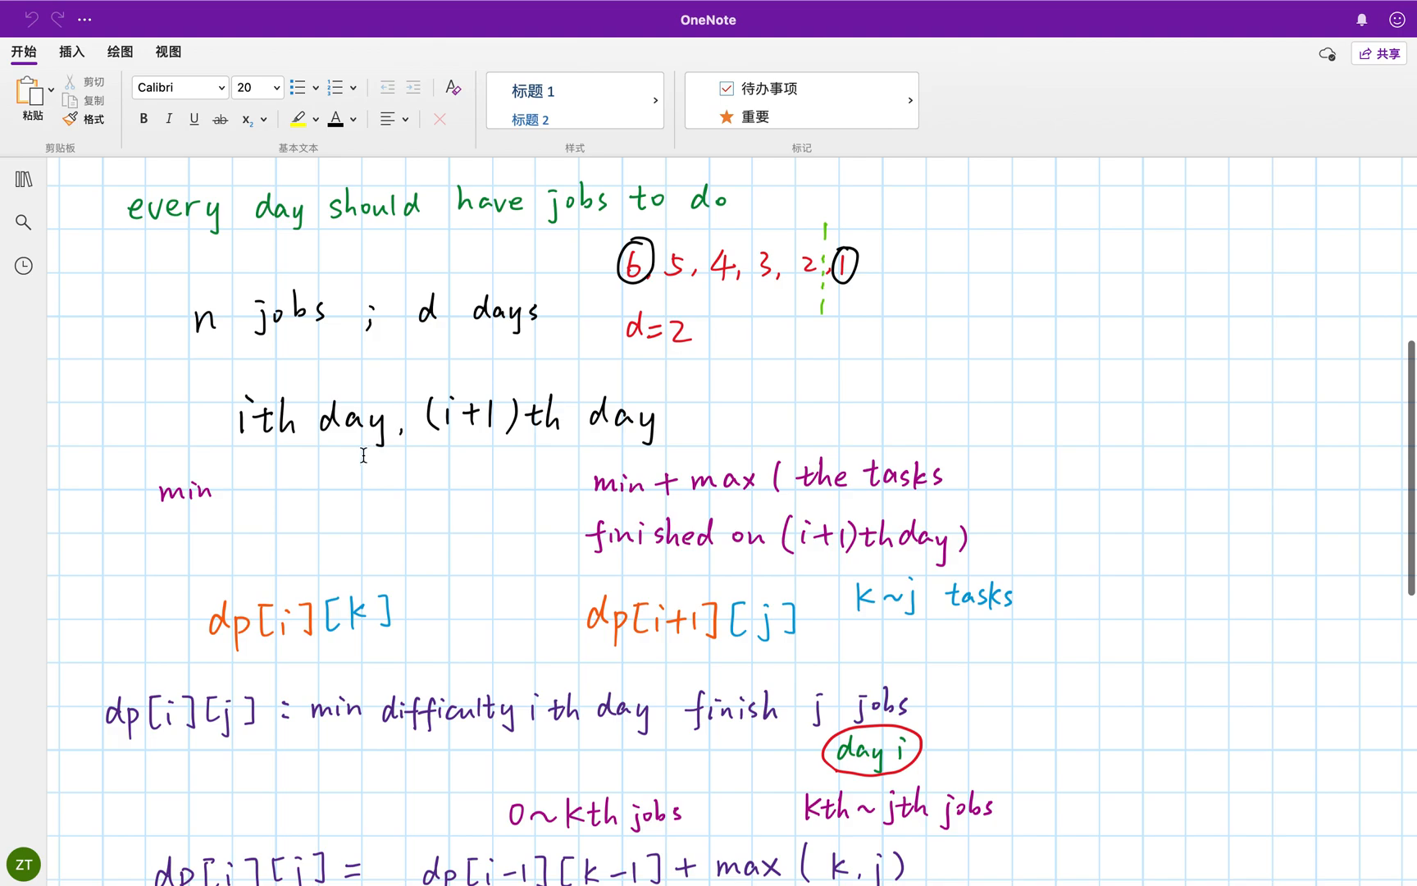
pyautogui.moveTo(471, 490)
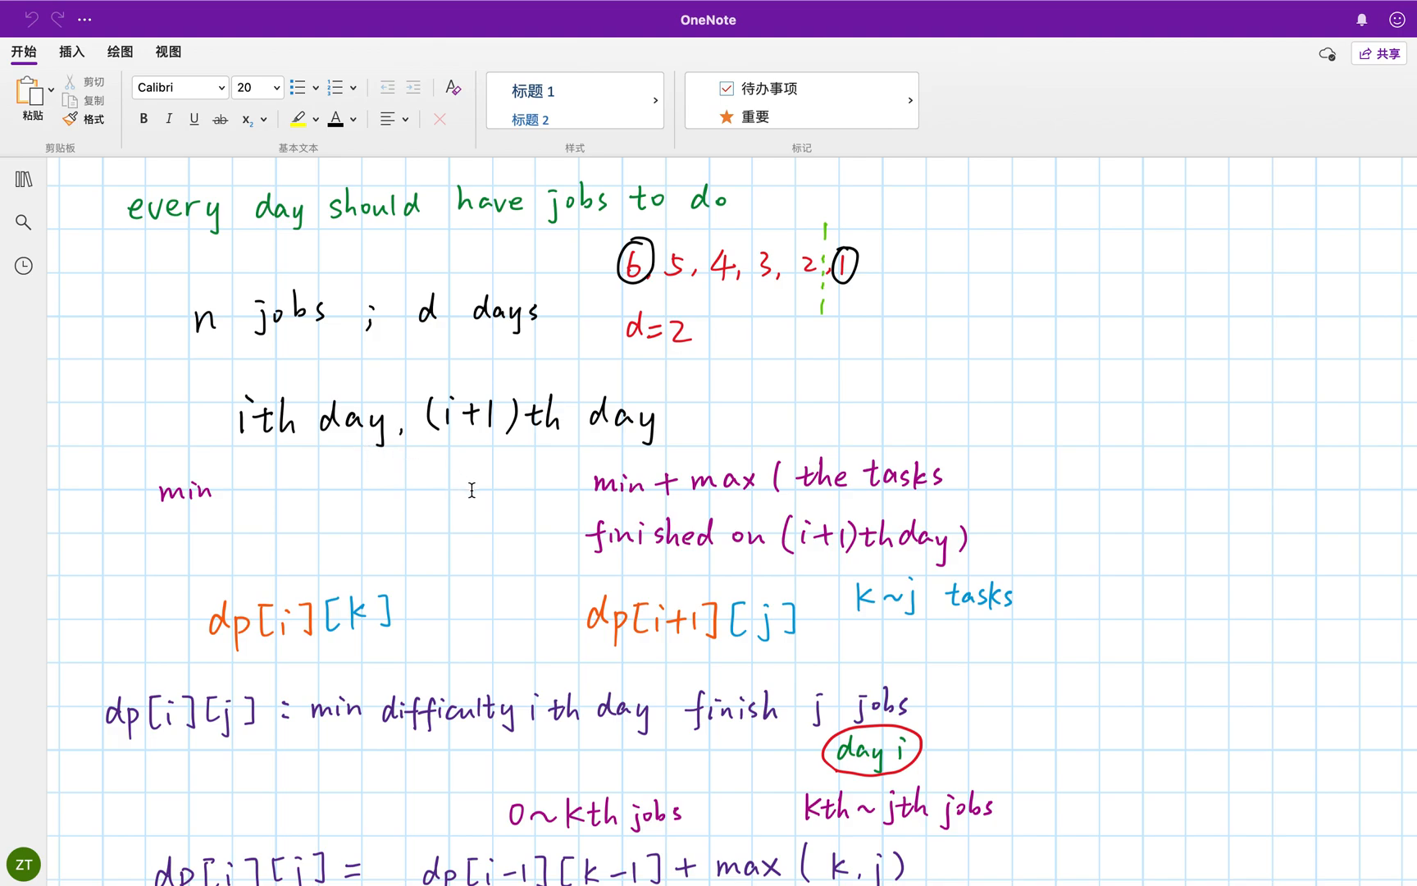
pyautogui.moveTo(463, 473)
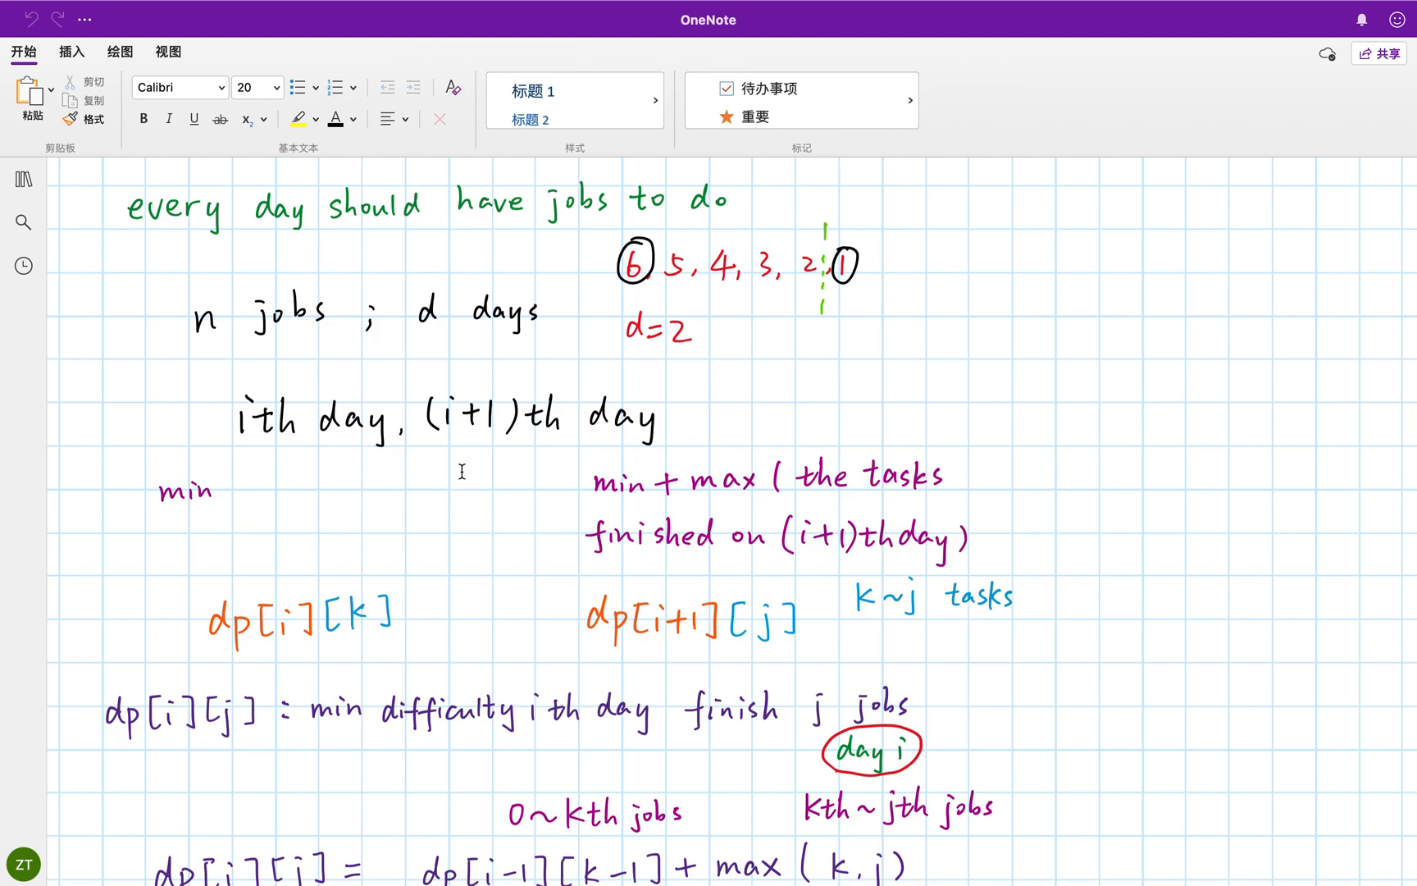
pyautogui.moveTo(282, 460)
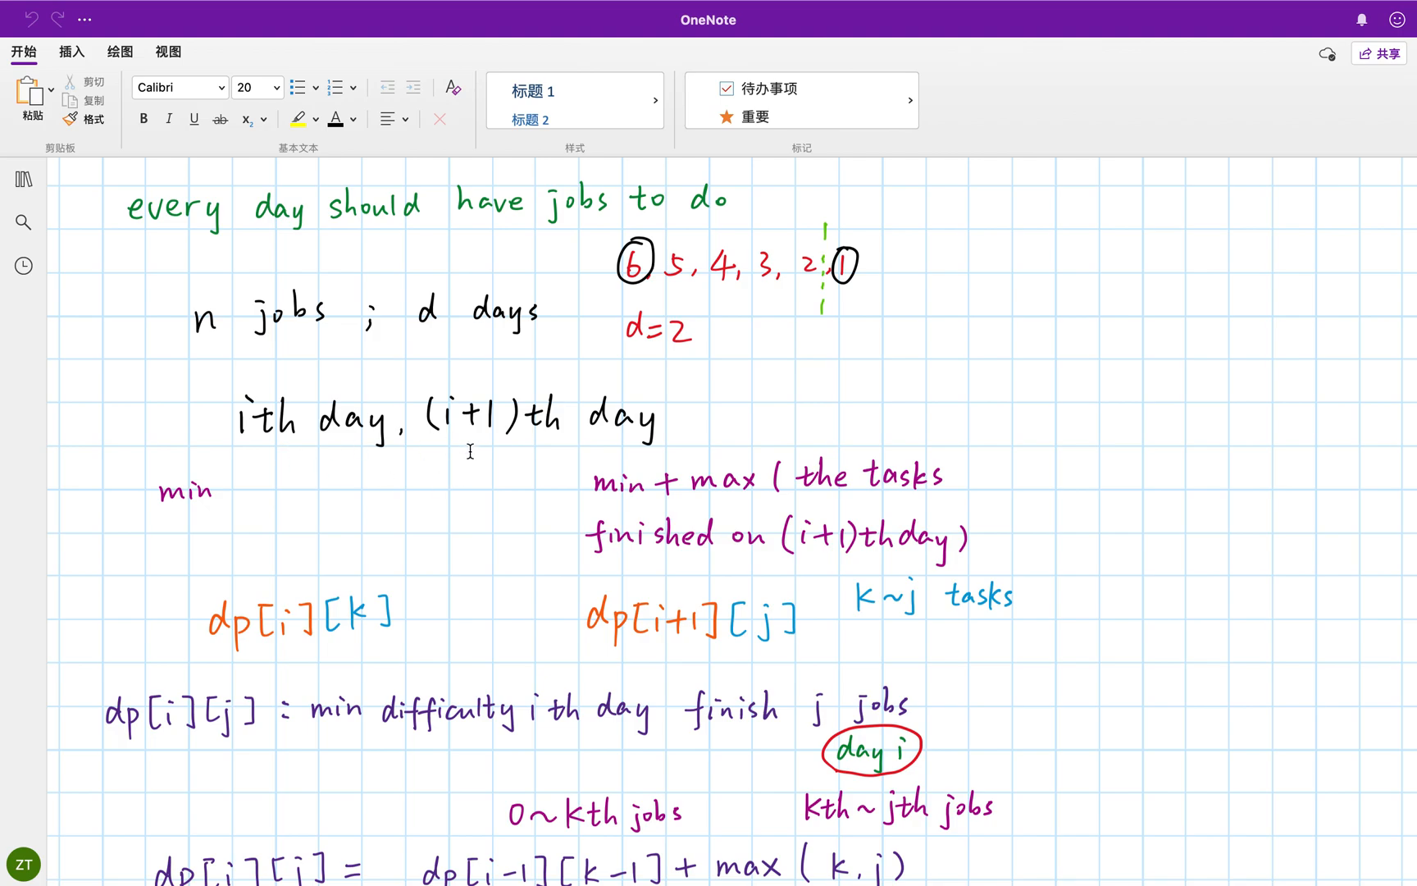
pyautogui.moveTo(509, 457)
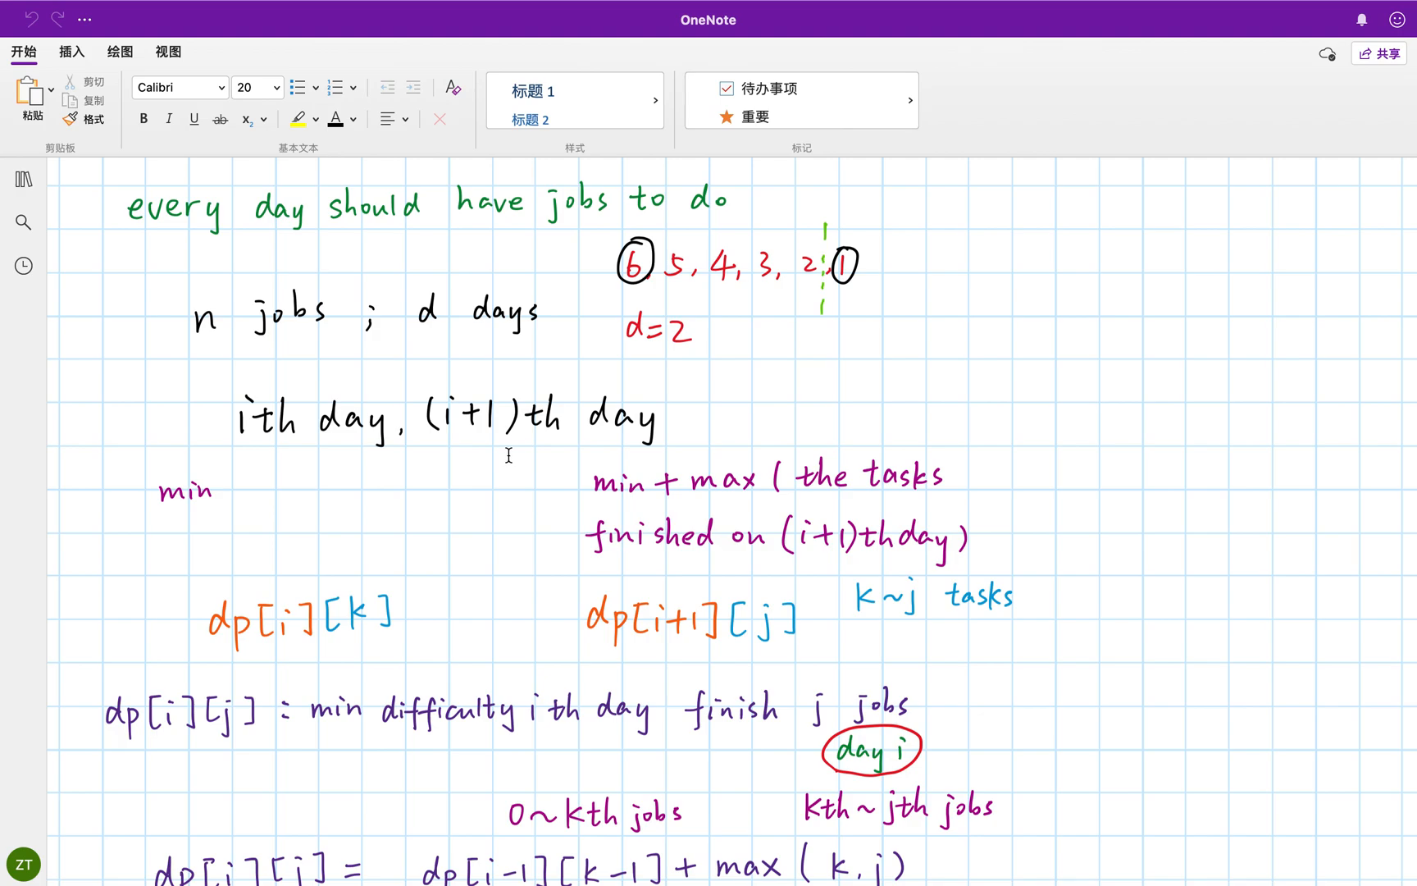
pyautogui.moveTo(568, 442)
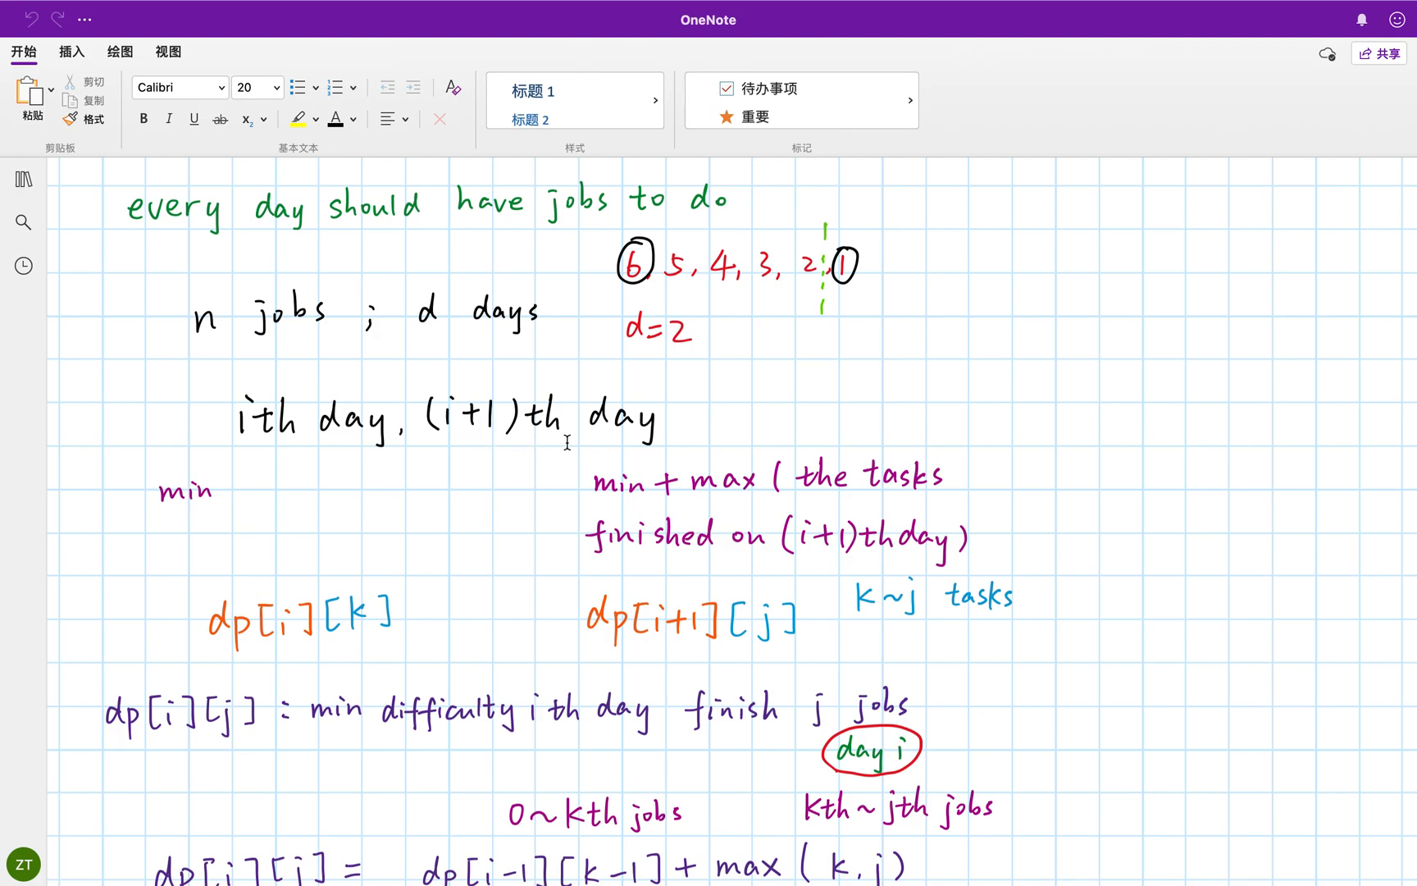
pyautogui.moveTo(574, 449)
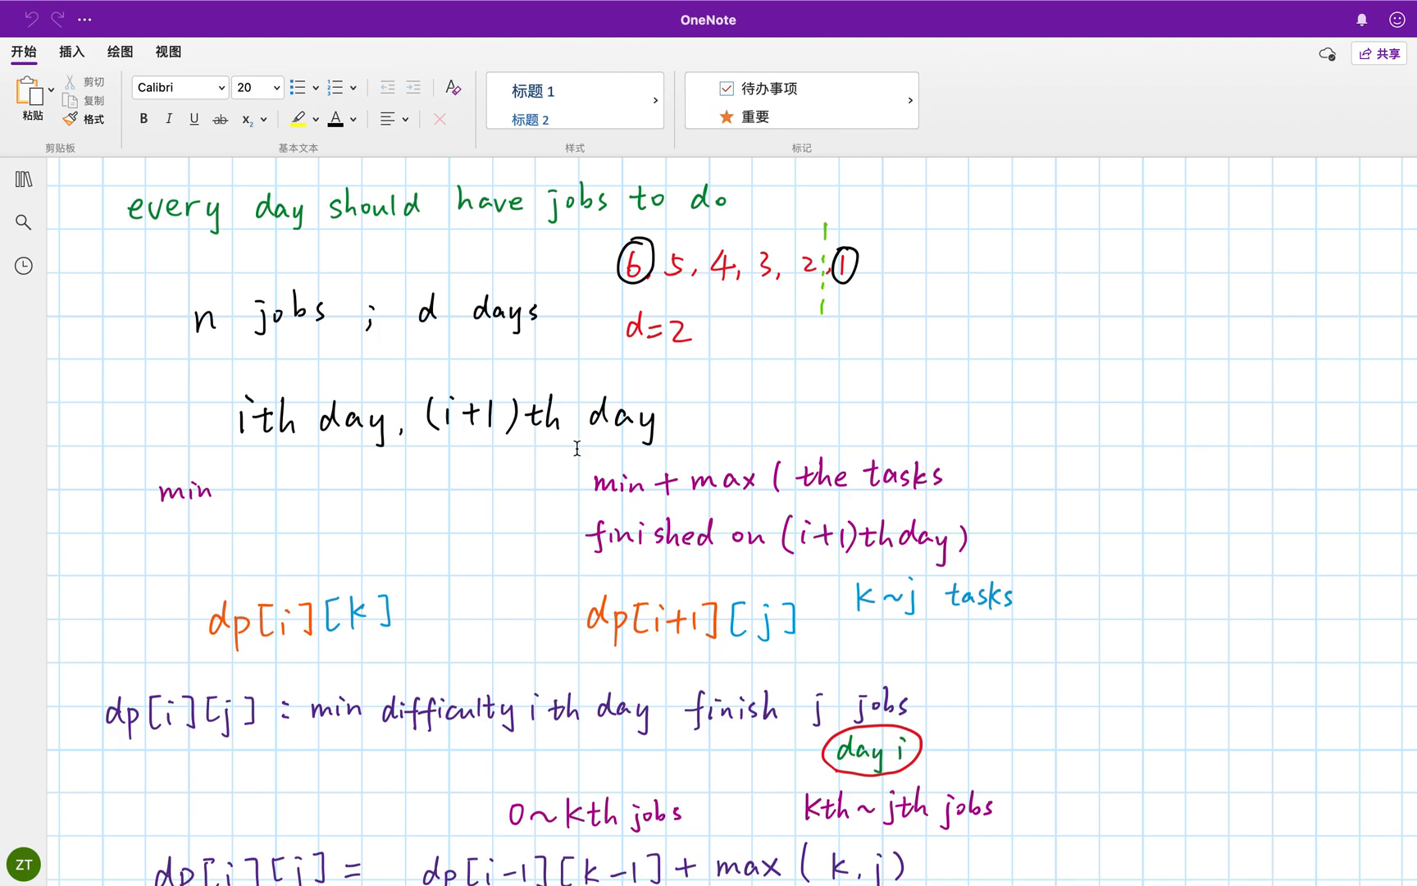
pyautogui.moveTo(522, 459)
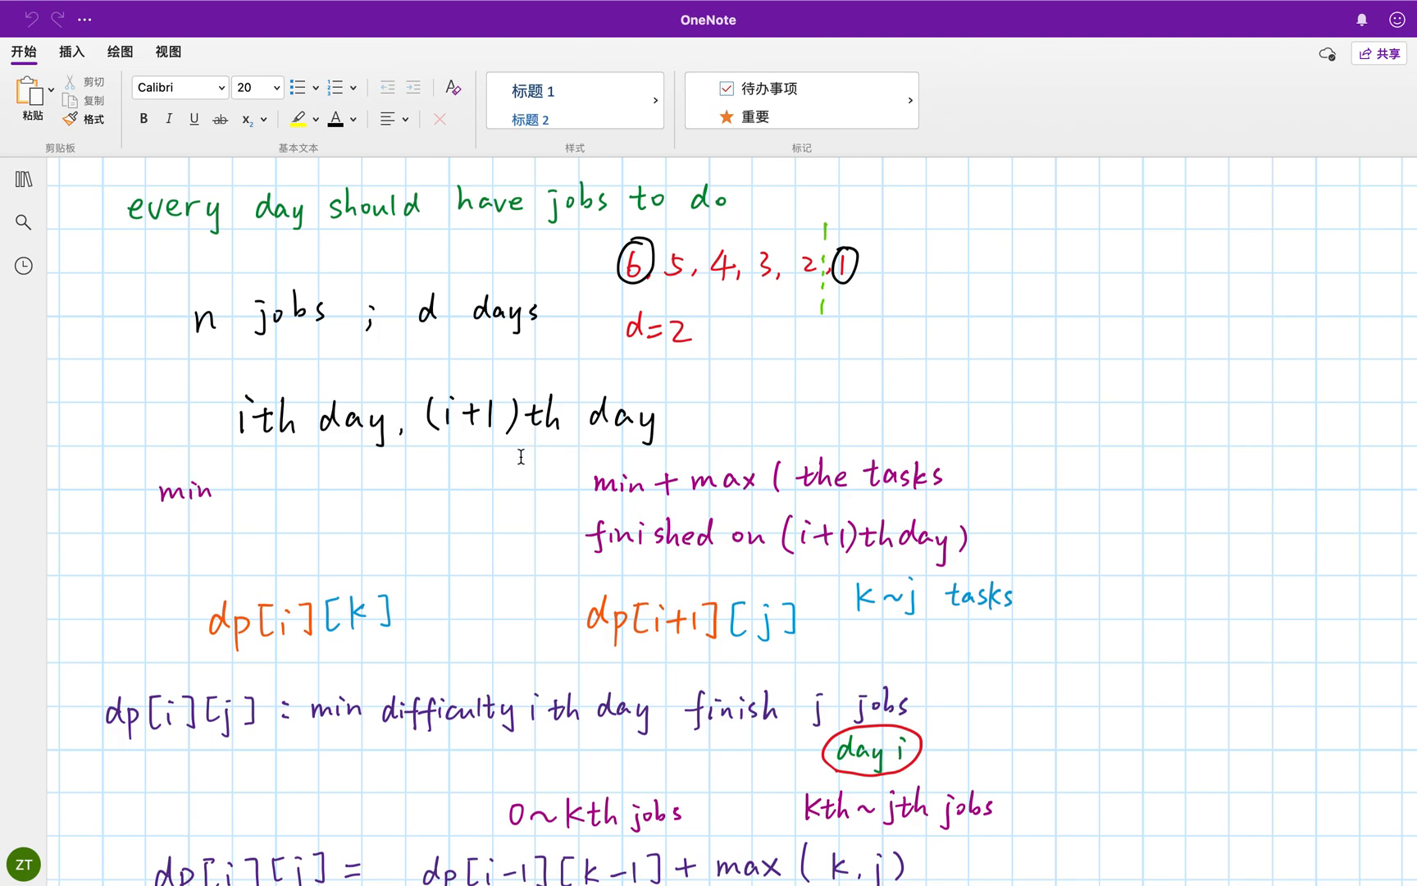
pyautogui.moveTo(499, 452)
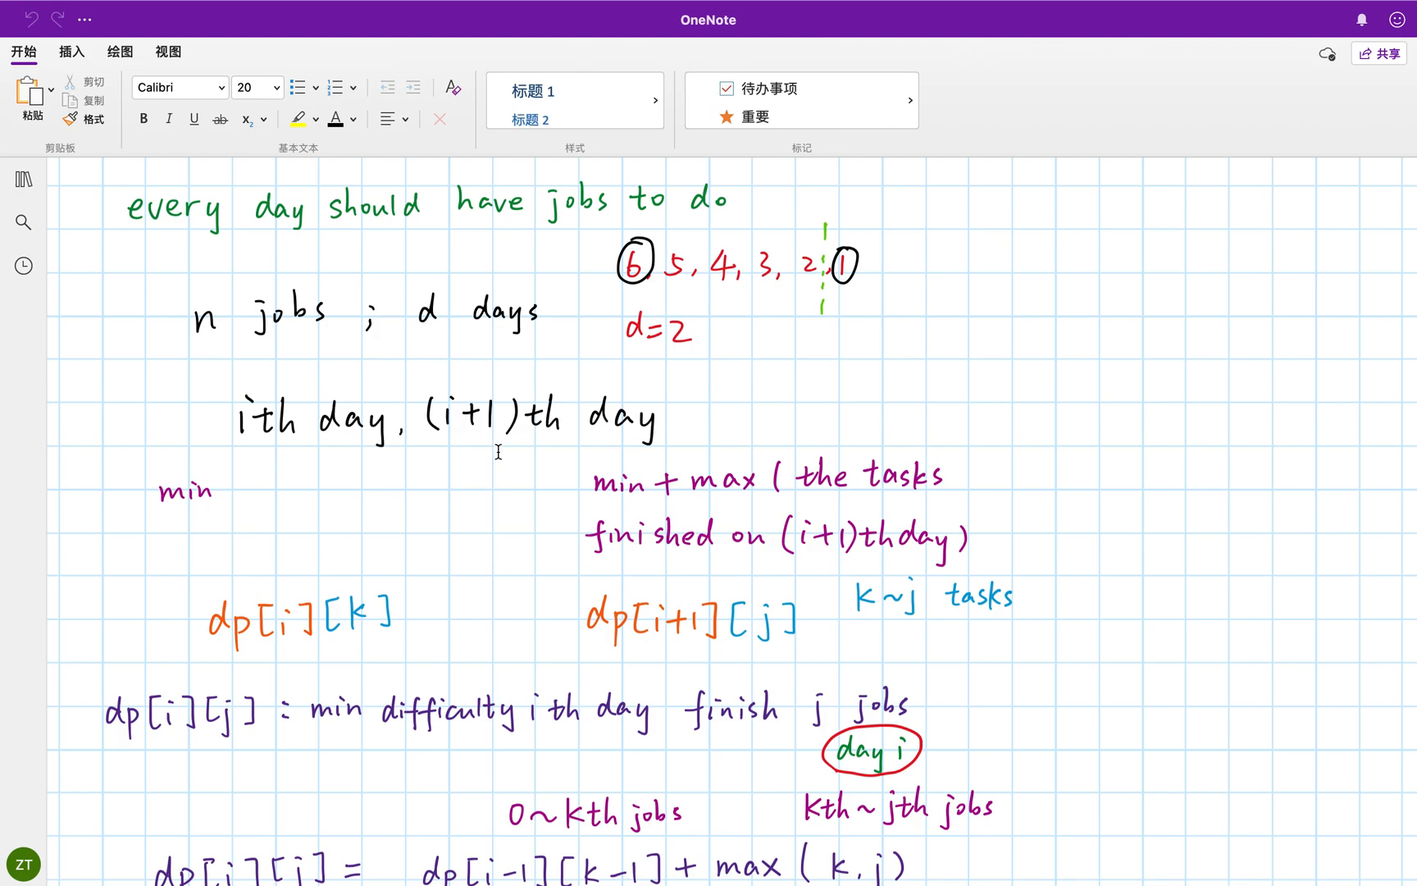
pyautogui.moveTo(505, 456)
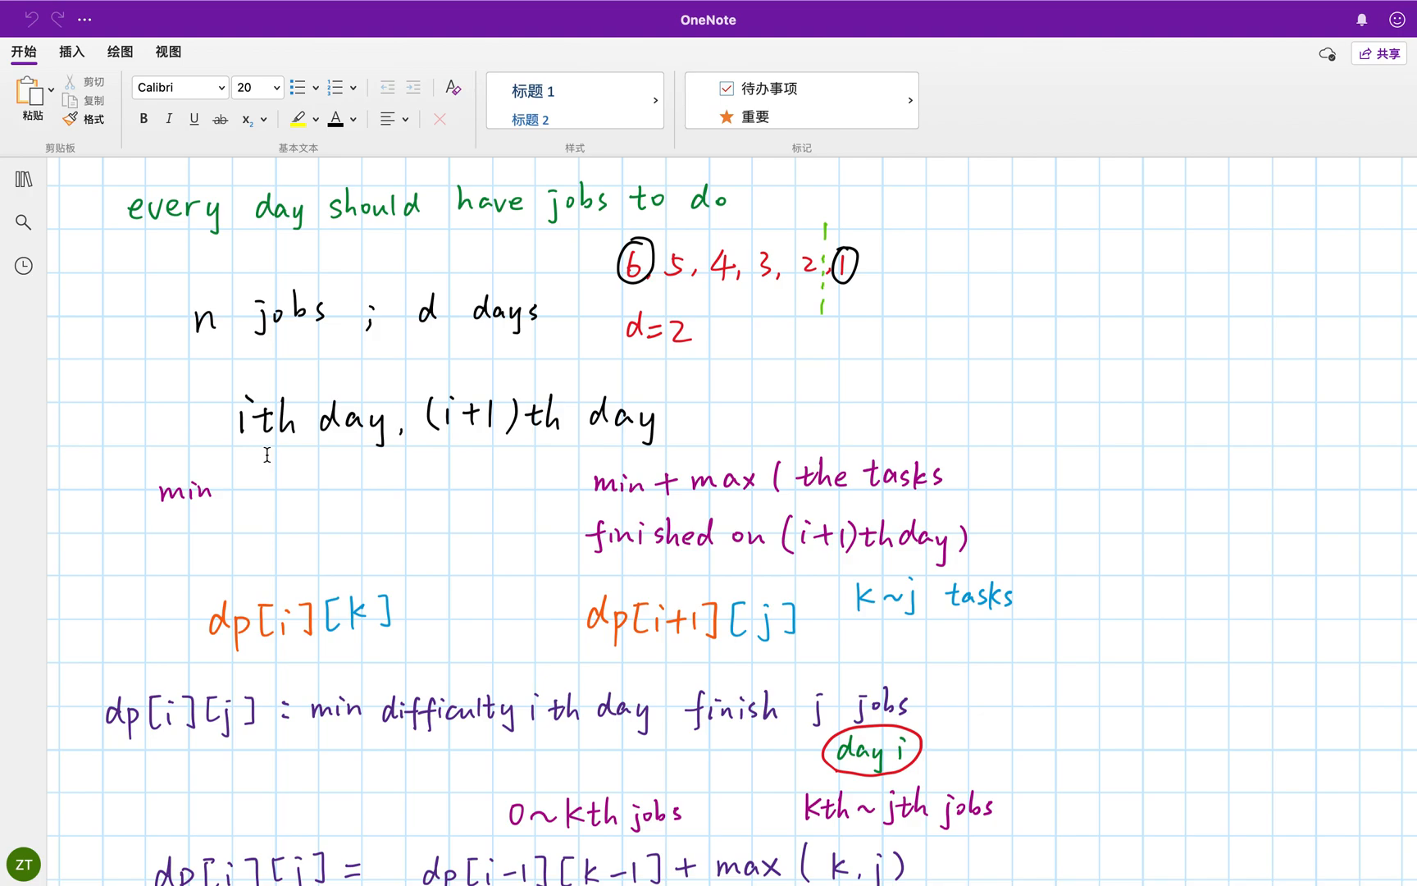
pyautogui.moveTo(256, 453)
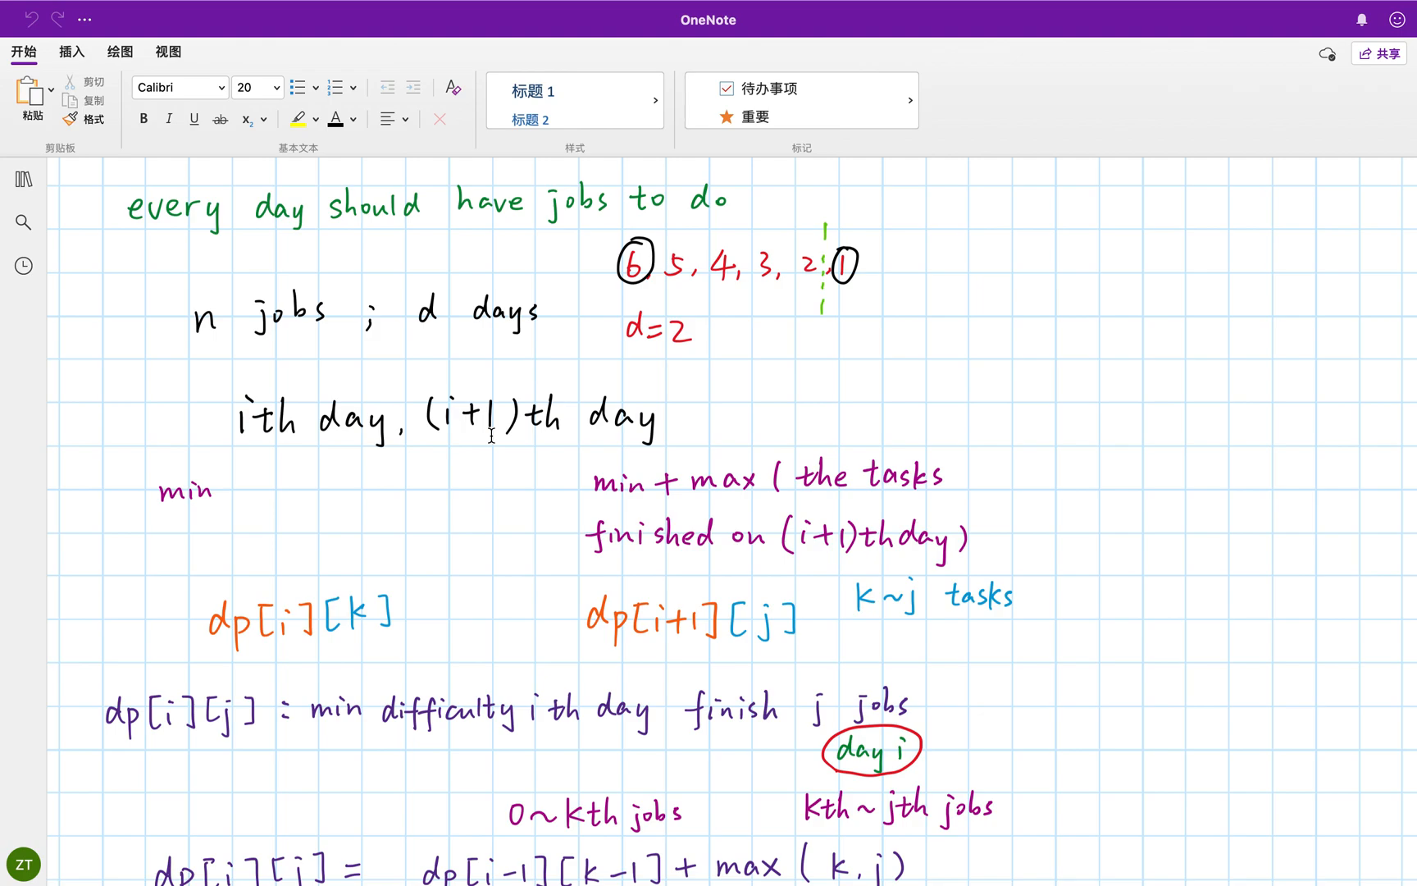
pyautogui.moveTo(376, 472)
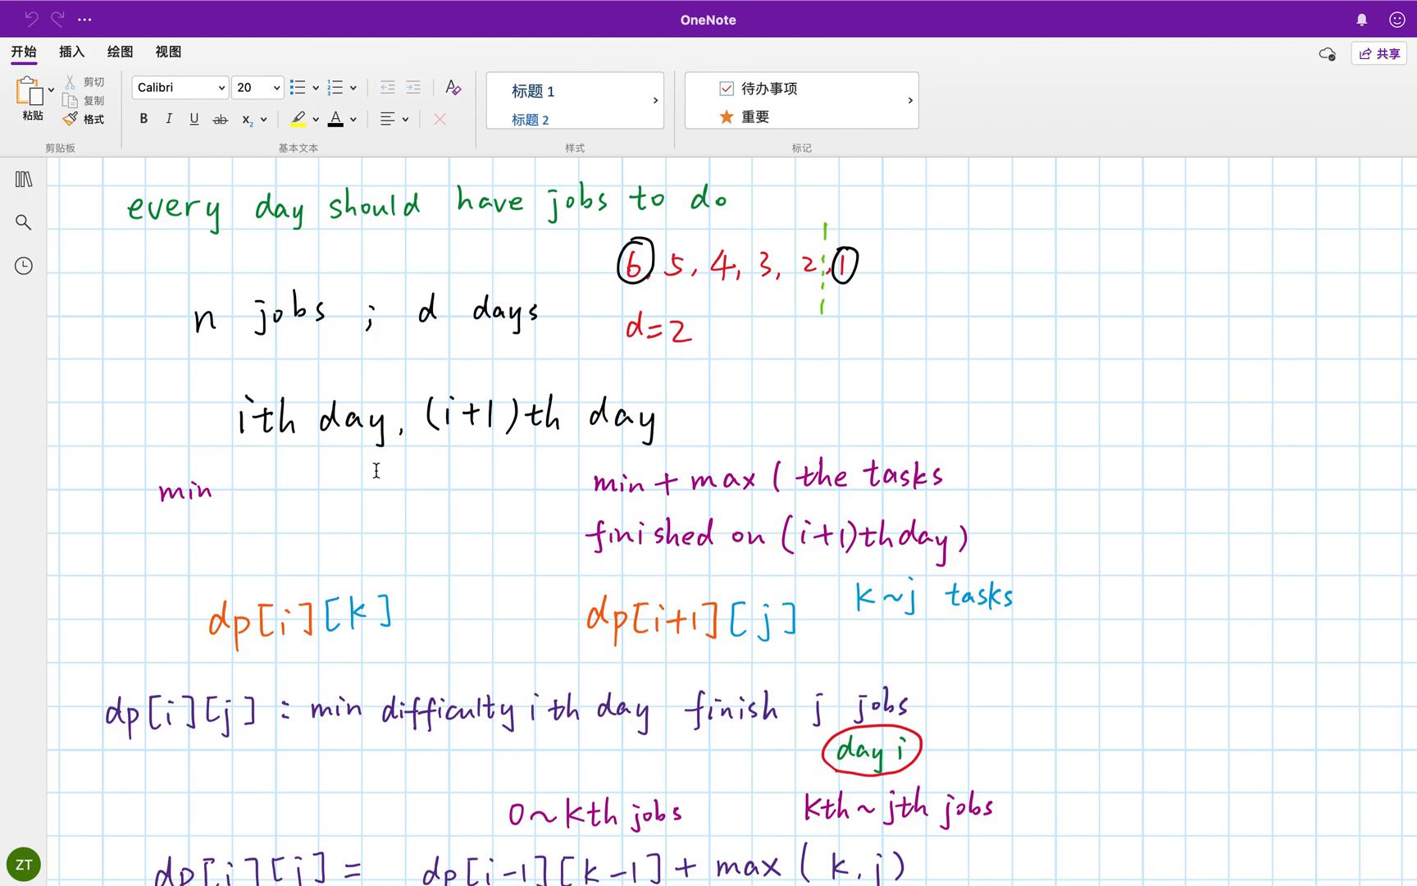
pyautogui.moveTo(387, 553)
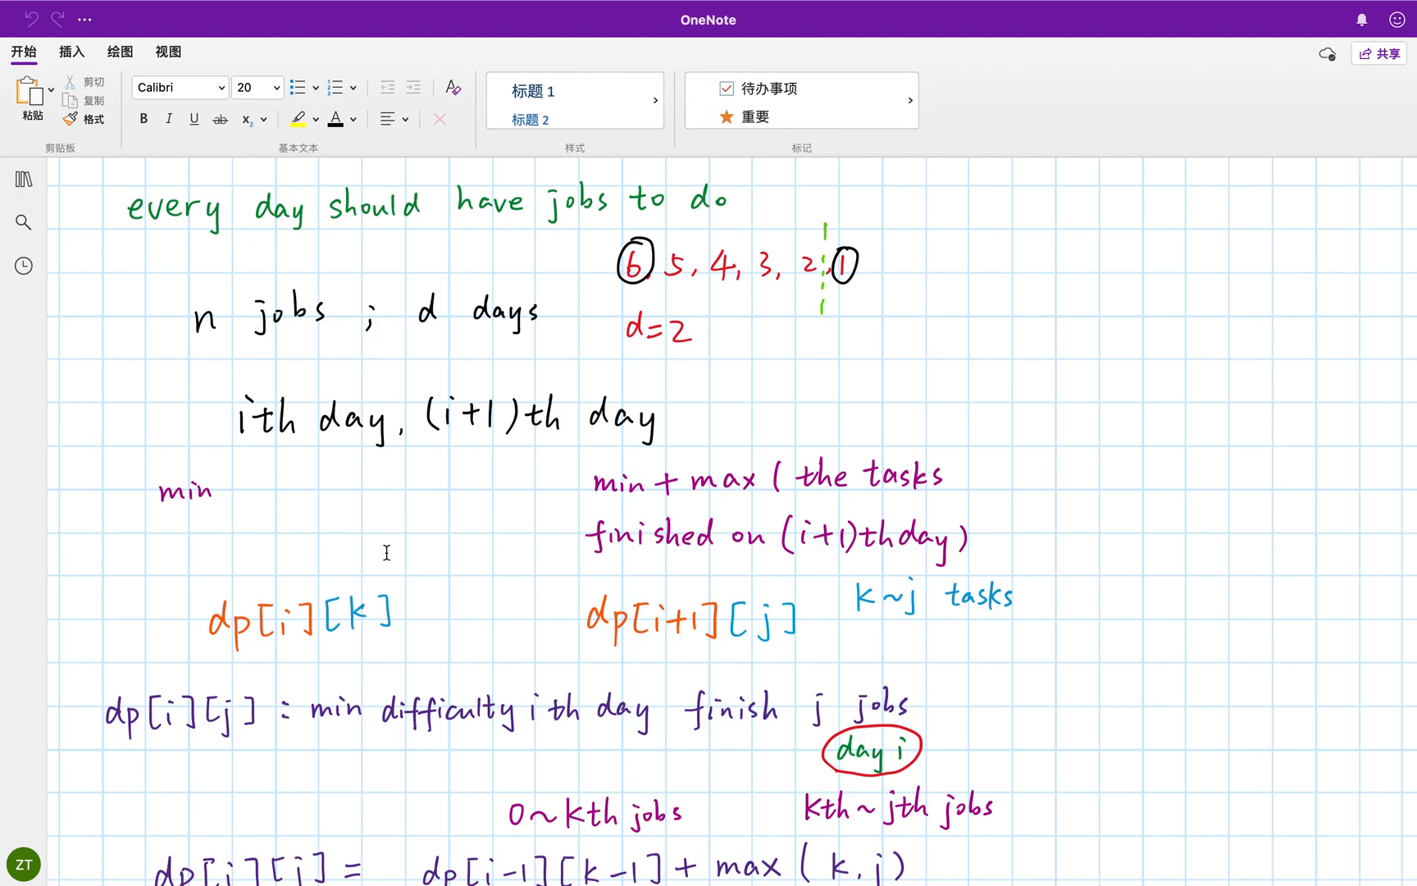
# Step: Scroll to the notes on k ranging from j to i and the initialization heading
pyautogui.scroll(-3)
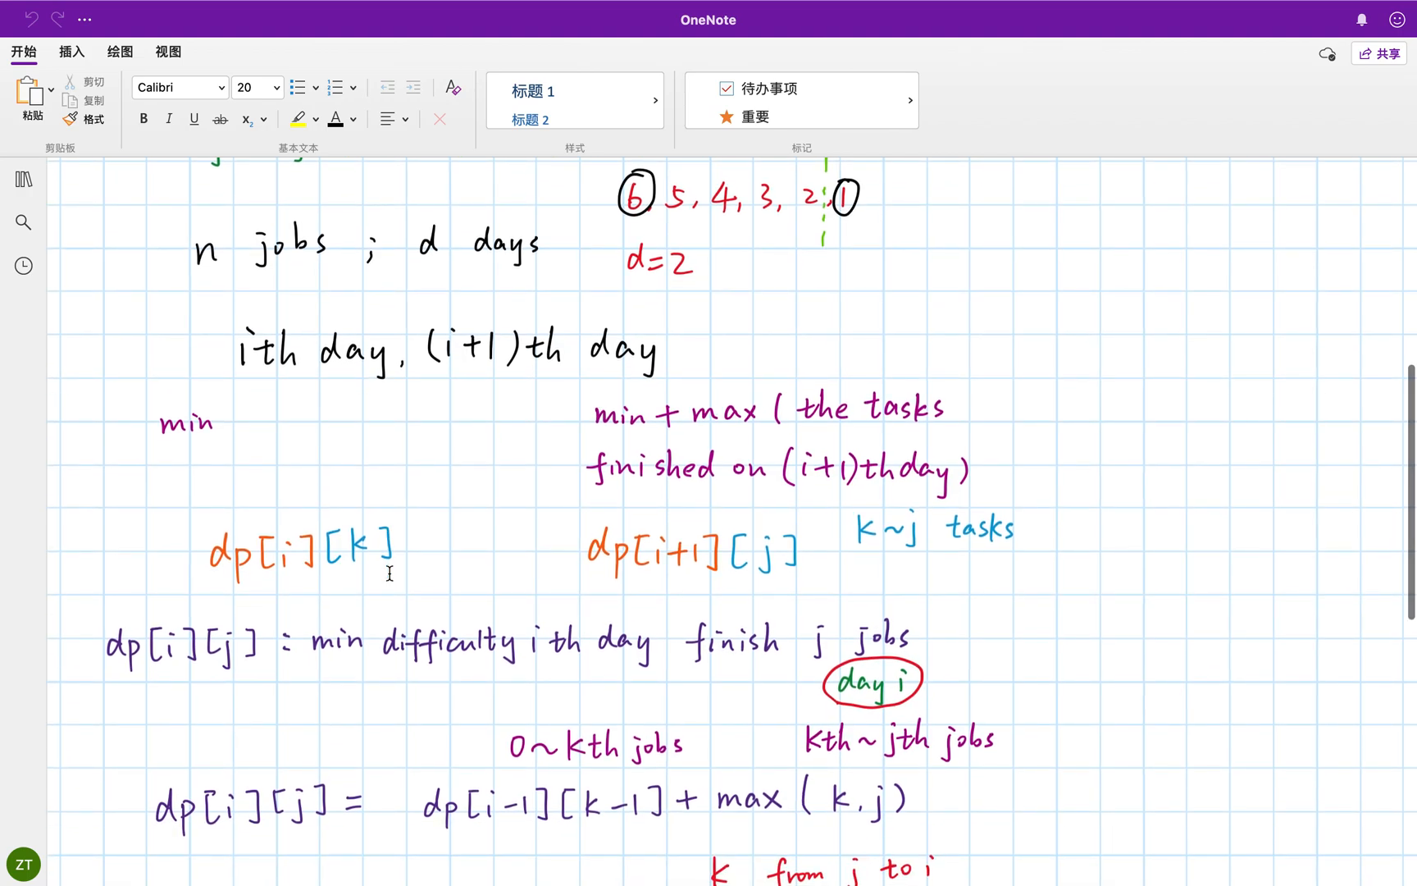
pyautogui.moveTo(260, 596)
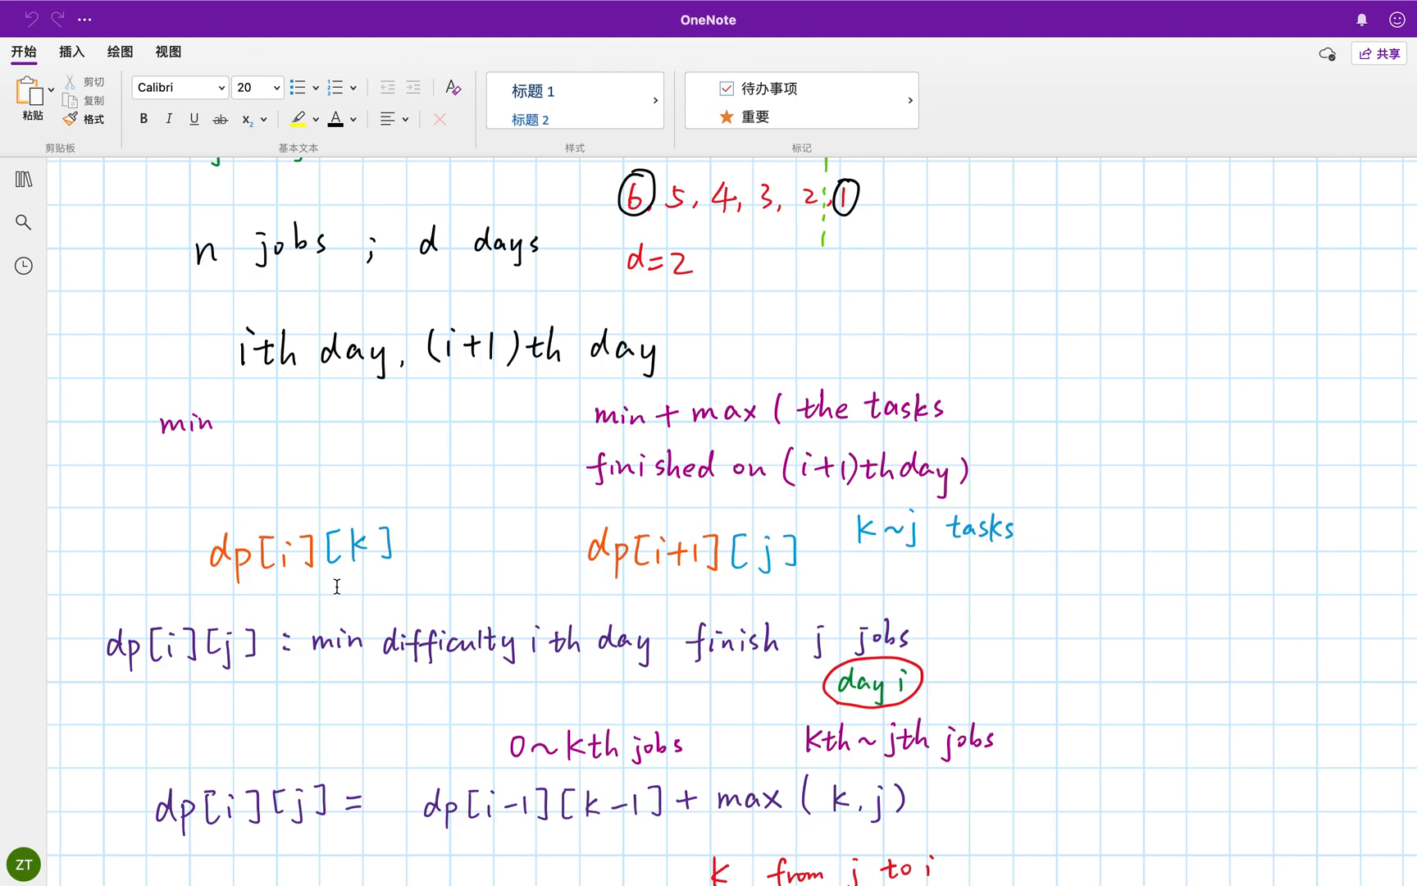
pyautogui.moveTo(381, 579)
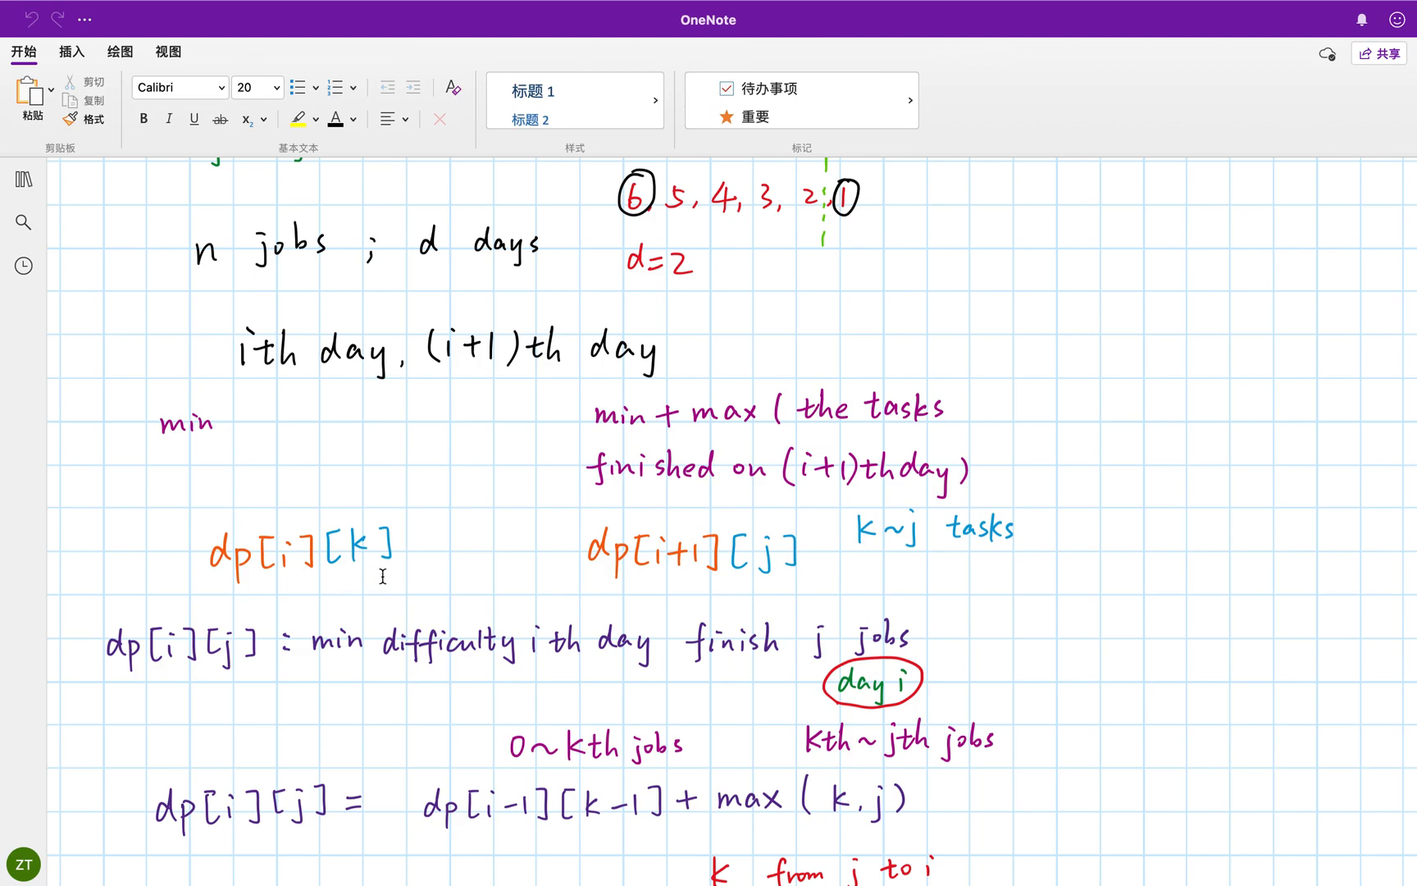
pyautogui.moveTo(296, 600)
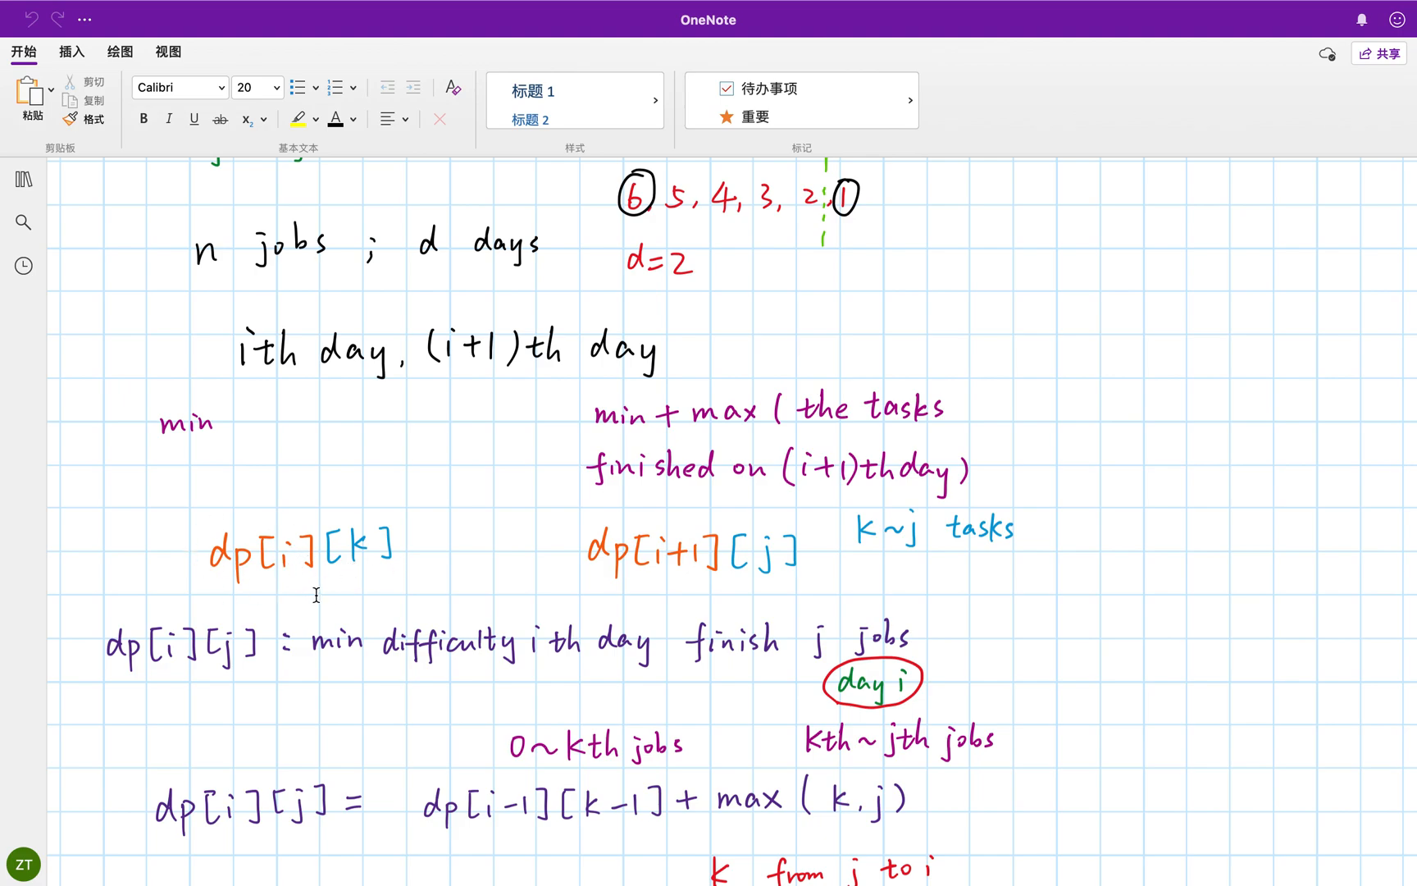
pyautogui.moveTo(732, 594)
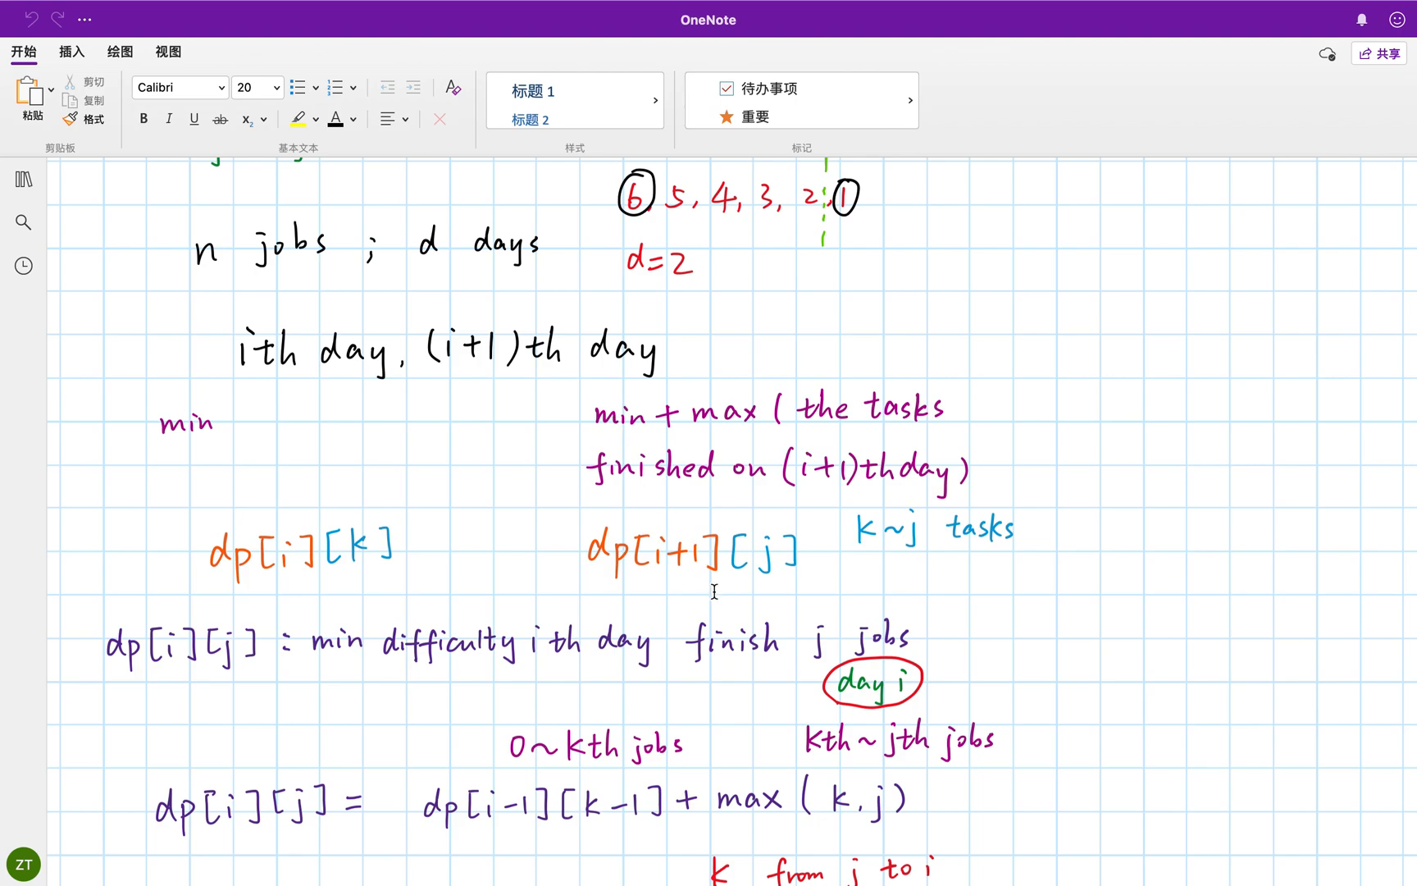
pyautogui.moveTo(764, 566)
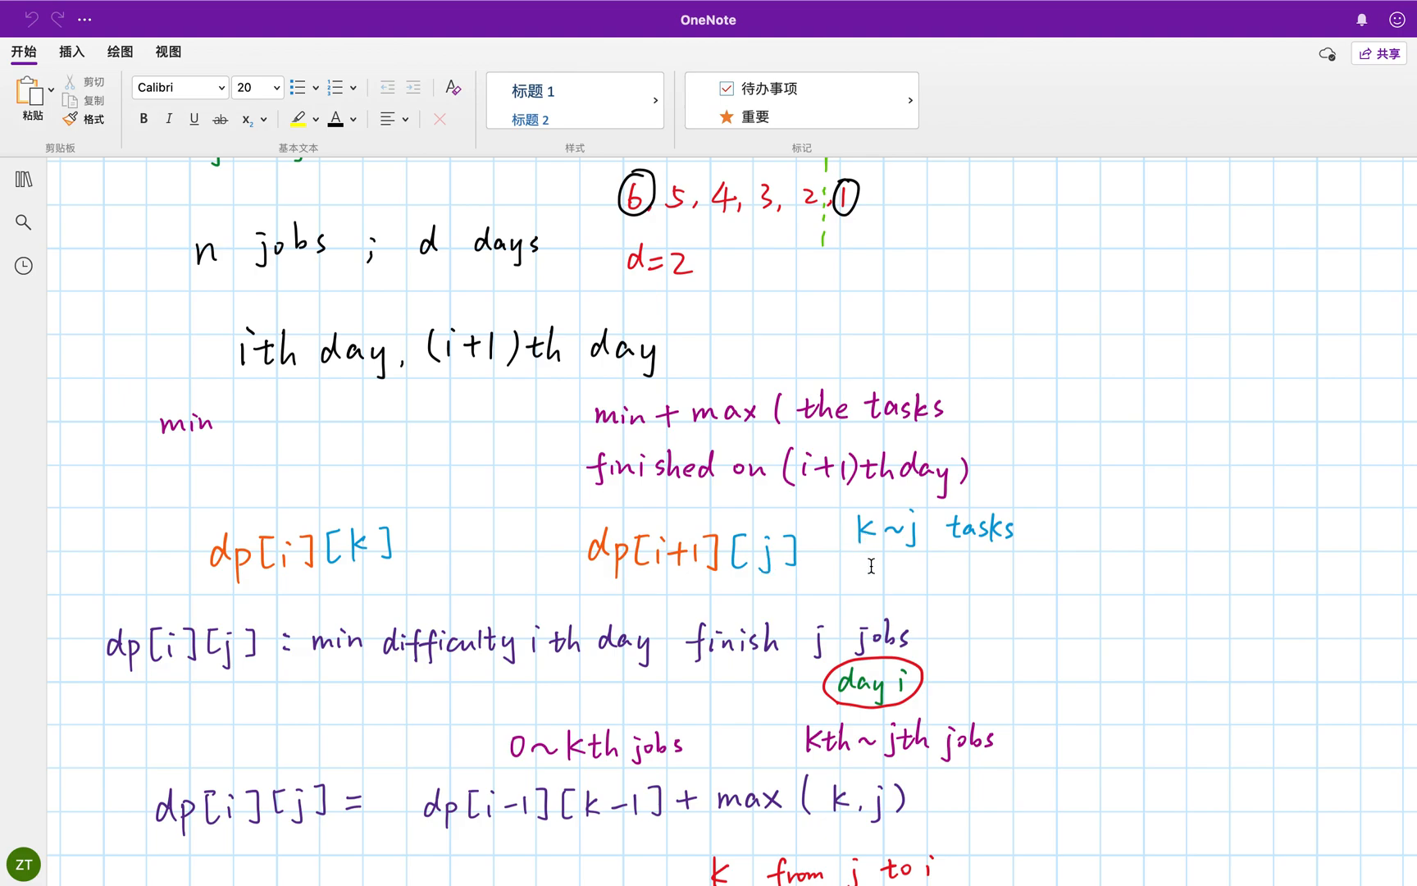
pyautogui.moveTo(826, 492)
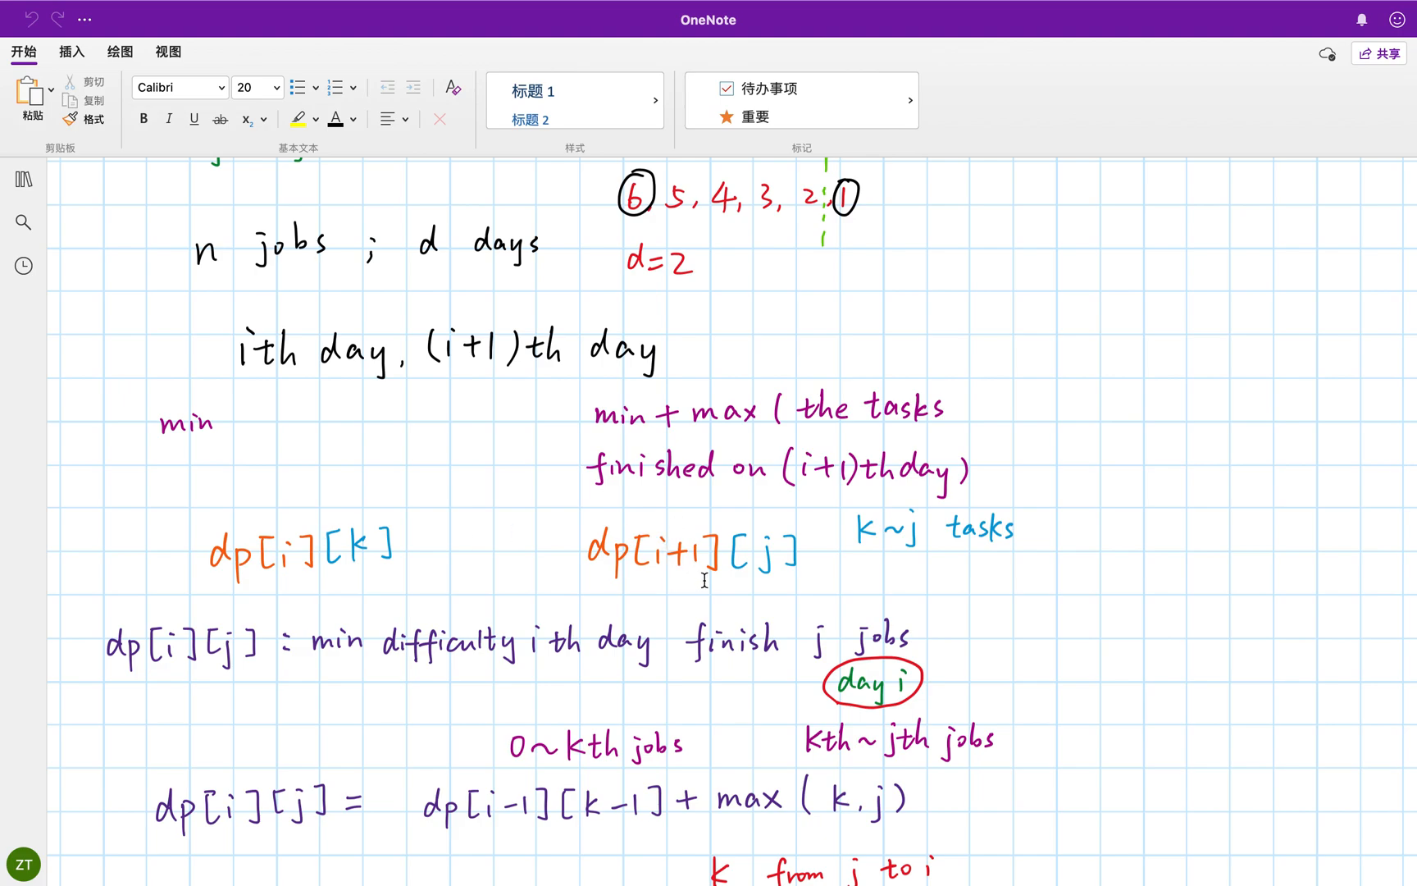
pyautogui.moveTo(771, 584)
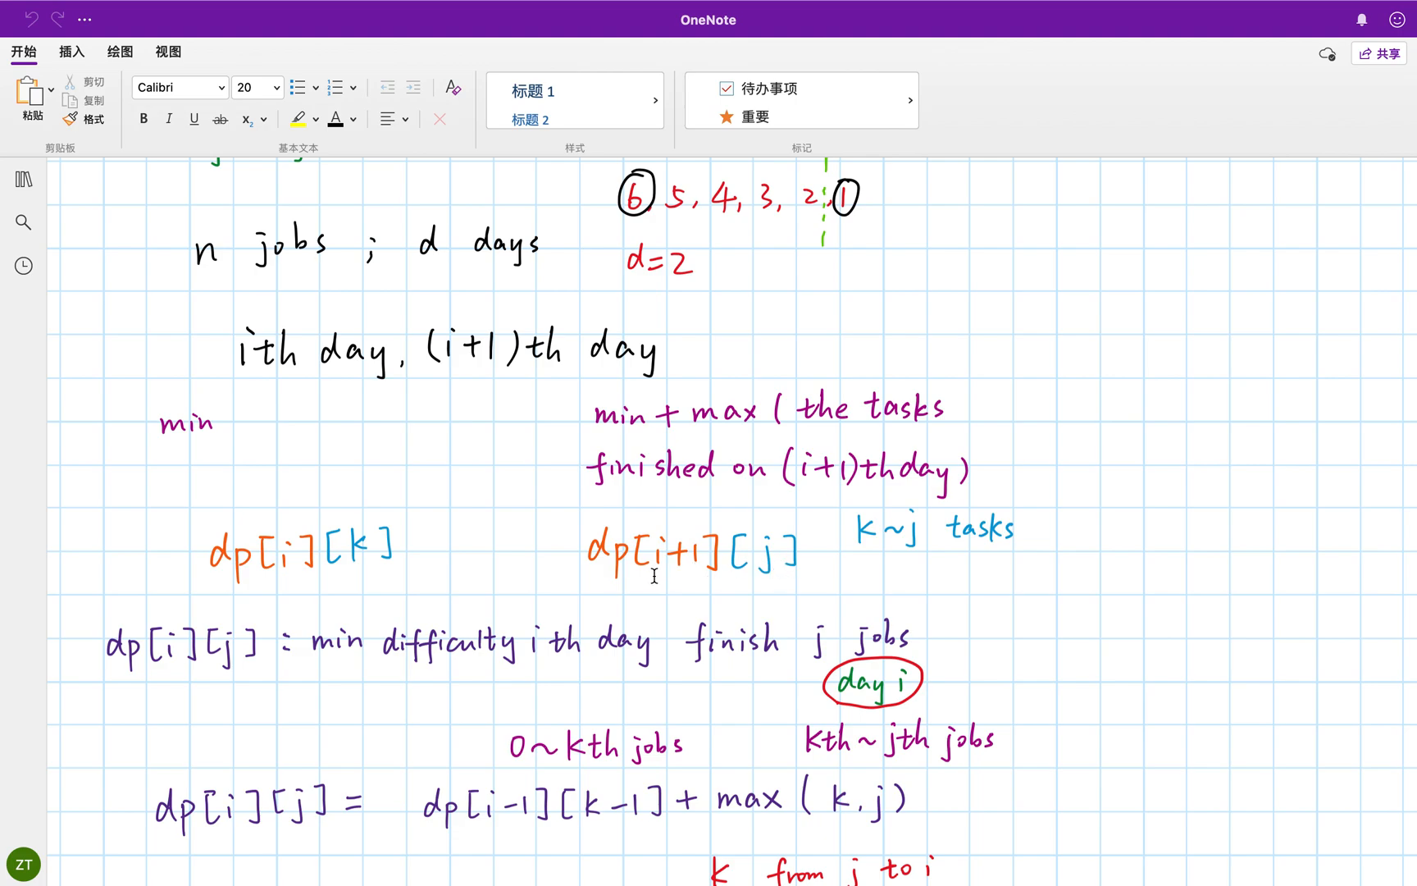
pyautogui.moveTo(760, 594)
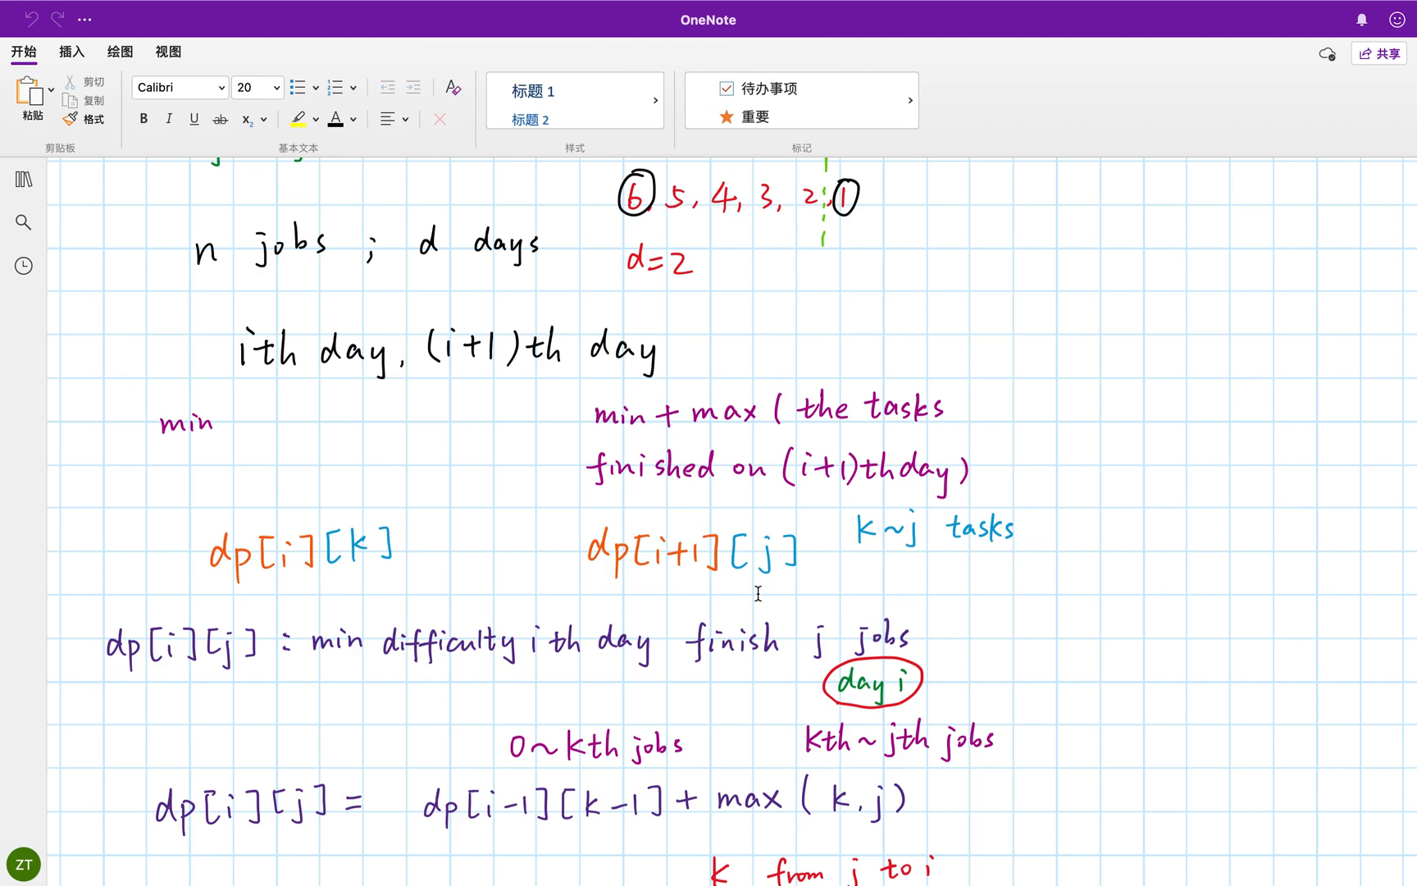
pyautogui.moveTo(704, 463)
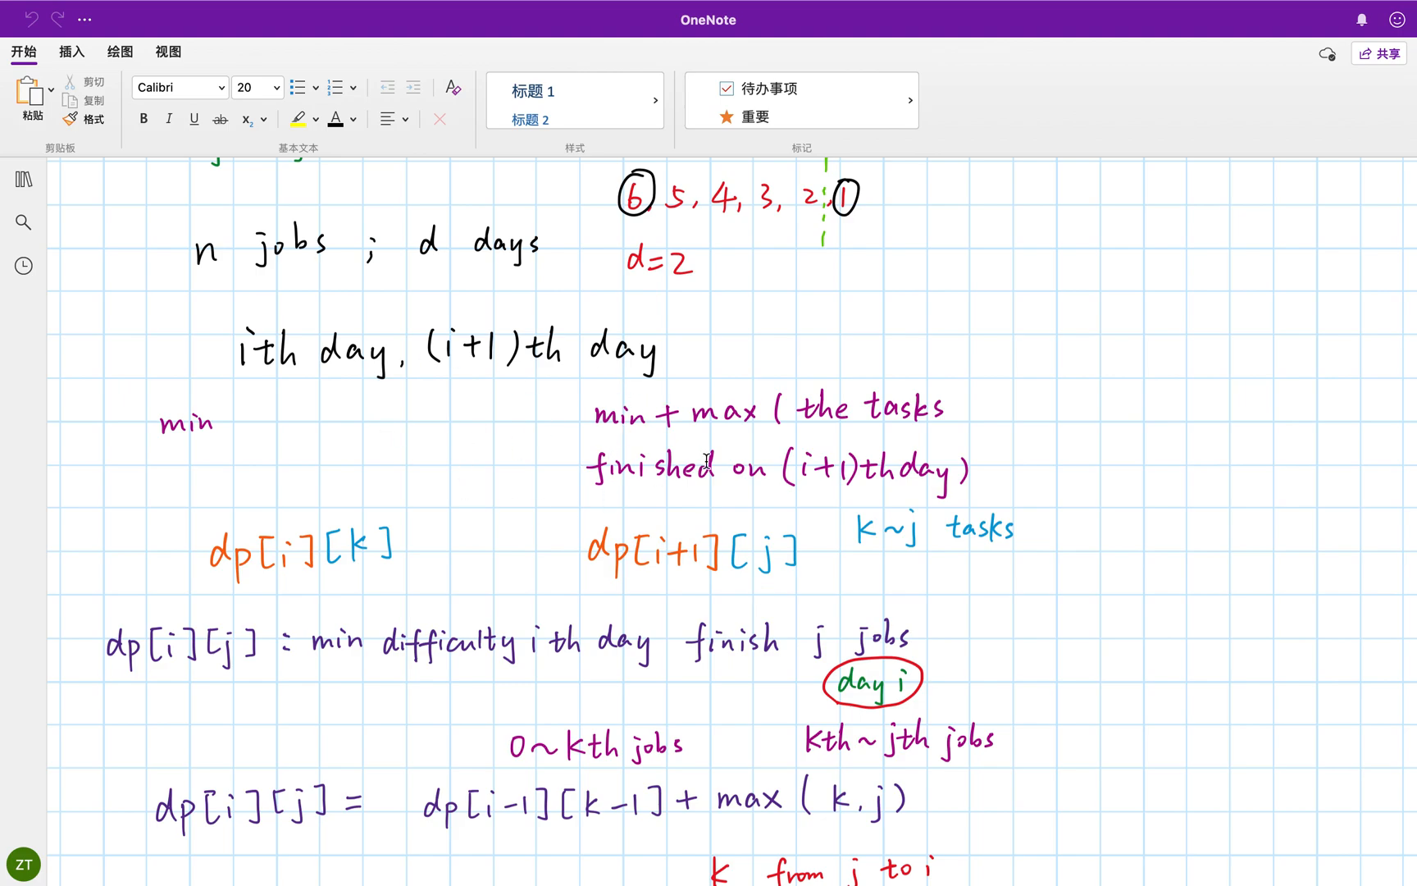
pyautogui.moveTo(712, 473)
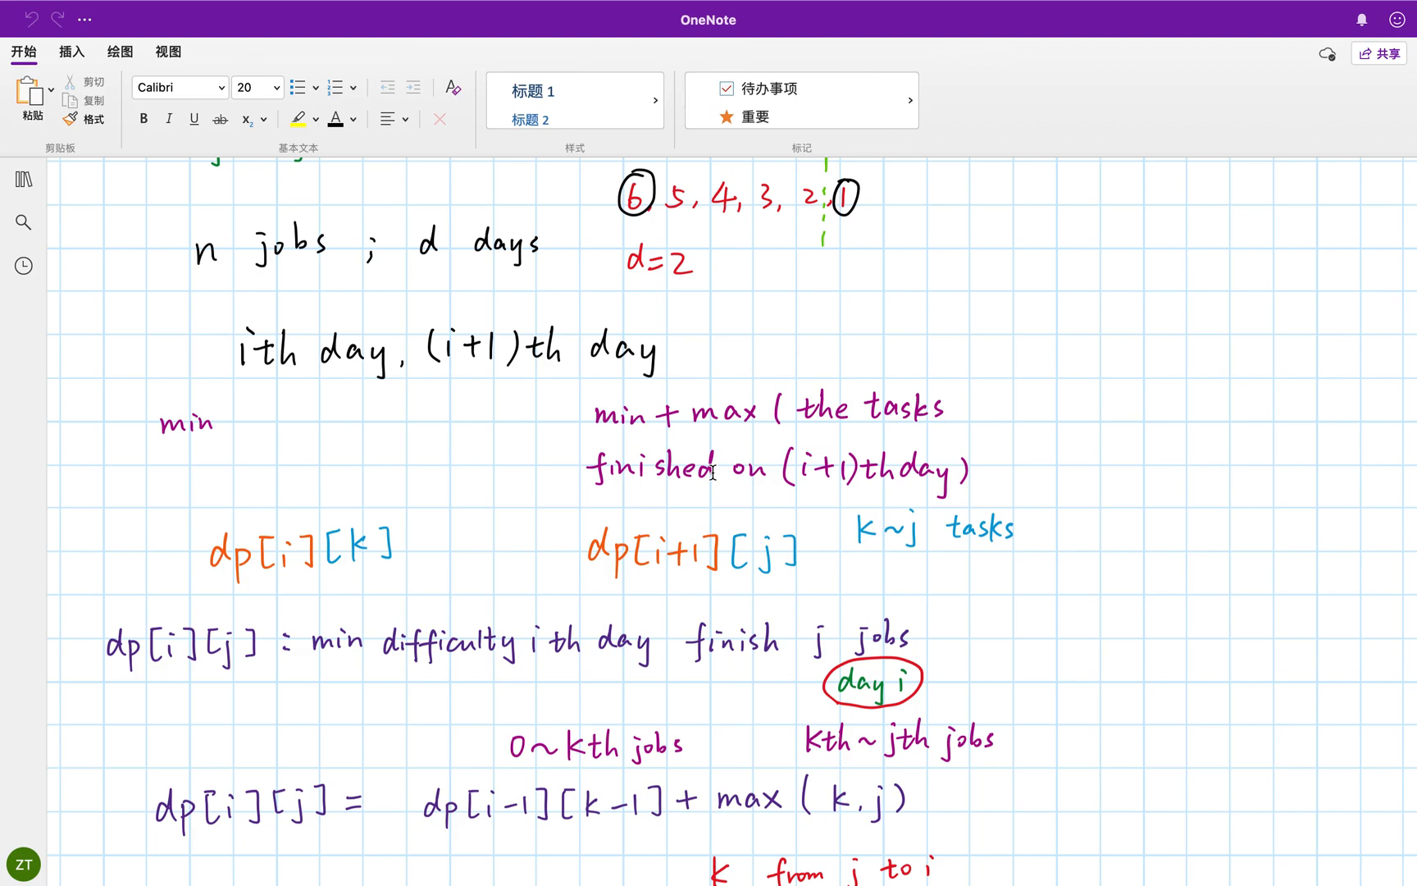
pyautogui.moveTo(773, 512)
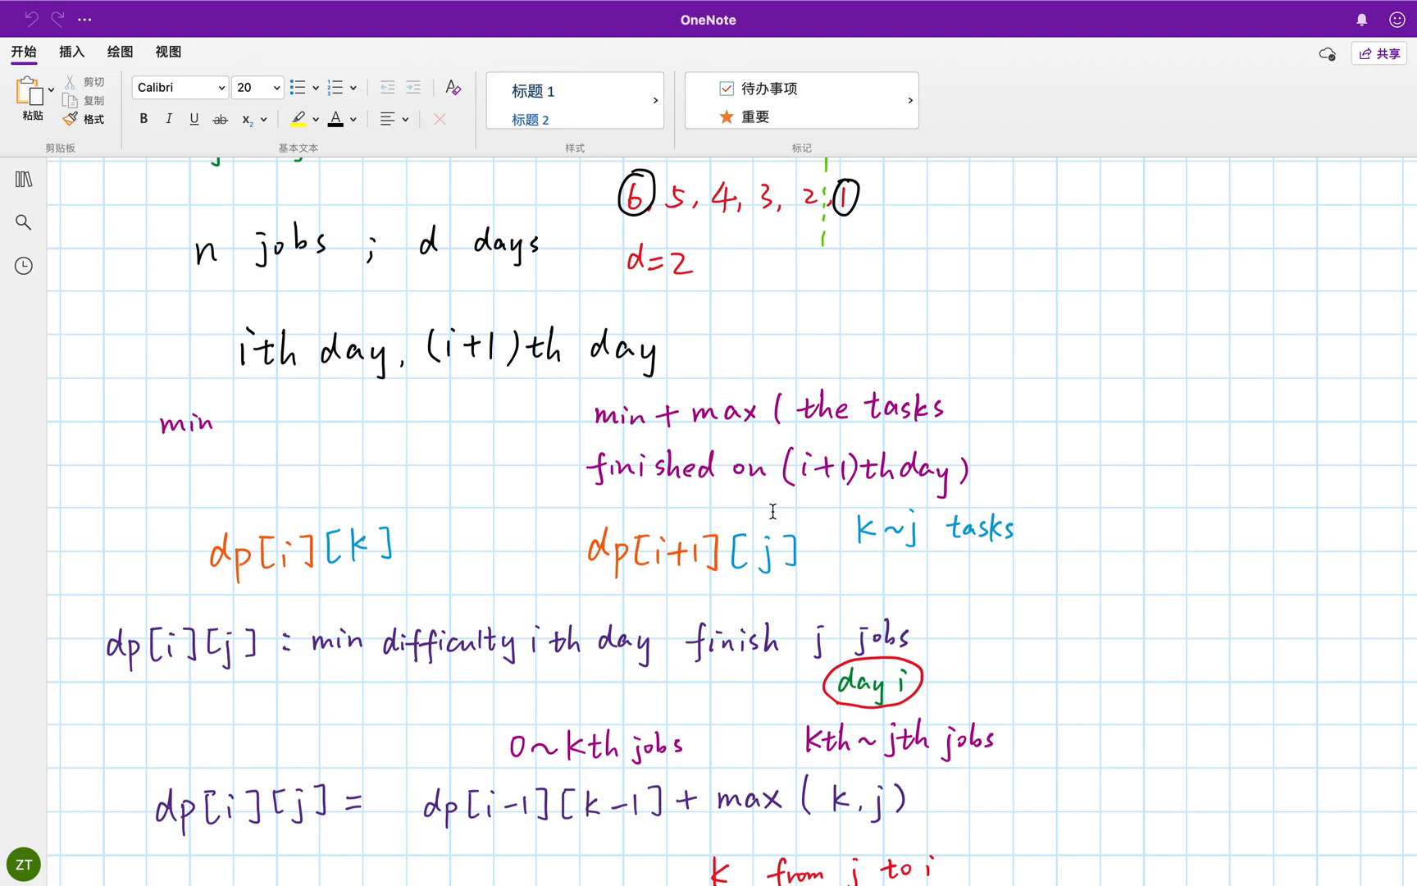
pyautogui.scroll(-3)
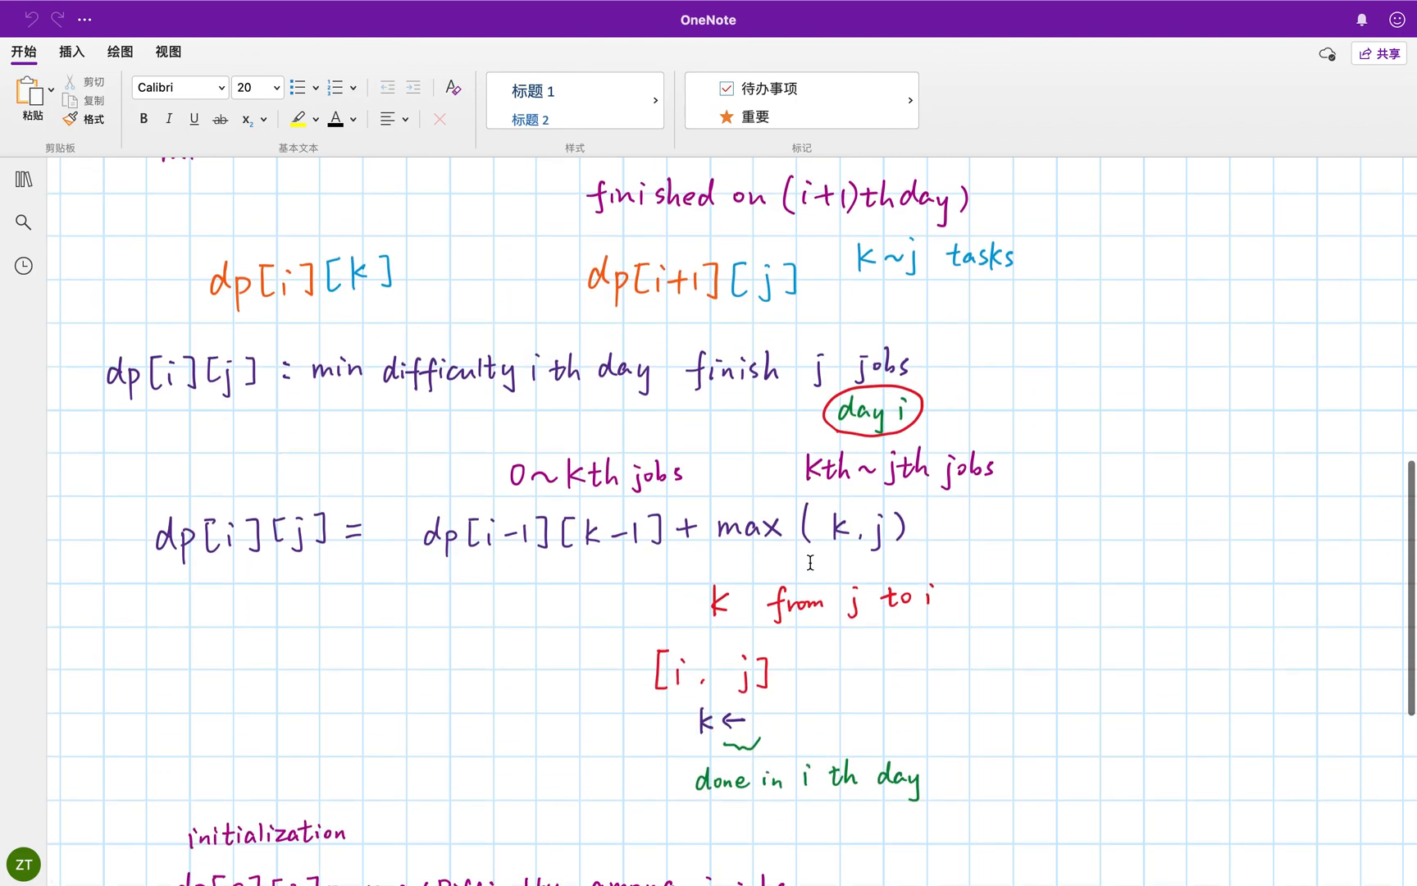
# Step: Scroll so the initialization line dp[0][j] = maxDifficulty among j jobs shows fully
pyautogui.scroll(-3)
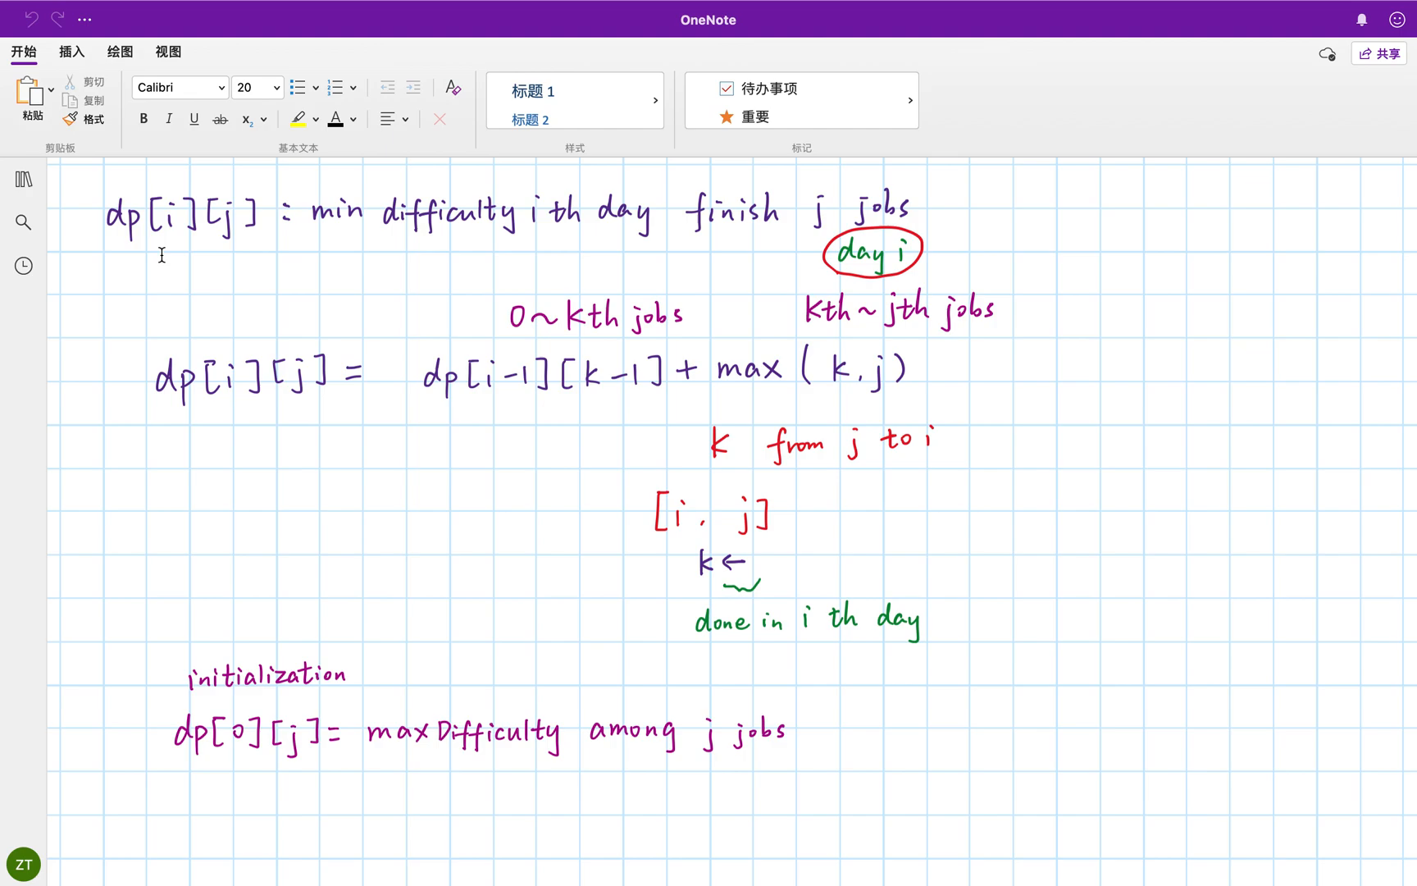
pyautogui.moveTo(535, 272)
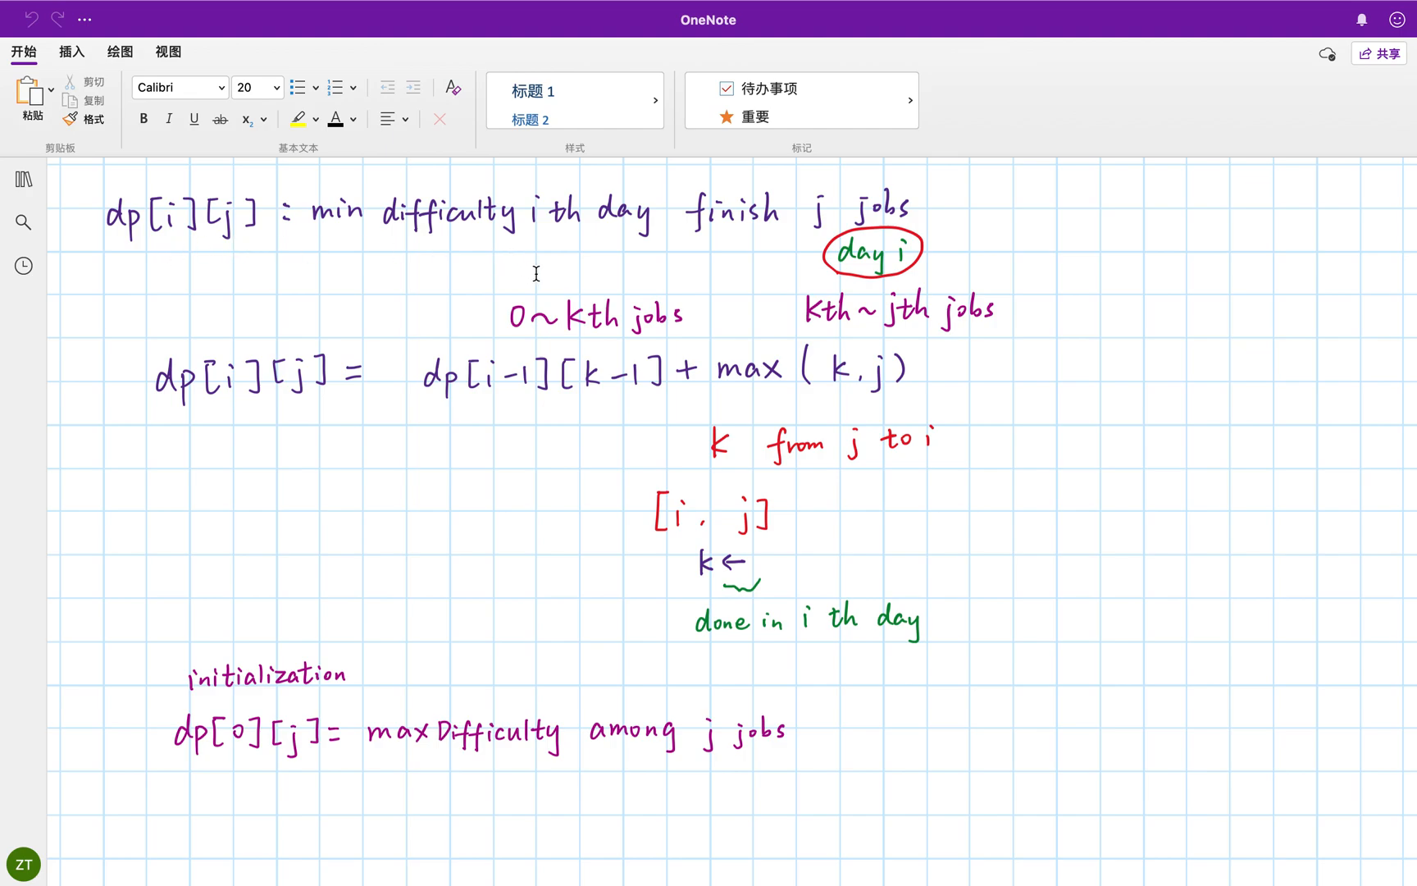
pyautogui.moveTo(325, 237)
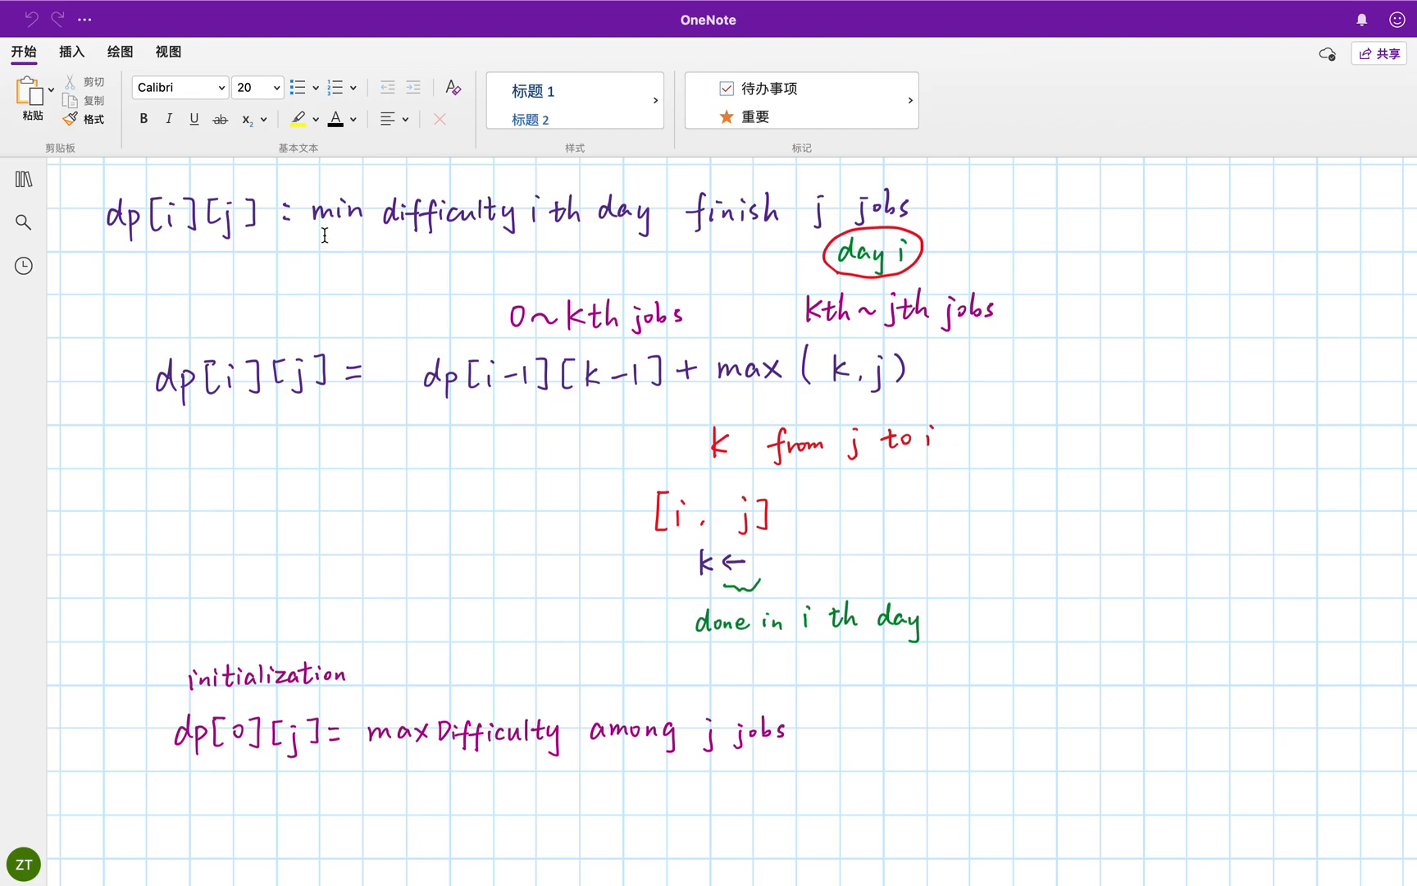
pyautogui.moveTo(443, 256)
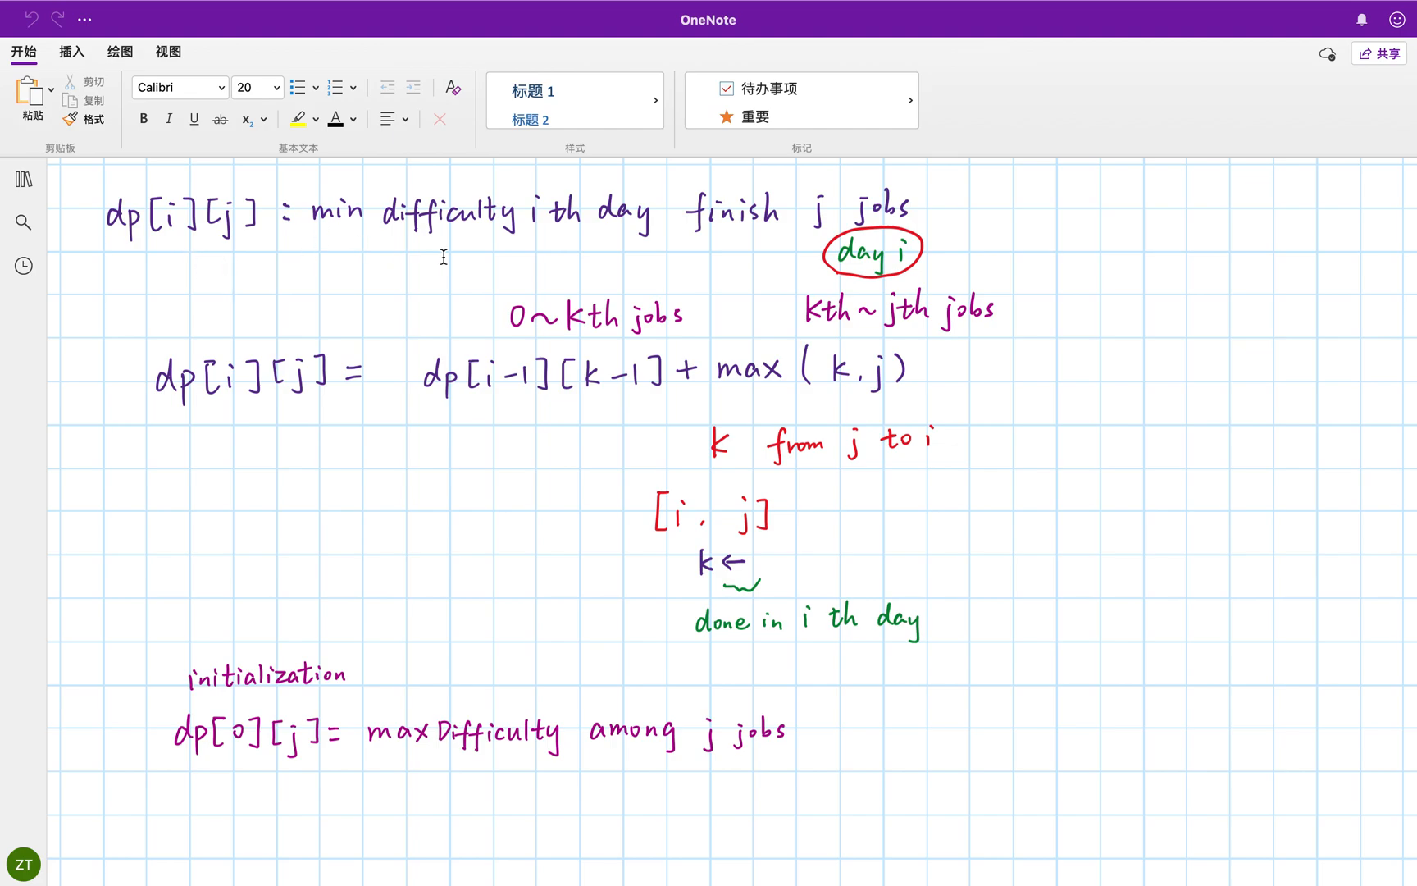
pyautogui.moveTo(495, 249)
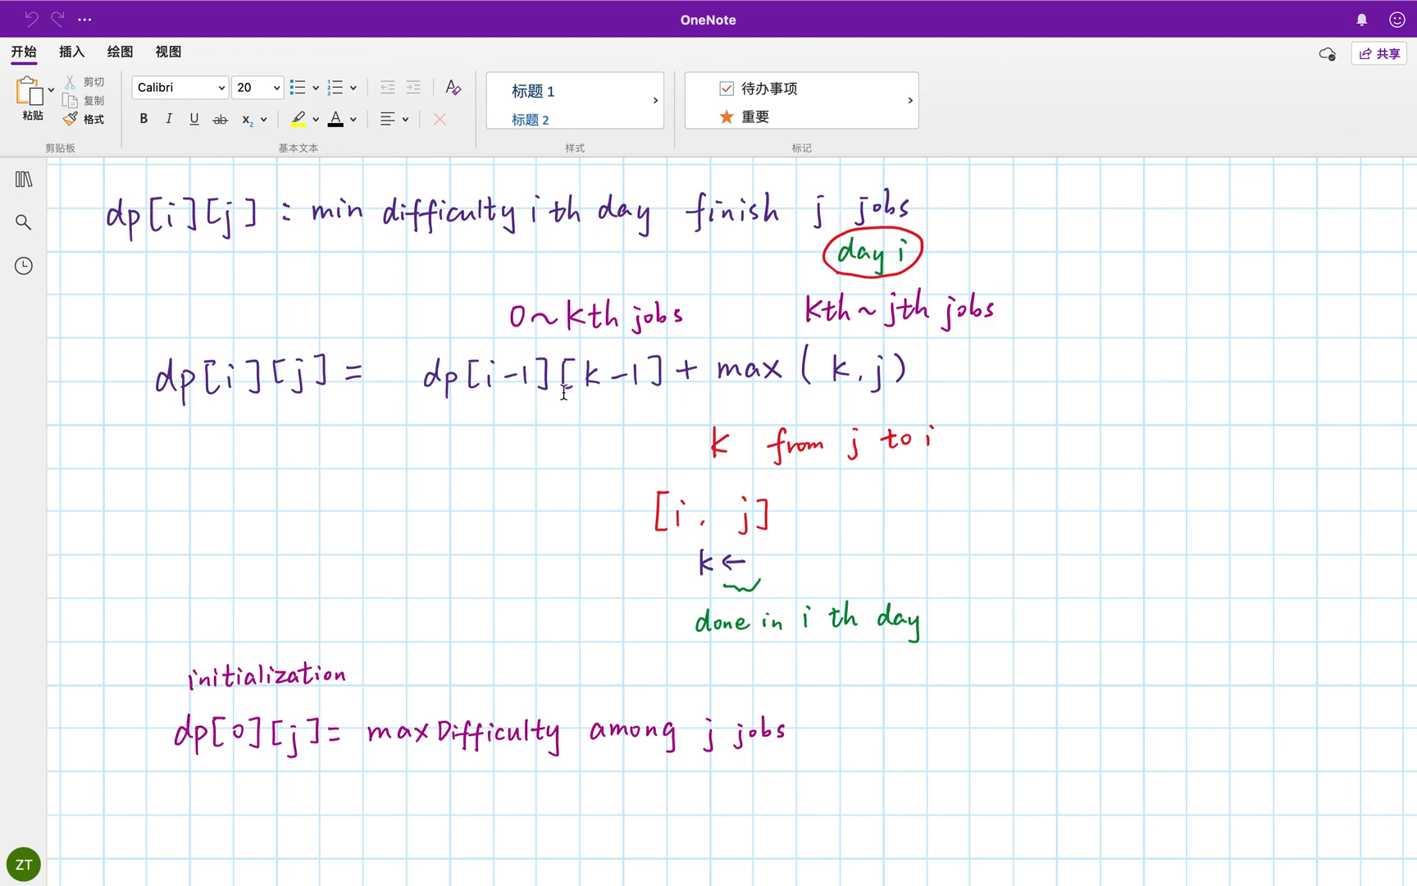
pyautogui.moveTo(627, 390)
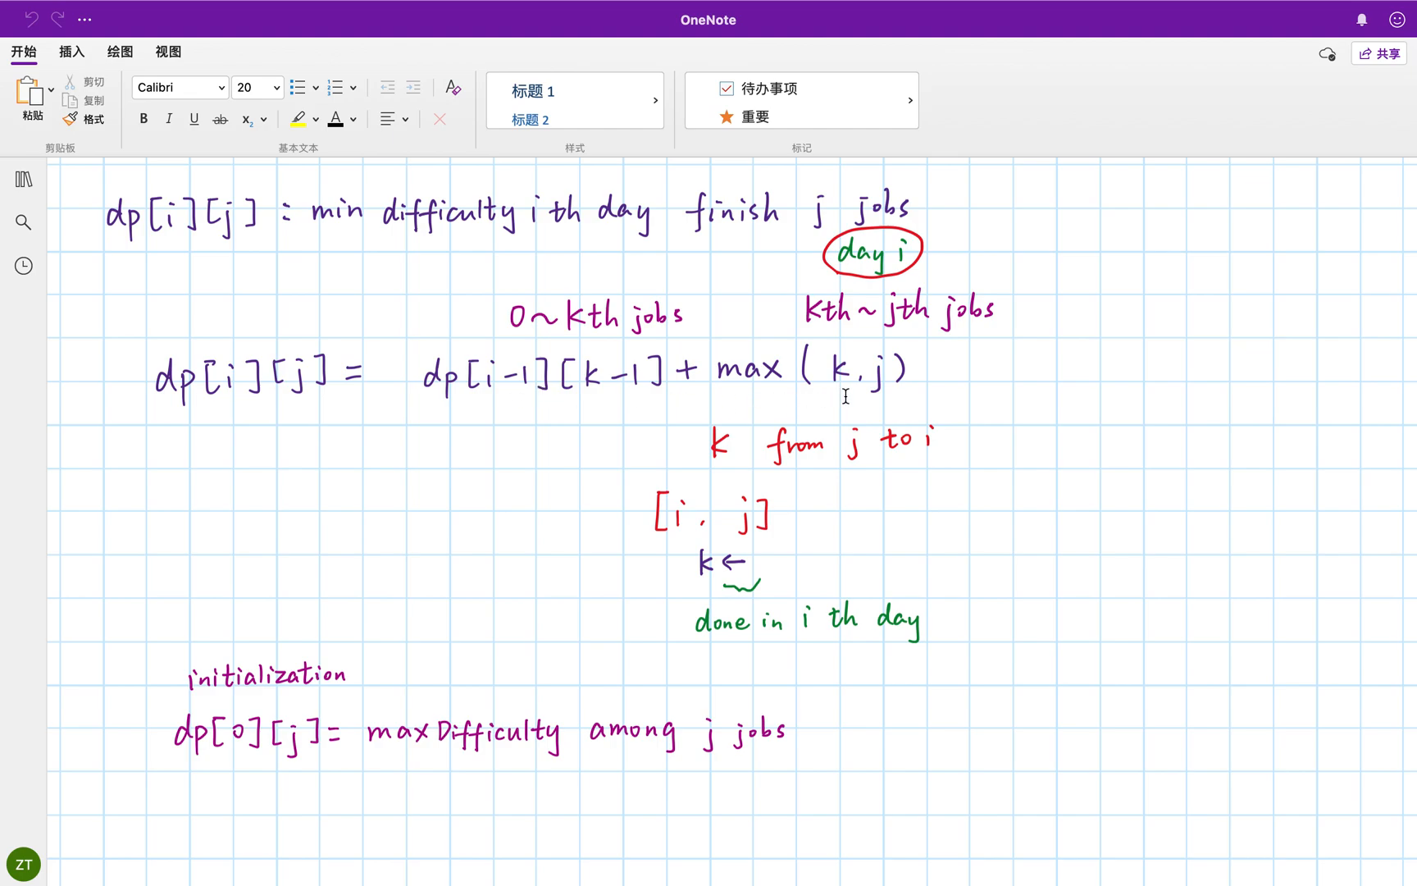
pyautogui.moveTo(851, 400)
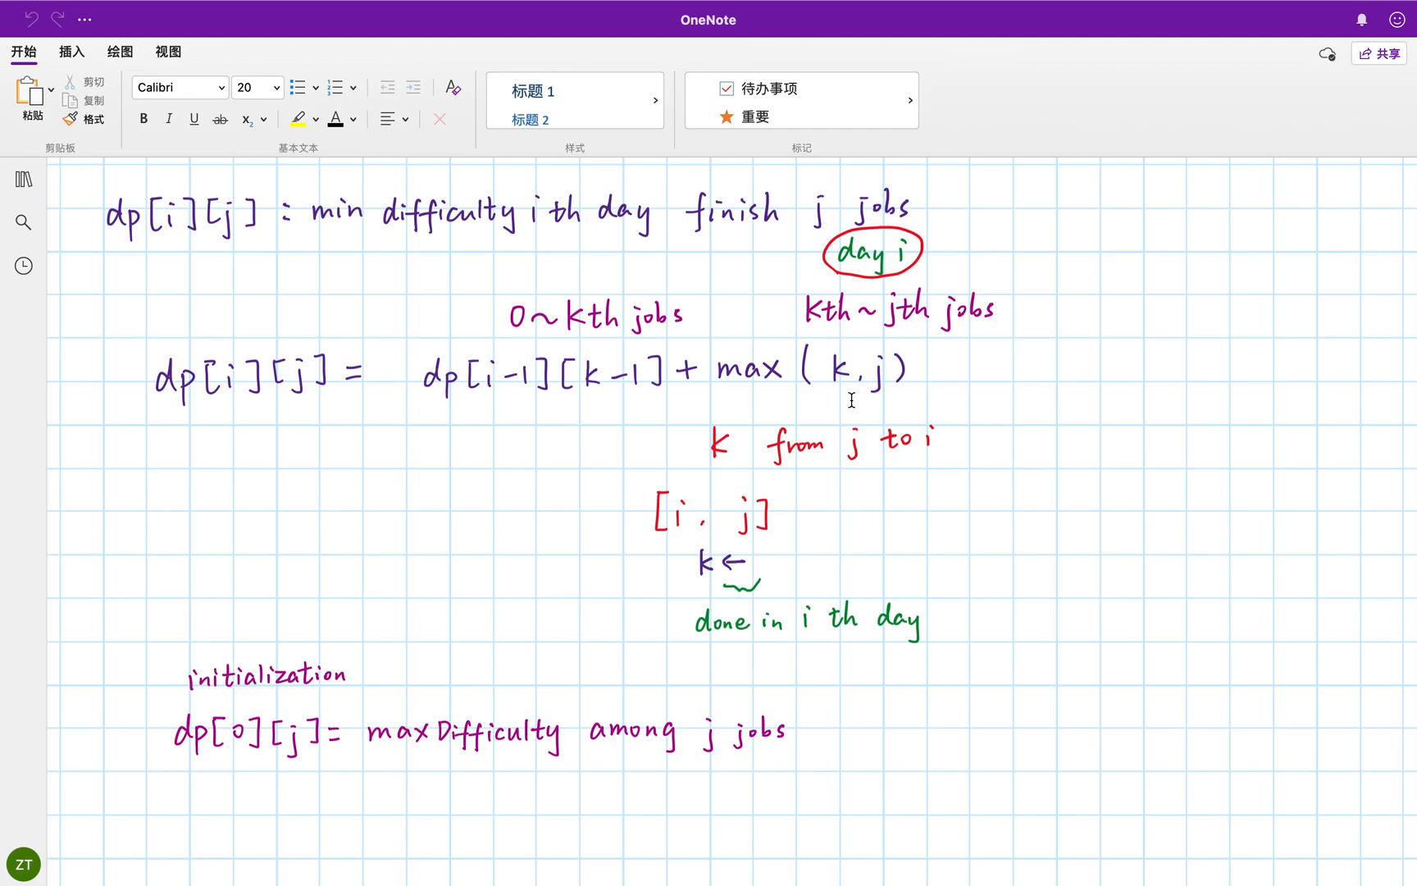
pyautogui.moveTo(924, 397)
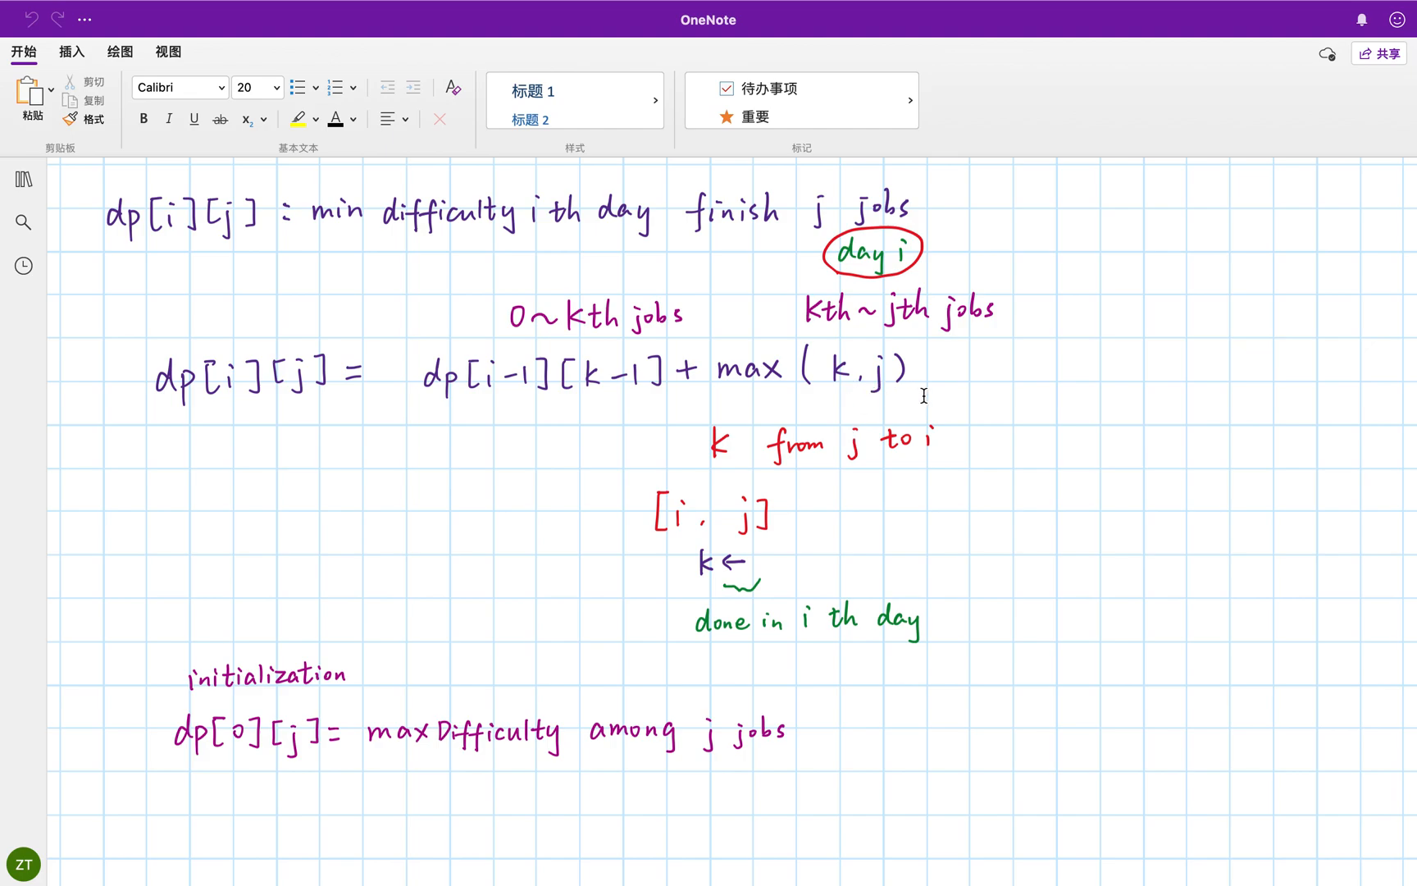
pyautogui.moveTo(863, 392)
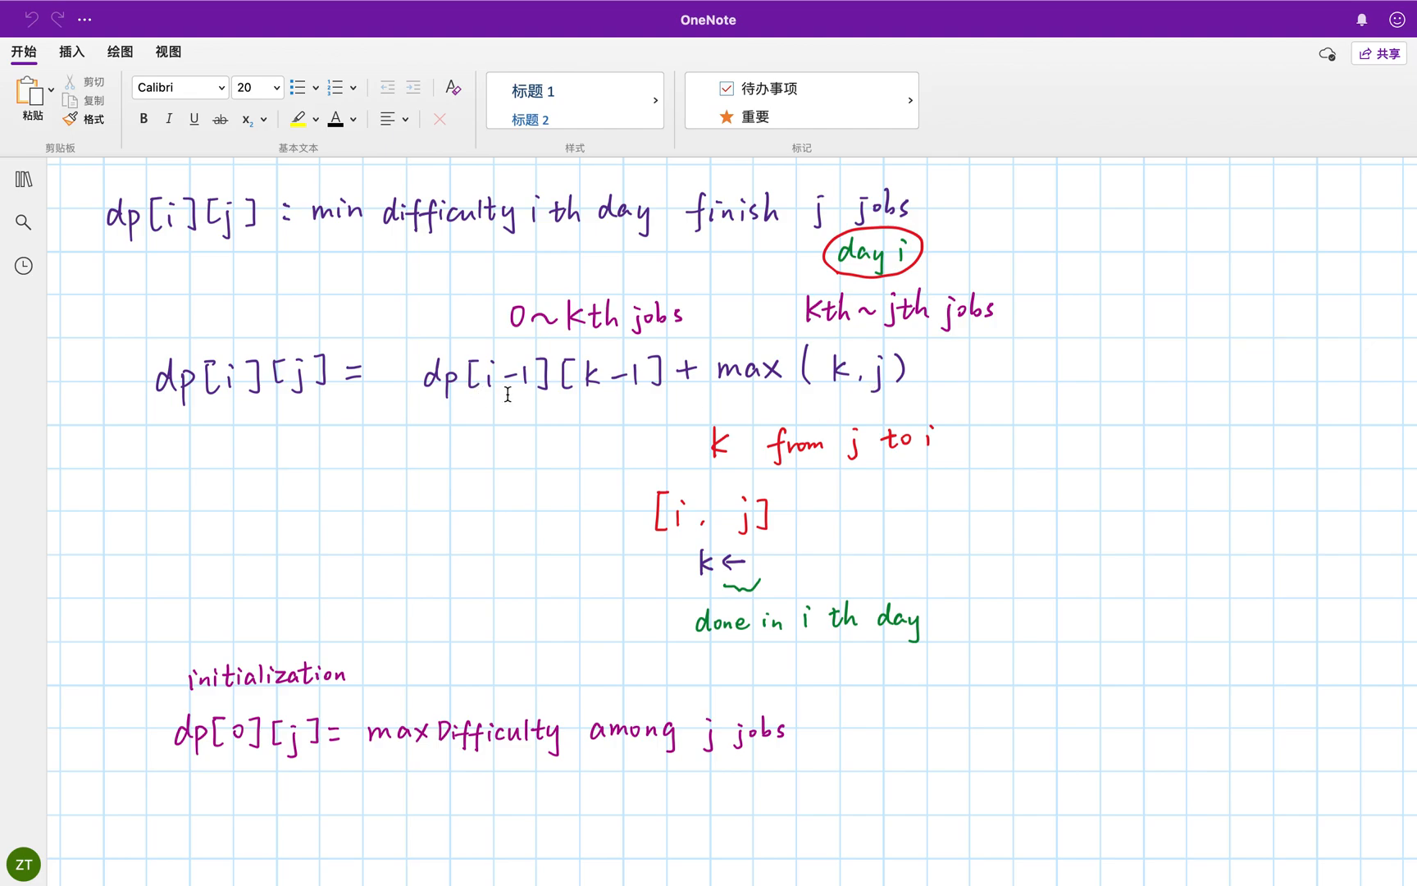
pyautogui.moveTo(526, 420)
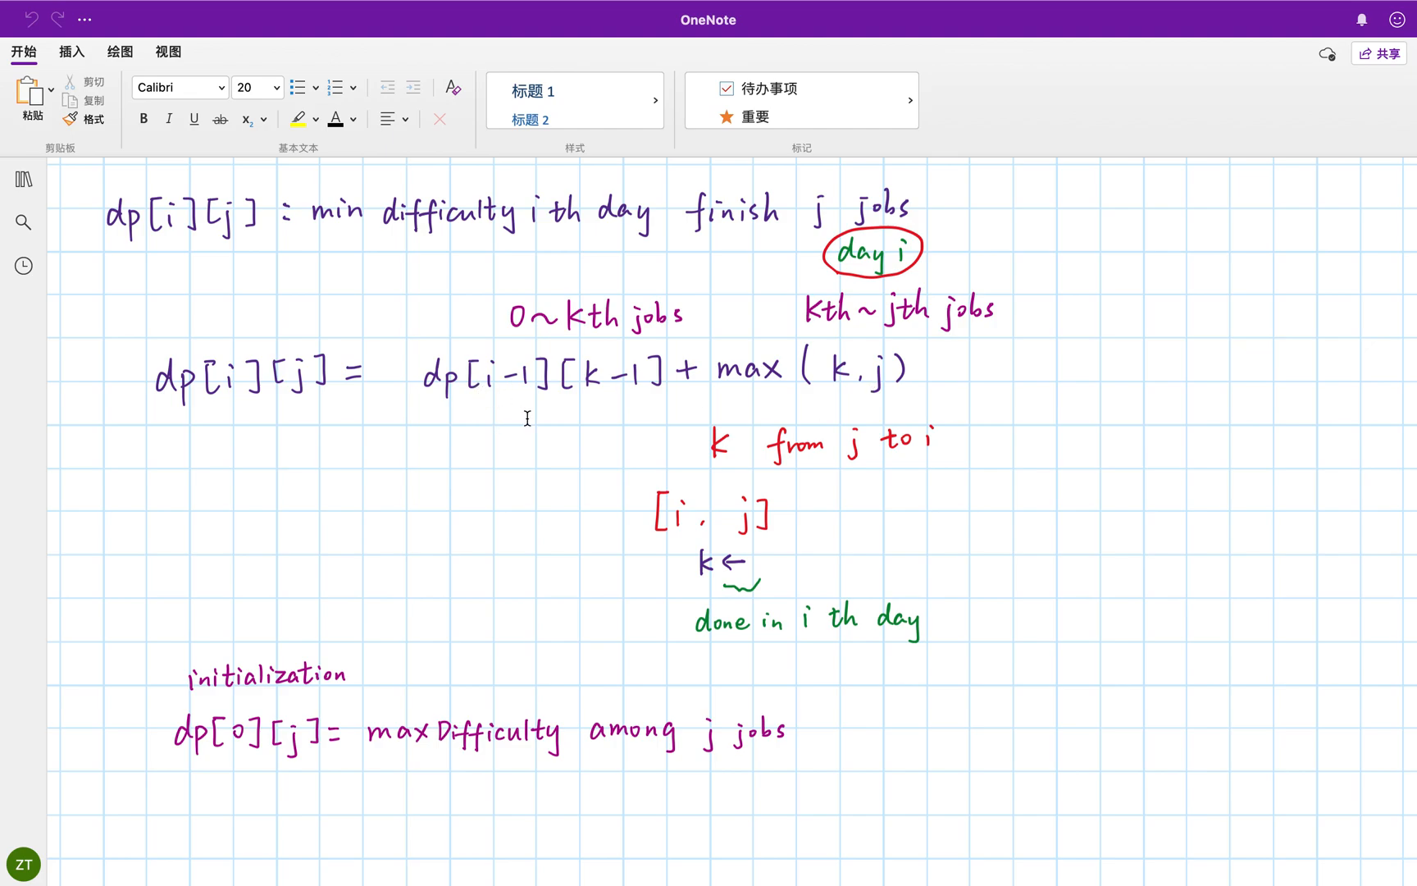
pyautogui.moveTo(838, 412)
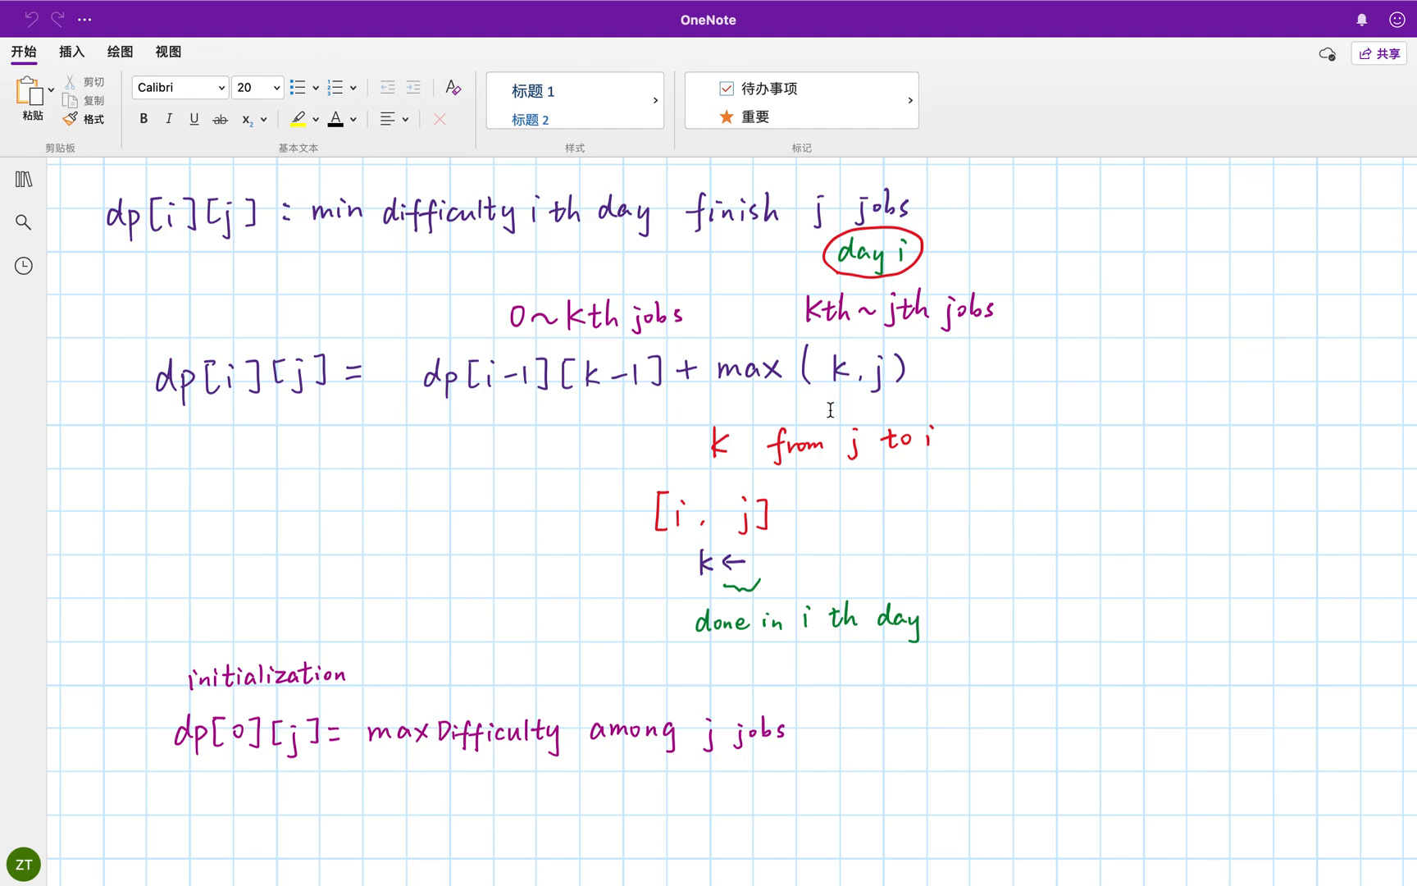
pyautogui.moveTo(193, 426)
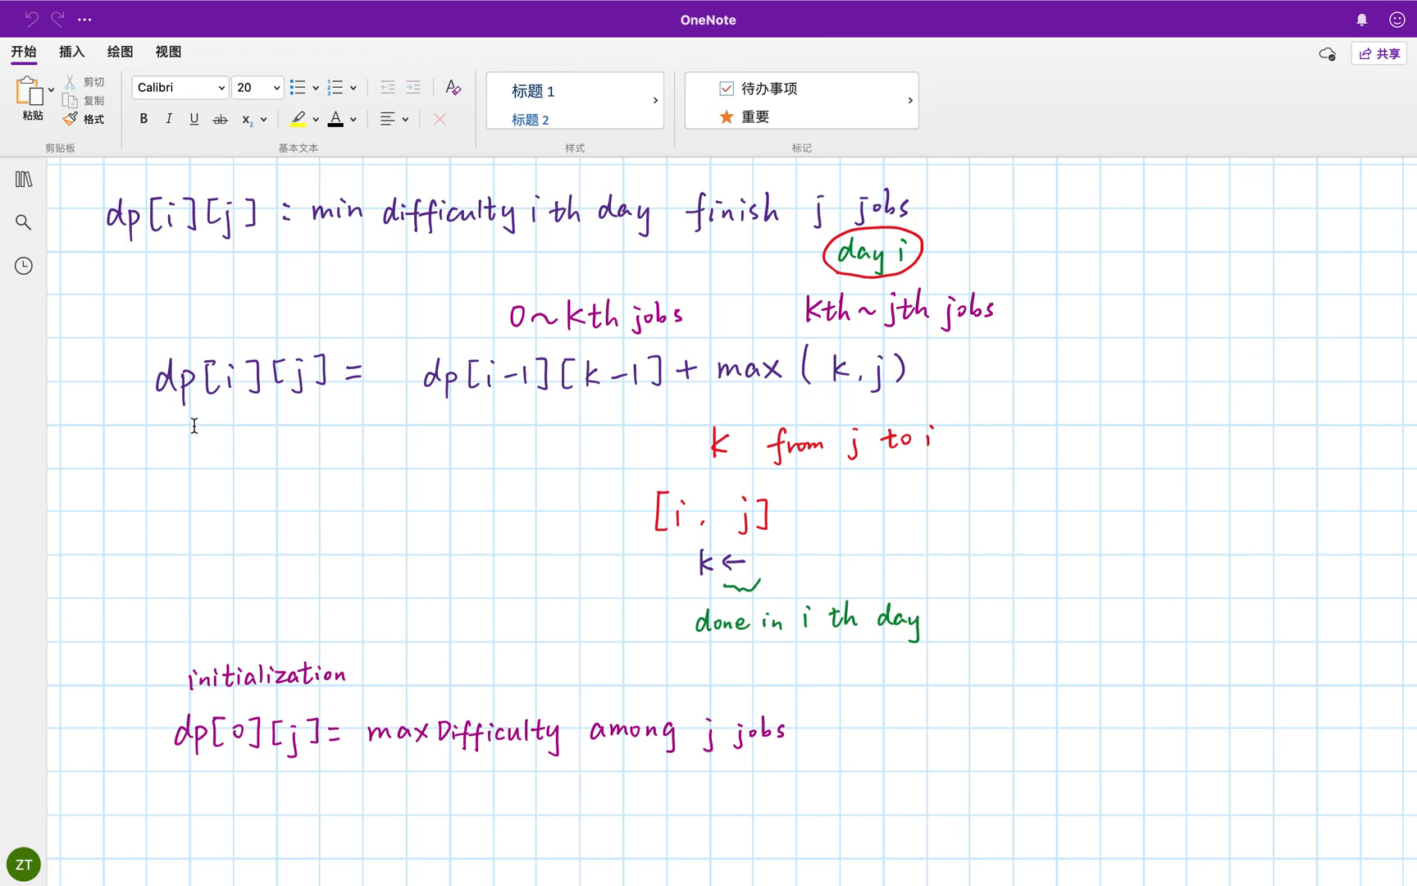
pyautogui.moveTo(725, 370)
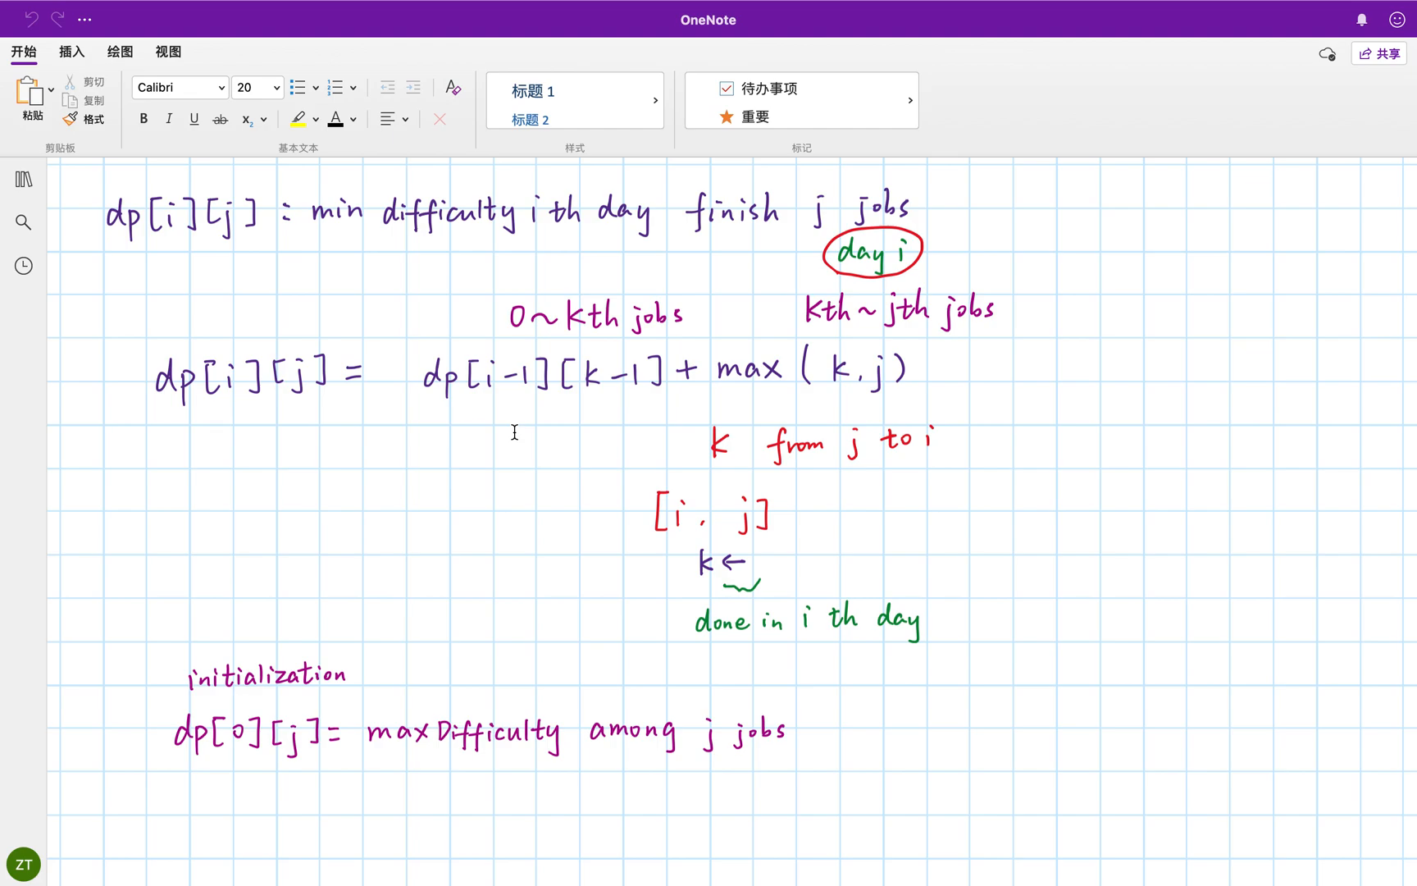
pyautogui.moveTo(576, 430)
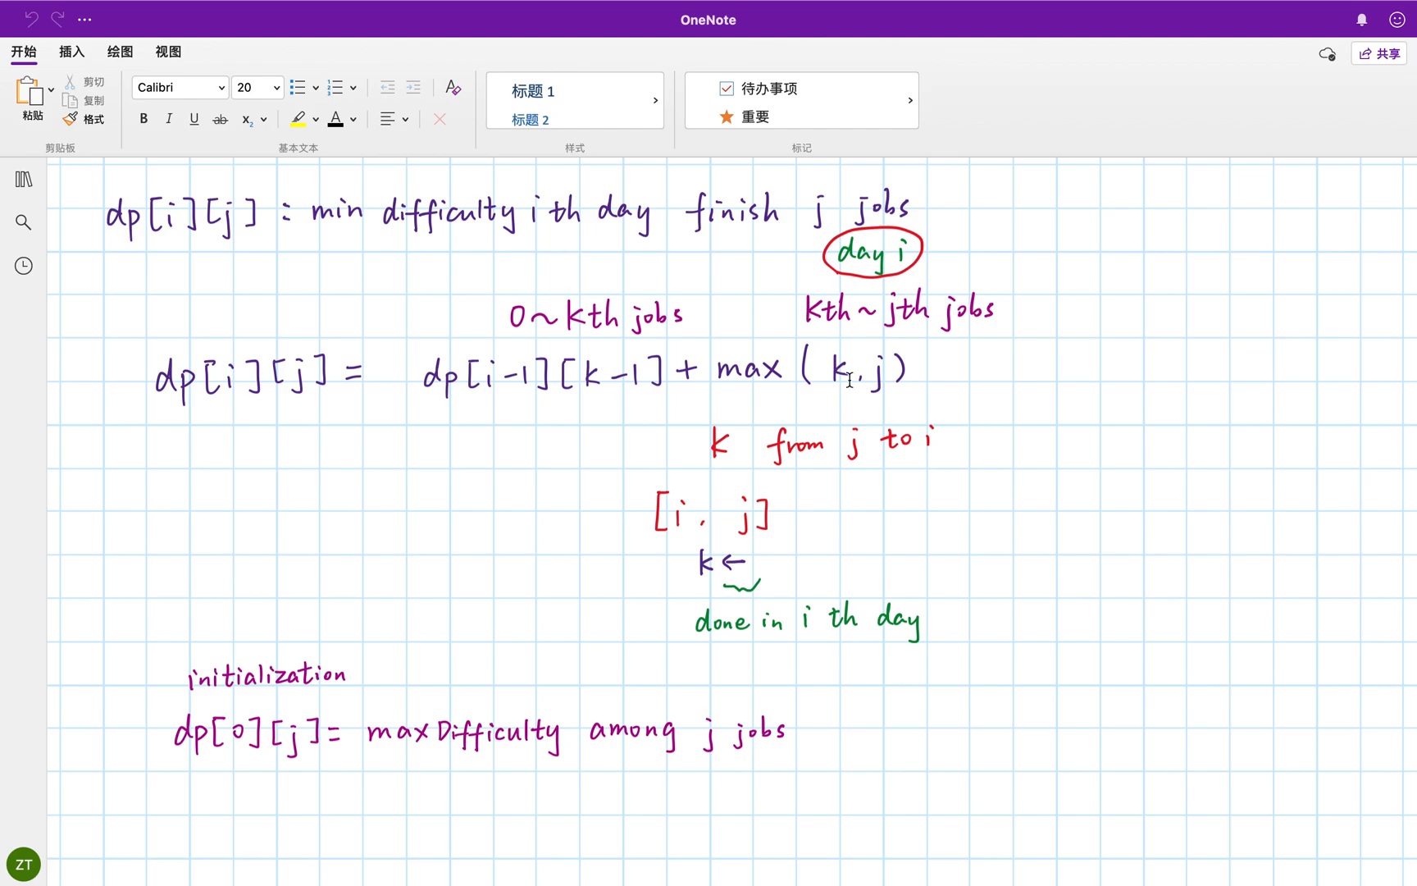
pyautogui.moveTo(964, 338)
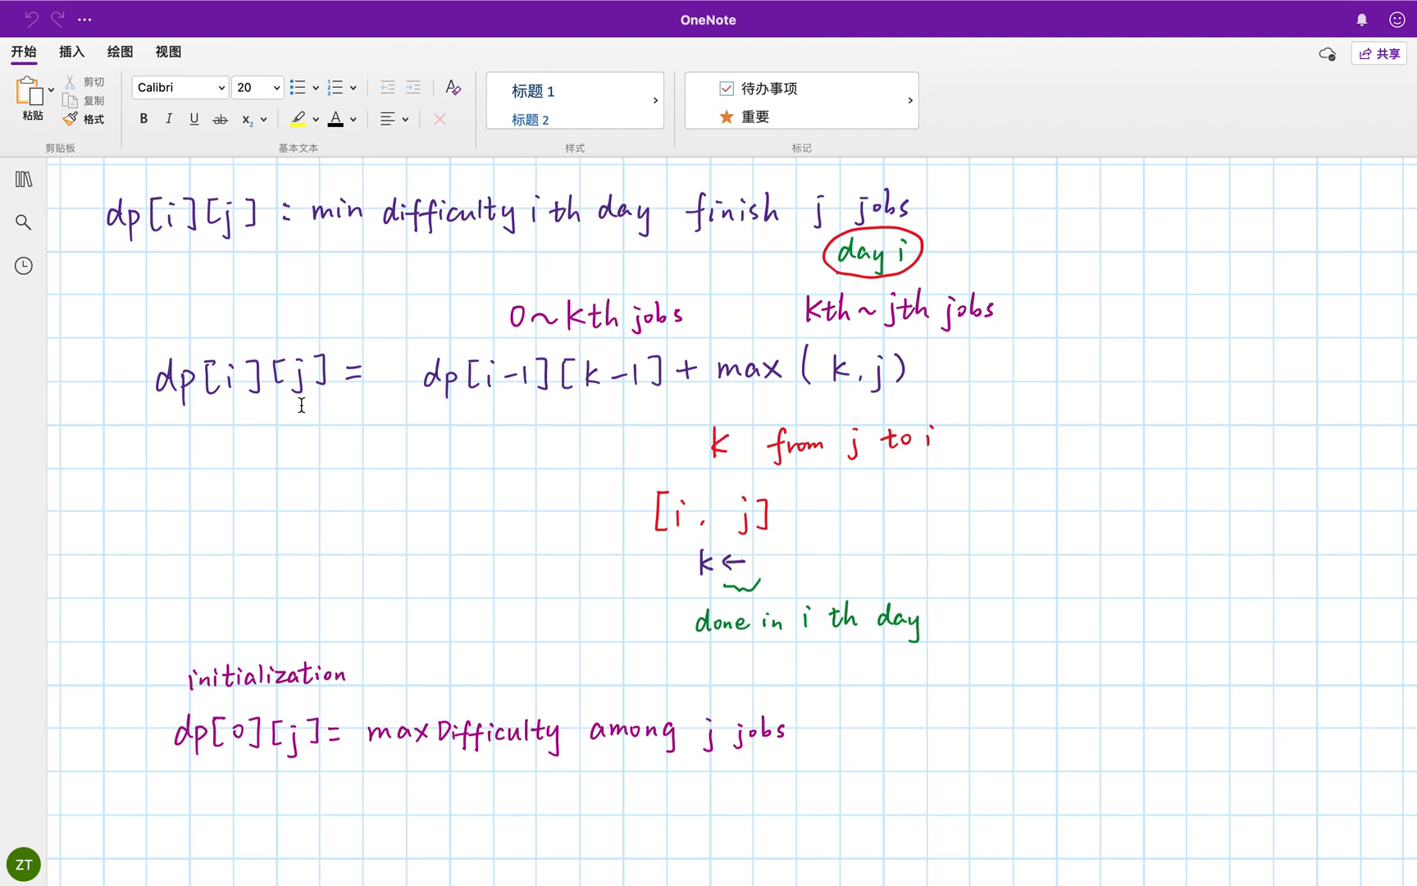
pyautogui.moveTo(367, 404)
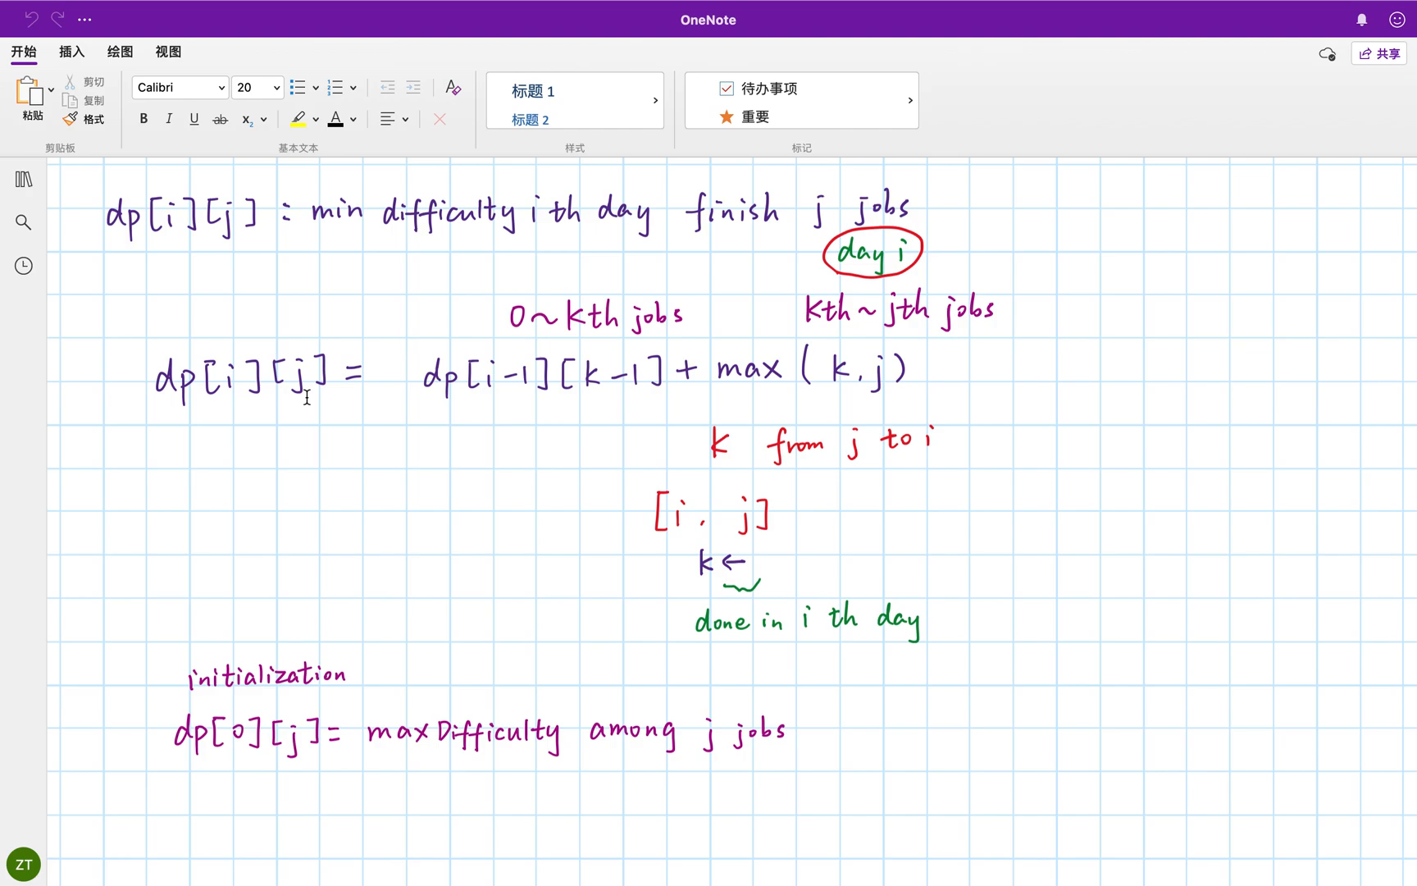
pyautogui.moveTo(638, 410)
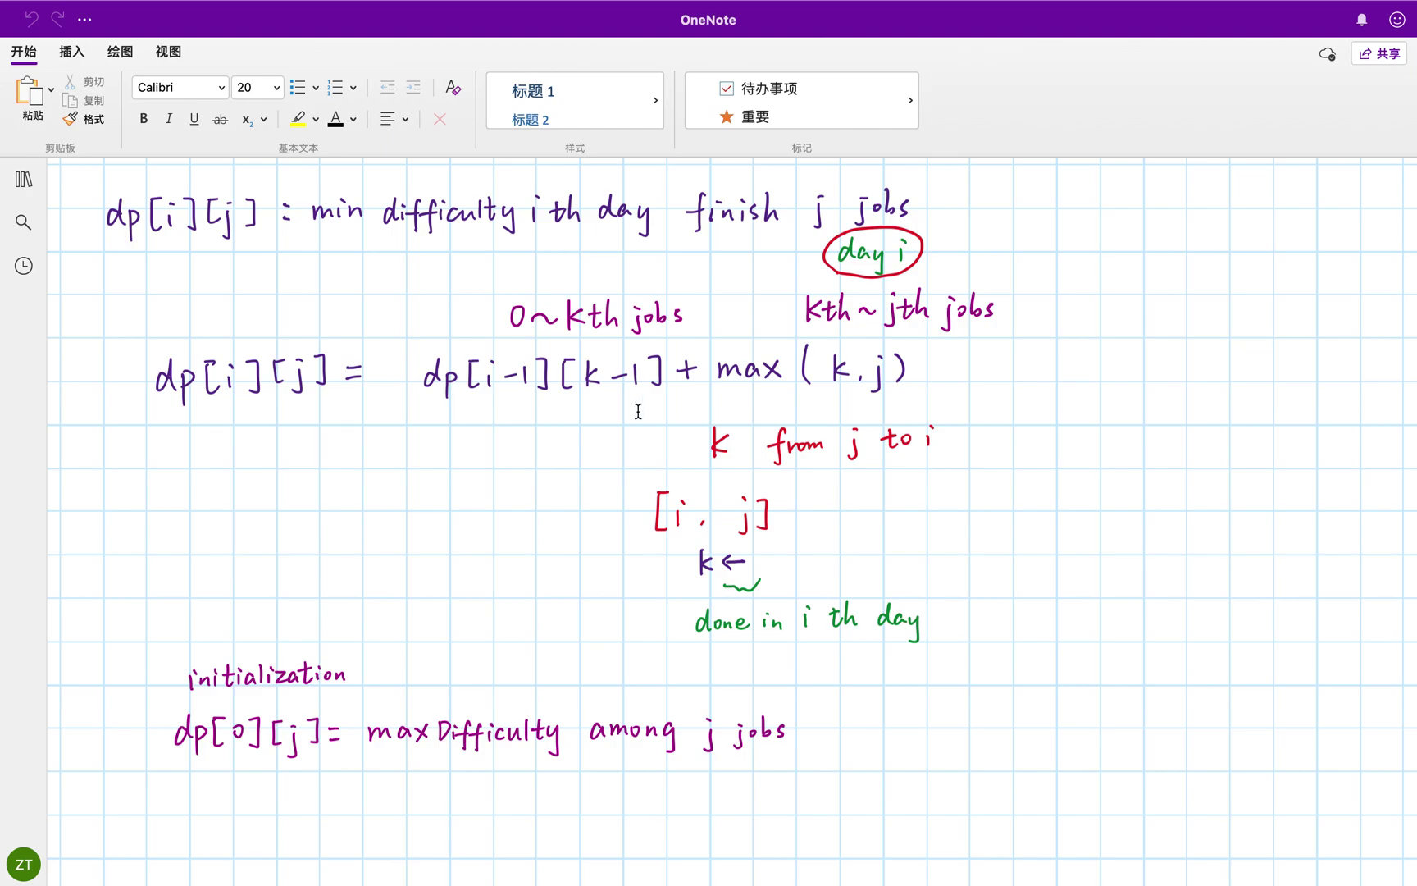
pyautogui.moveTo(836, 390)
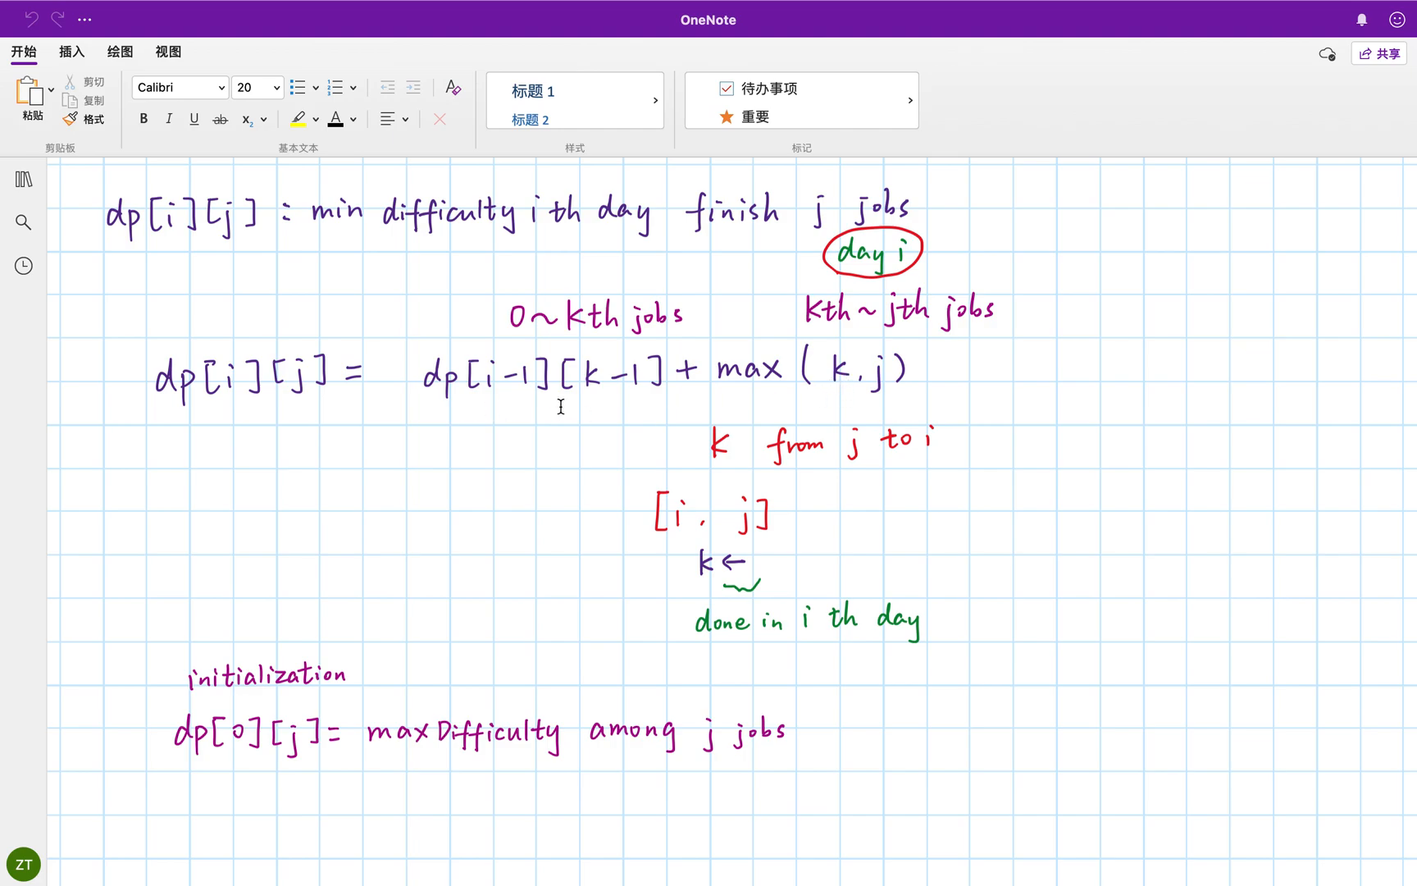
pyautogui.moveTo(899, 407)
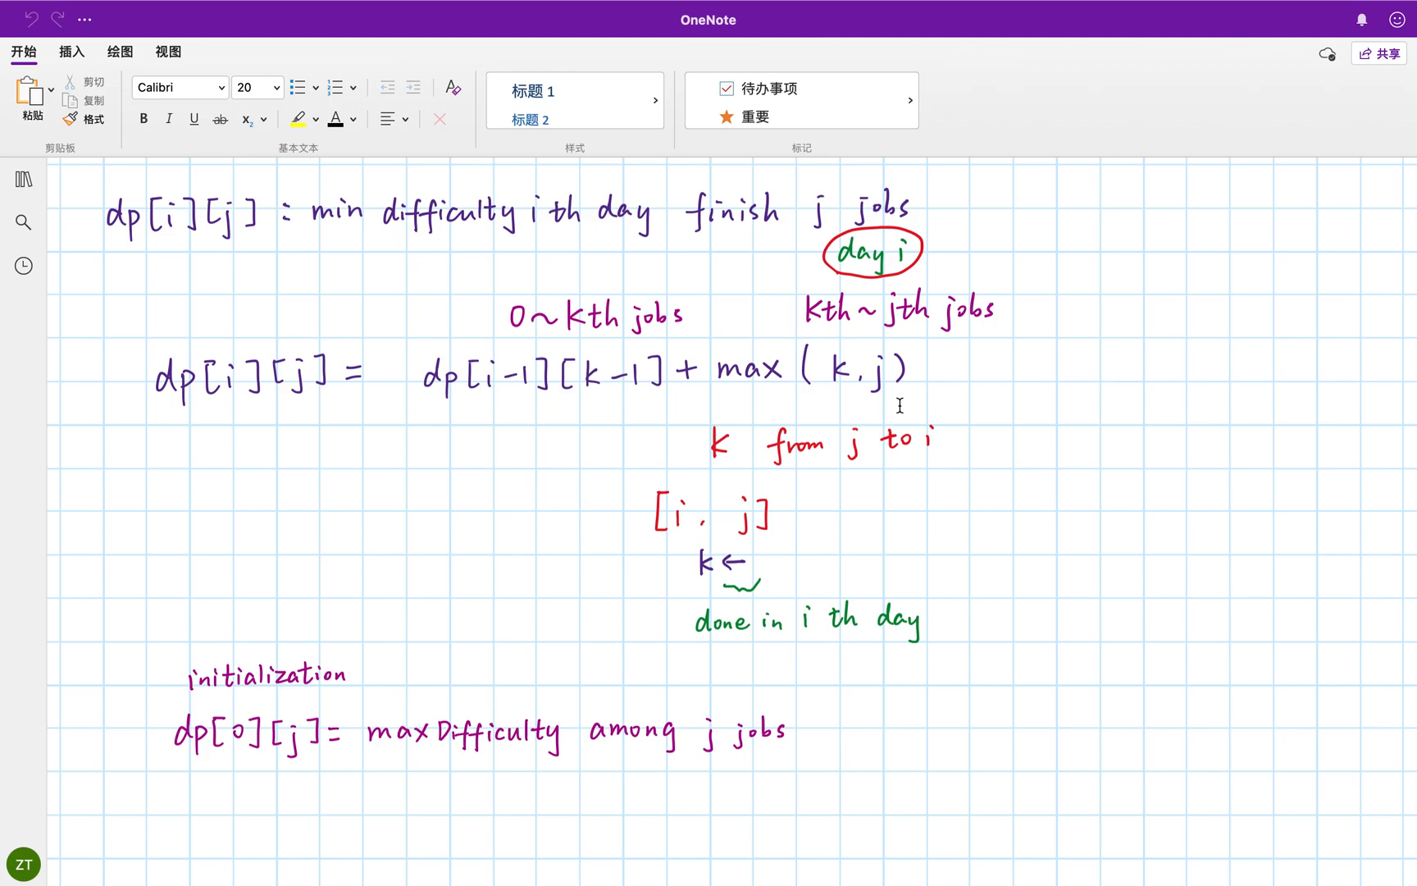
pyautogui.moveTo(899, 469)
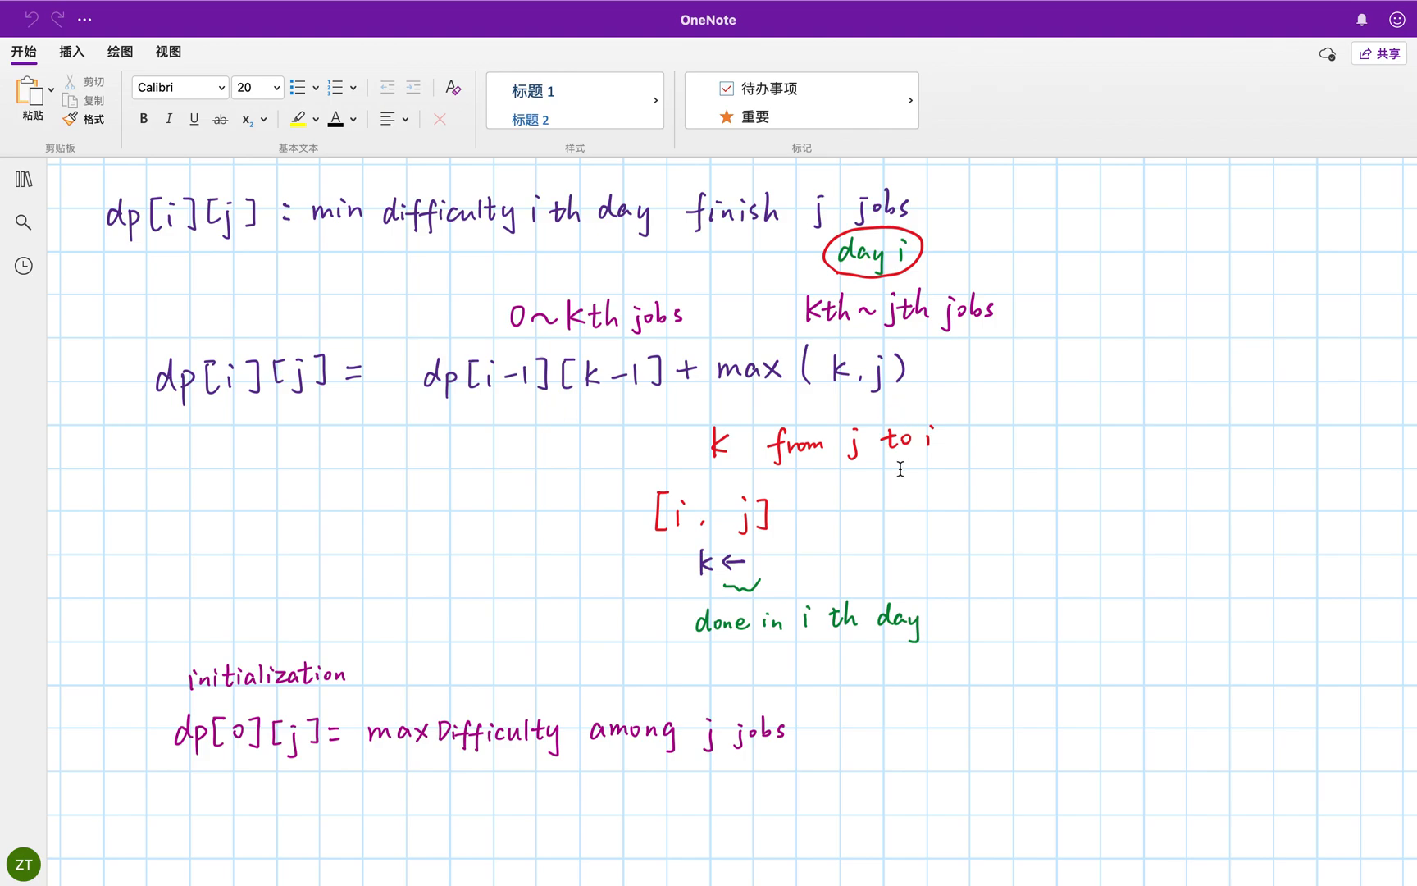
pyautogui.moveTo(841, 496)
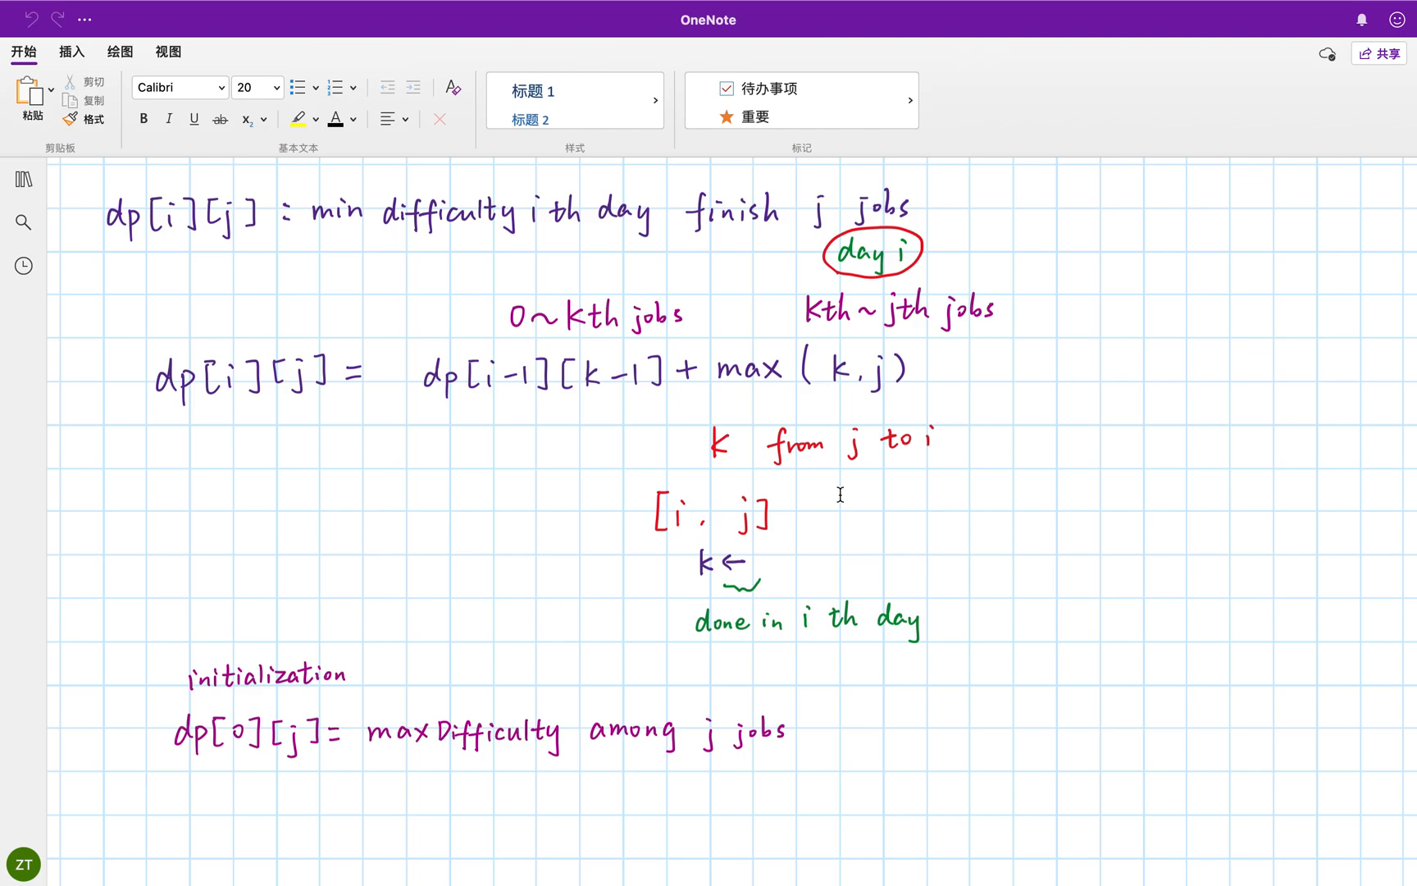
pyautogui.moveTo(884, 482)
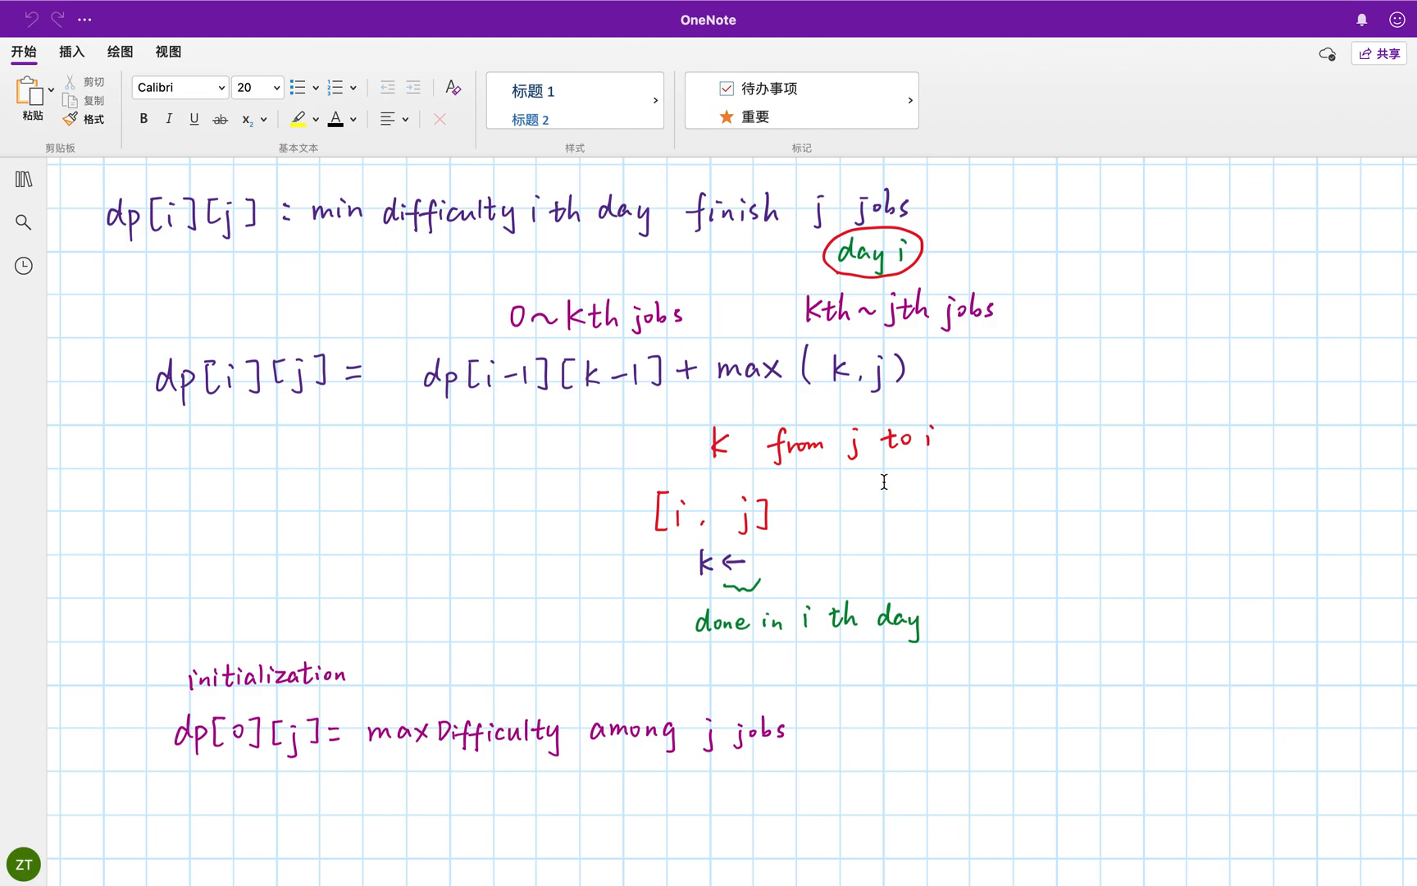
pyautogui.moveTo(924, 466)
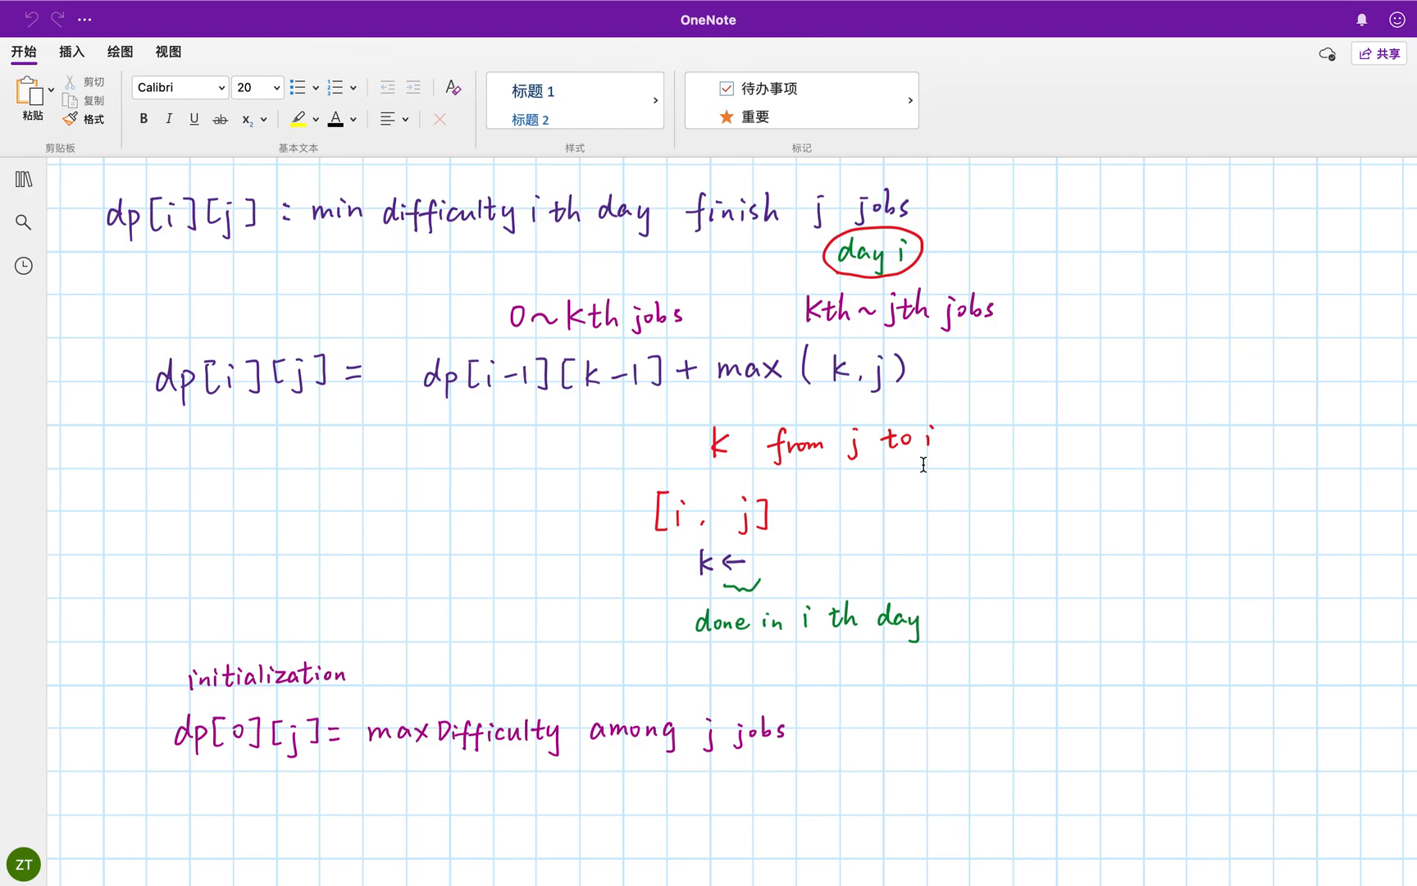
pyautogui.moveTo(871, 456)
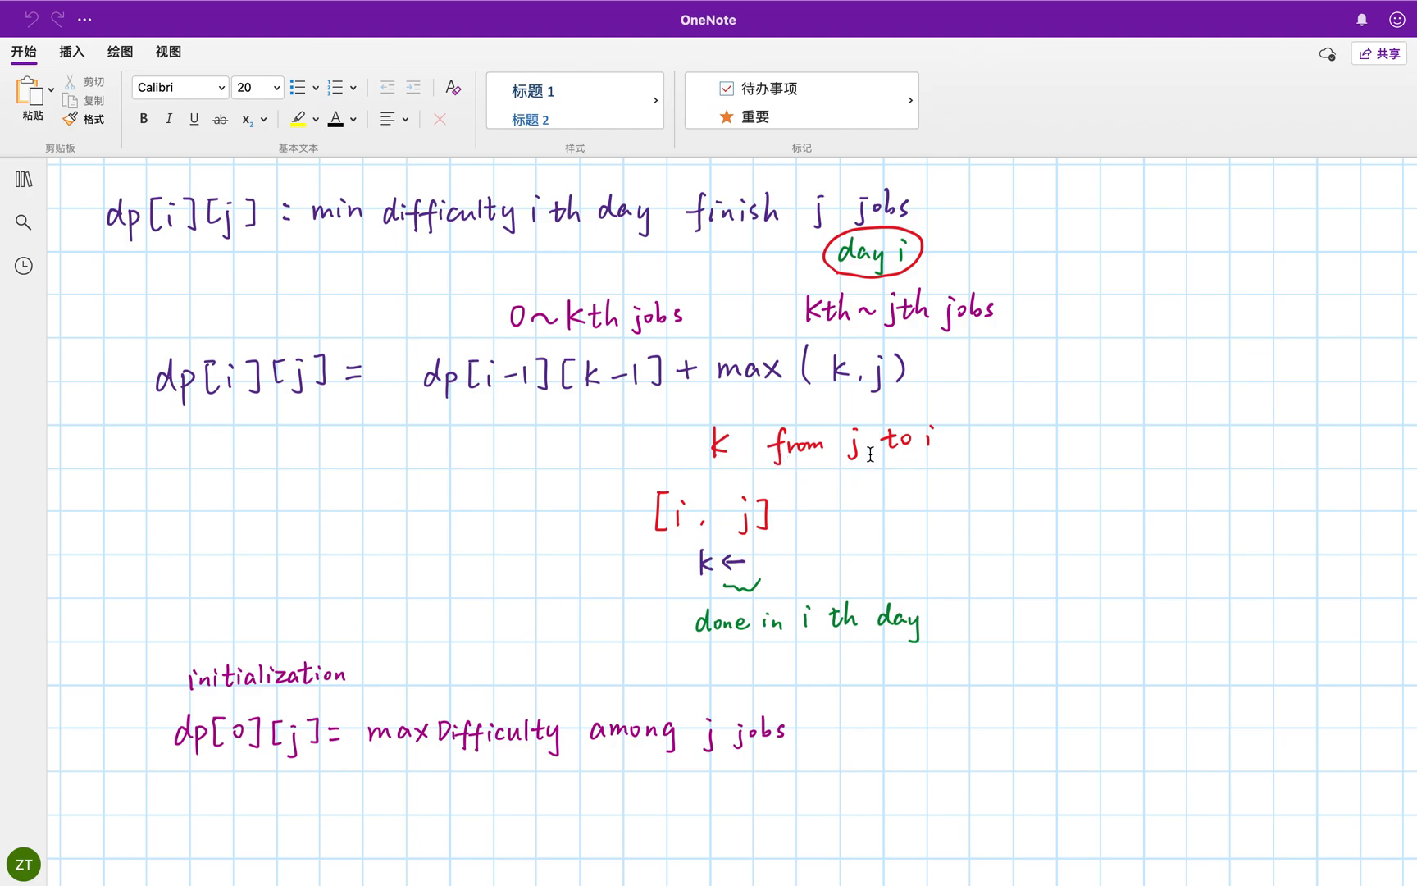
pyautogui.moveTo(860, 469)
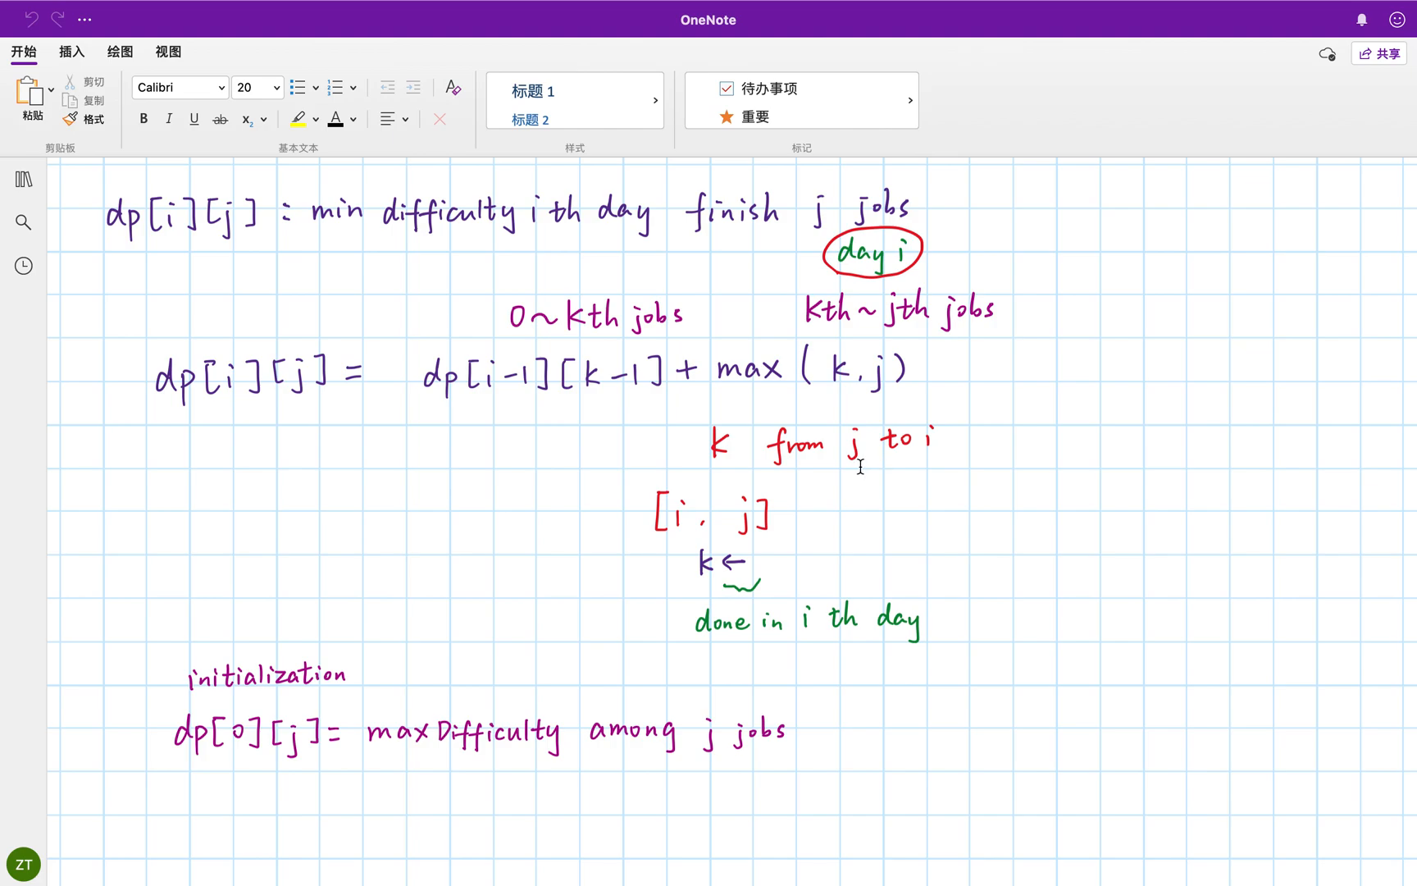
pyautogui.moveTo(908, 457)
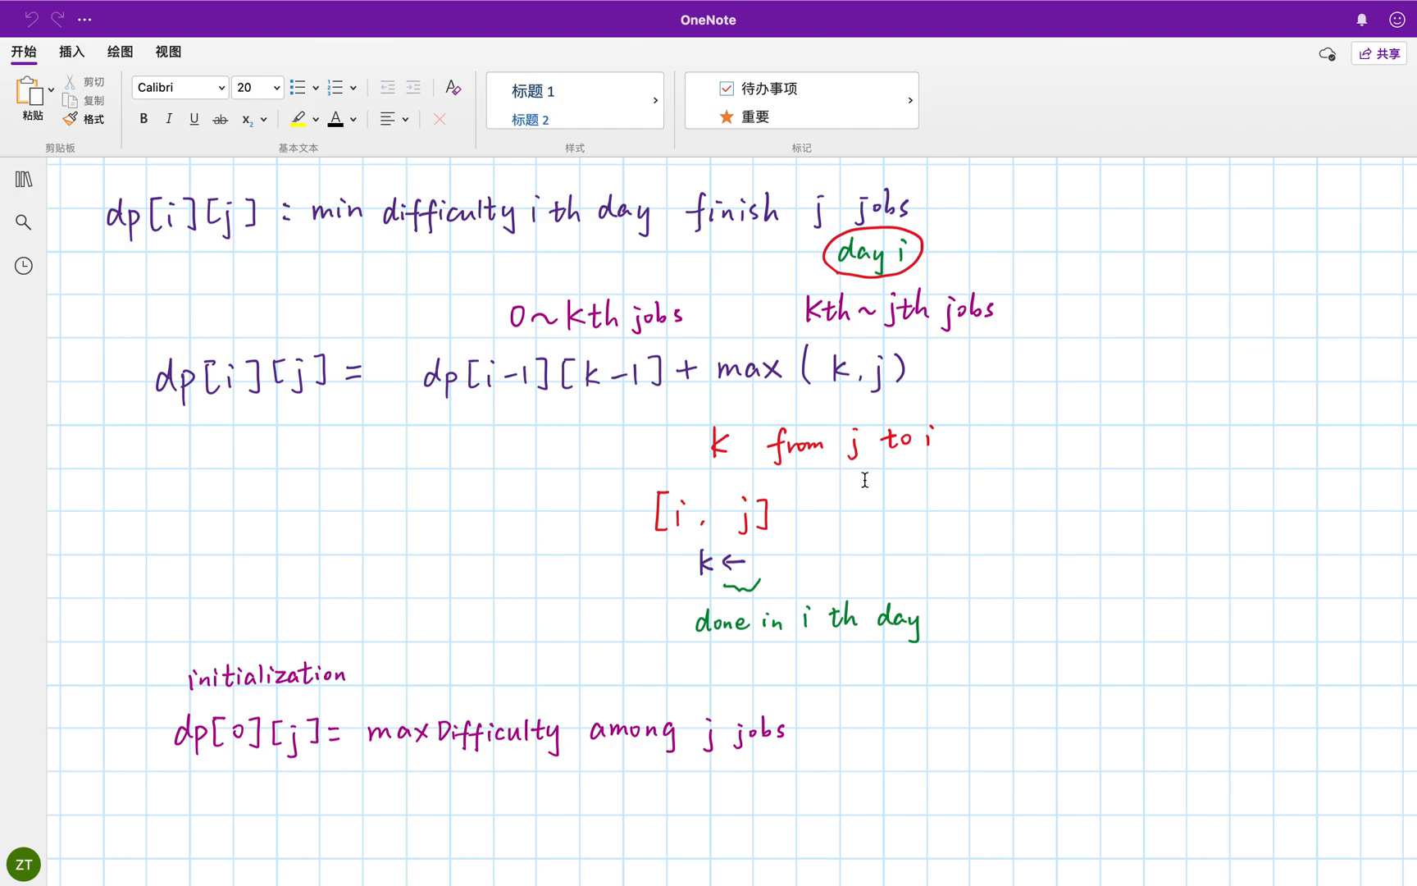
pyautogui.moveTo(852, 508)
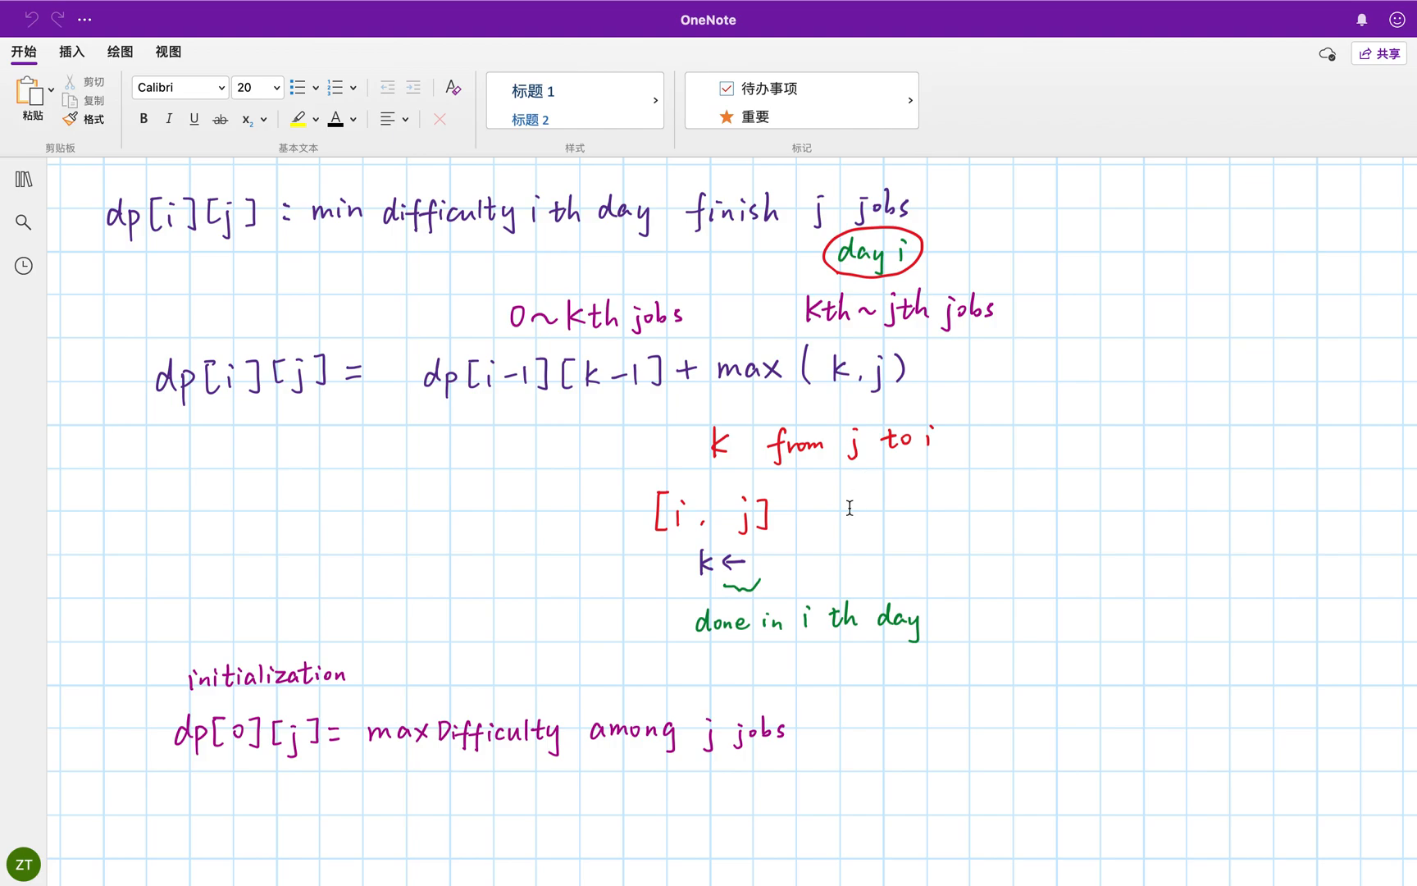
pyautogui.moveTo(720, 576)
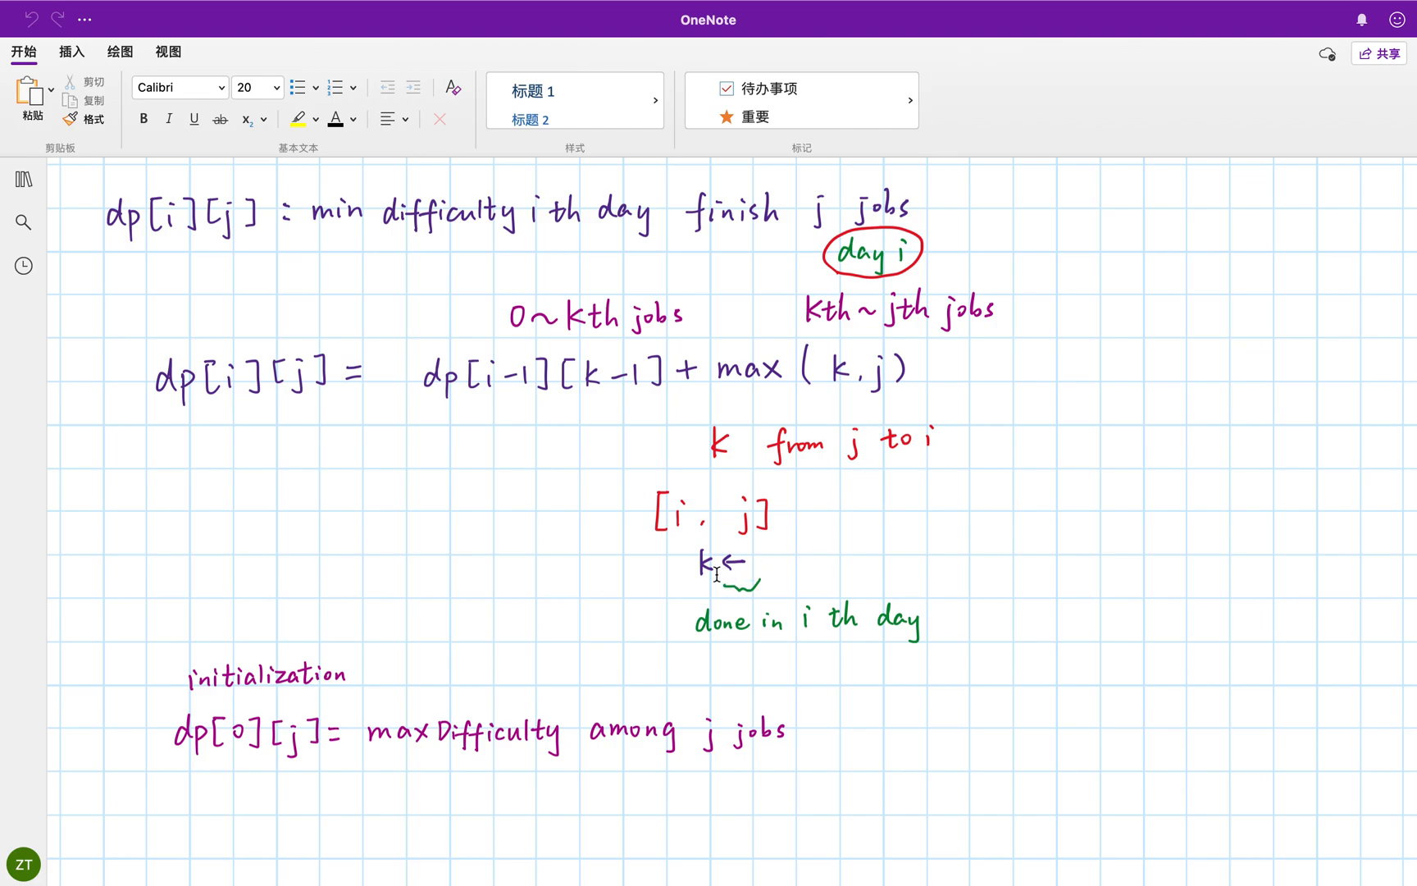
pyautogui.moveTo(769, 584)
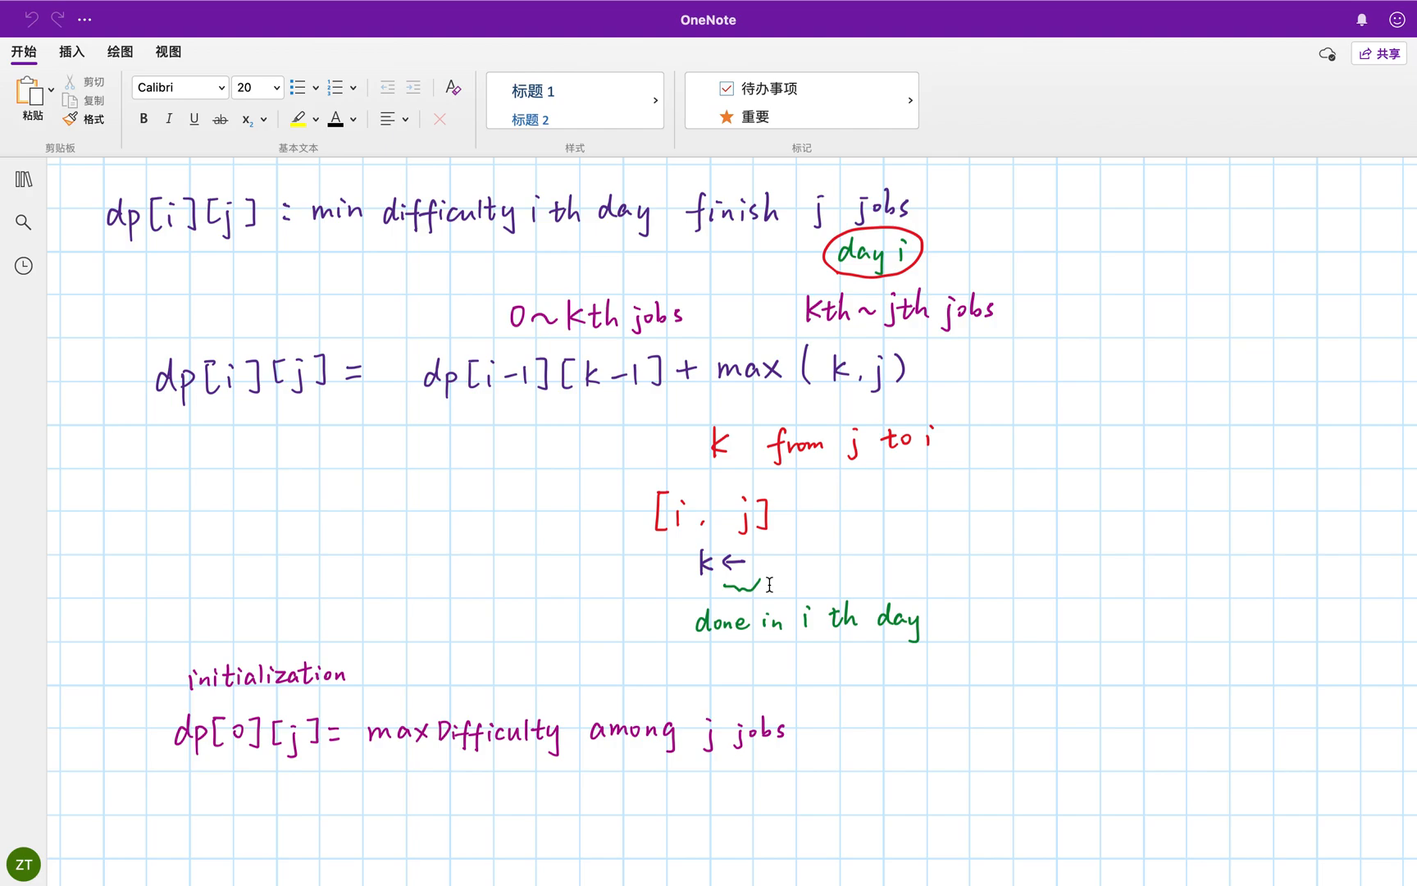
pyautogui.moveTo(763, 586)
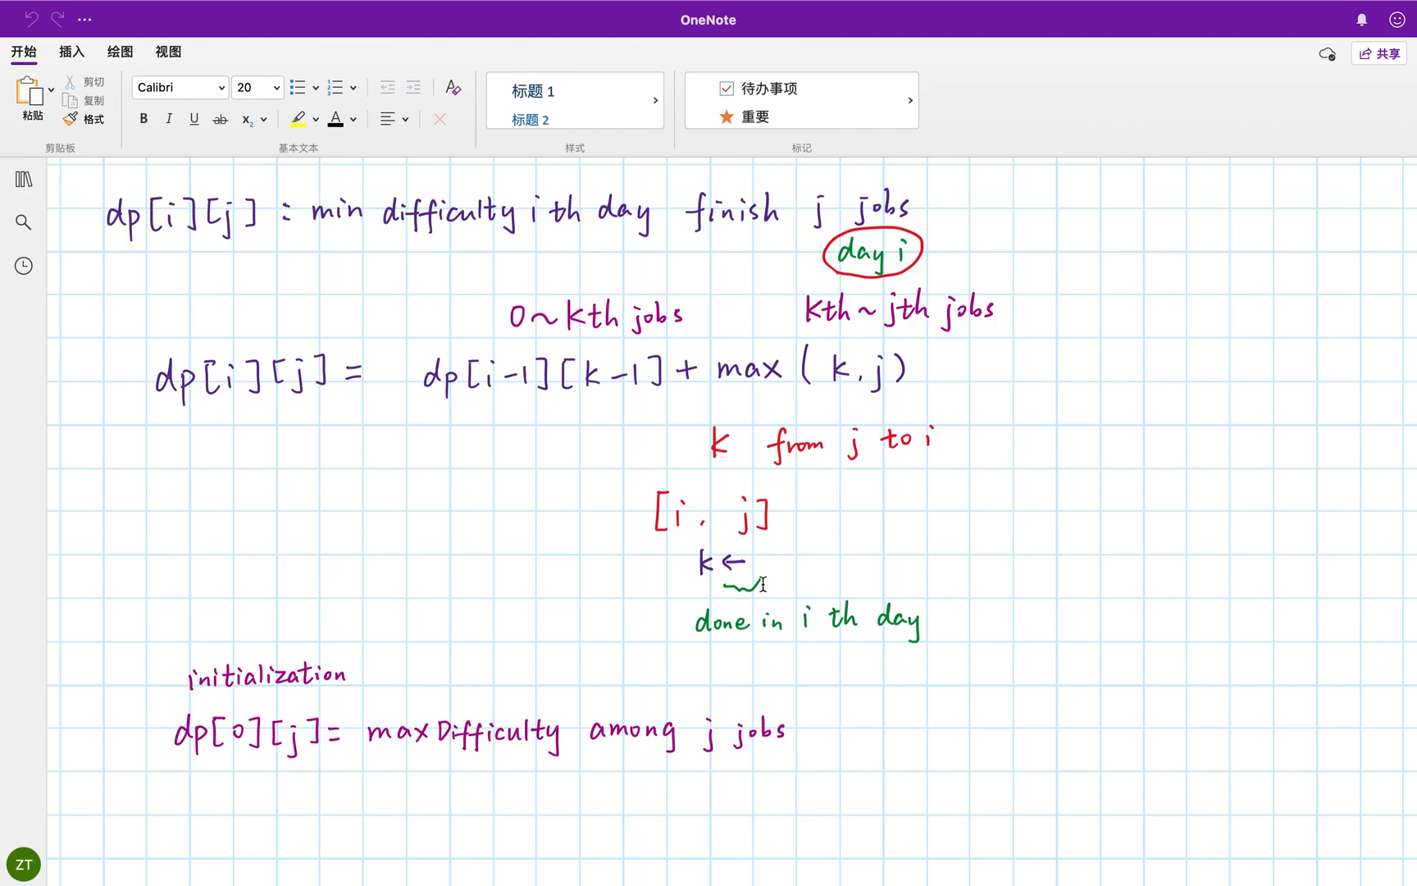
pyautogui.moveTo(651, 525)
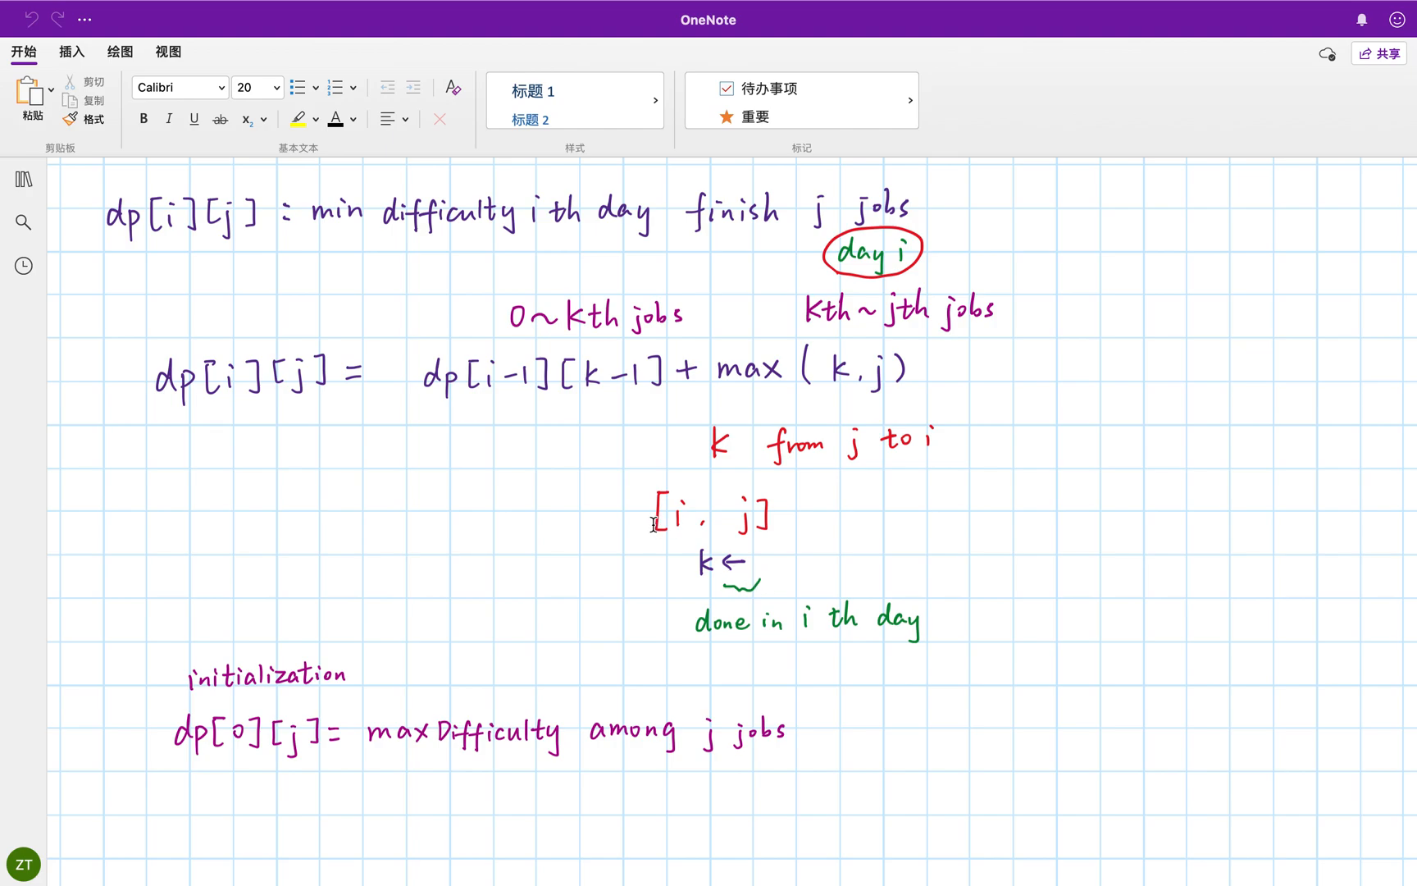
pyautogui.moveTo(533, 397)
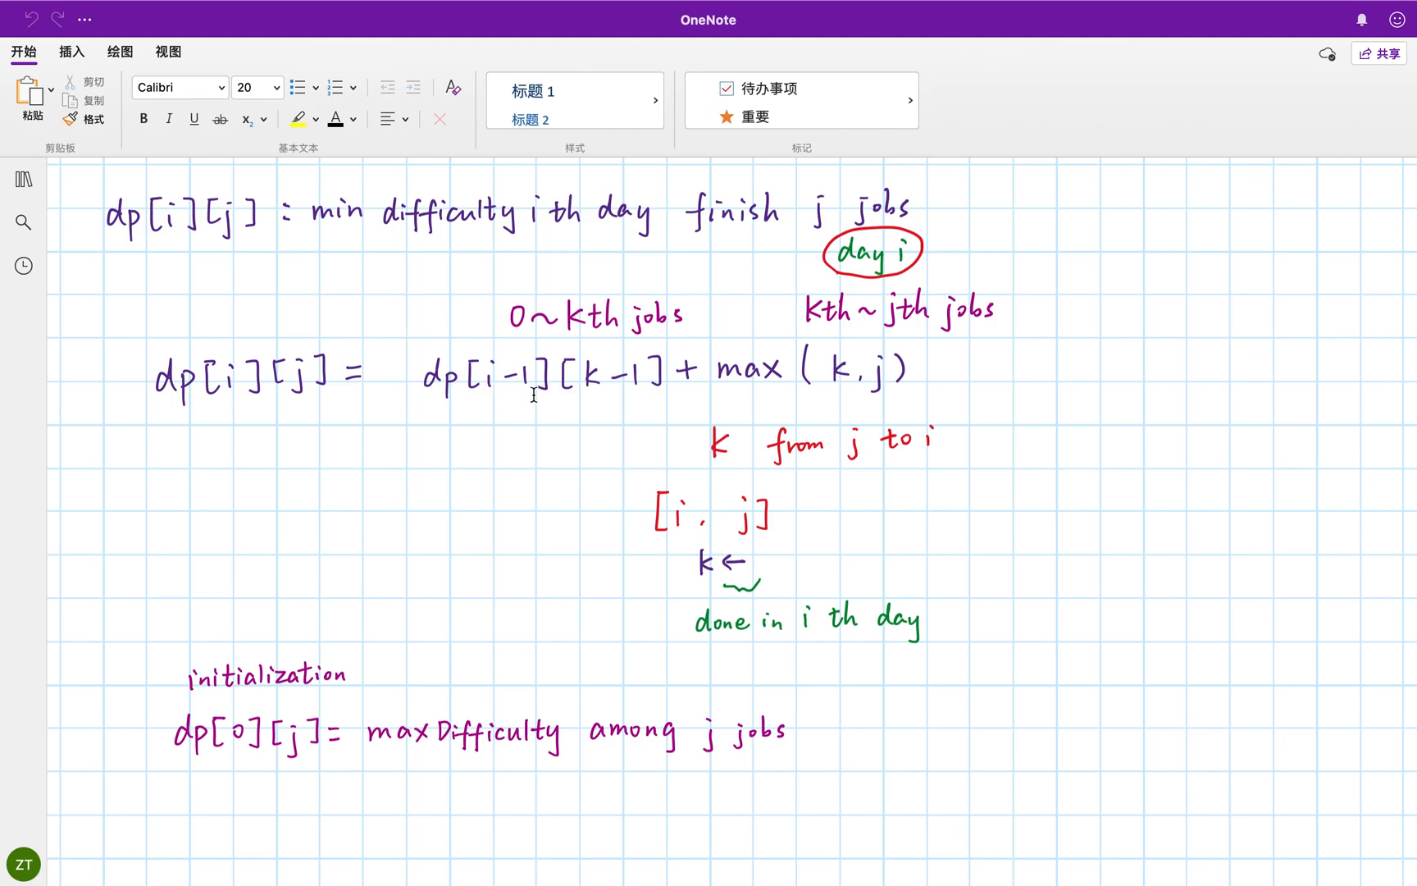
pyautogui.moveTo(930, 377)
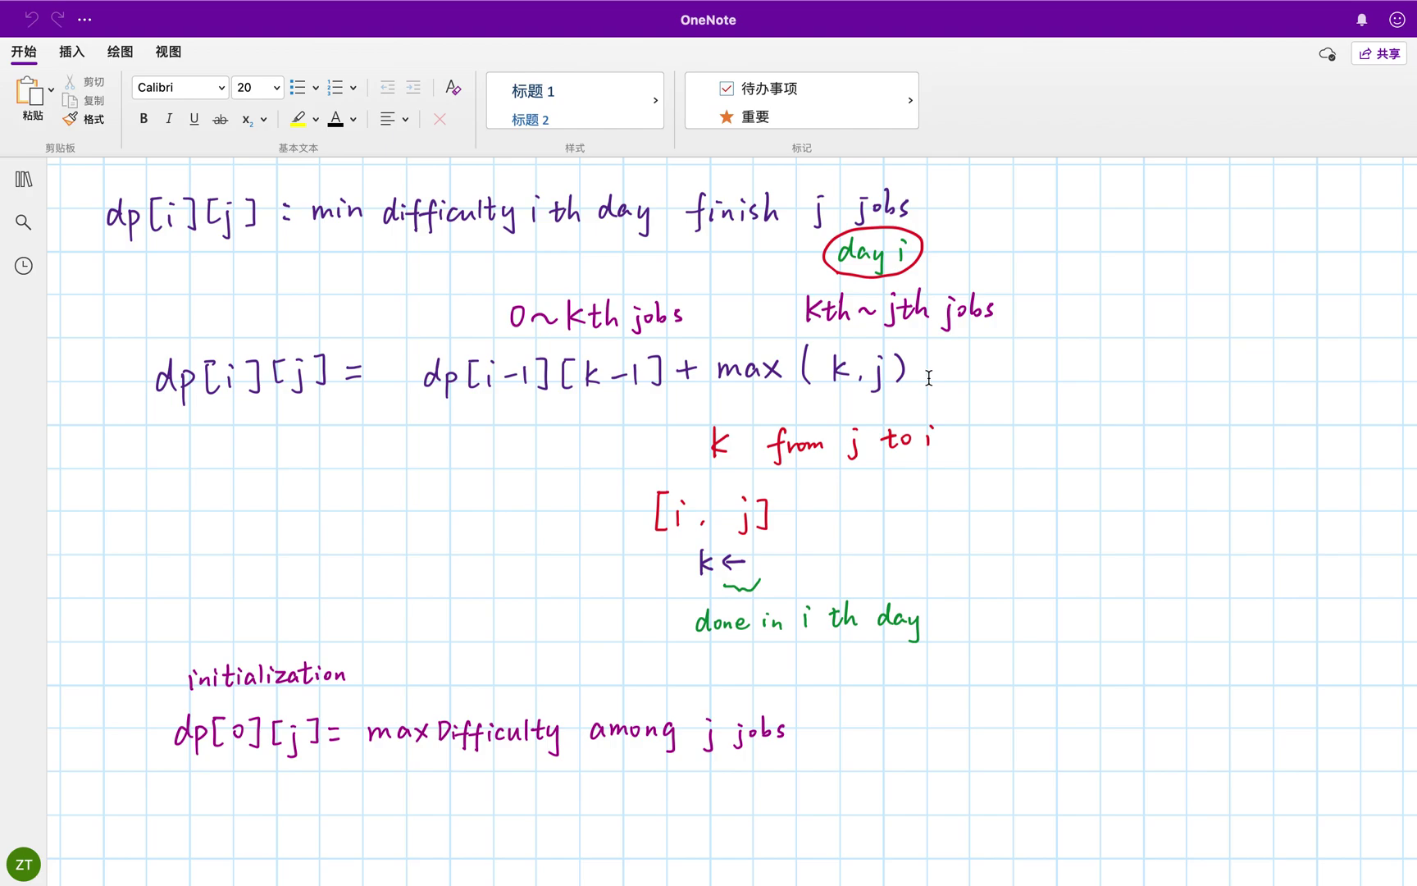
pyautogui.moveTo(925, 397)
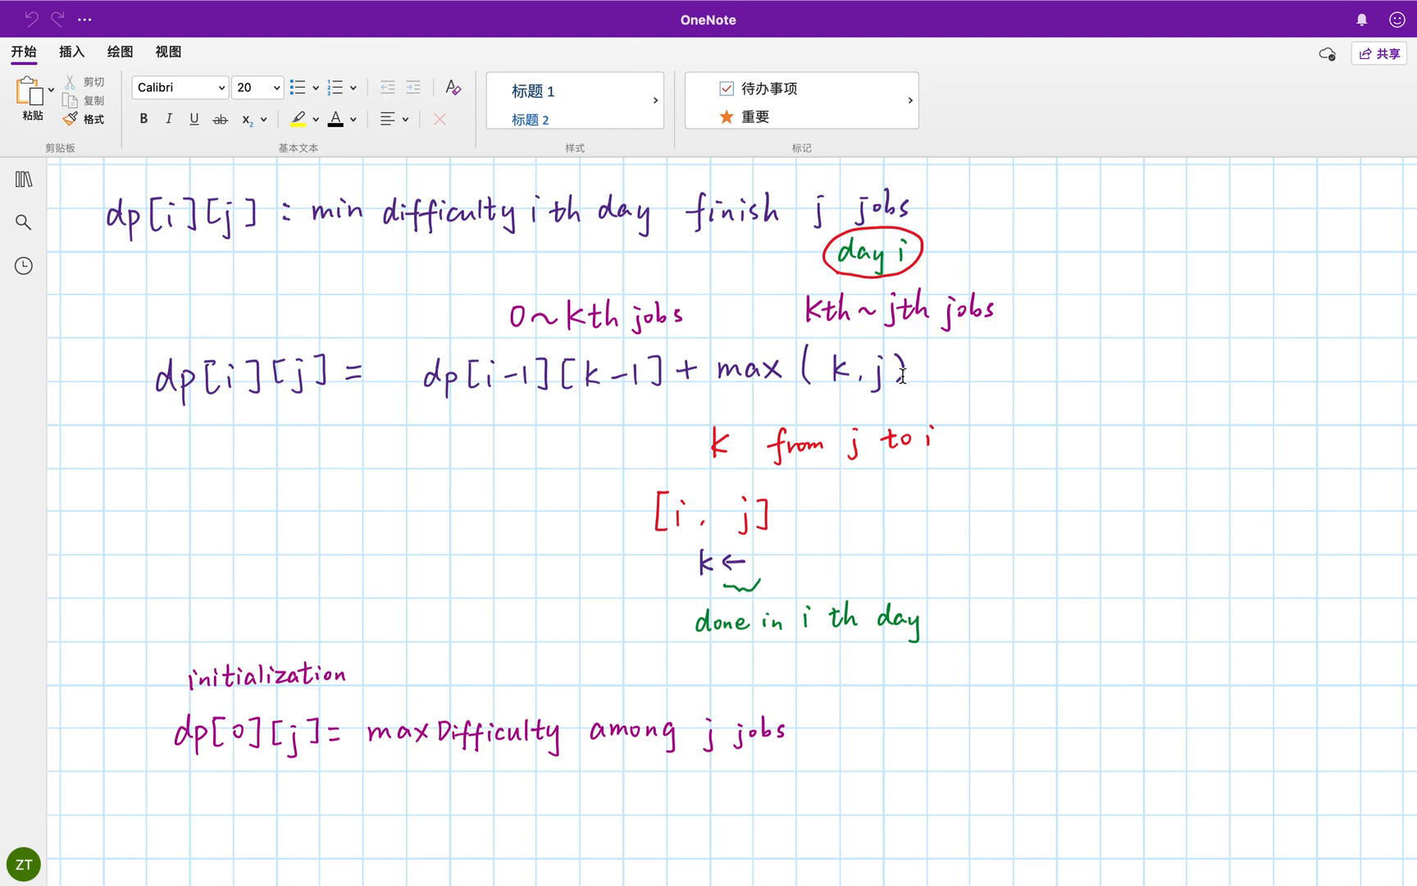
pyautogui.moveTo(906, 333)
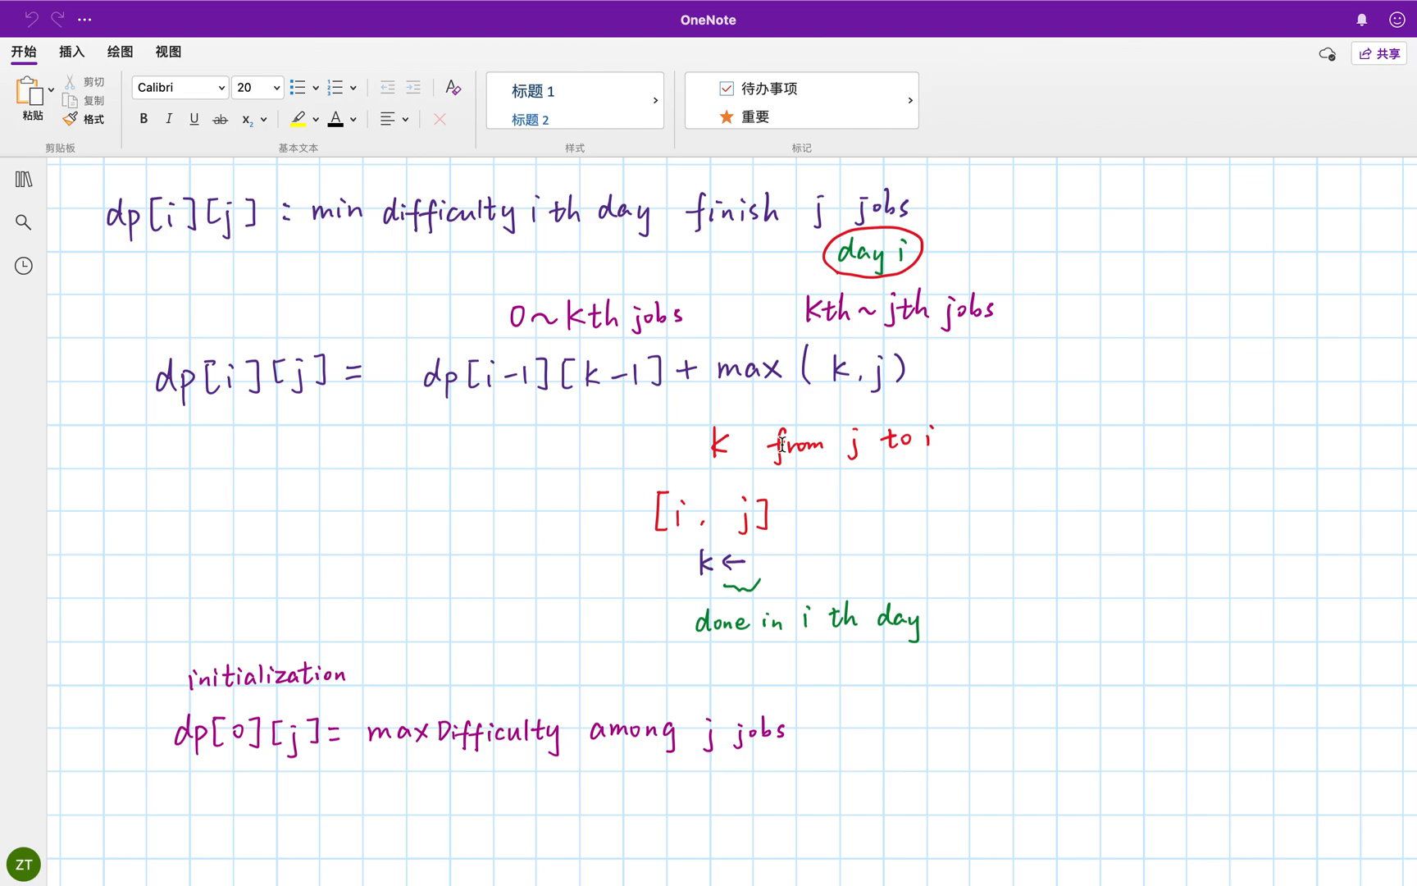
pyautogui.moveTo(836, 402)
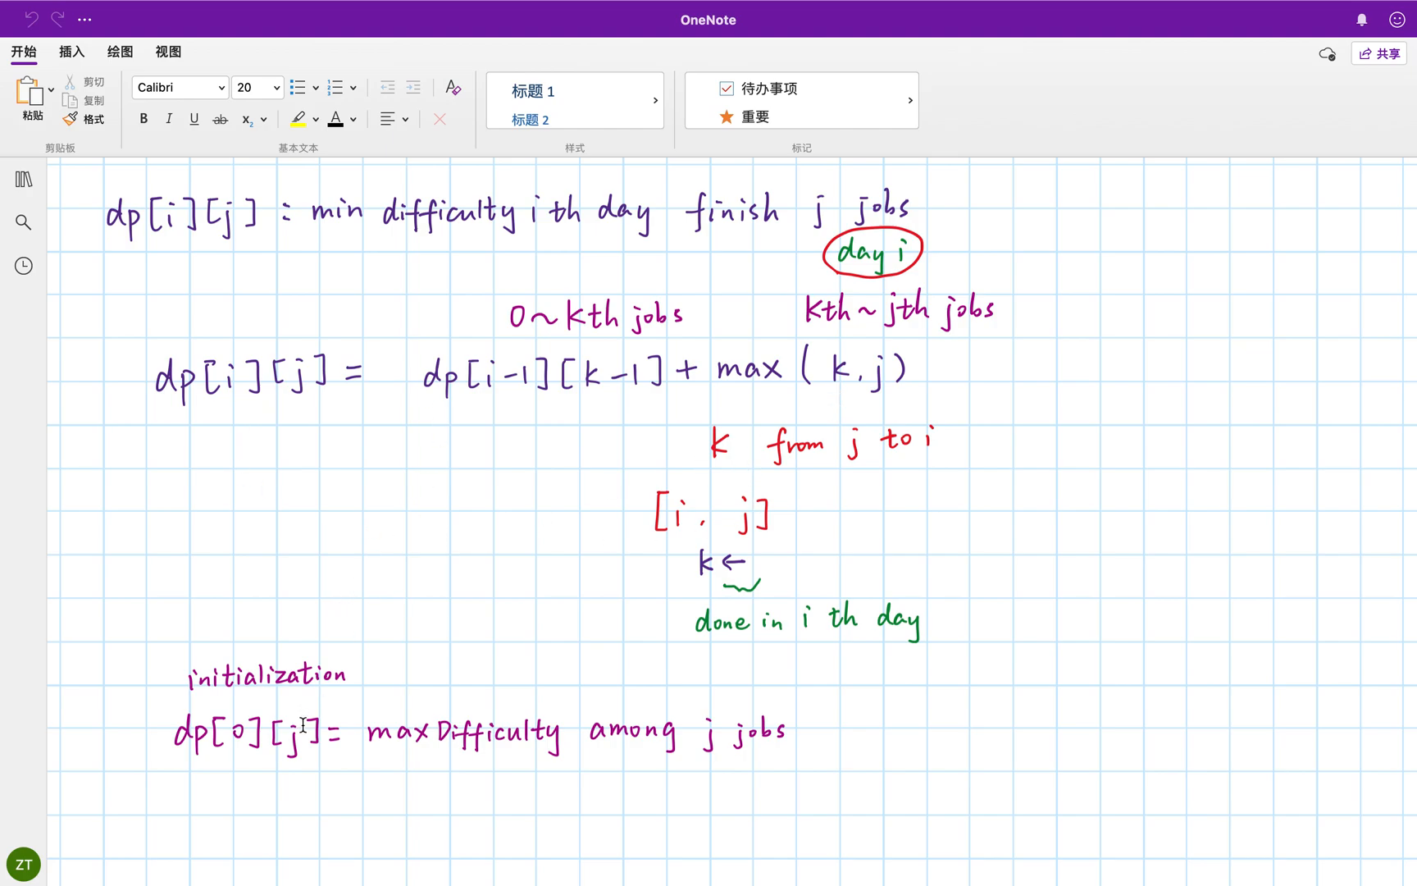
pyautogui.moveTo(332, 787)
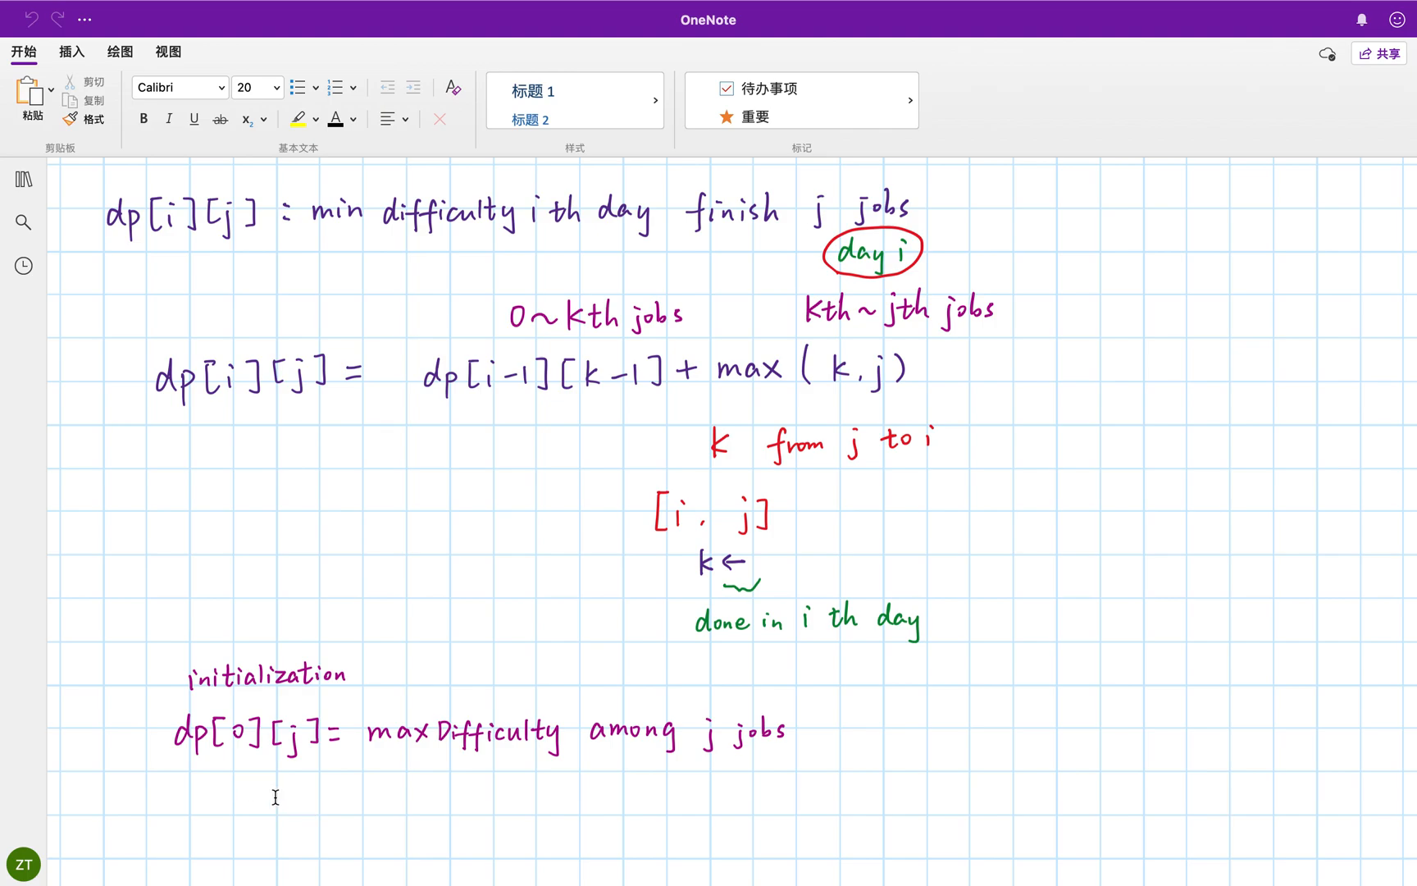
pyautogui.moveTo(277, 750)
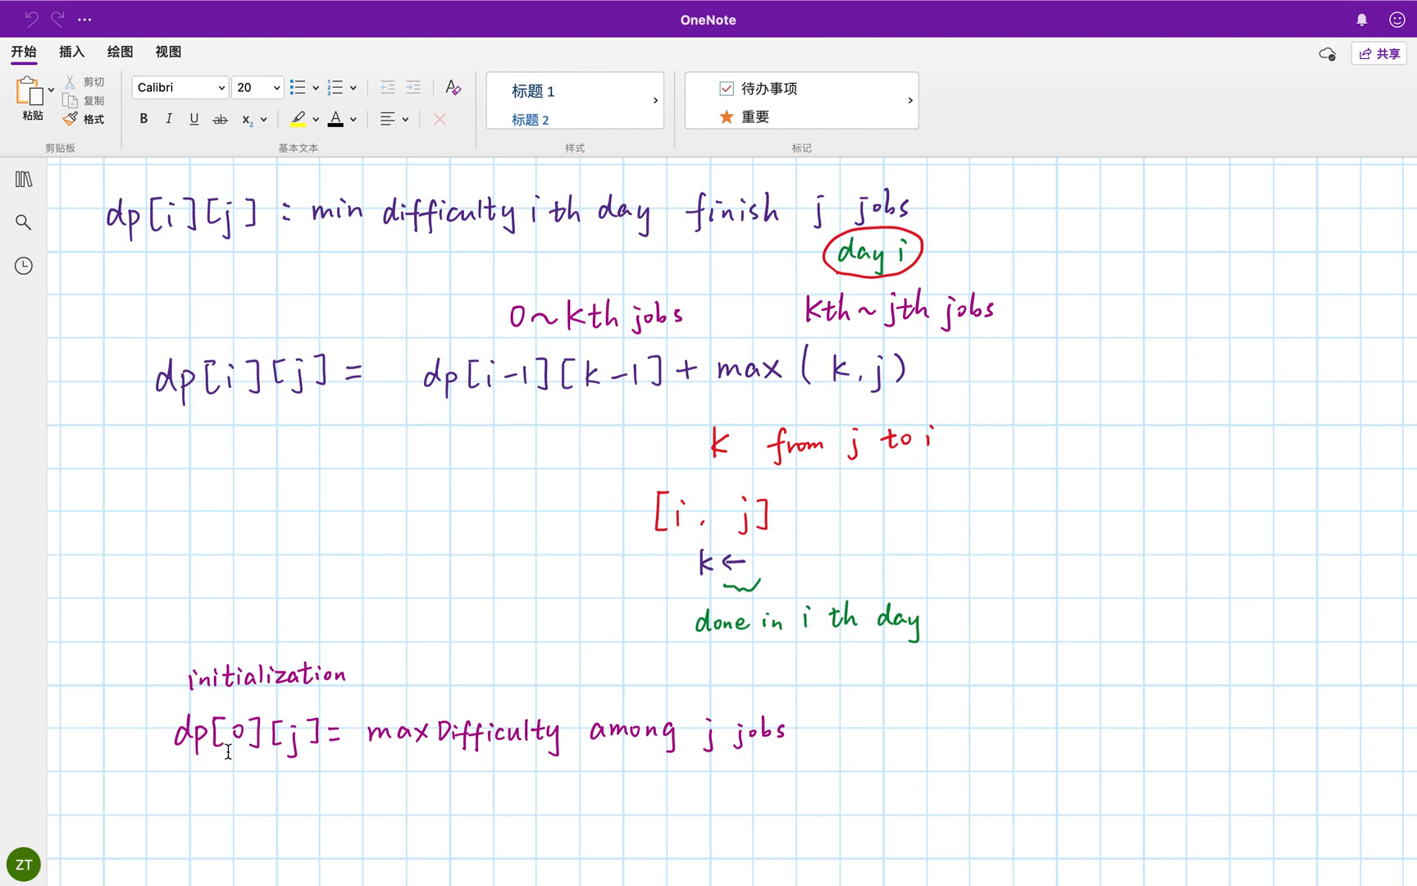
pyautogui.moveTo(313, 756)
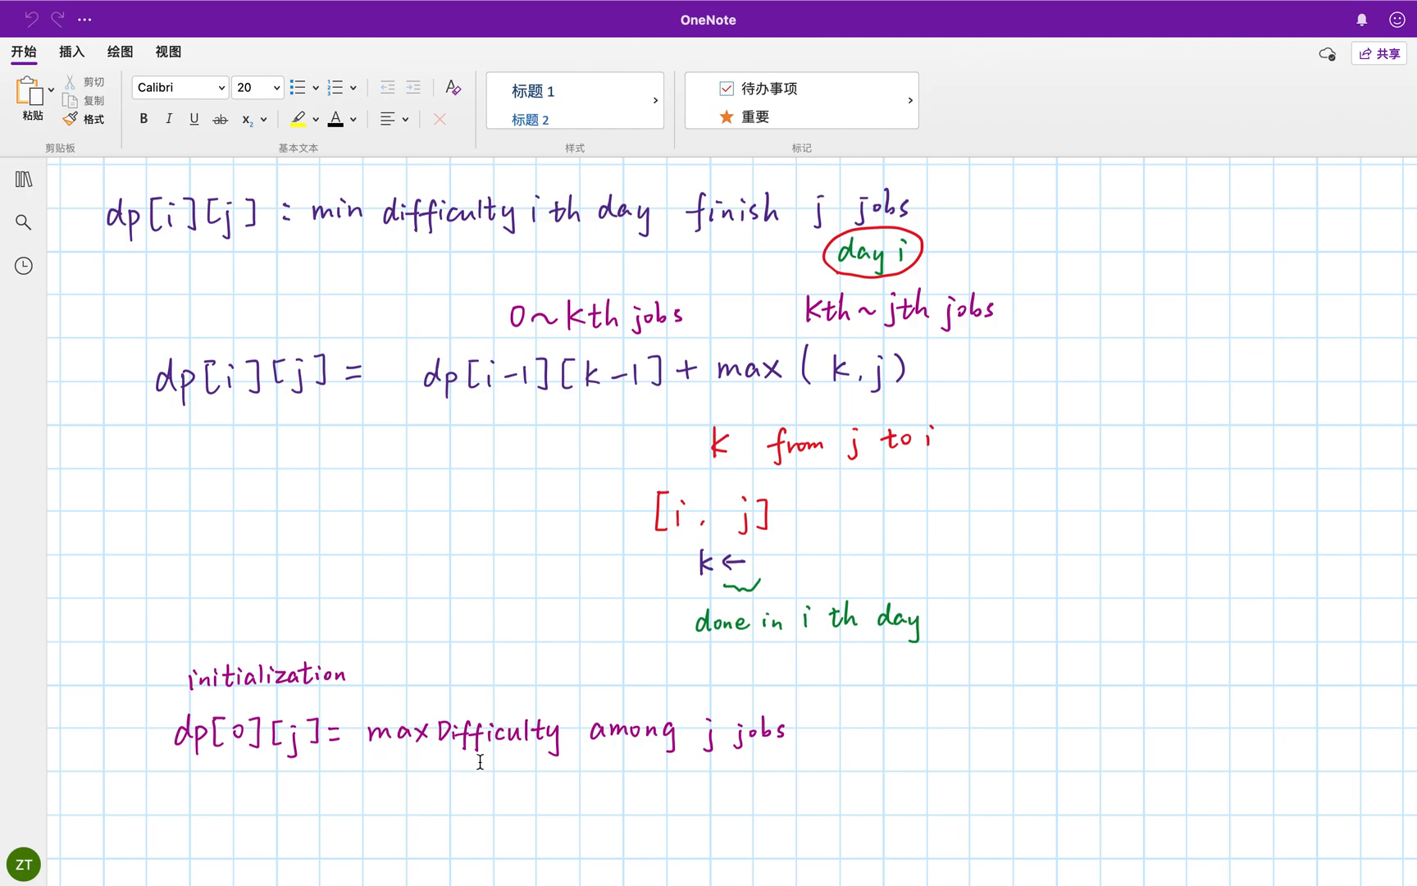
pyautogui.moveTo(681, 781)
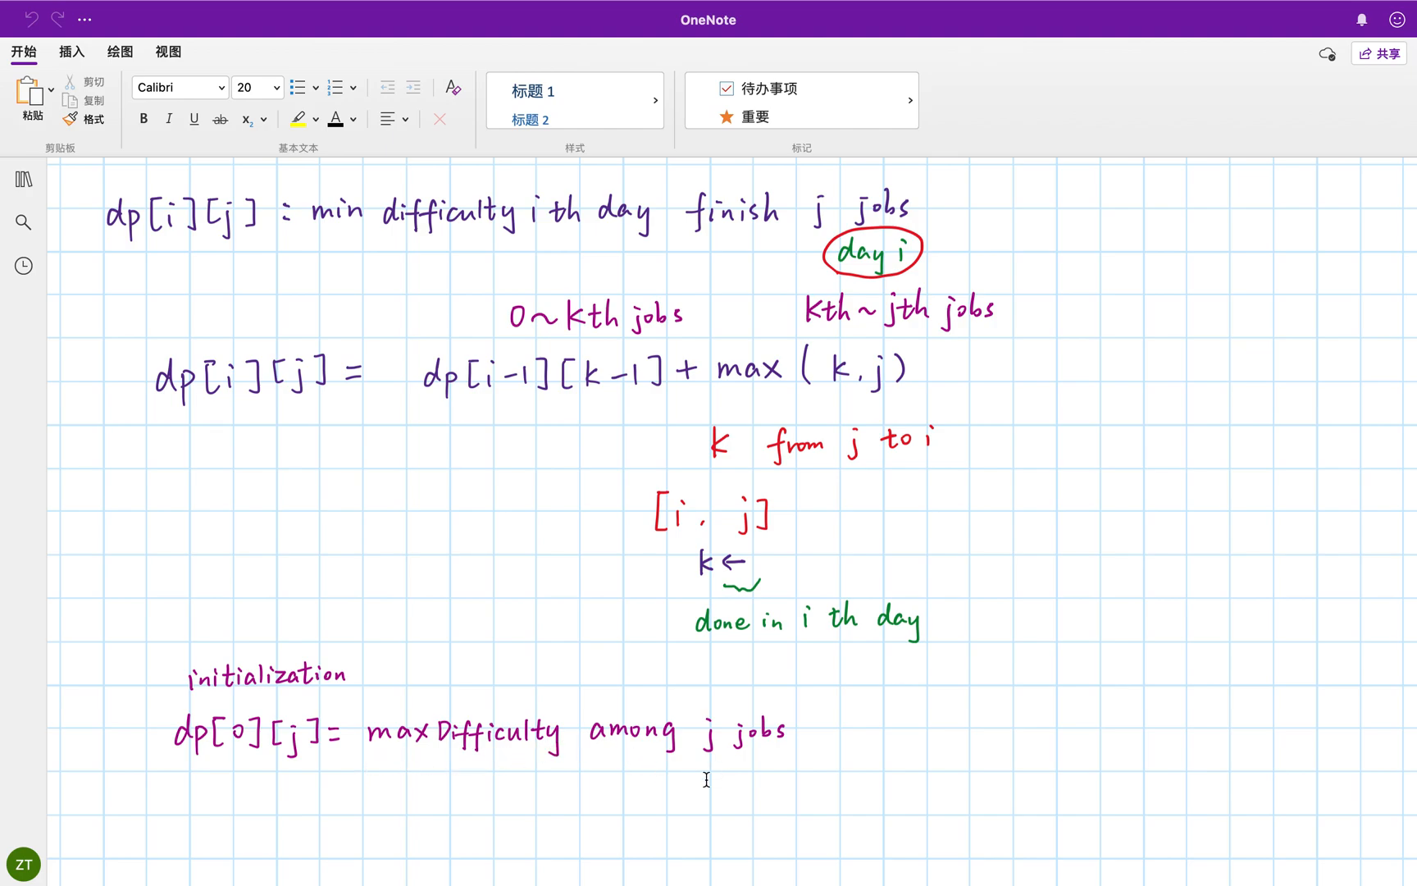
pyautogui.moveTo(605, 279)
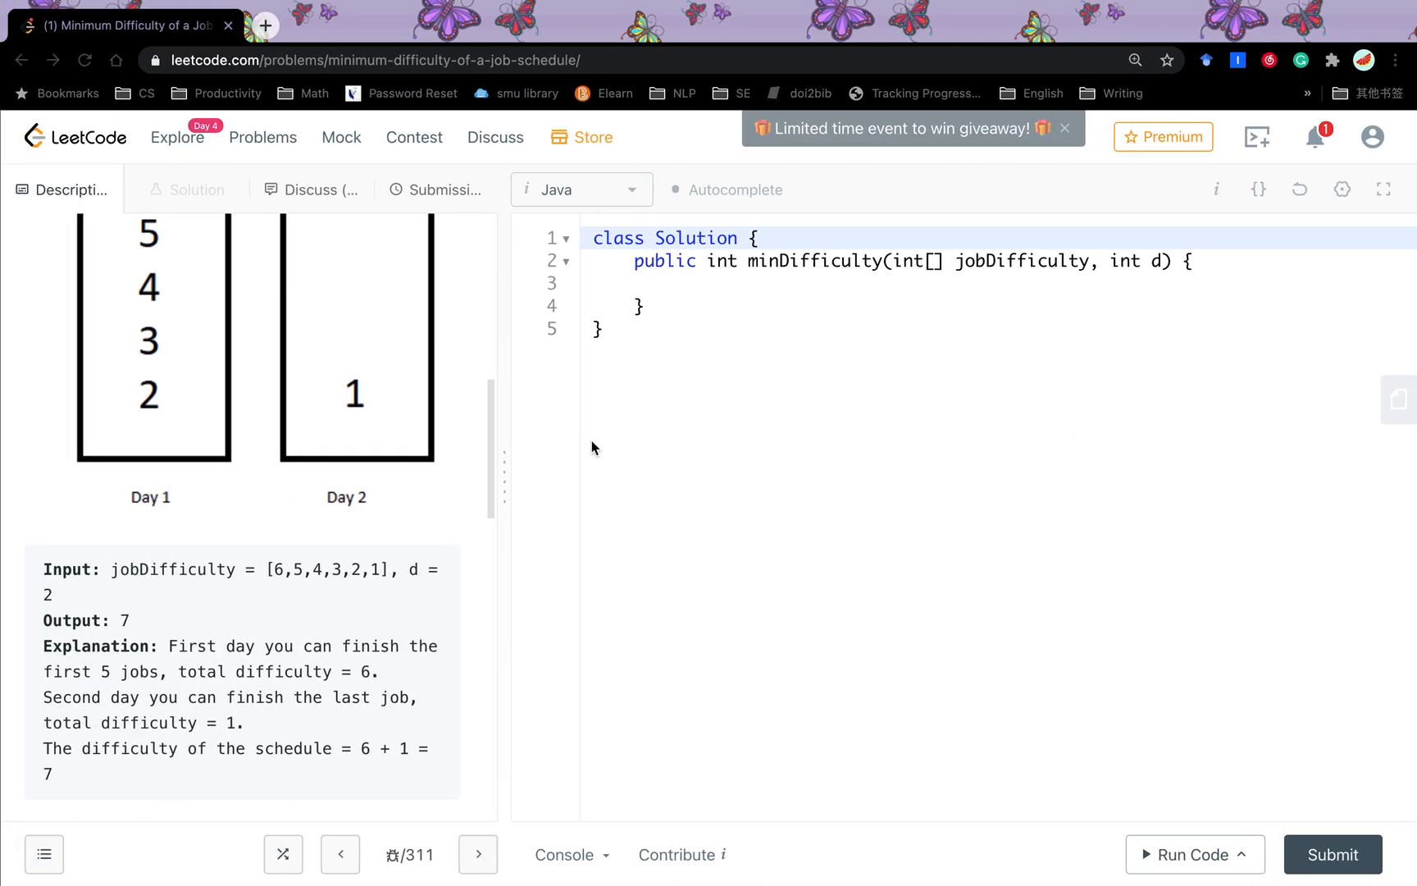
# Step: Write int n = jobs.length; and return -1 when d > n
pyautogui.scroll(-3)
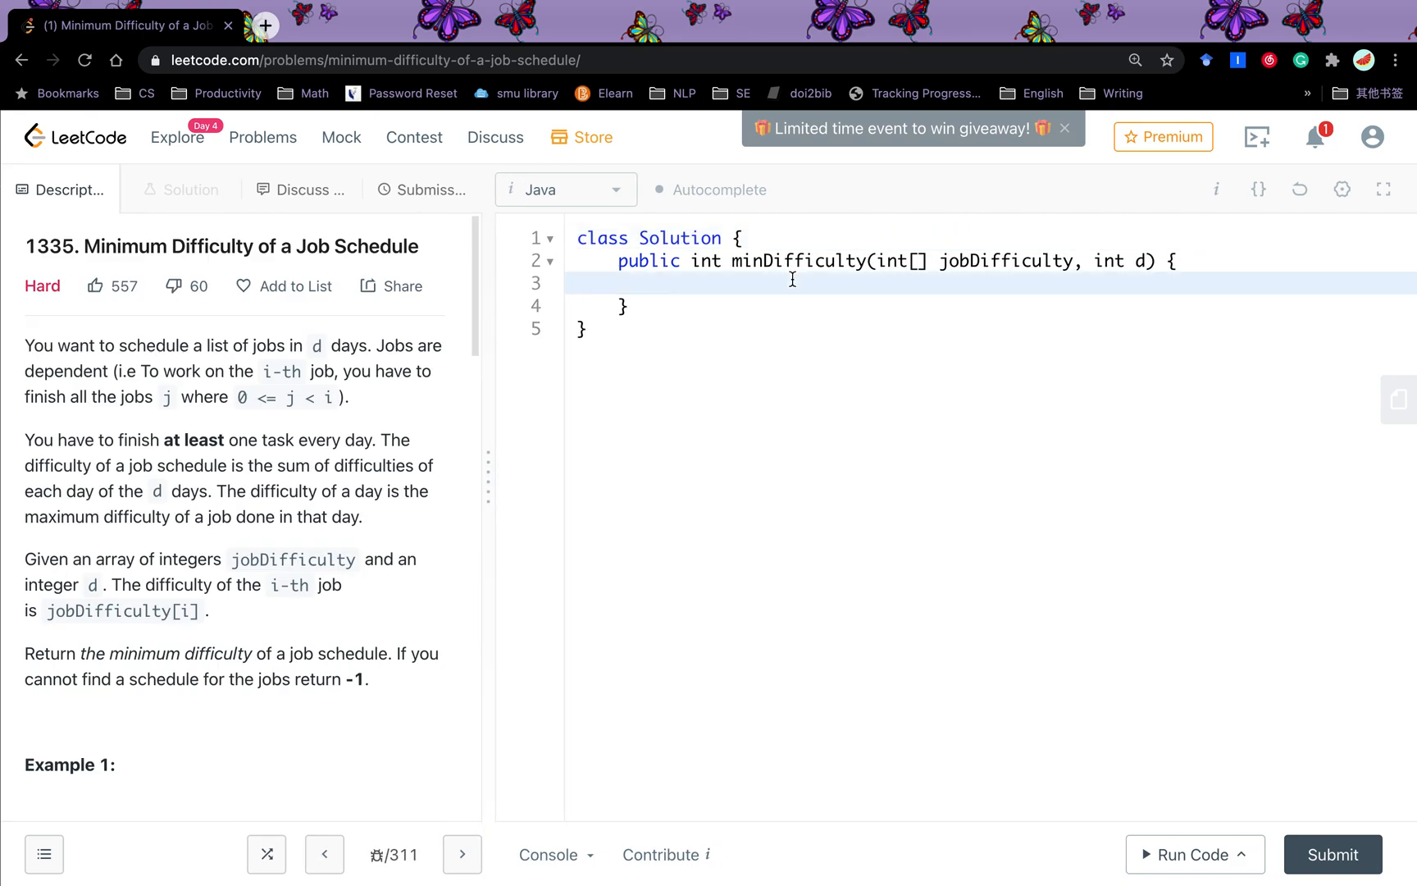
pyautogui.write('int n =')
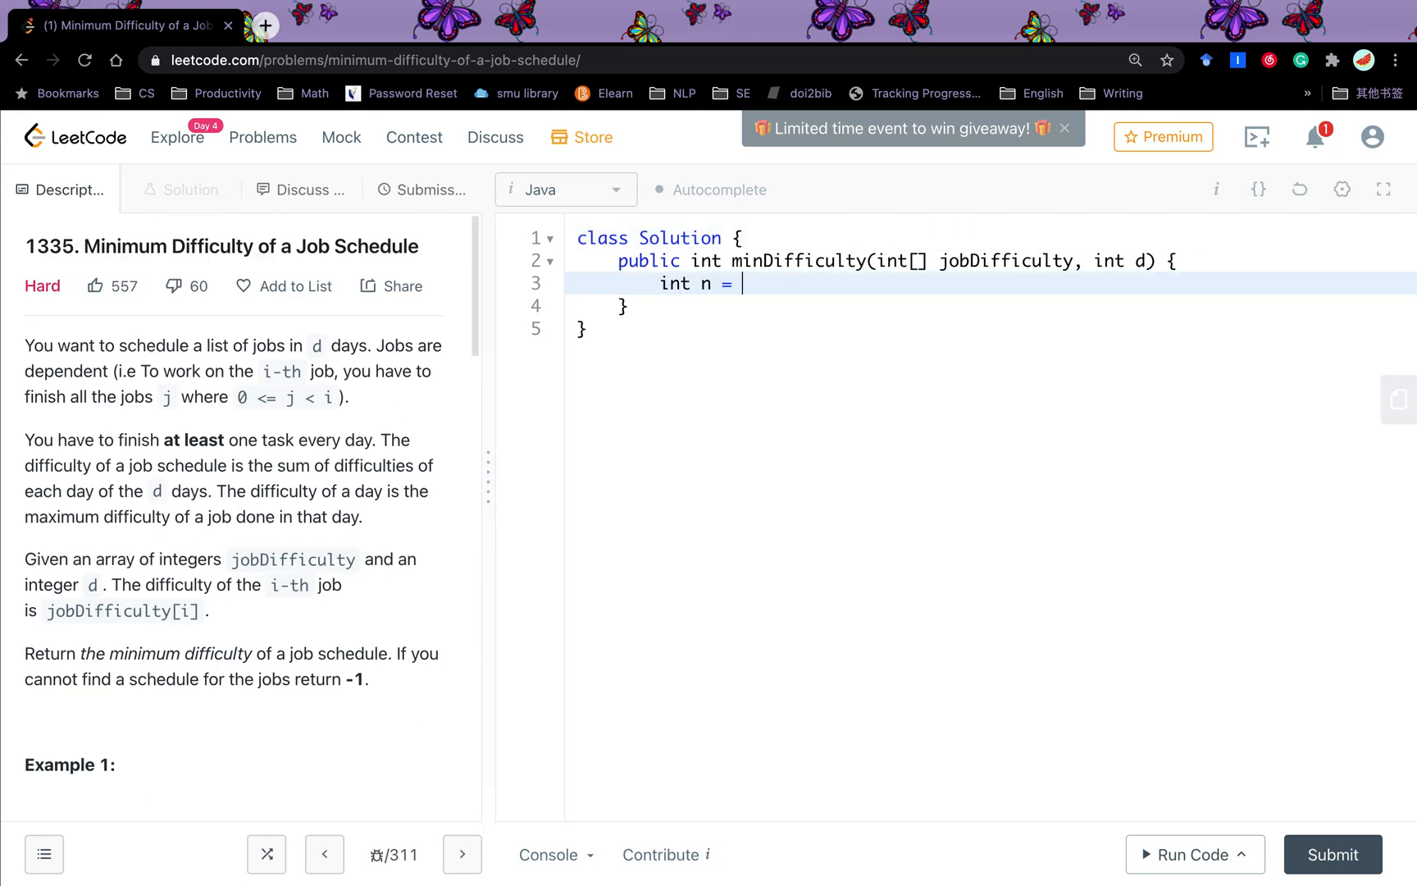
pyautogui.write('jobDi')
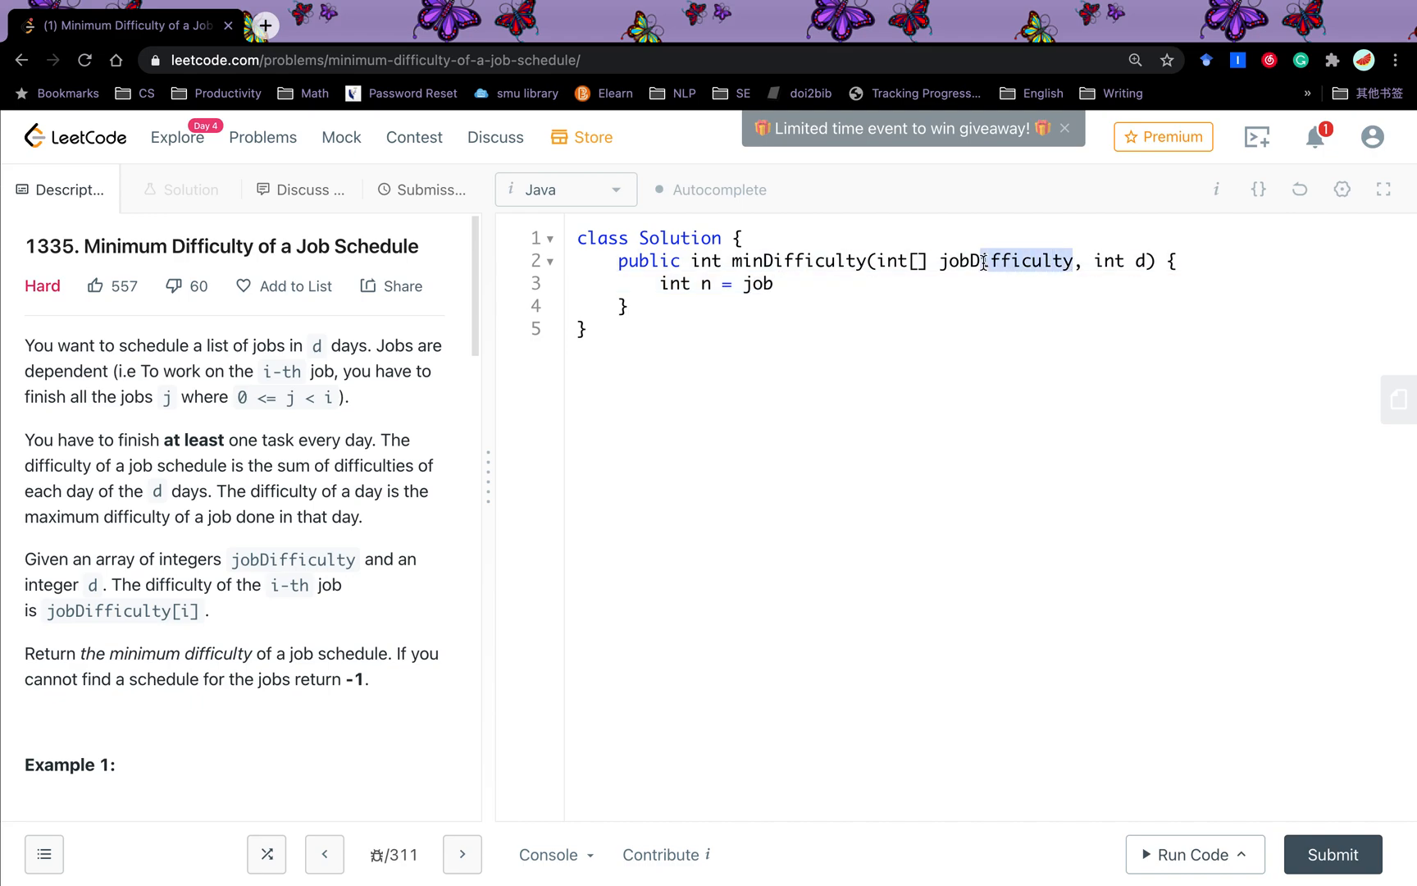
pyautogui.write('jobs.l')
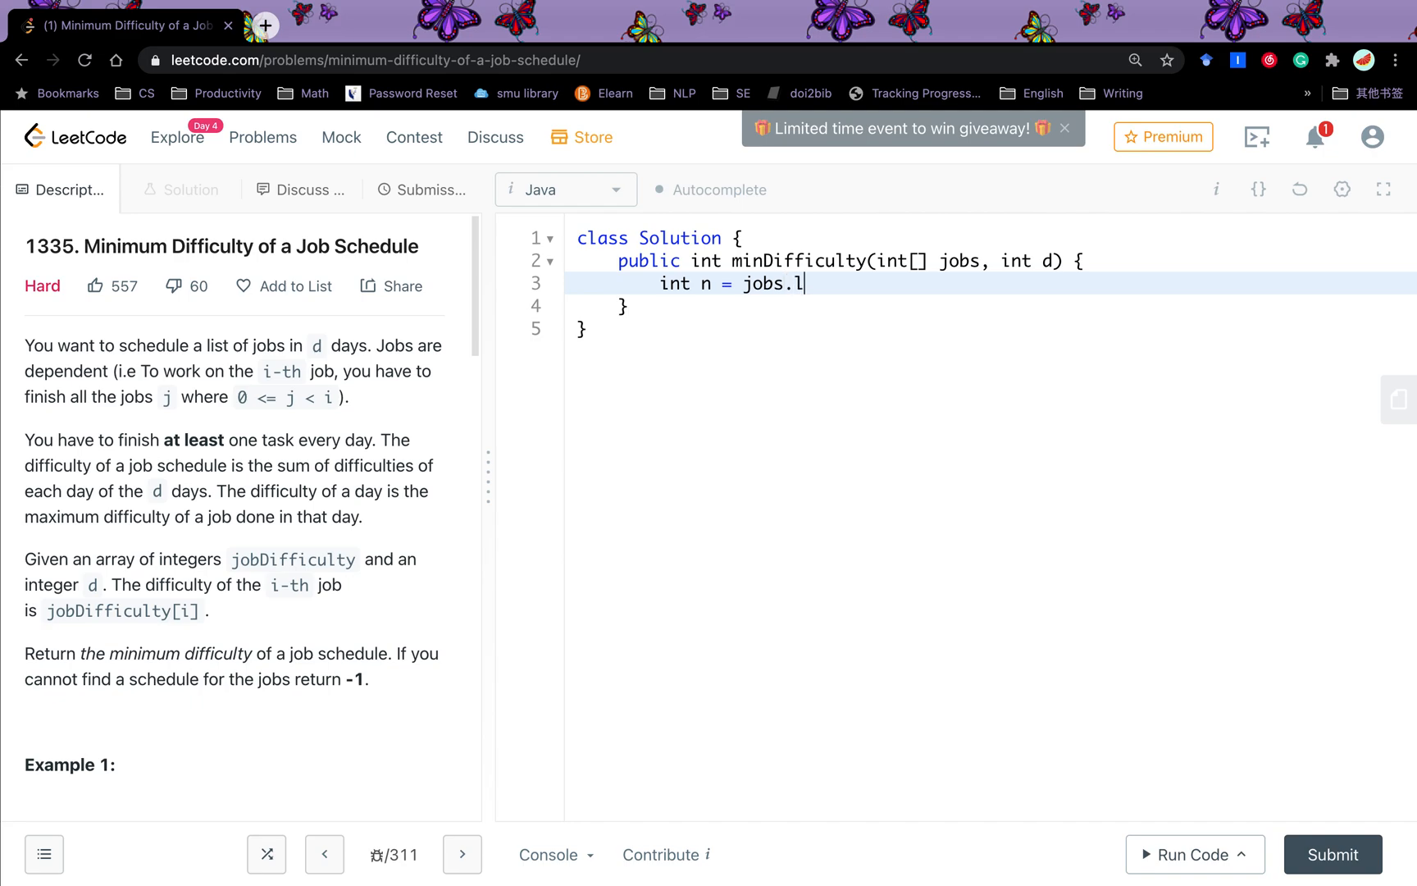
pyautogui.write('ength;')
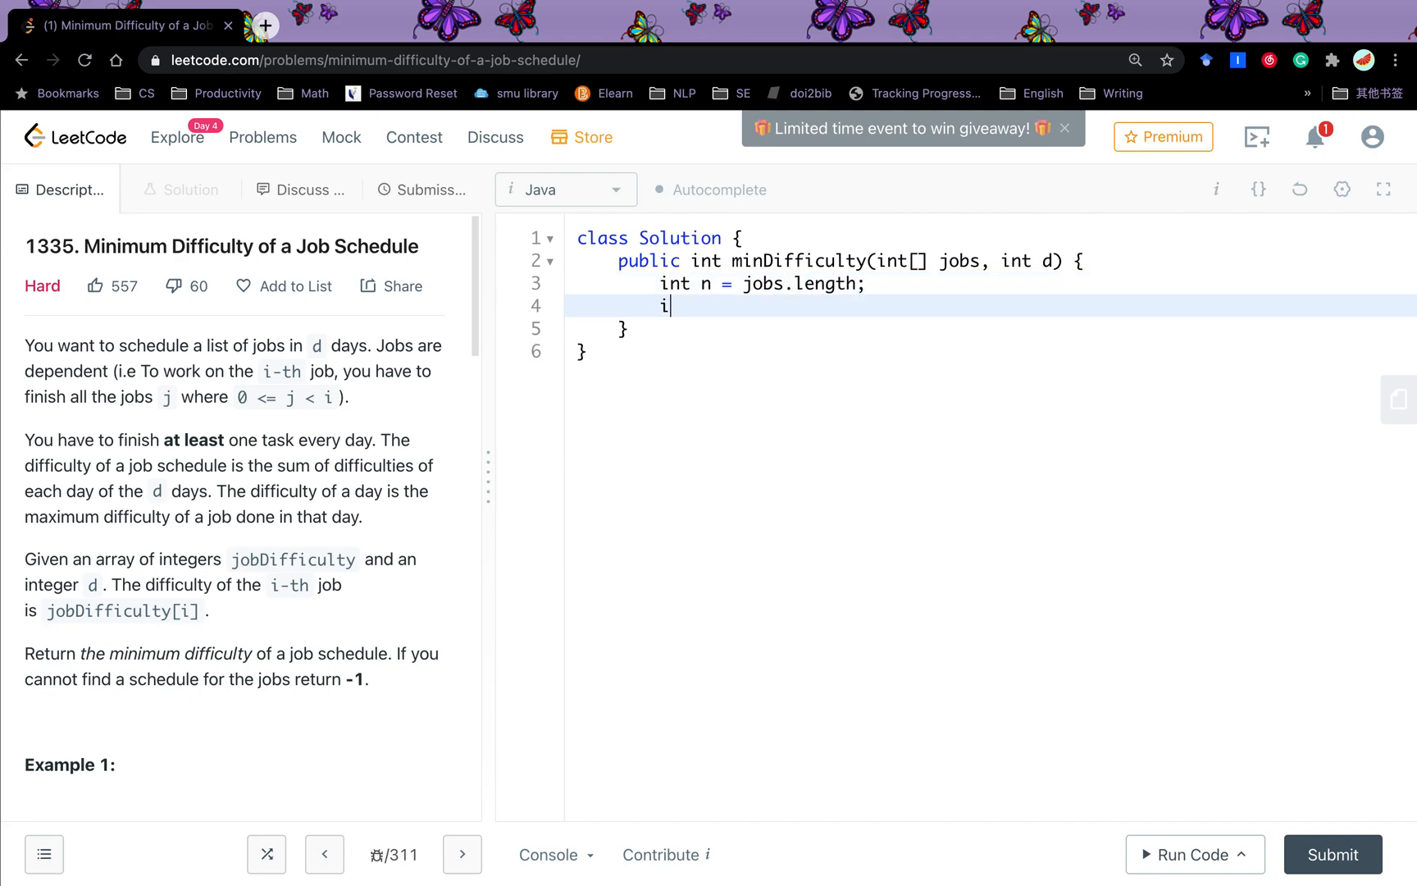
pyautogui.write('f (d > n) return -1;')
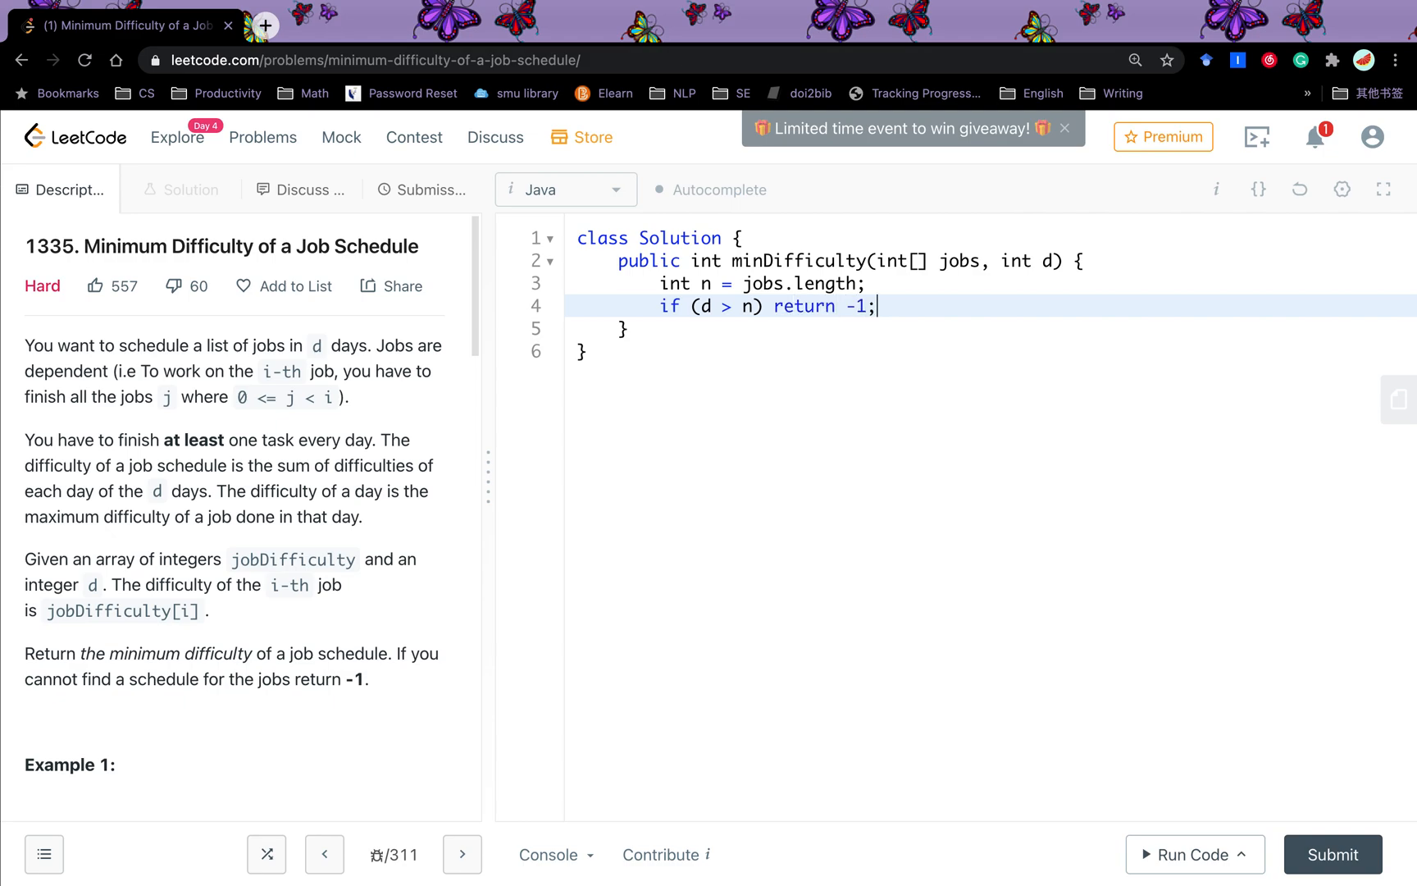
pyautogui.press('Enter')
pyautogui.write('int[][] dp = new int[')
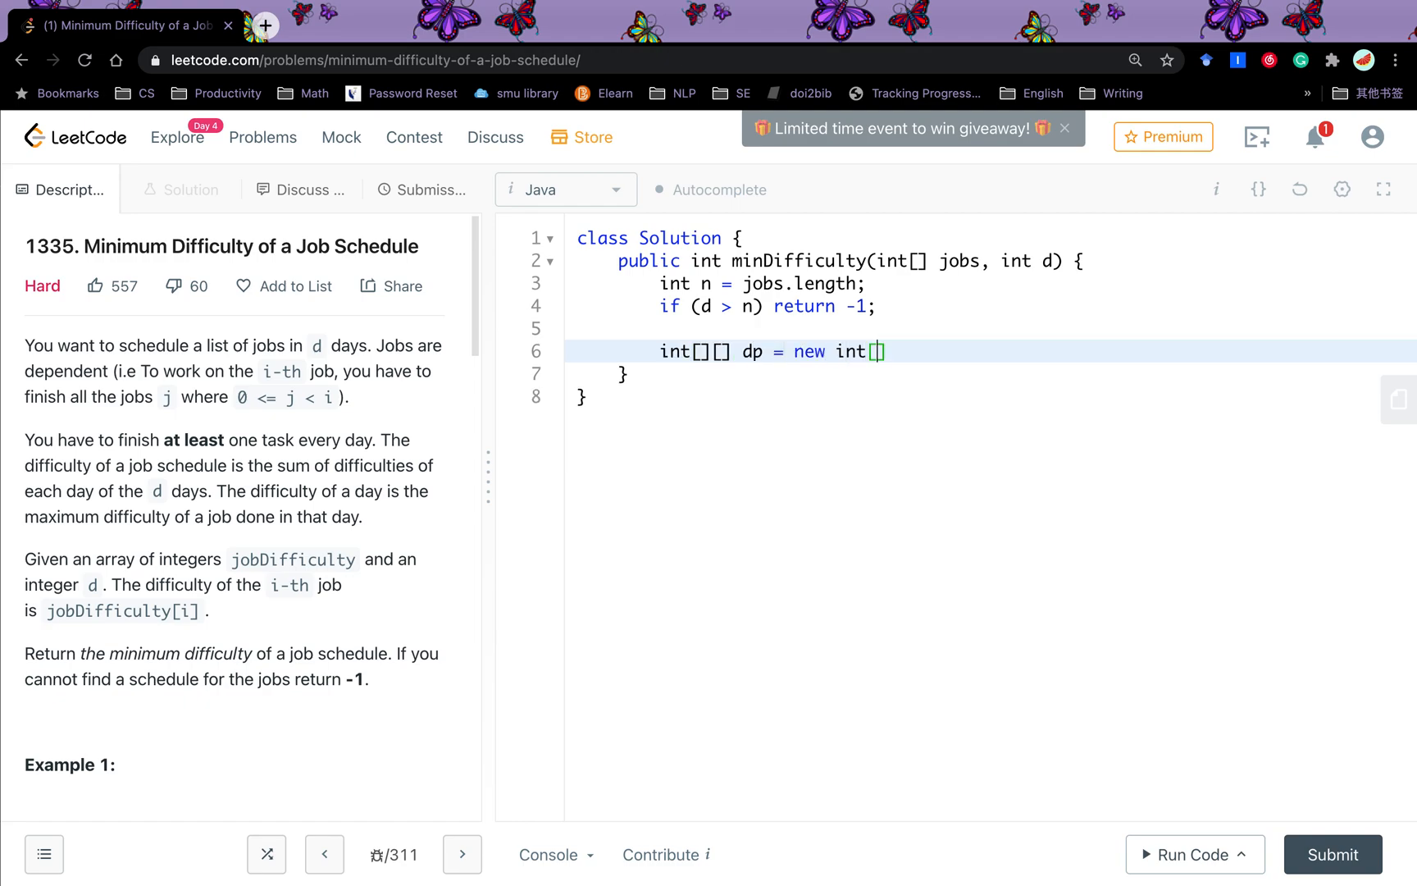
# Step: Declare int[][] dp = new int[d][n], a loop over i < n, and int maxAll = 0
pyautogui.write('d][n];')
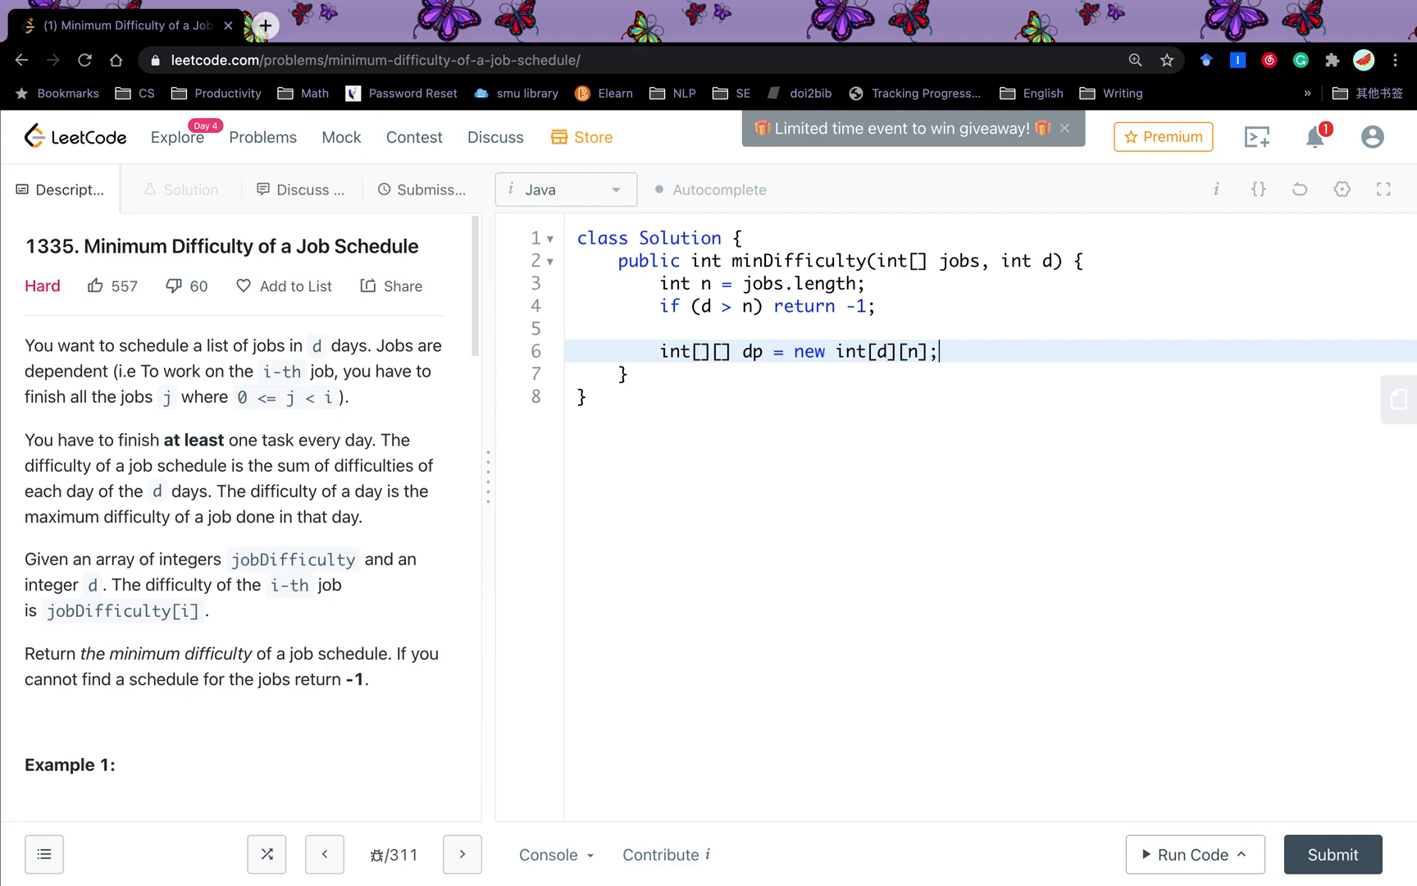
pyautogui.write('fo (i')
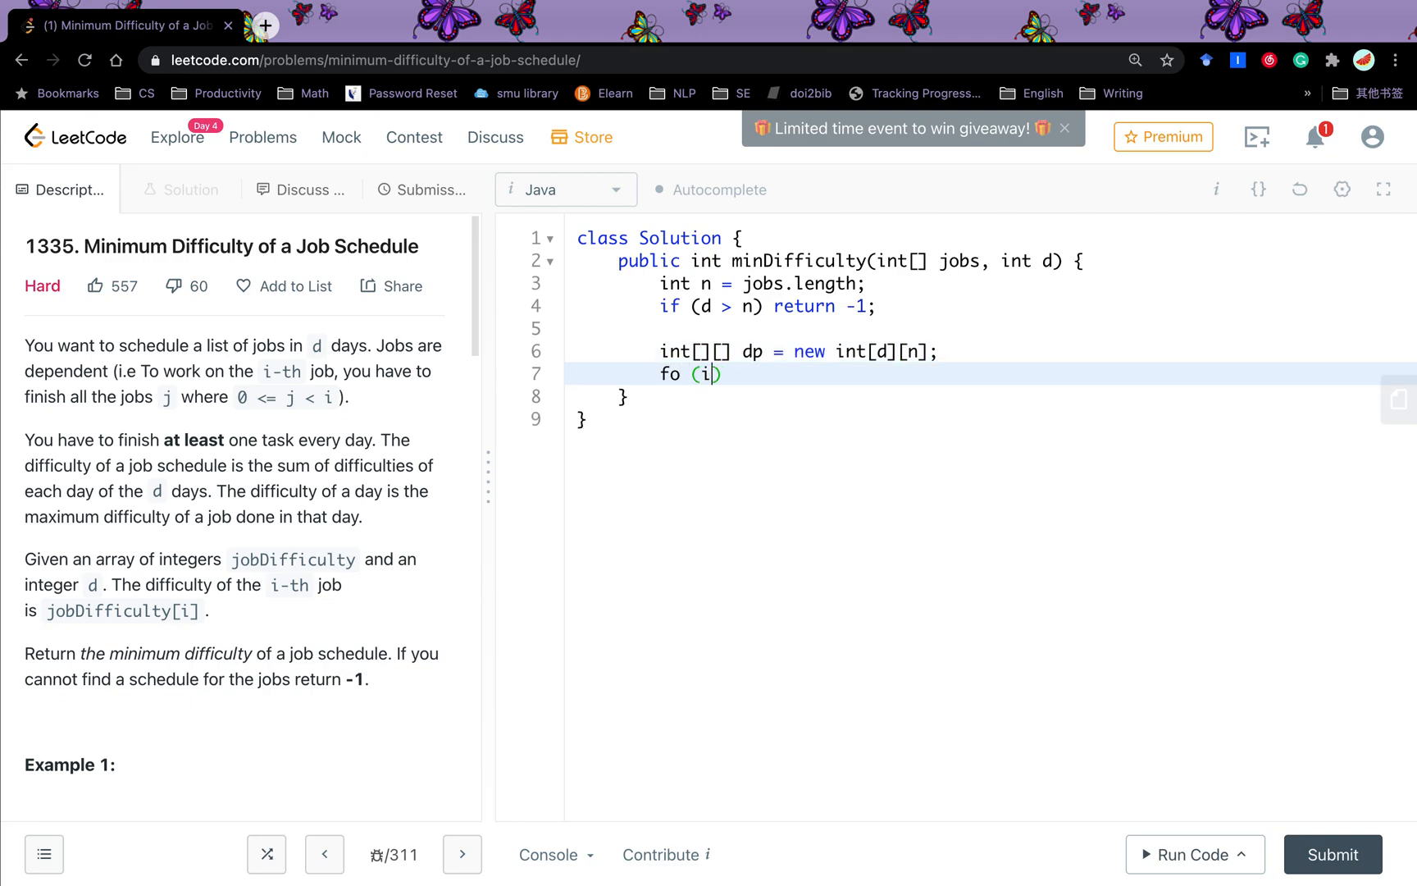
pyautogui.write('r (int i')
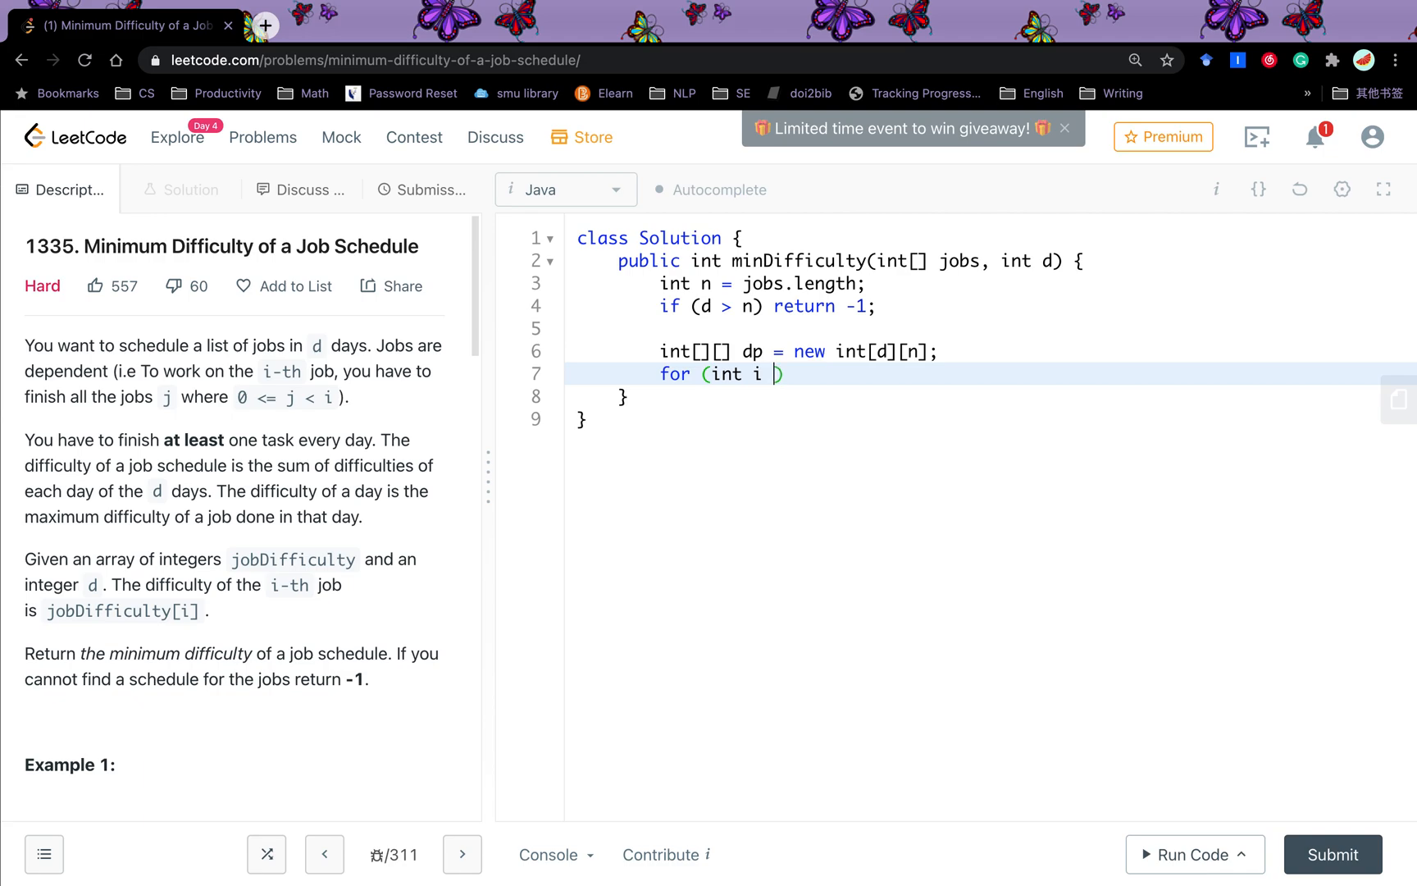
pyautogui.write('= 0; i < n; i')
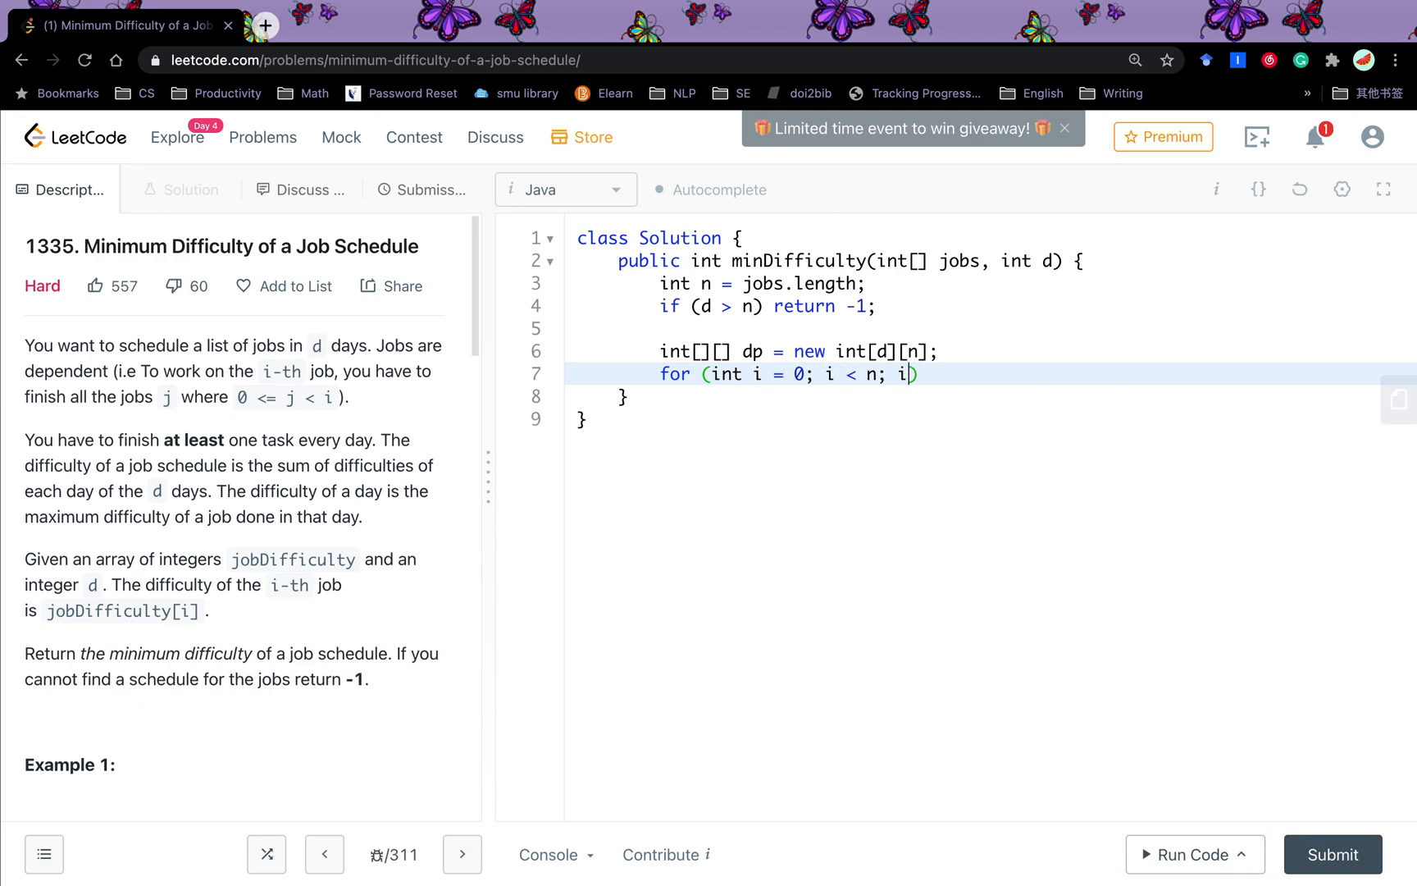
pyautogui.write('++) {')
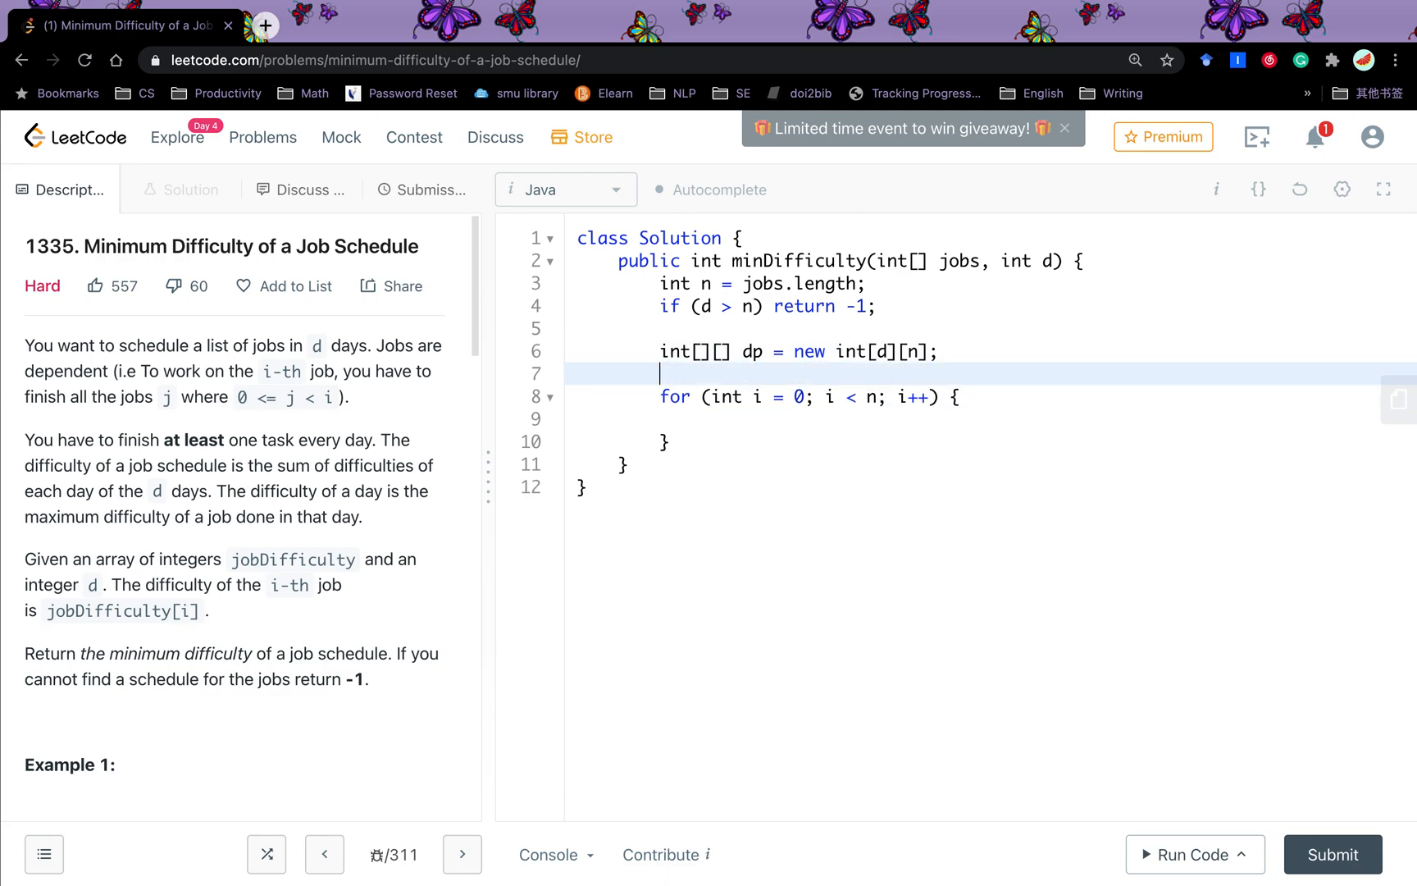
pyautogui.write('int maxAl')
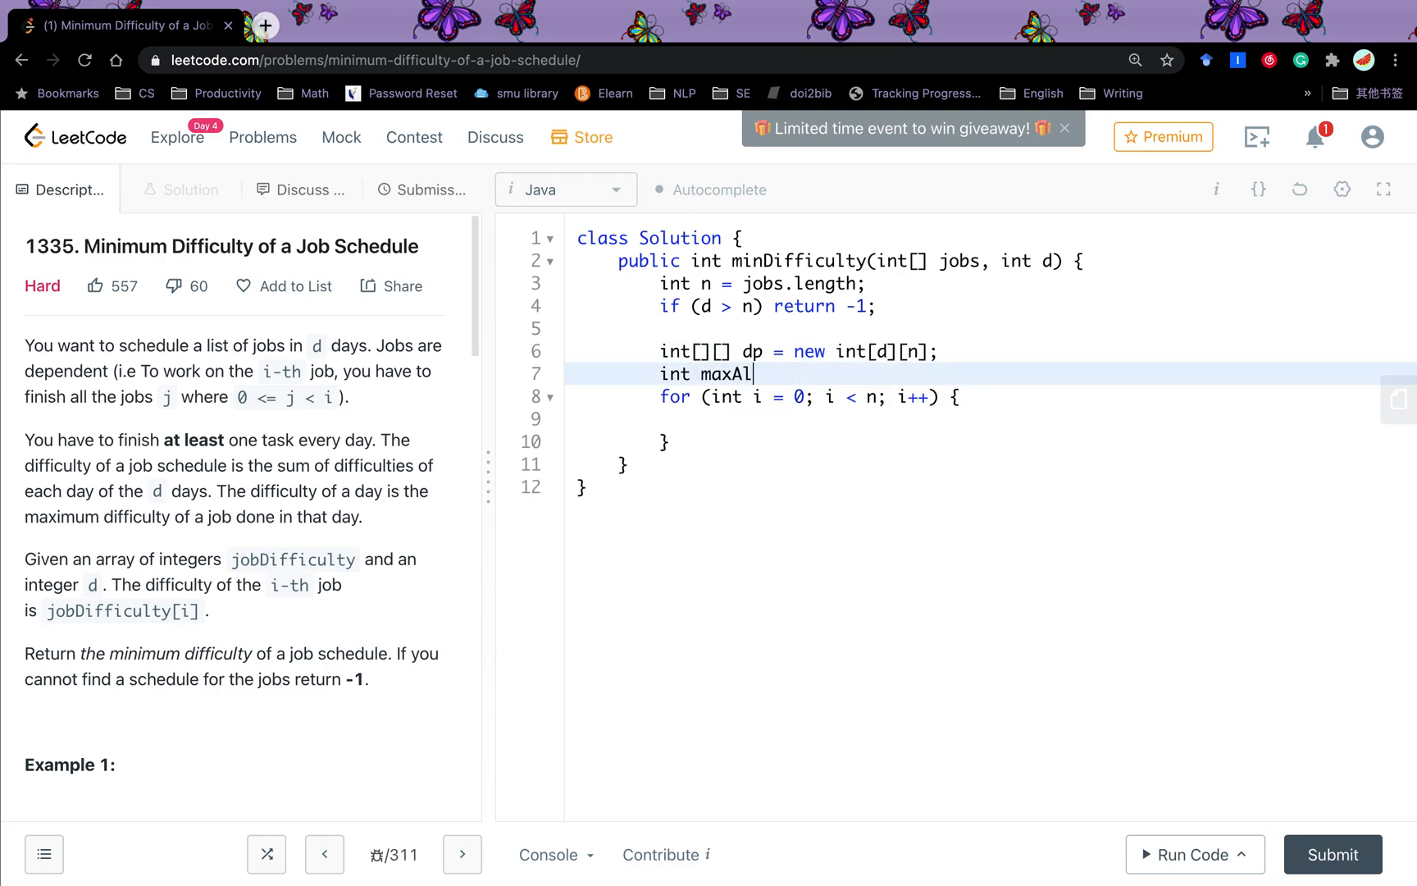
pyautogui.write('l =')
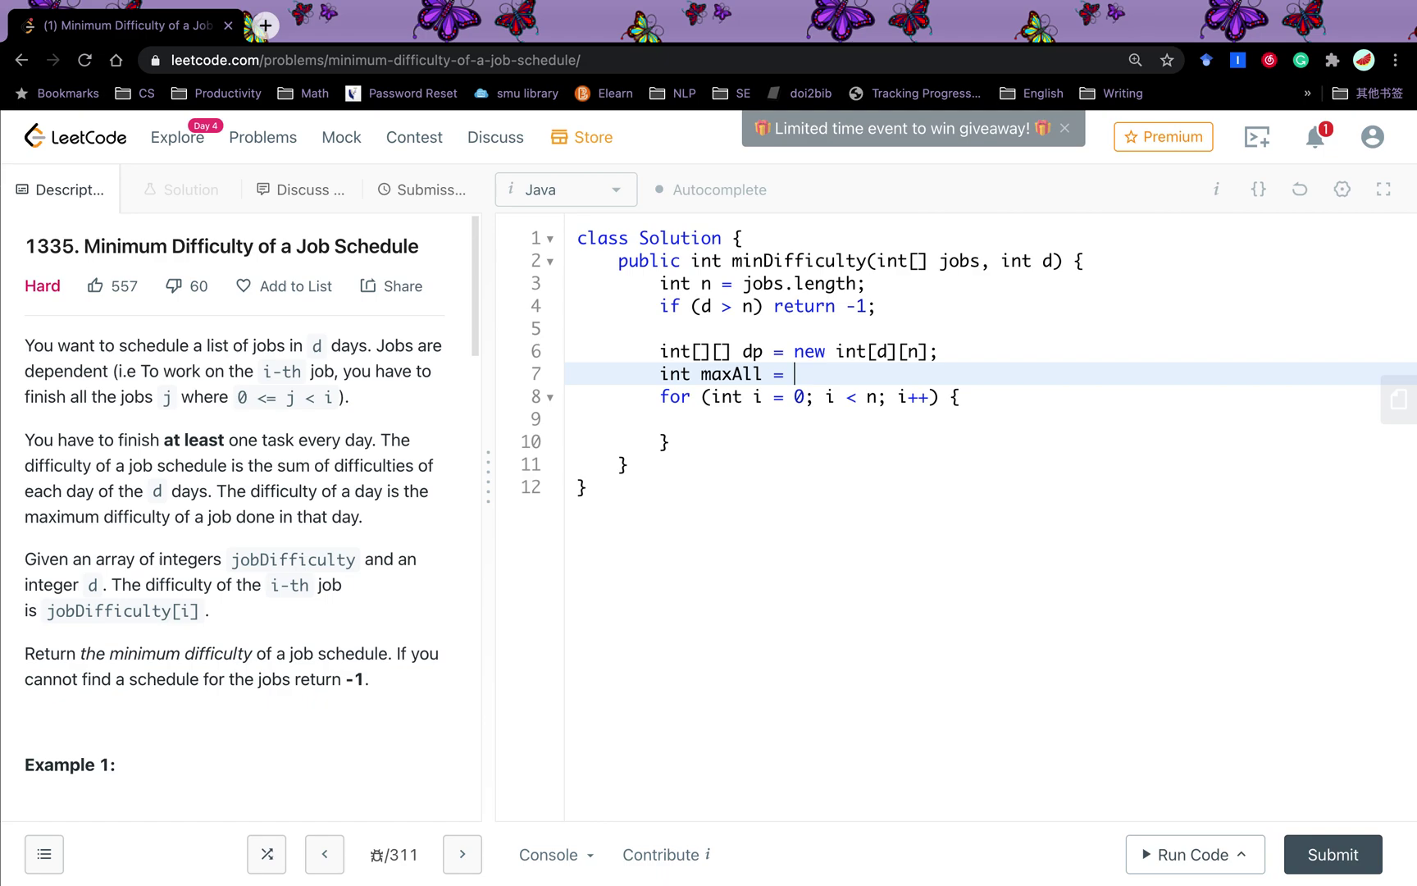
pyautogui.write('0;')
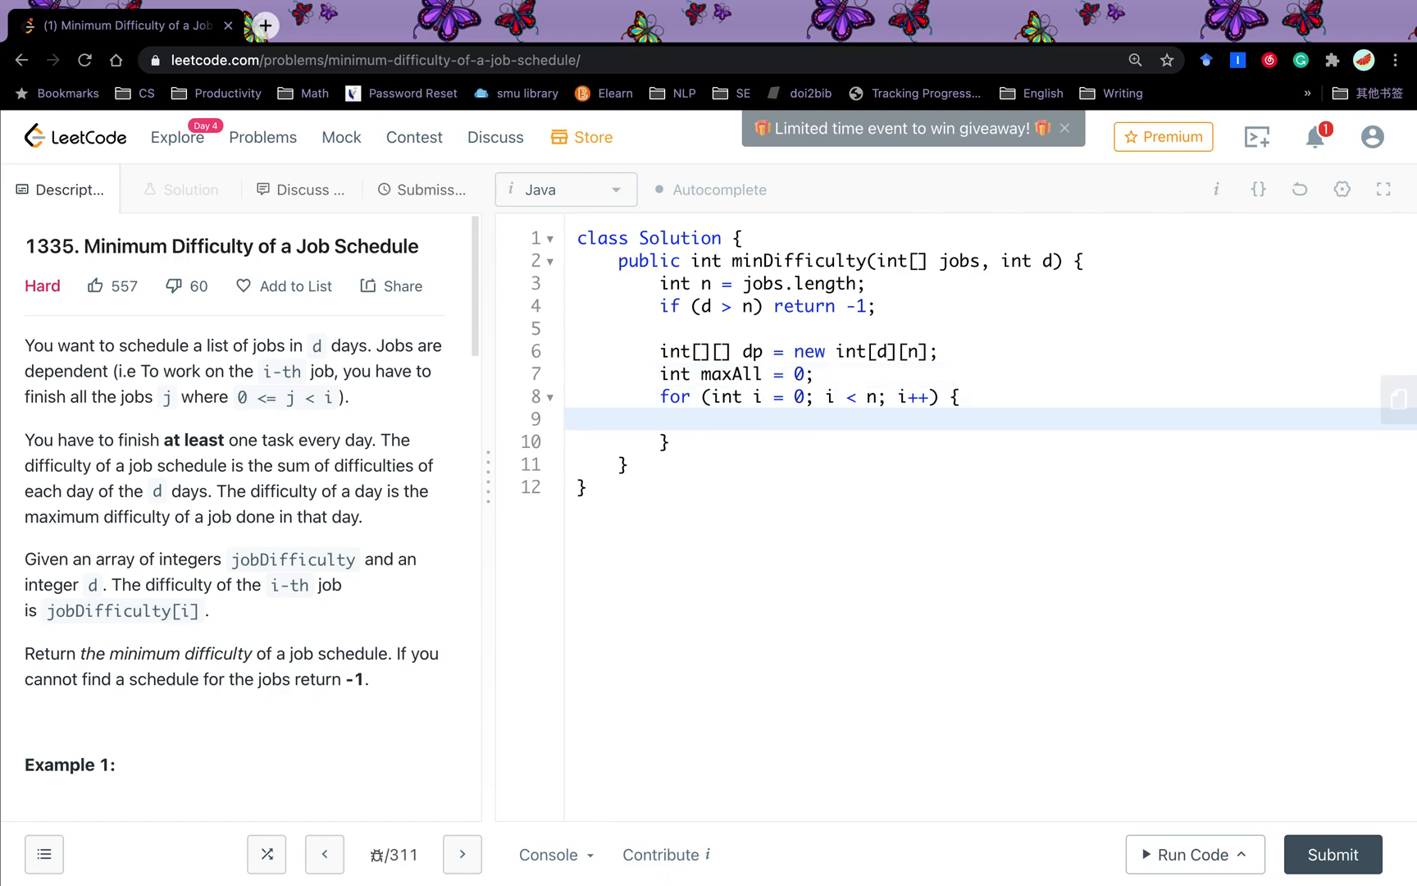
# Step: In the loop set maxAll = Math.max(maxAll, jobs[i]) and dp[0][i] = maxAll
pyautogui.write('maxAll = Math.max')
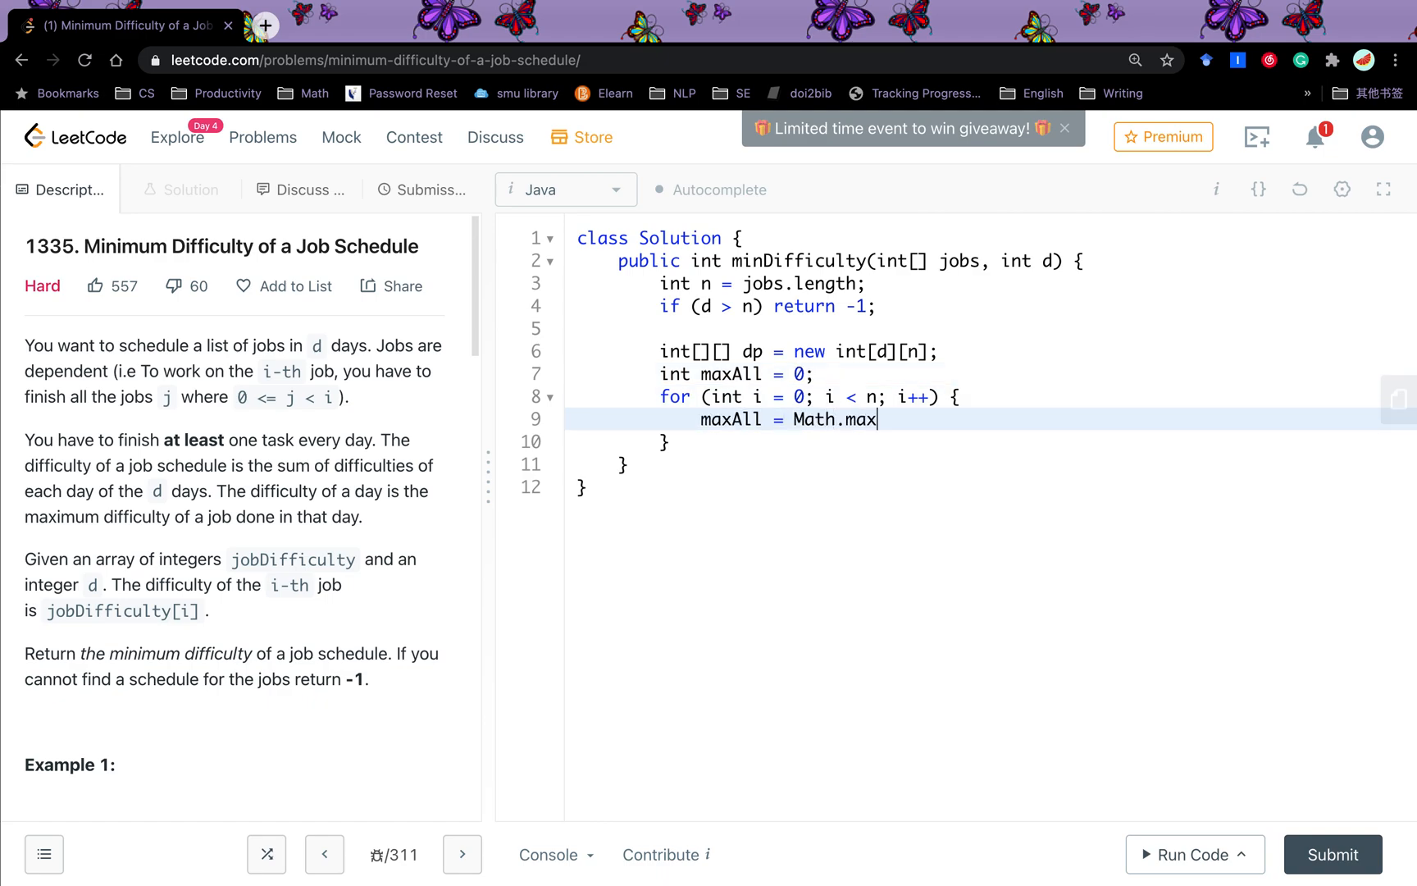
pyautogui.write('(maxAll, j')
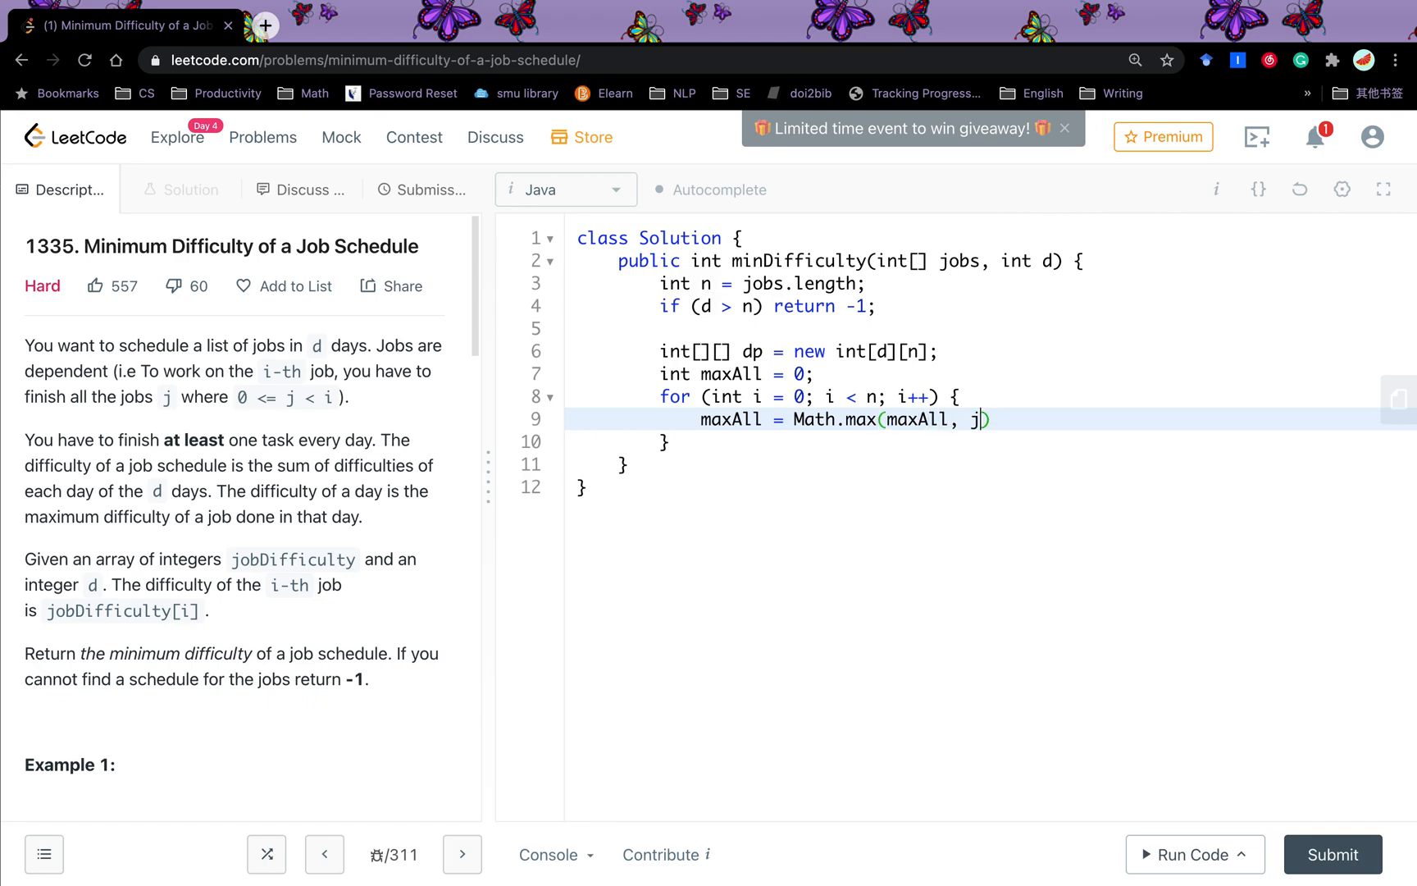
pyautogui.write('obs[i]')
pyautogui.write('dp')
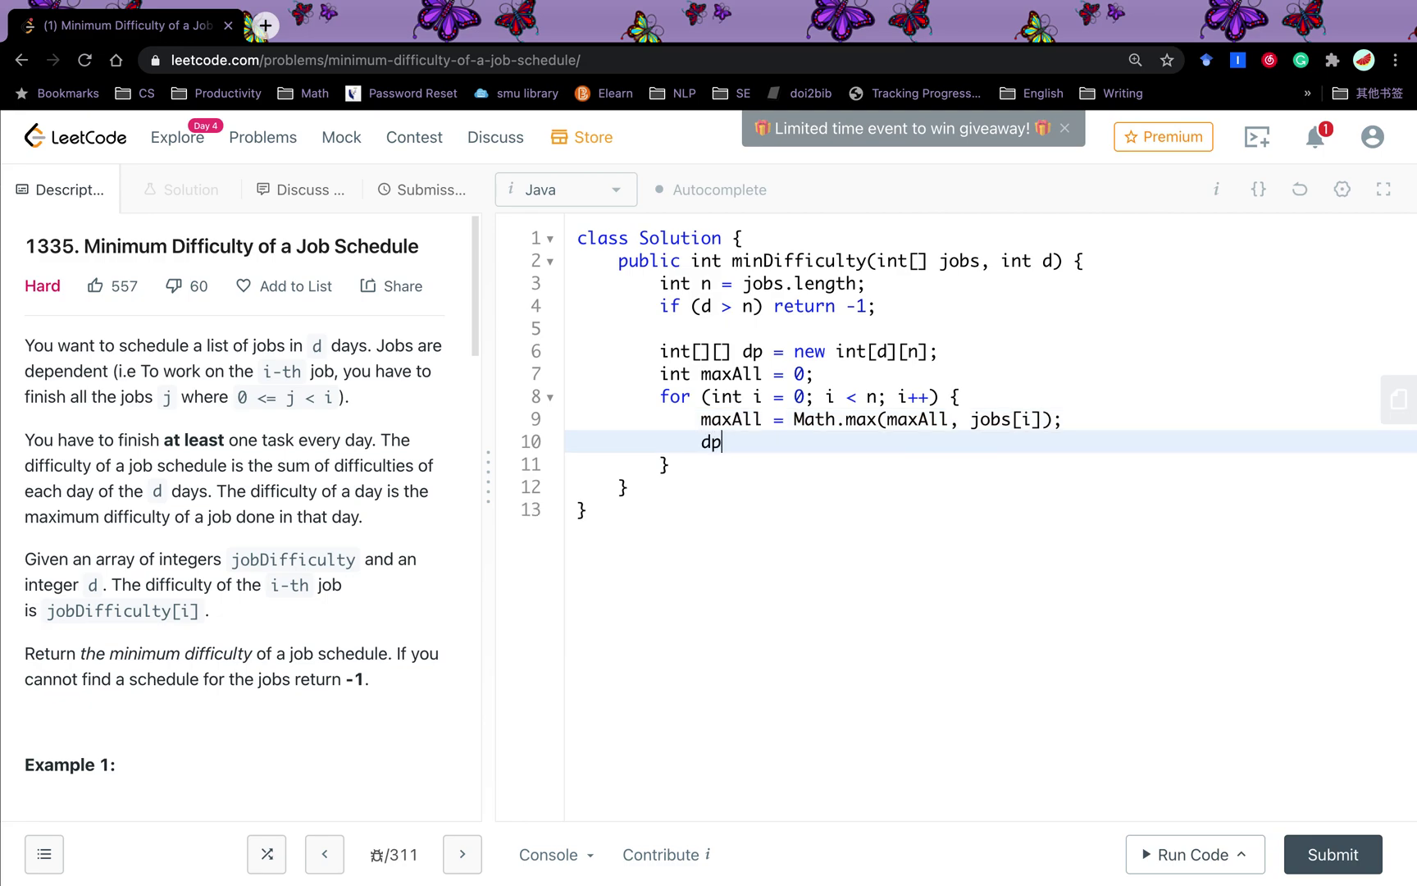
pyautogui.write('[0][i]')
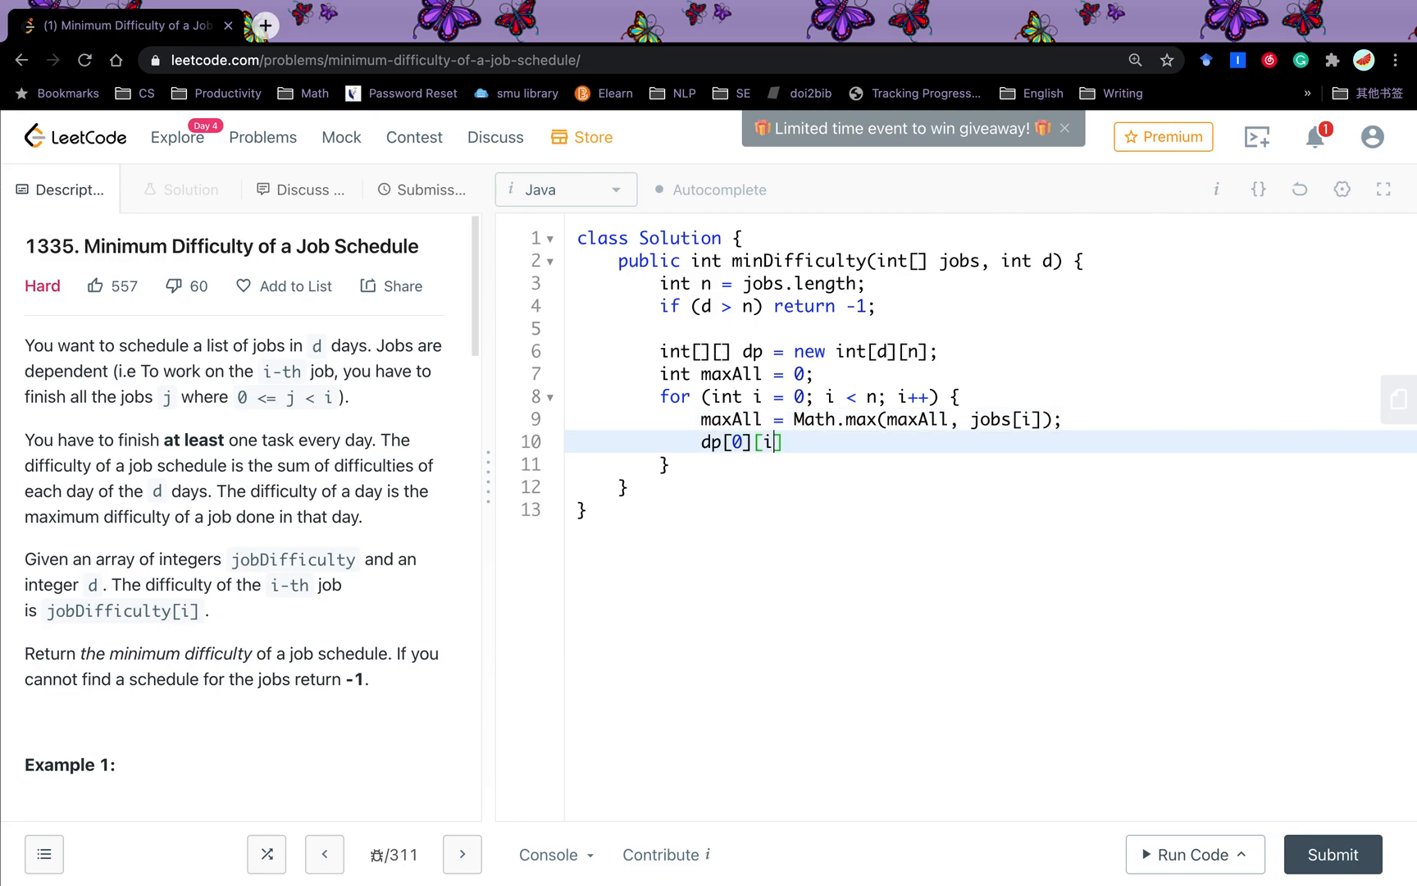
pyautogui.write('= maxAll;')
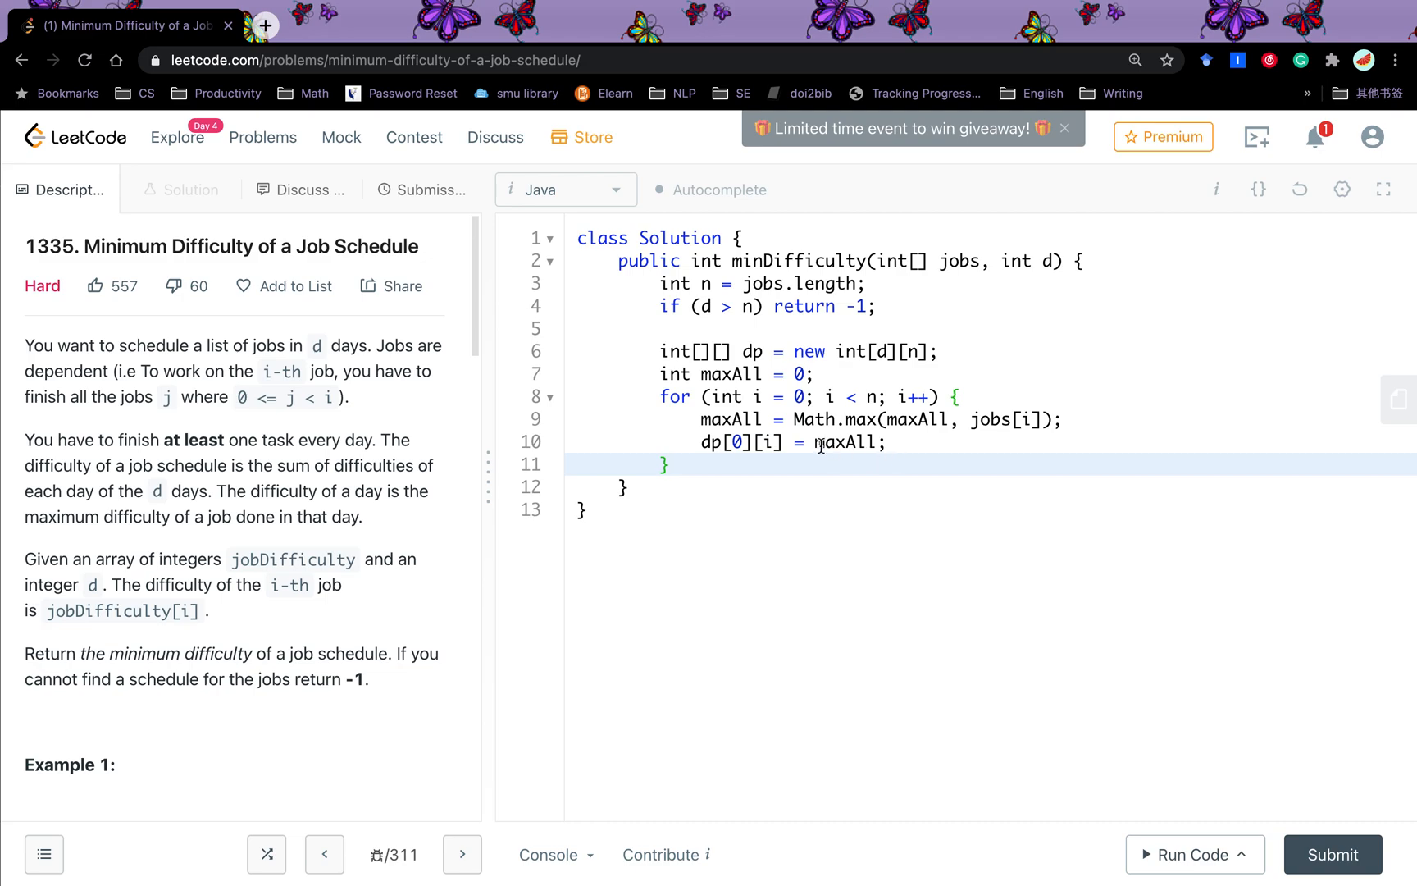
pyautogui.press('Enter')
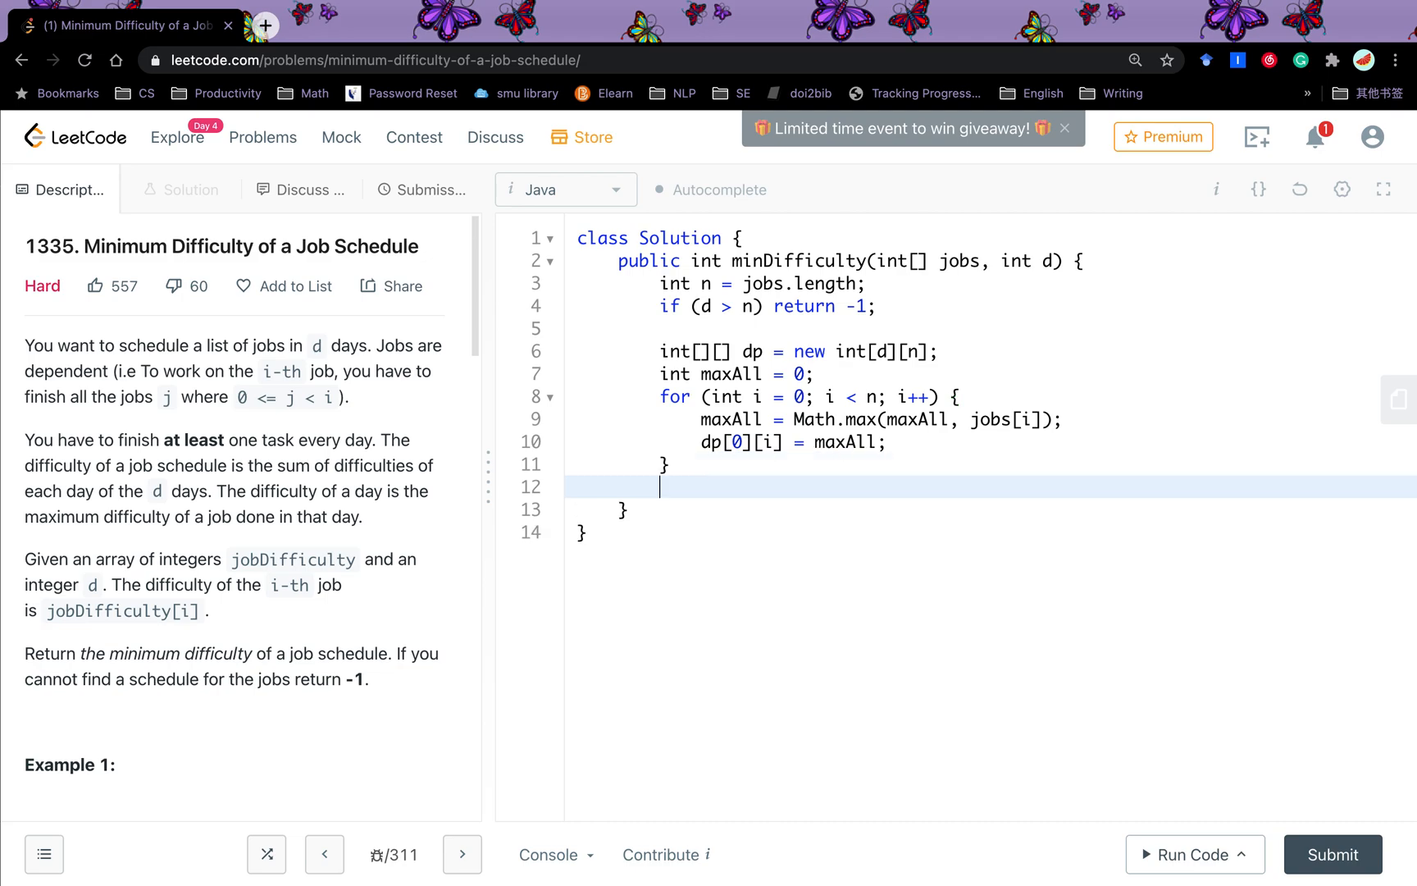
# Step: Write loops for (int i = 1; i < d; i++) and for (int j = i; j < n; j++)
pyautogui.write('for (int i =')
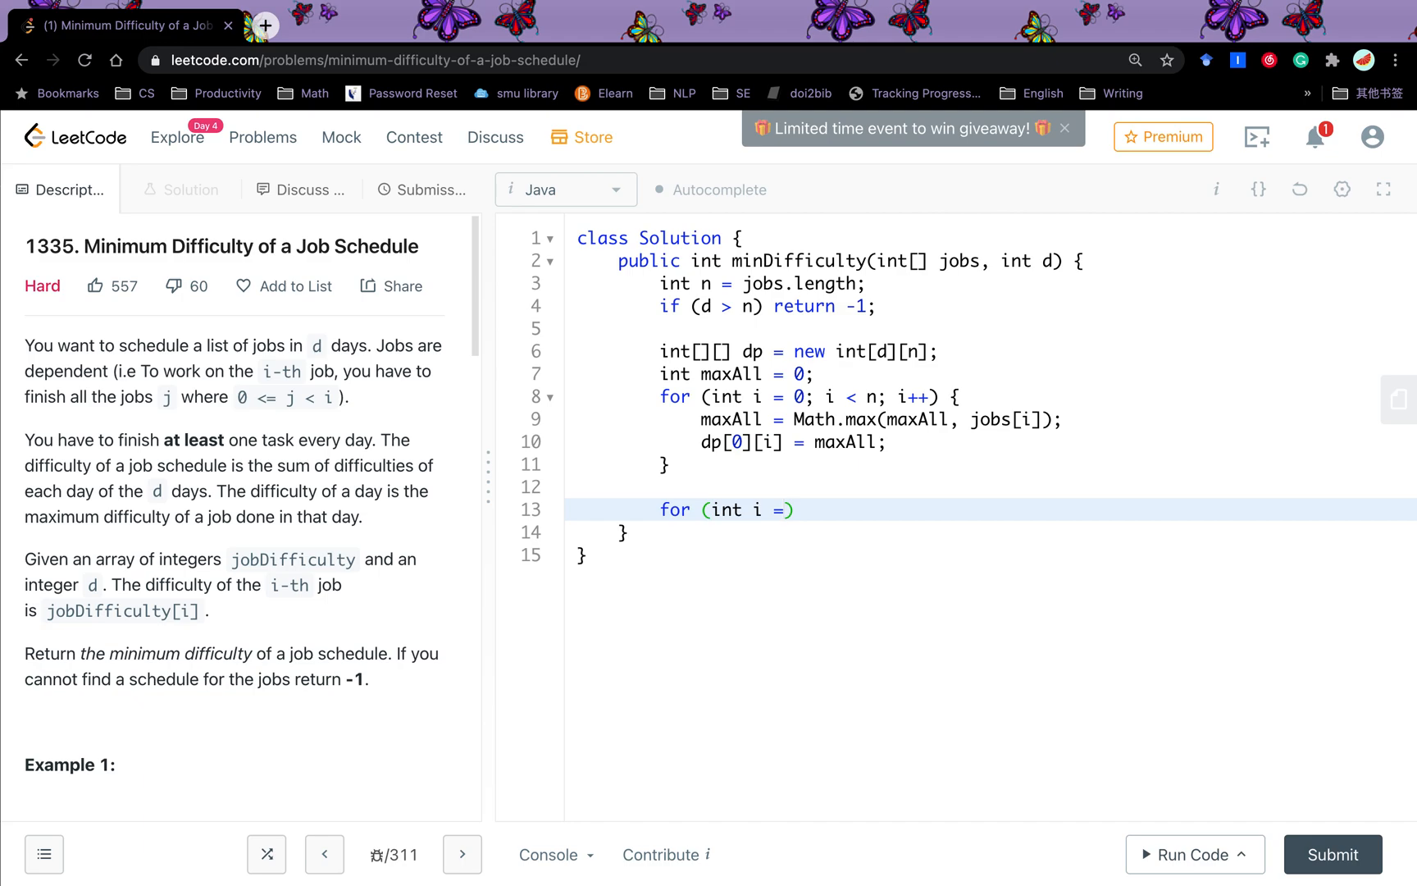
pyautogui.write('1')
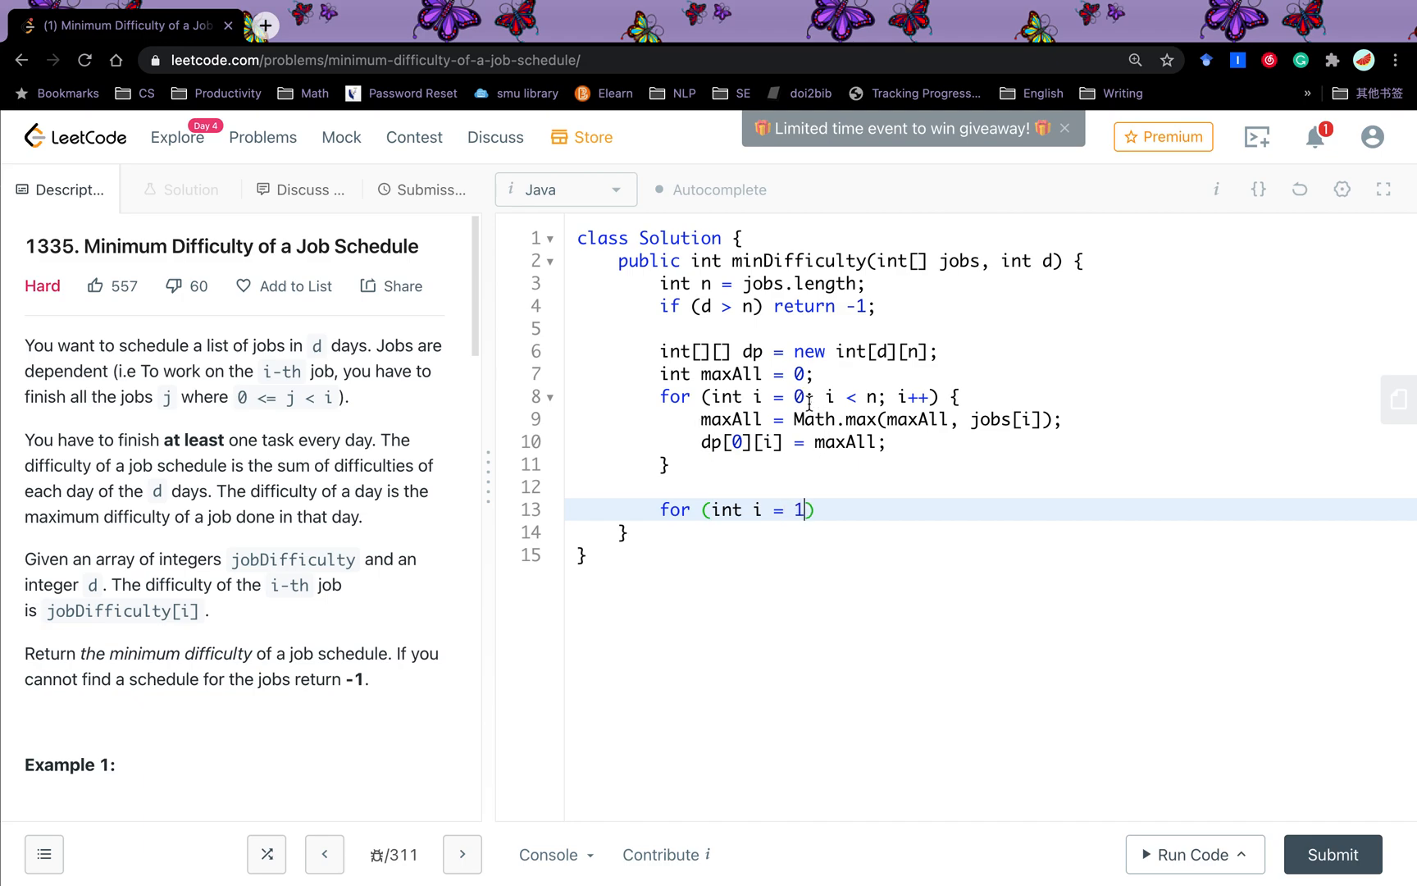
pyautogui.write(';')
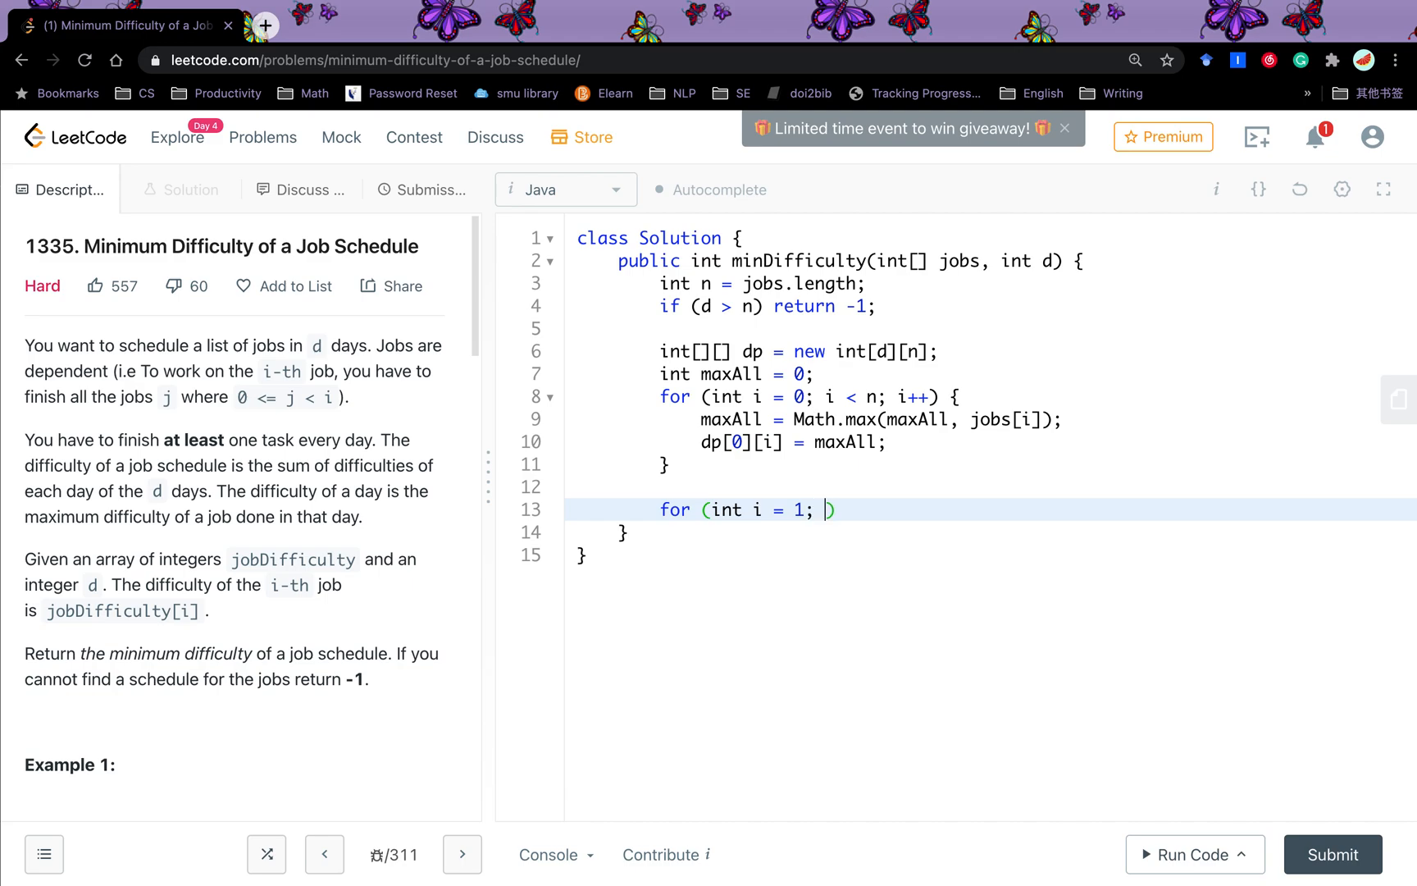
pyautogui.write('i < n;')
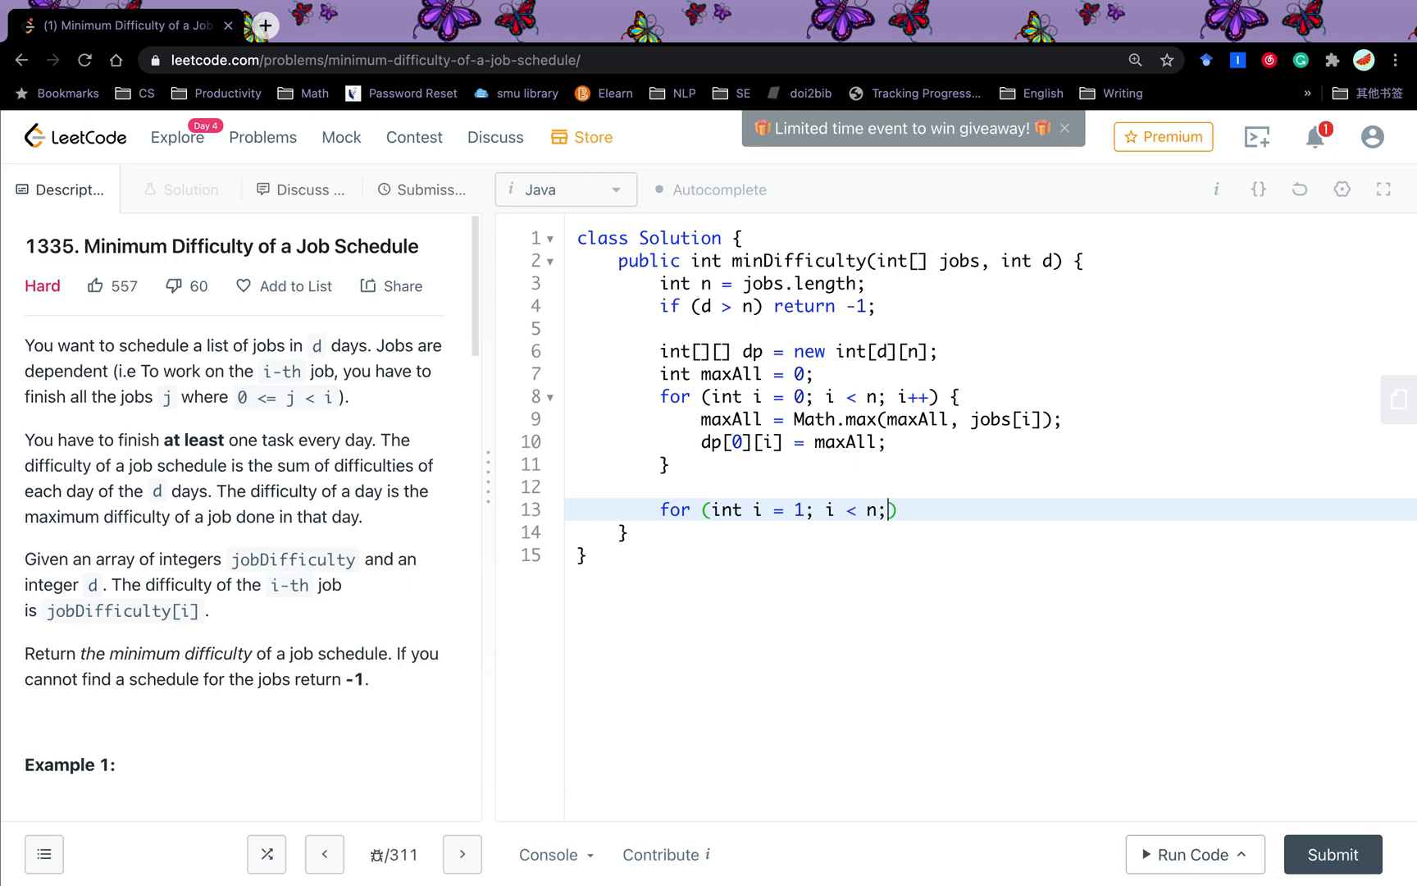
pyautogui.write('d;')
pyautogui.write('for')
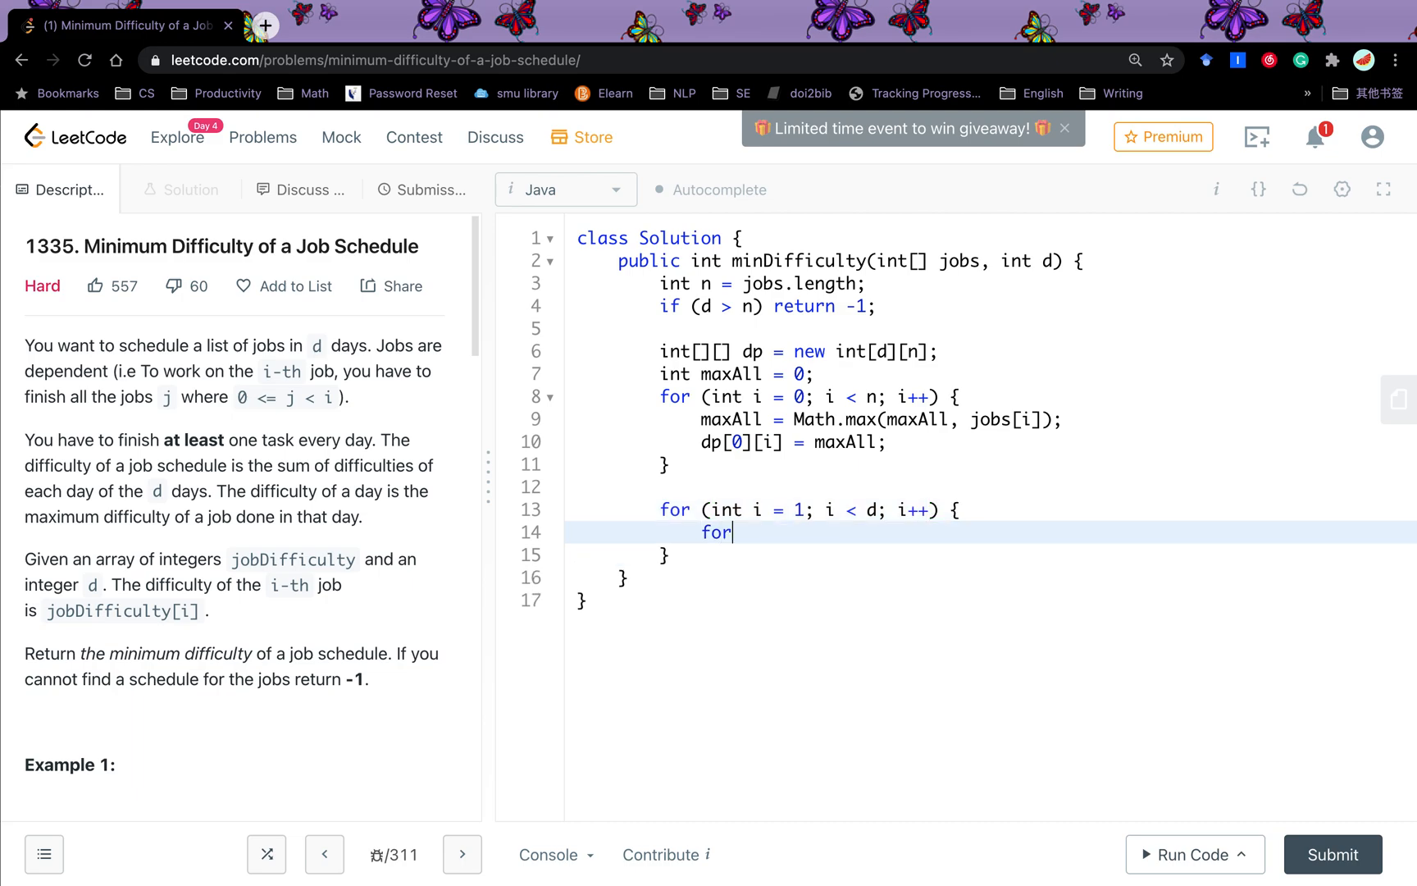
pyautogui.write('(int )')
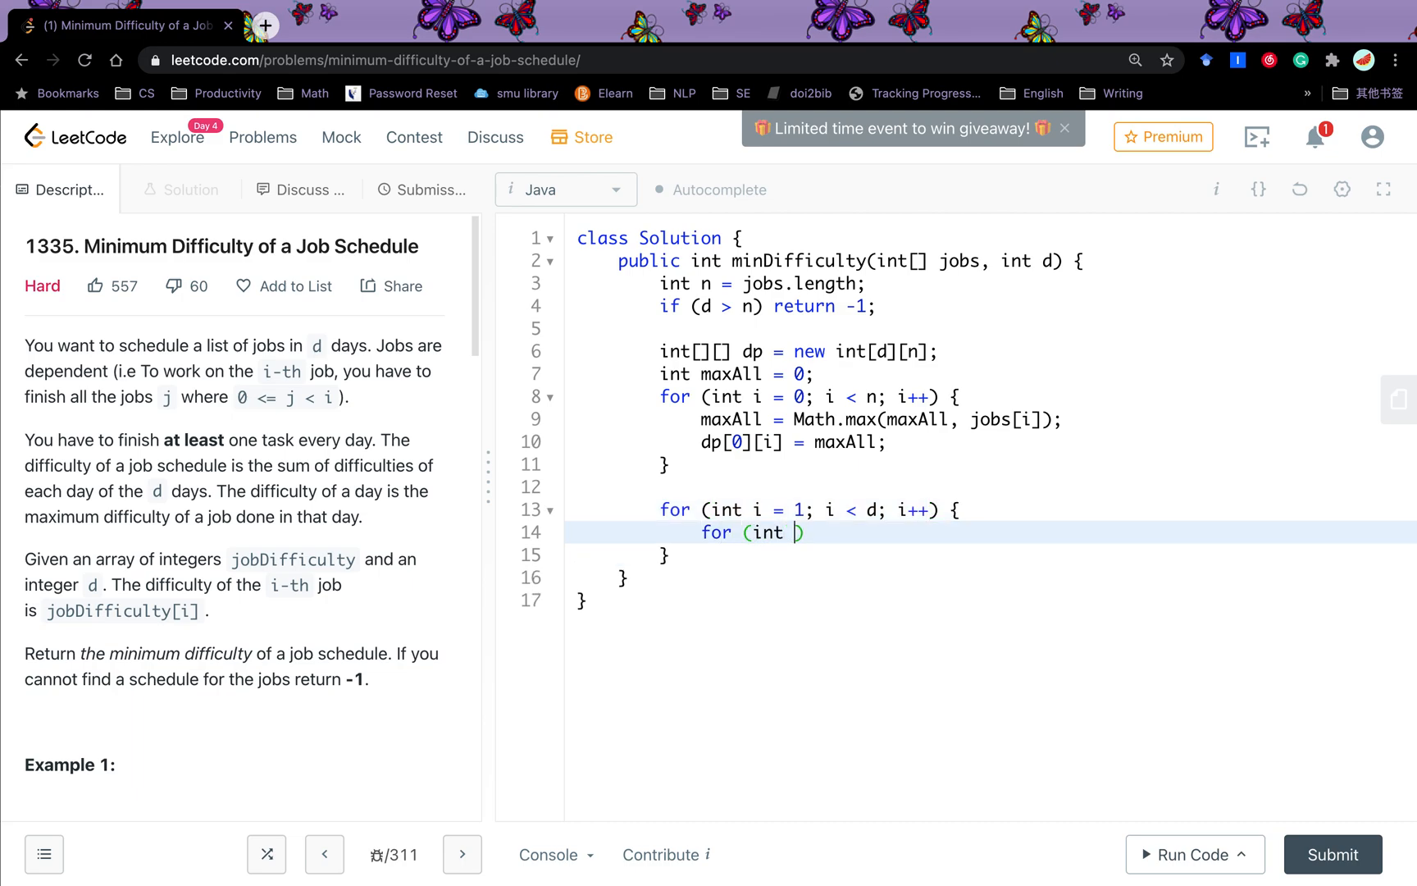
pyautogui.write('j = i')
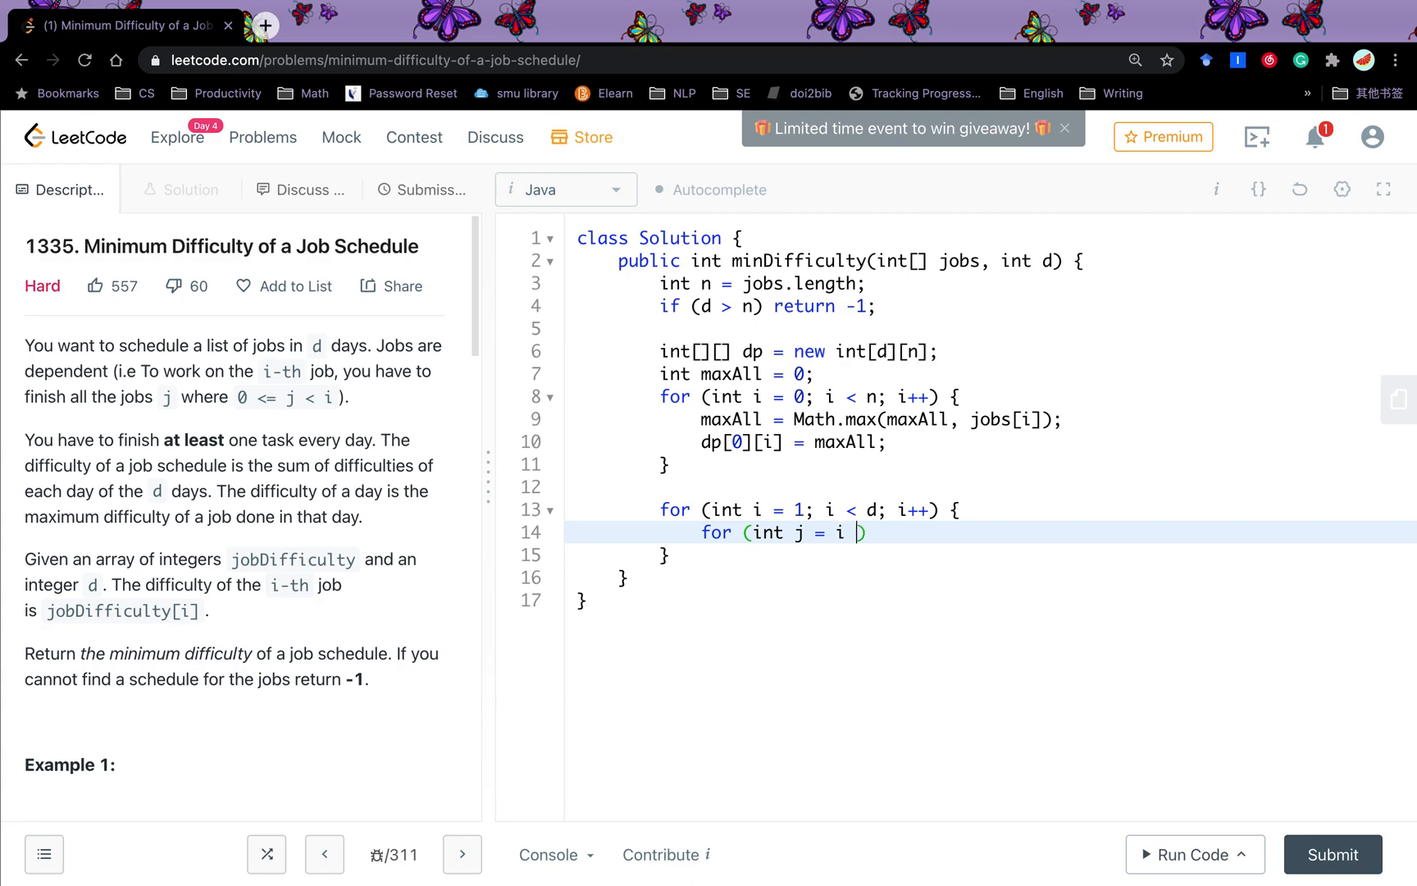
pyautogui.write(';')
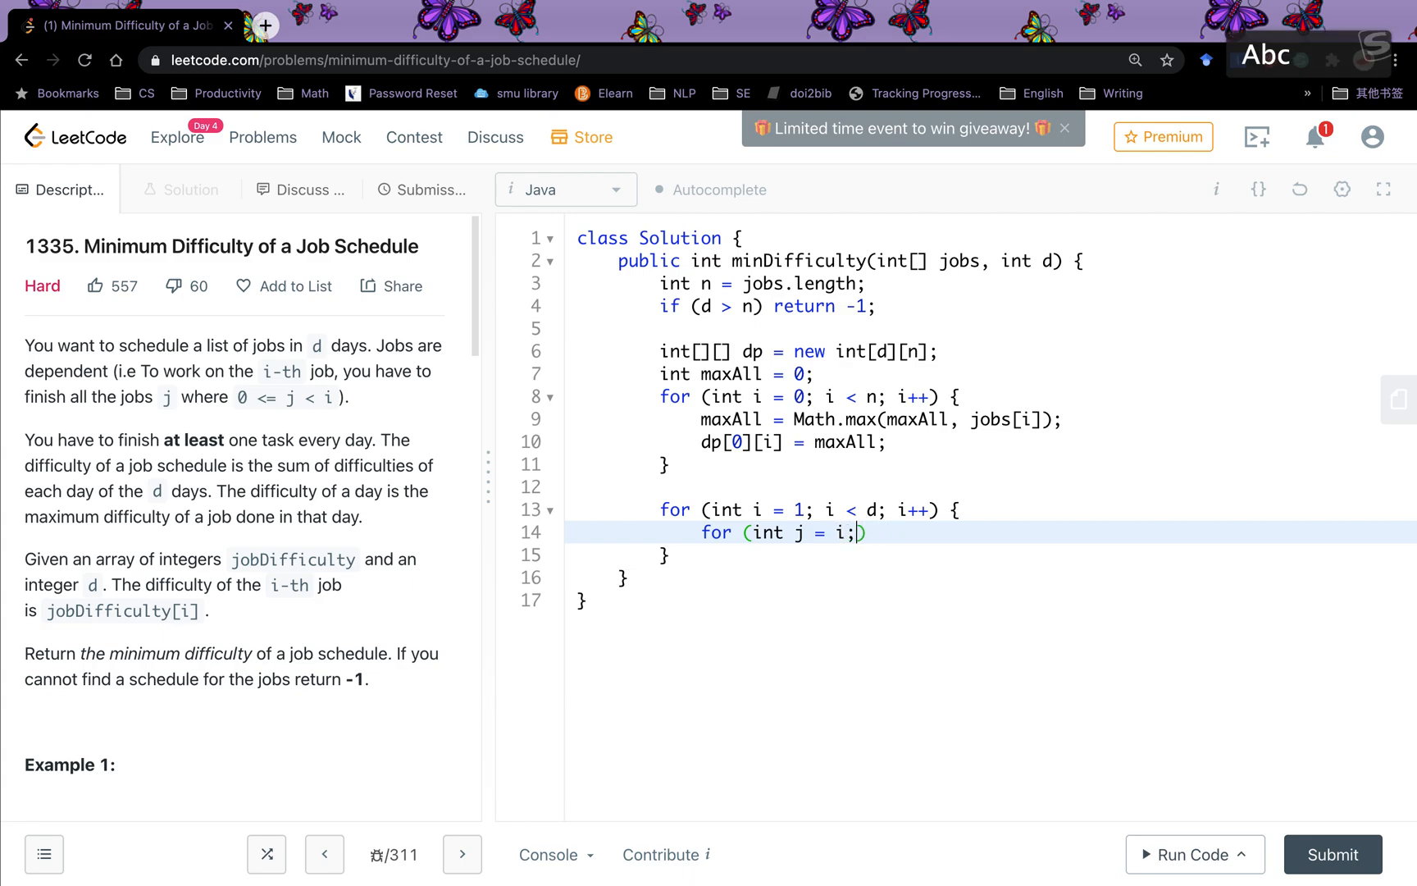
pyautogui.write('j < n; j++')
pyautogui.write('for (')
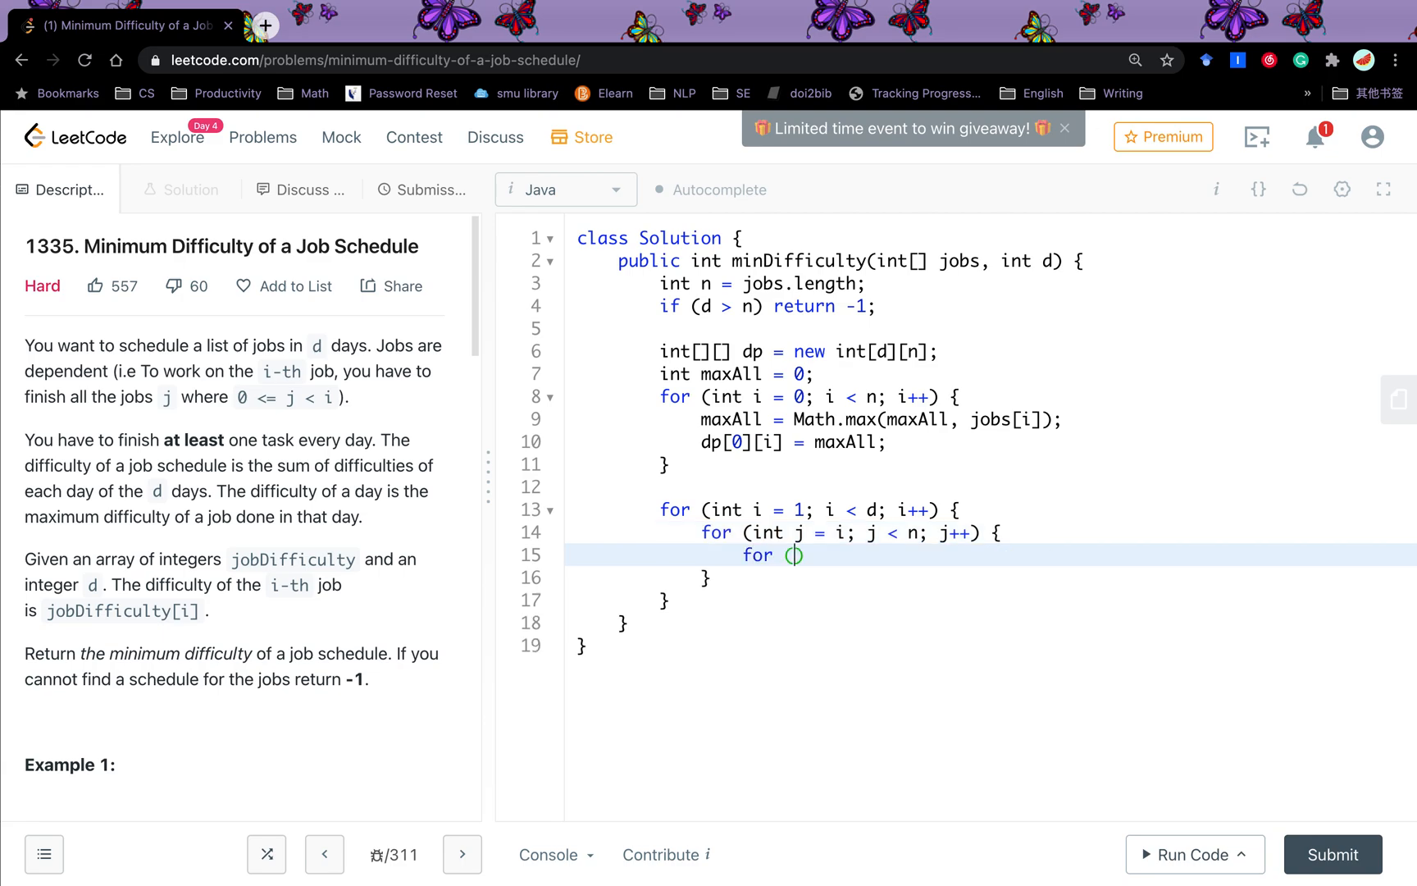
# Step: Add the innermost loop for (int k = j; k >= i; k--) with an empty body
pyautogui.write('int k =')
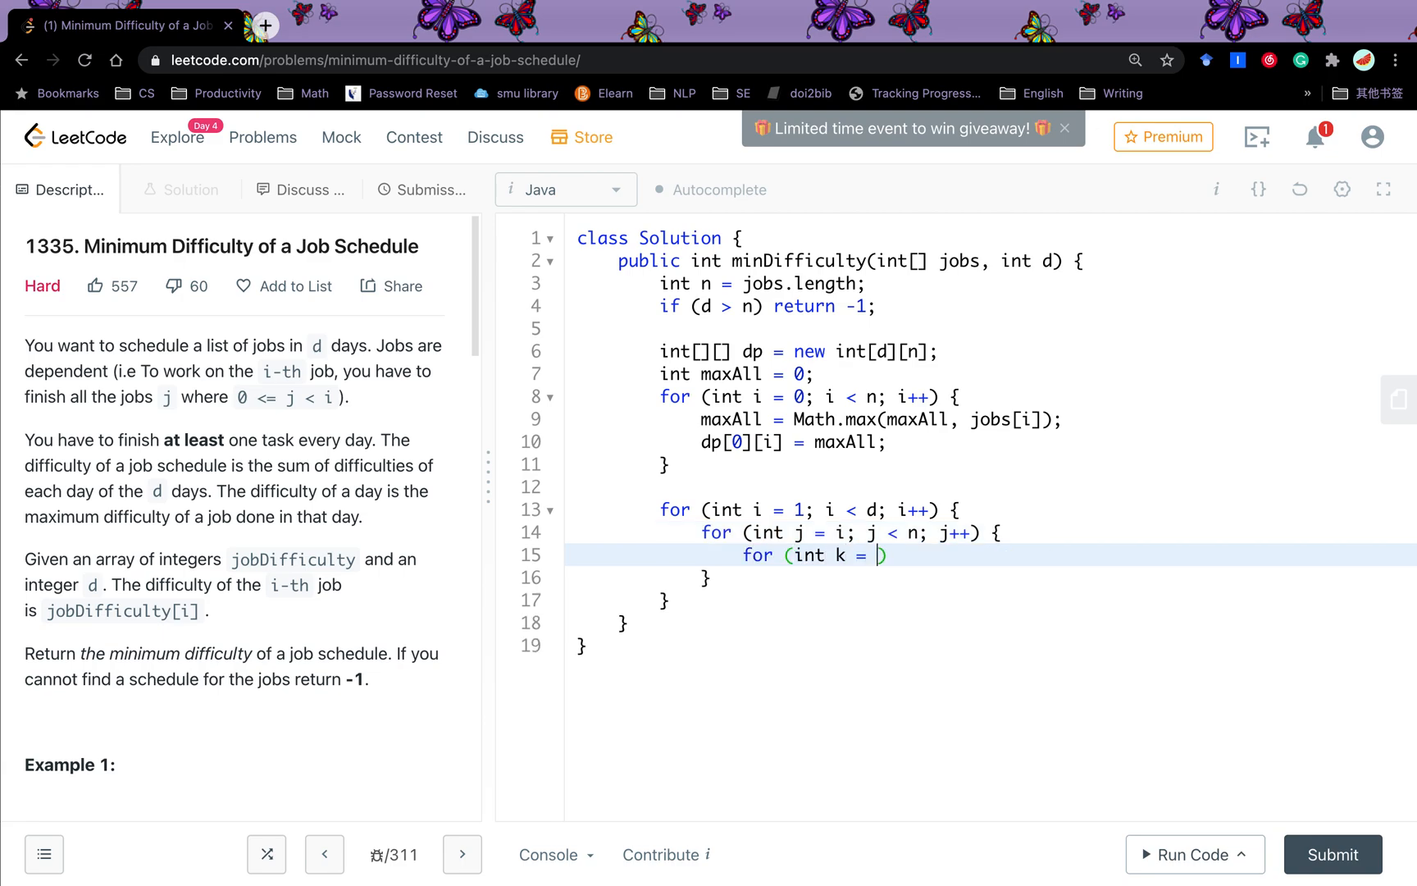
pyautogui.write('j; k >= i; j')
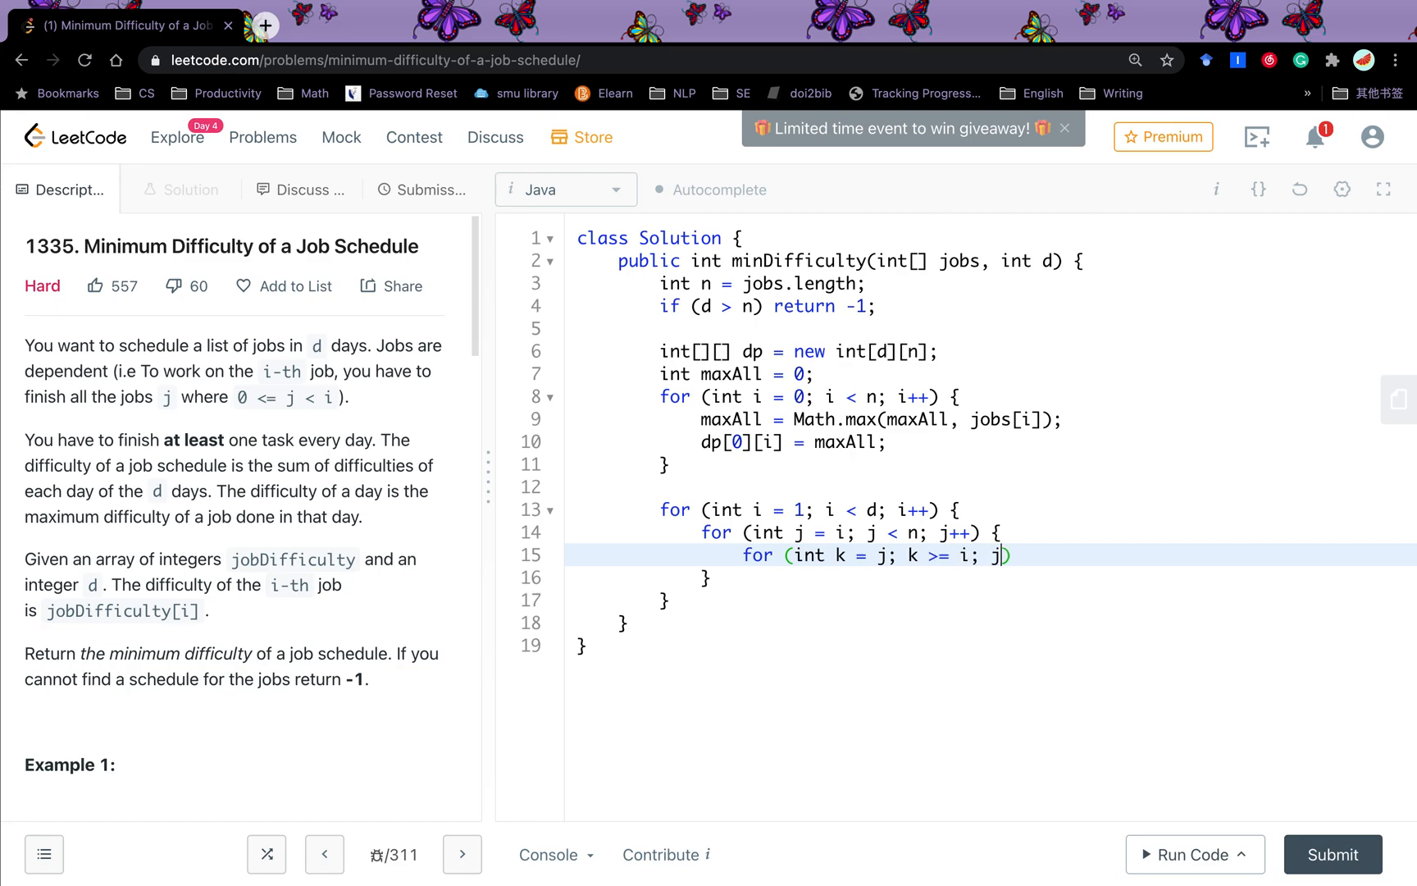
pyautogui.write('k--) {')
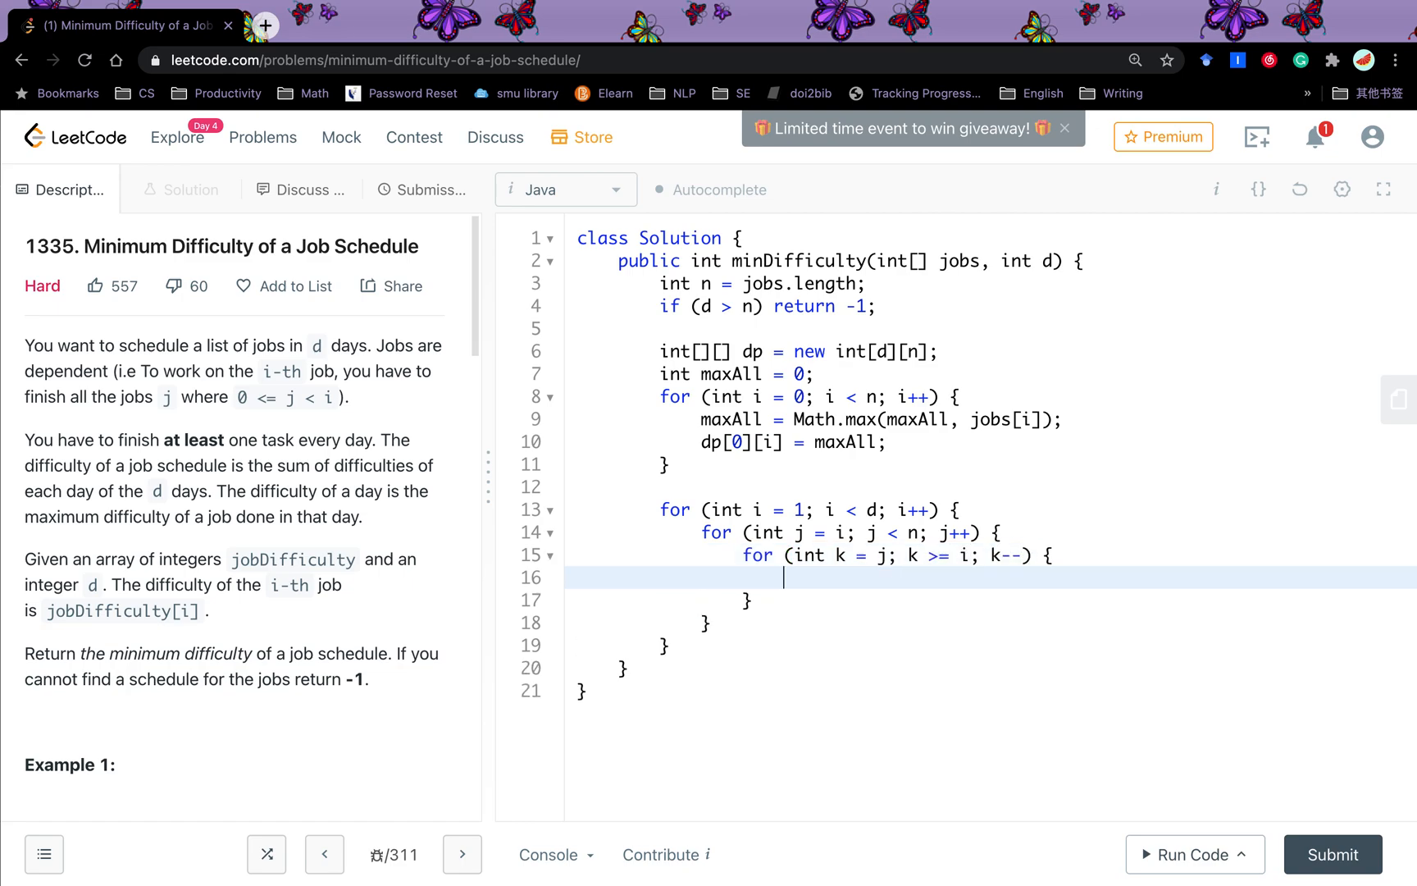
pyautogui.press('Enter')
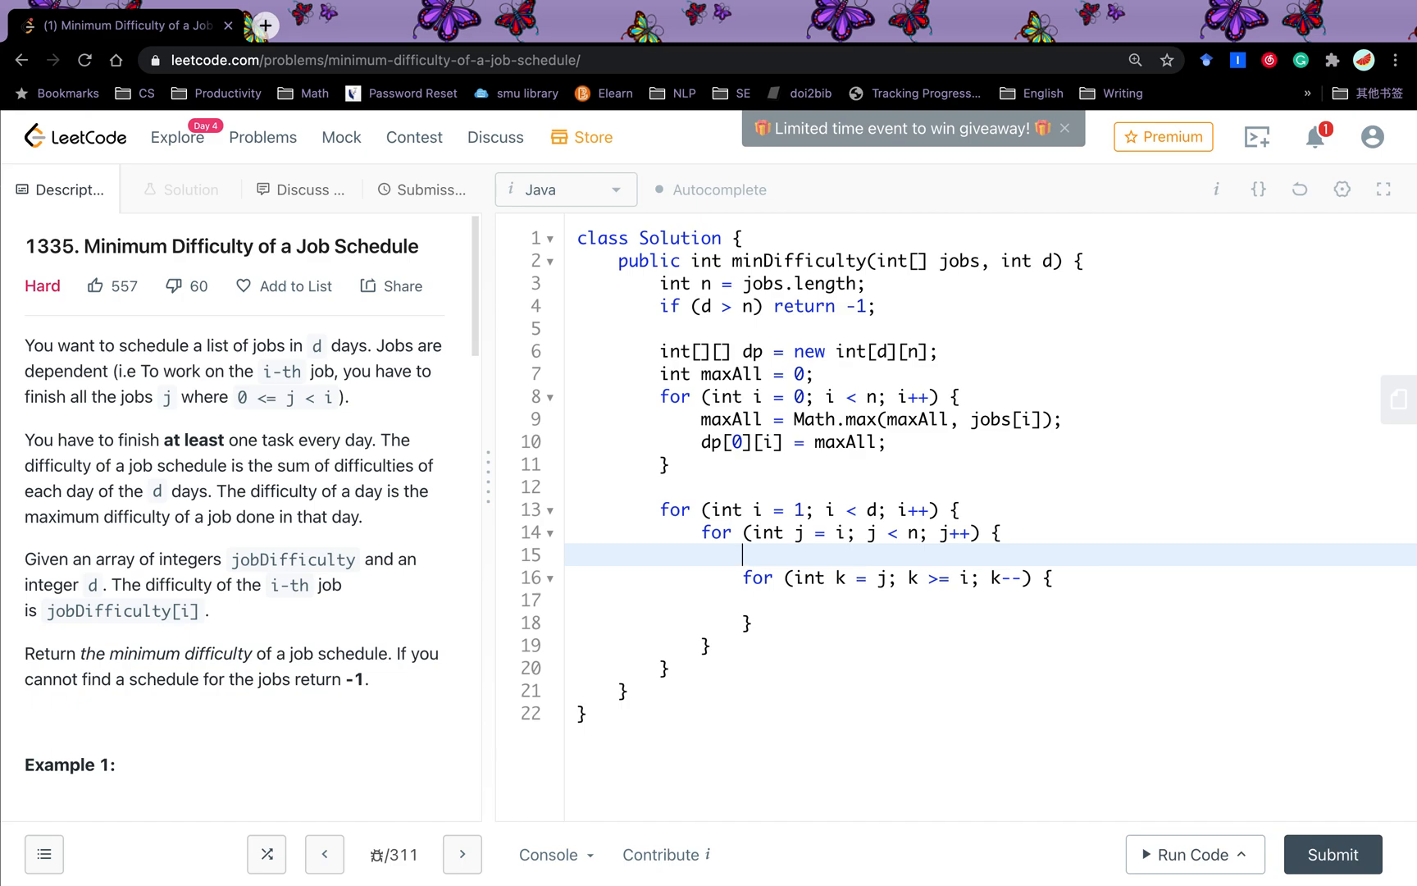
# Step: Initialize int min = dp[i - 1][j - 1] + jobs[j] and assign dp[i][j] = min after the k loop
pyautogui.write('int mi')
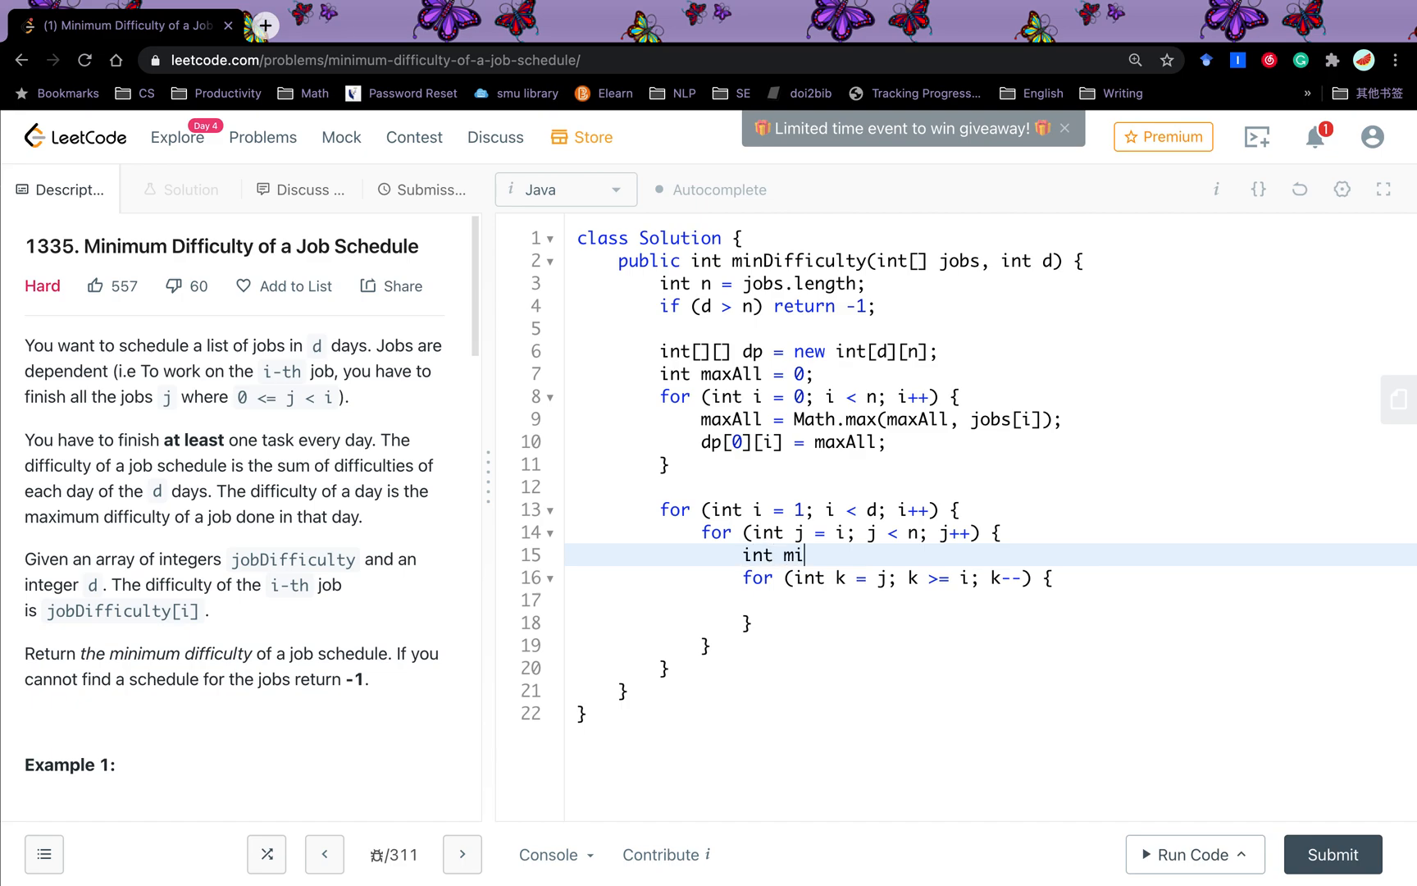
pyautogui.write('n =')
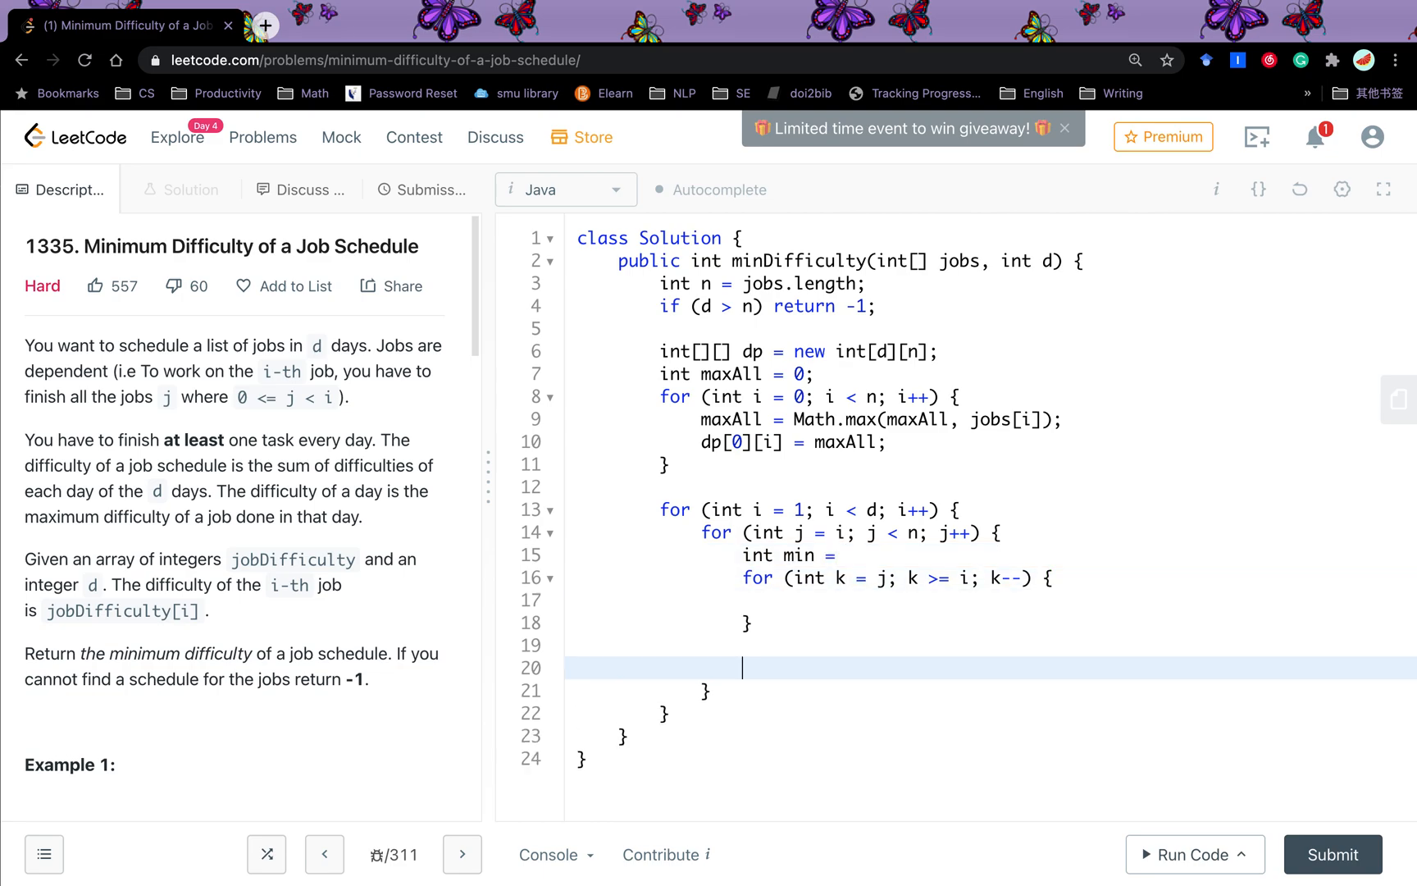
pyautogui.write('dp[i][j]')
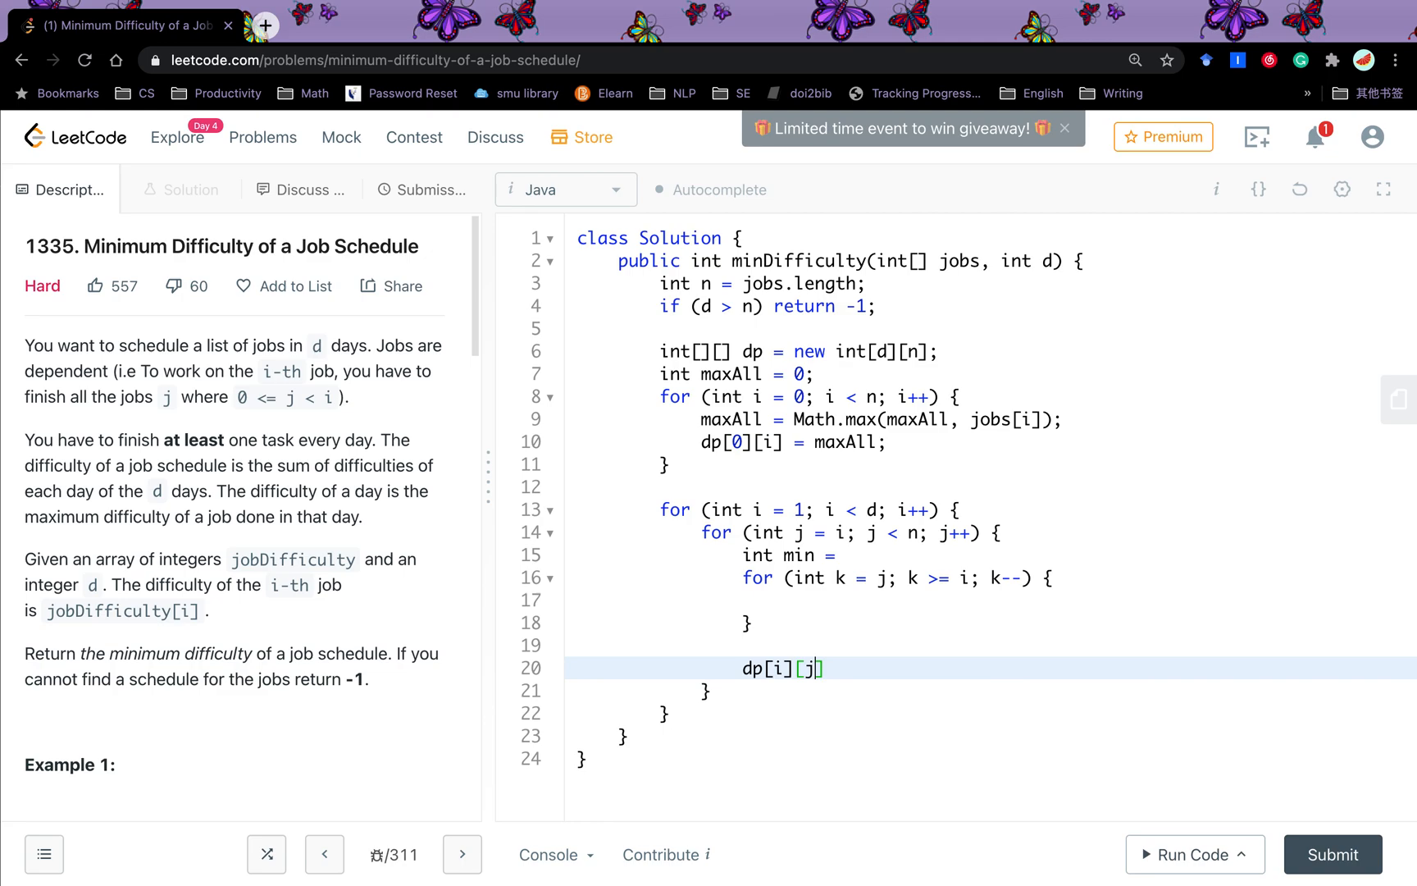
pyautogui.write('= min;')
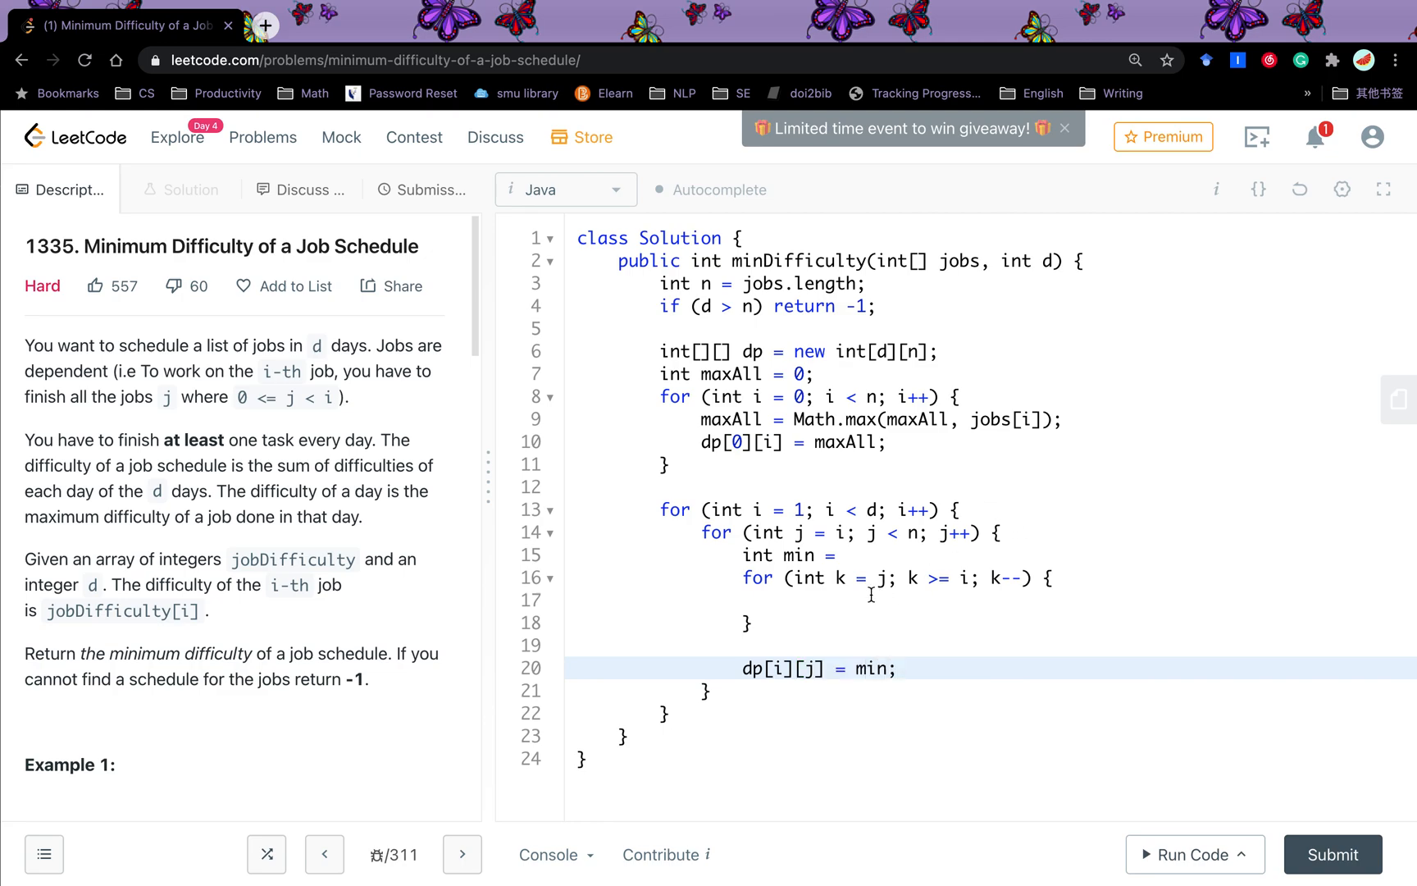
pyautogui.click(850, 554)
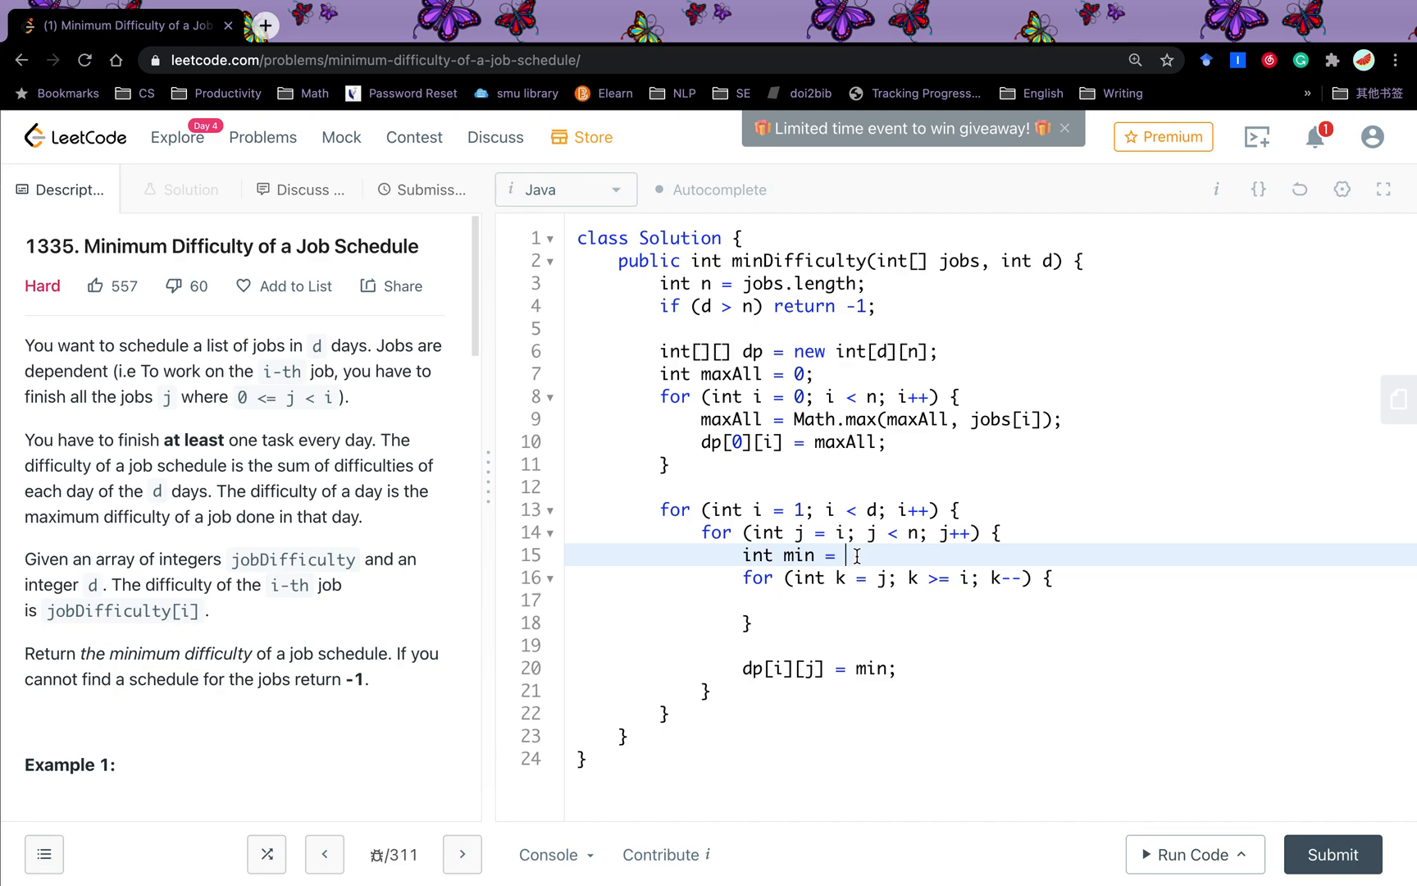
pyautogui.write('dp[i]')
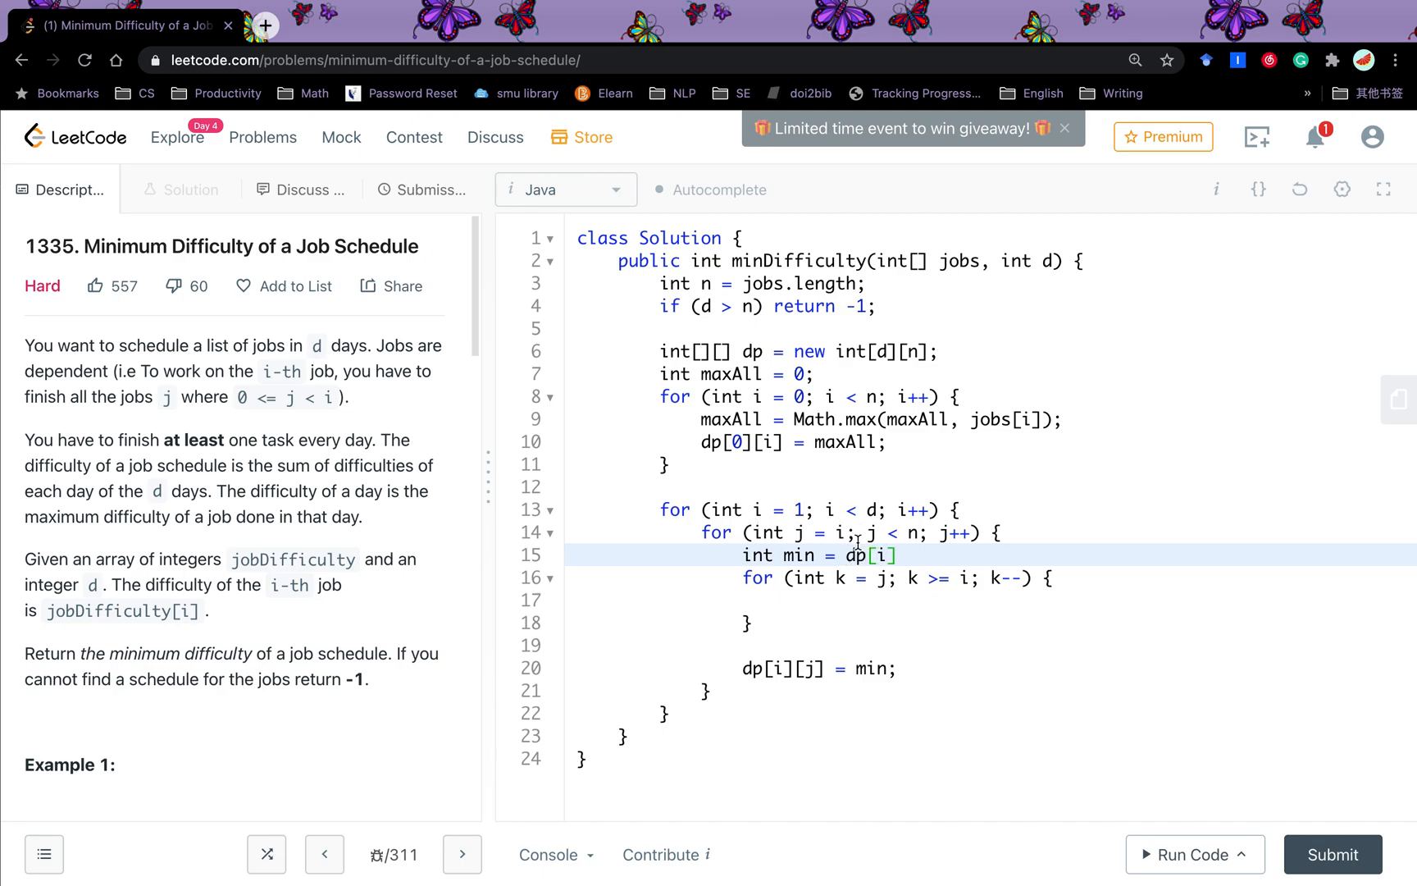
pyautogui.write('- 1][j - 1] +')
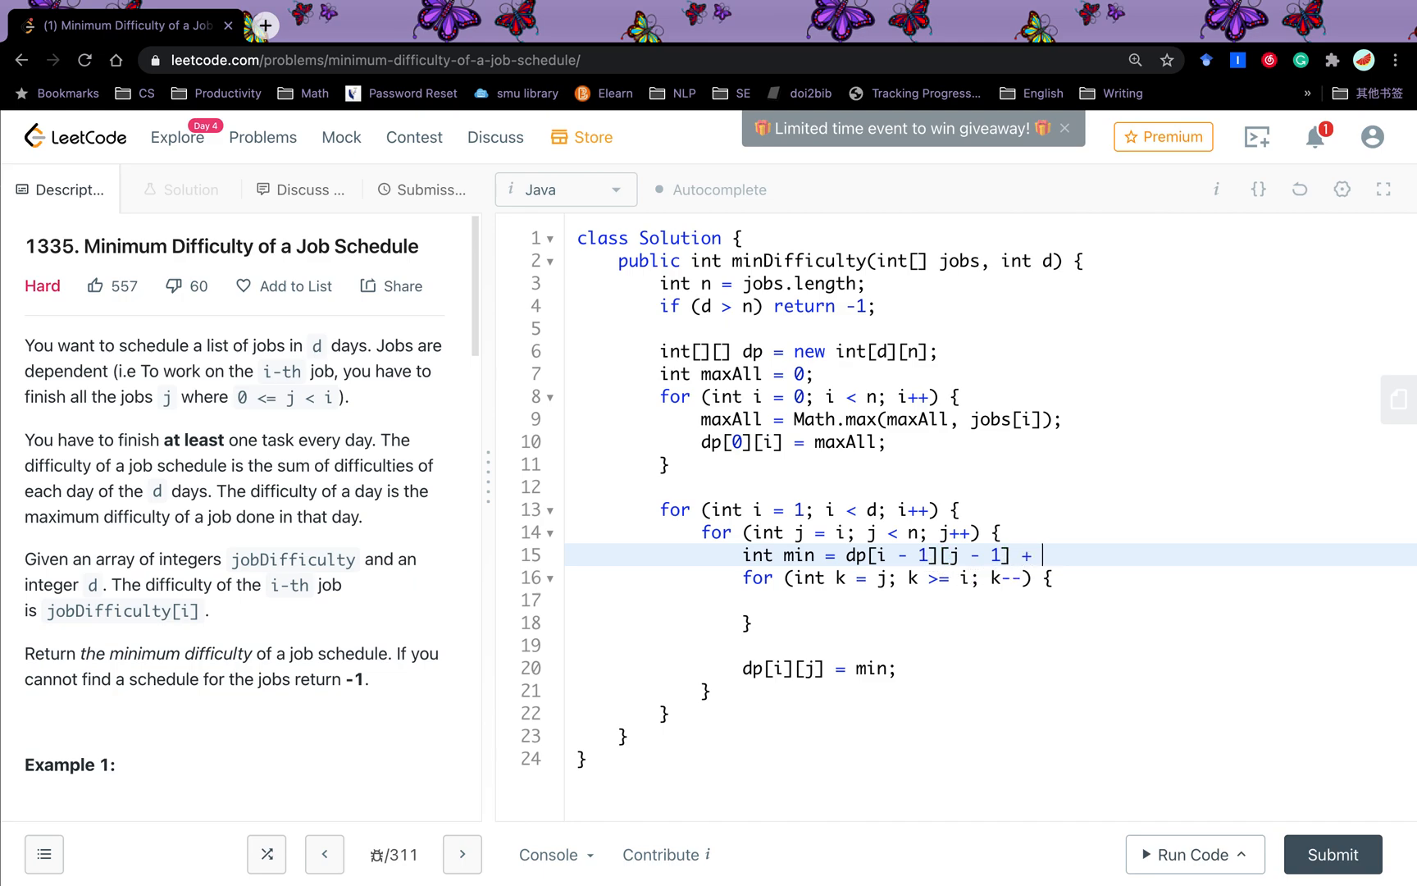
pyautogui.write('jobn')
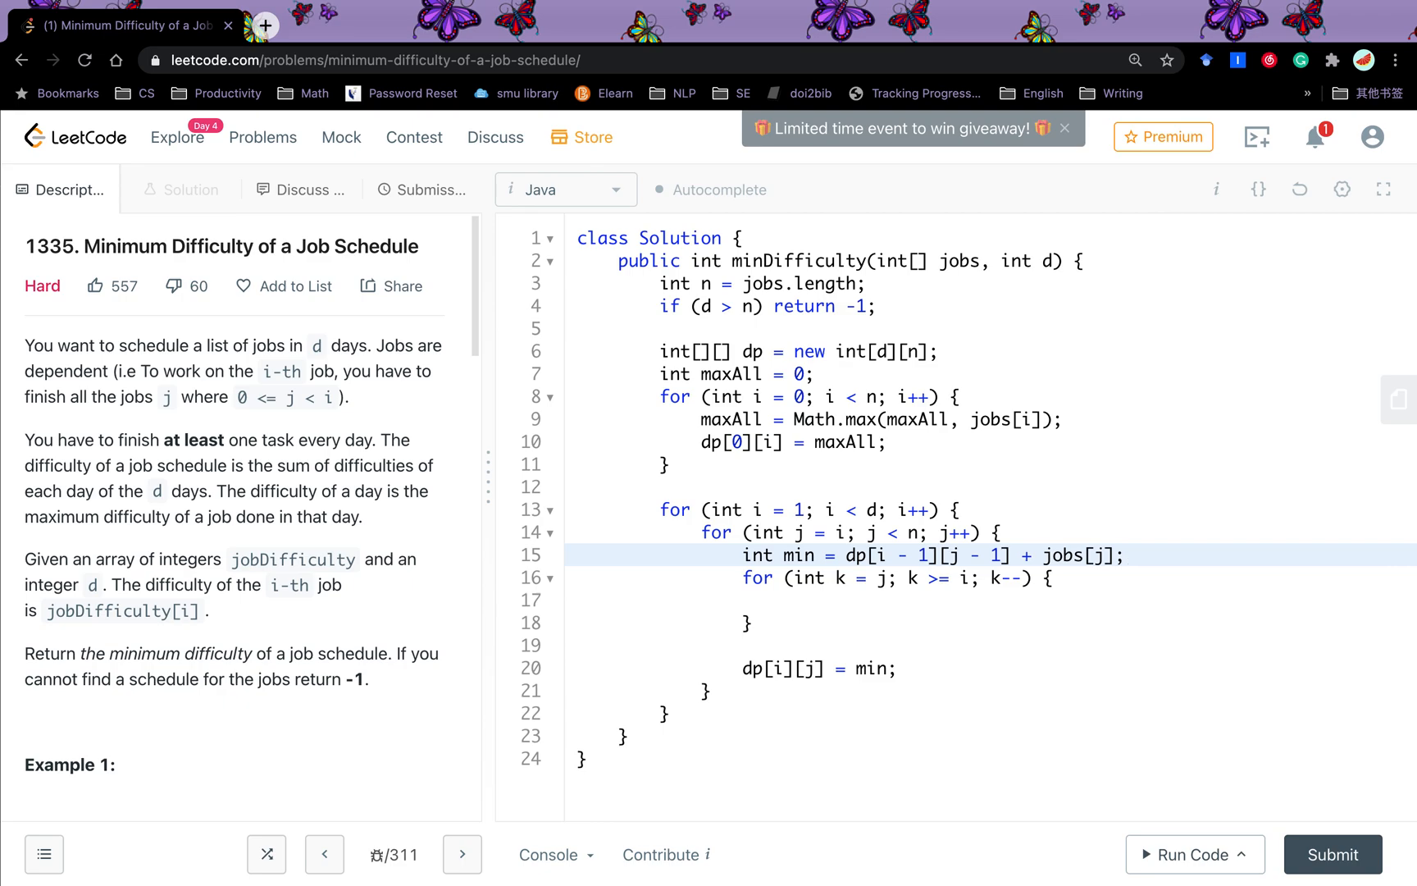
pyautogui.press('Enter')
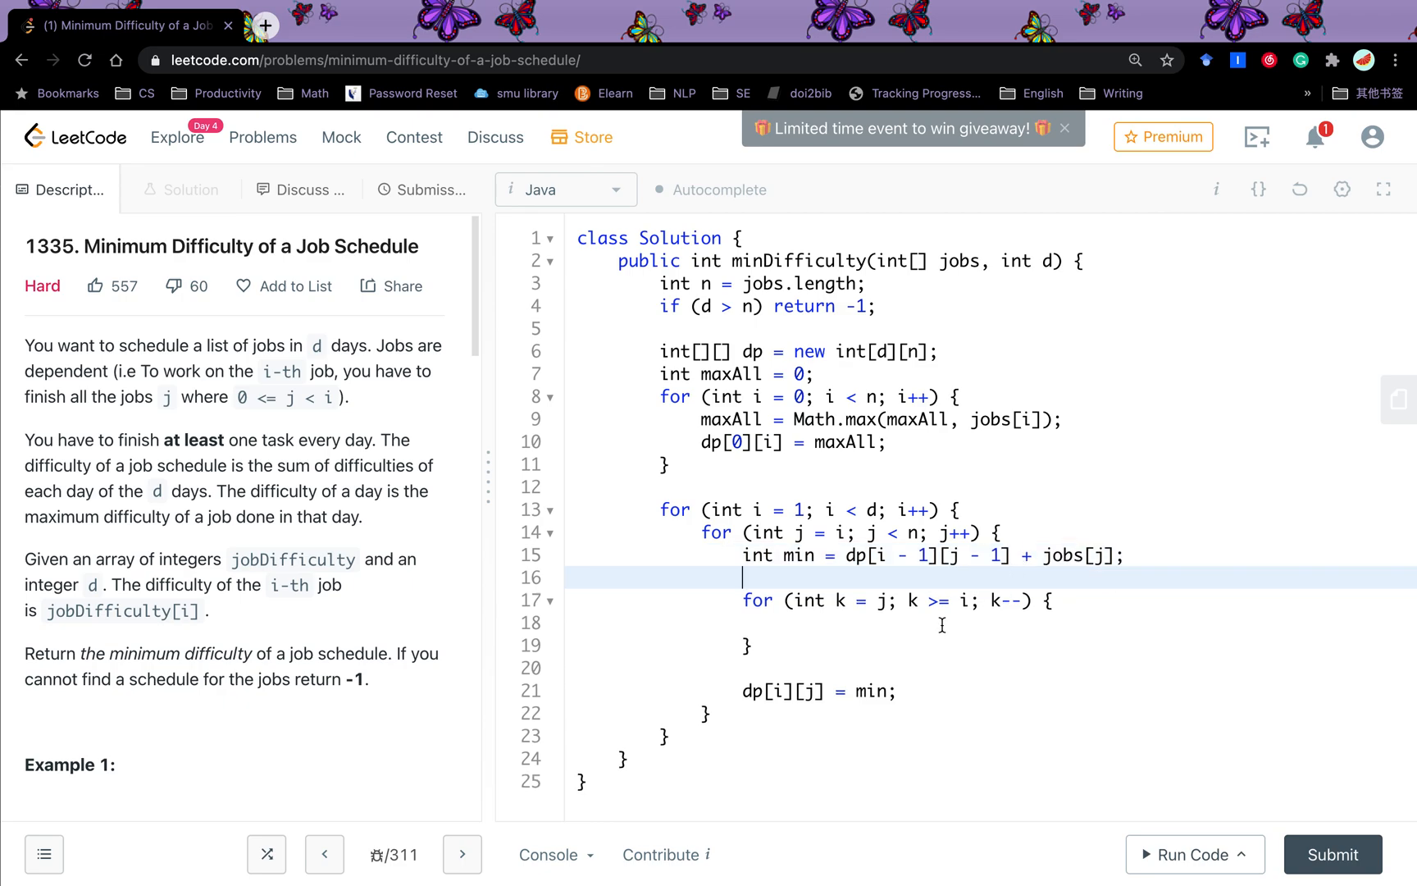
pyautogui.moveTo(1079, 577)
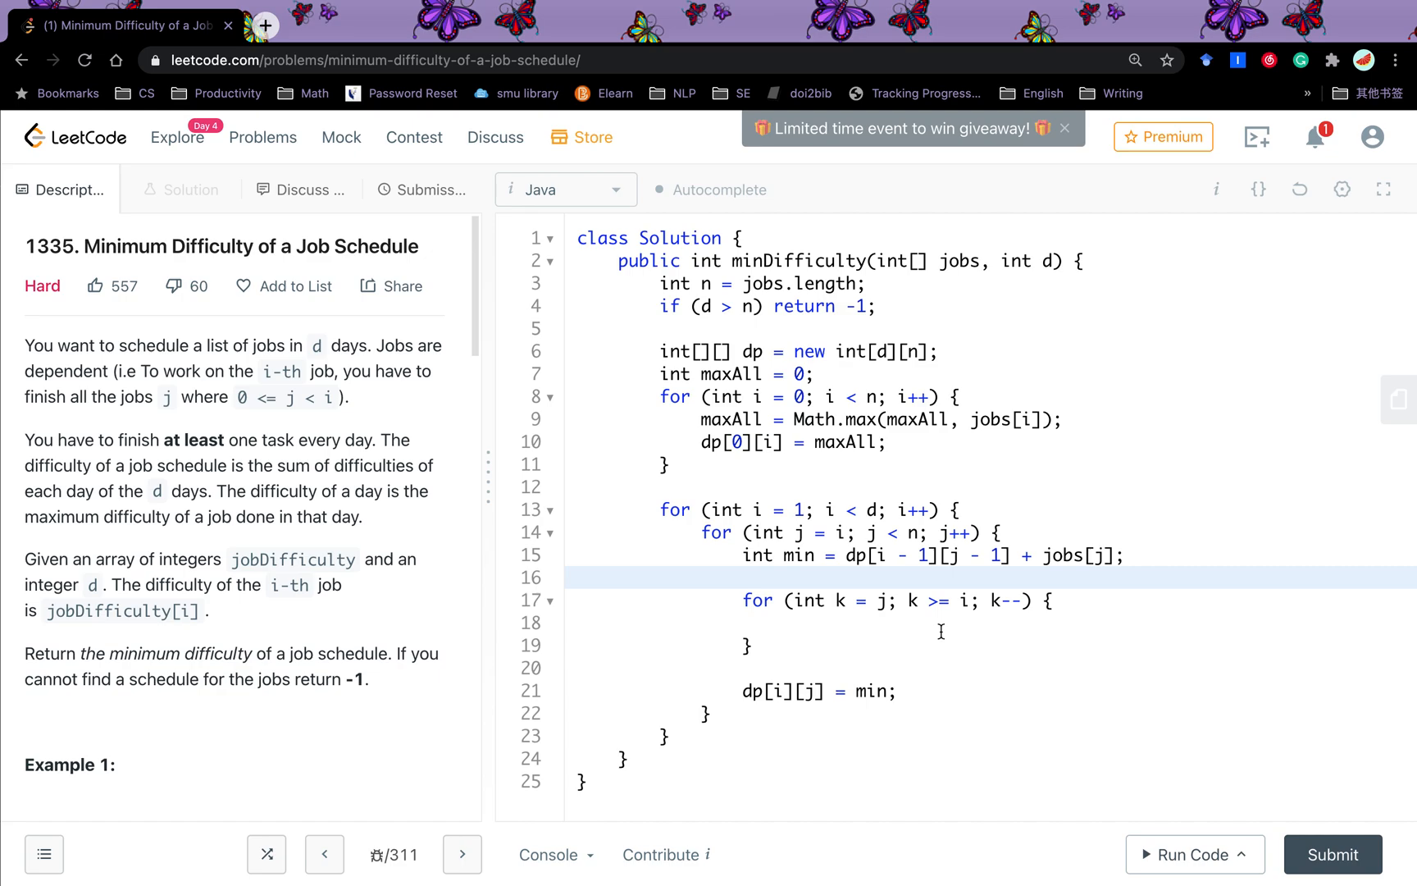
# Step: Declare int max = jobs[j] and update max = Math.max(max, jobs[k]) in the k loop
pyautogui.write('int m')
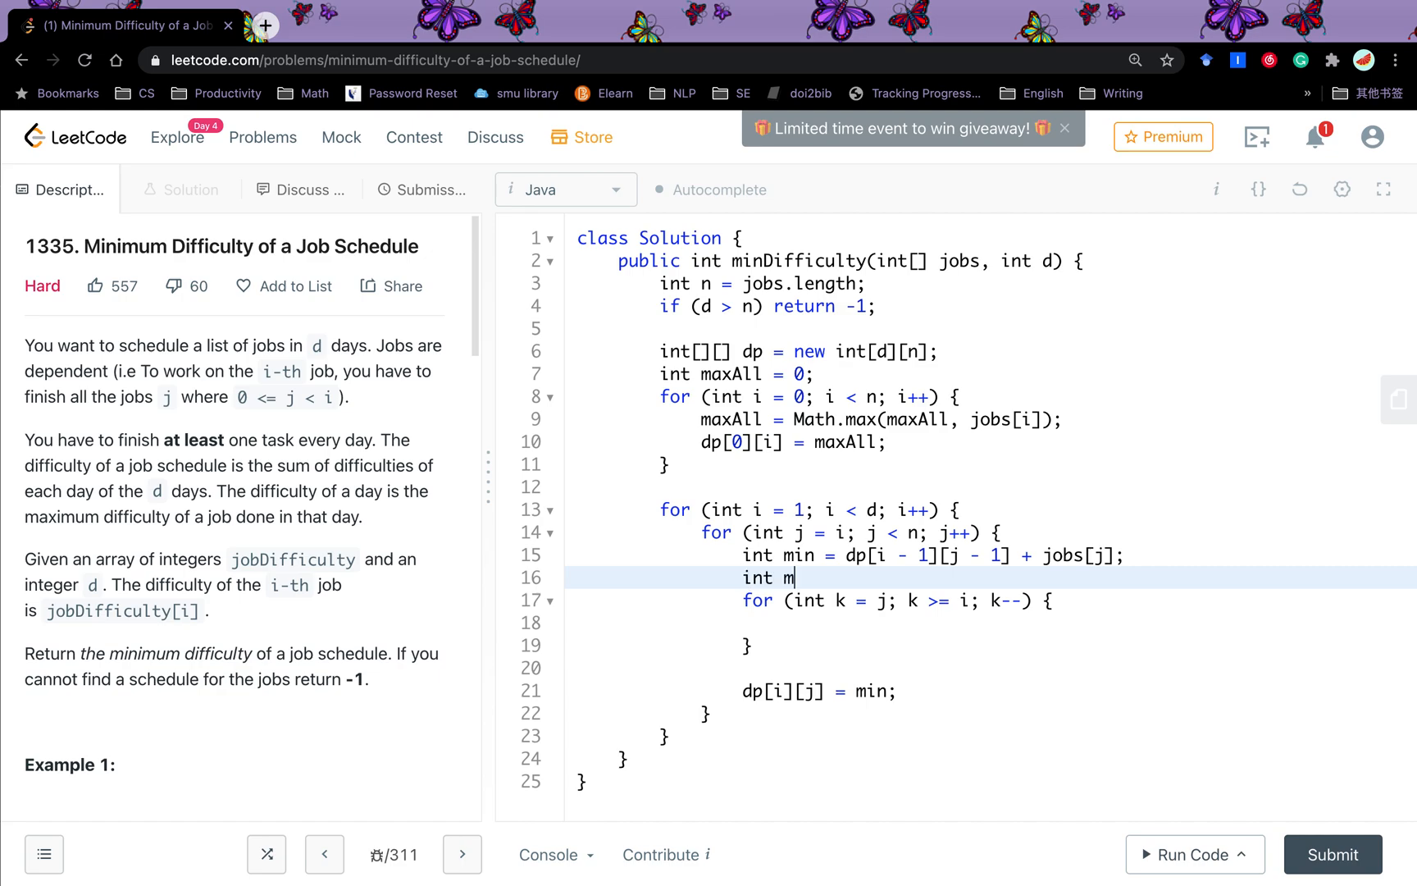
pyautogui.write('ax =')
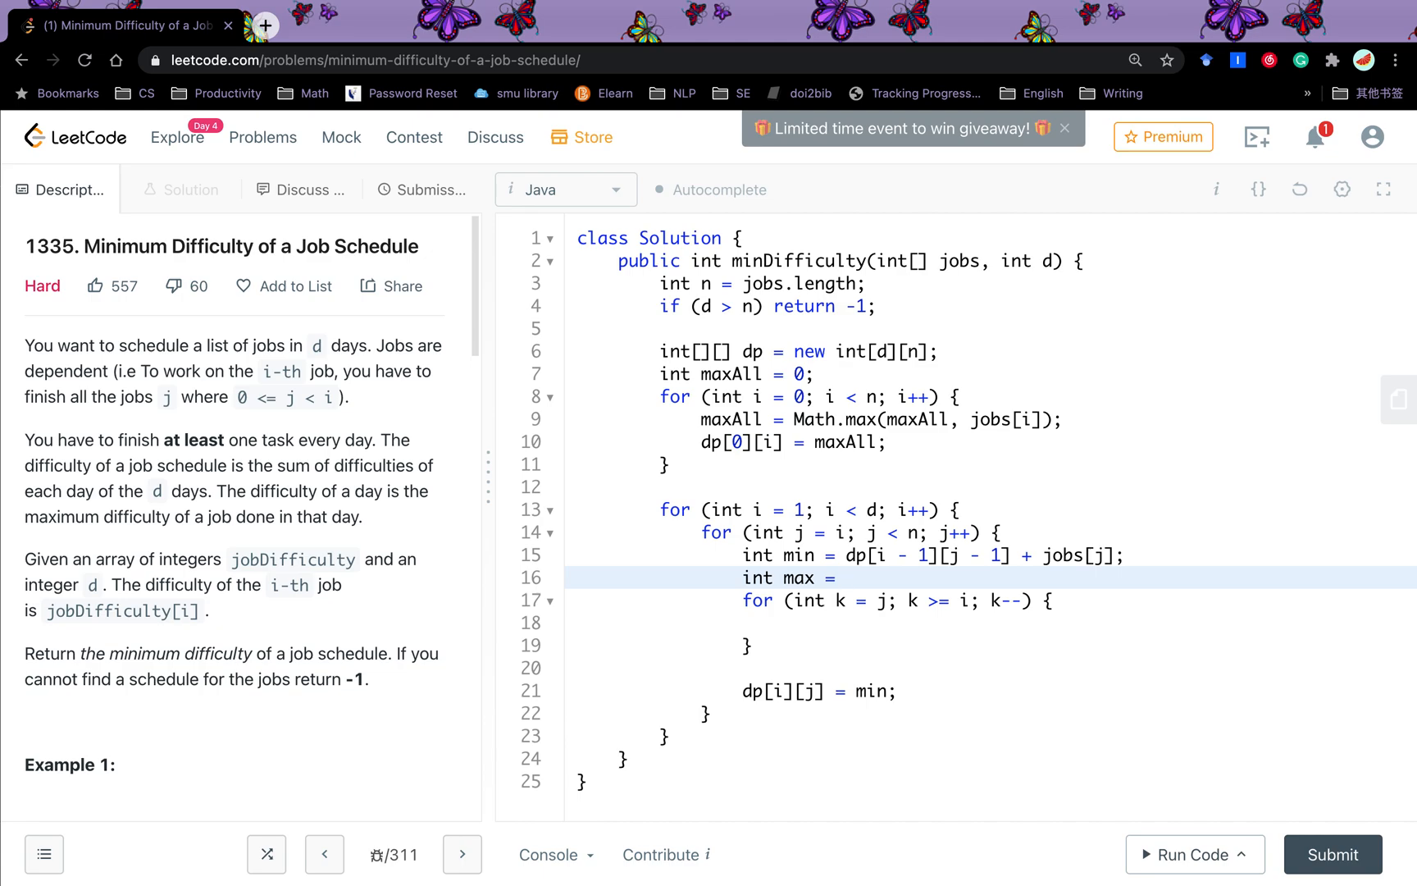
pyautogui.write('jobs[j];')
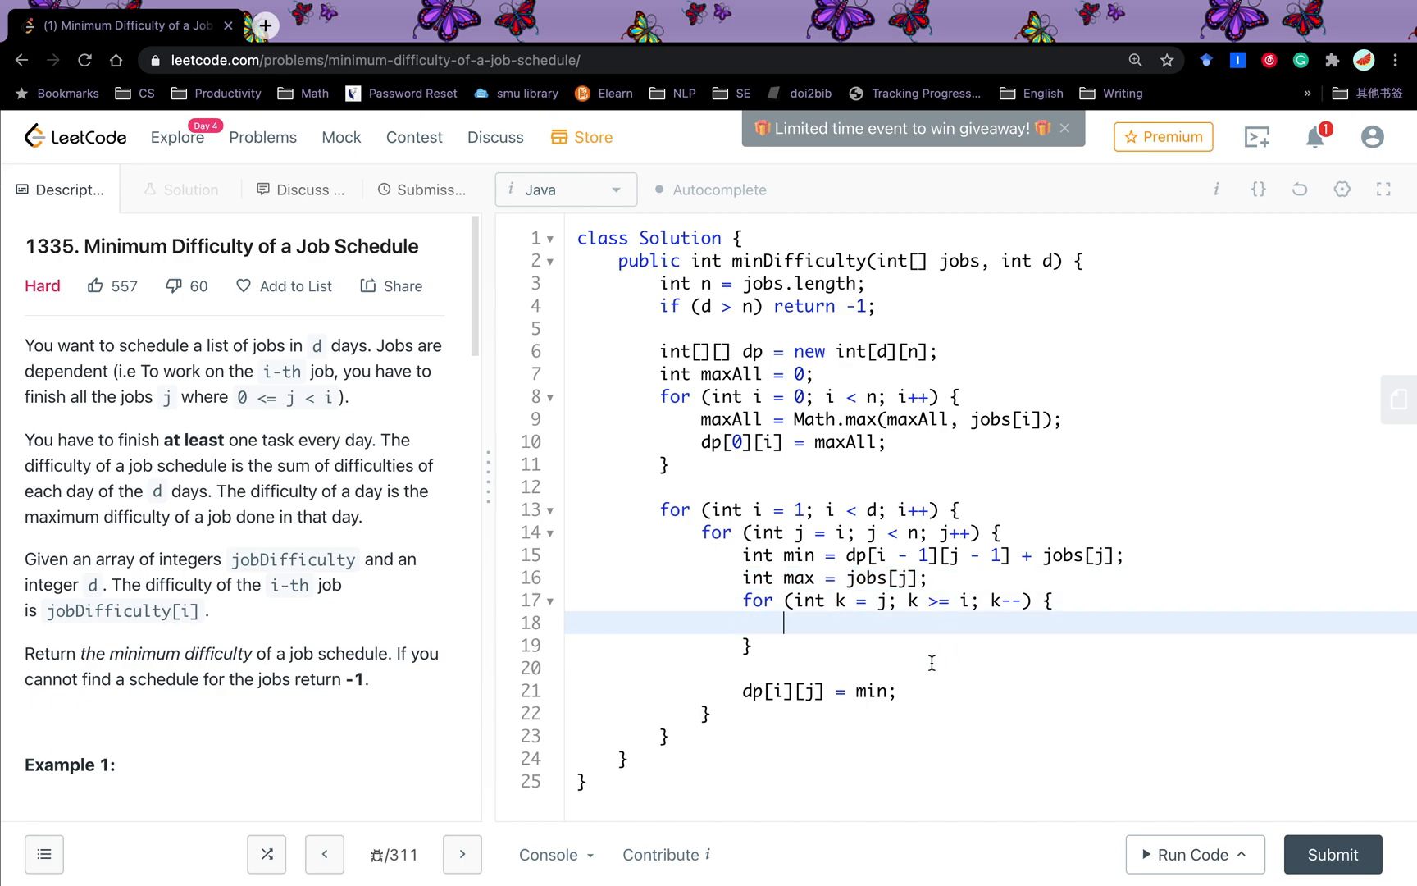
pyautogui.write('ma')
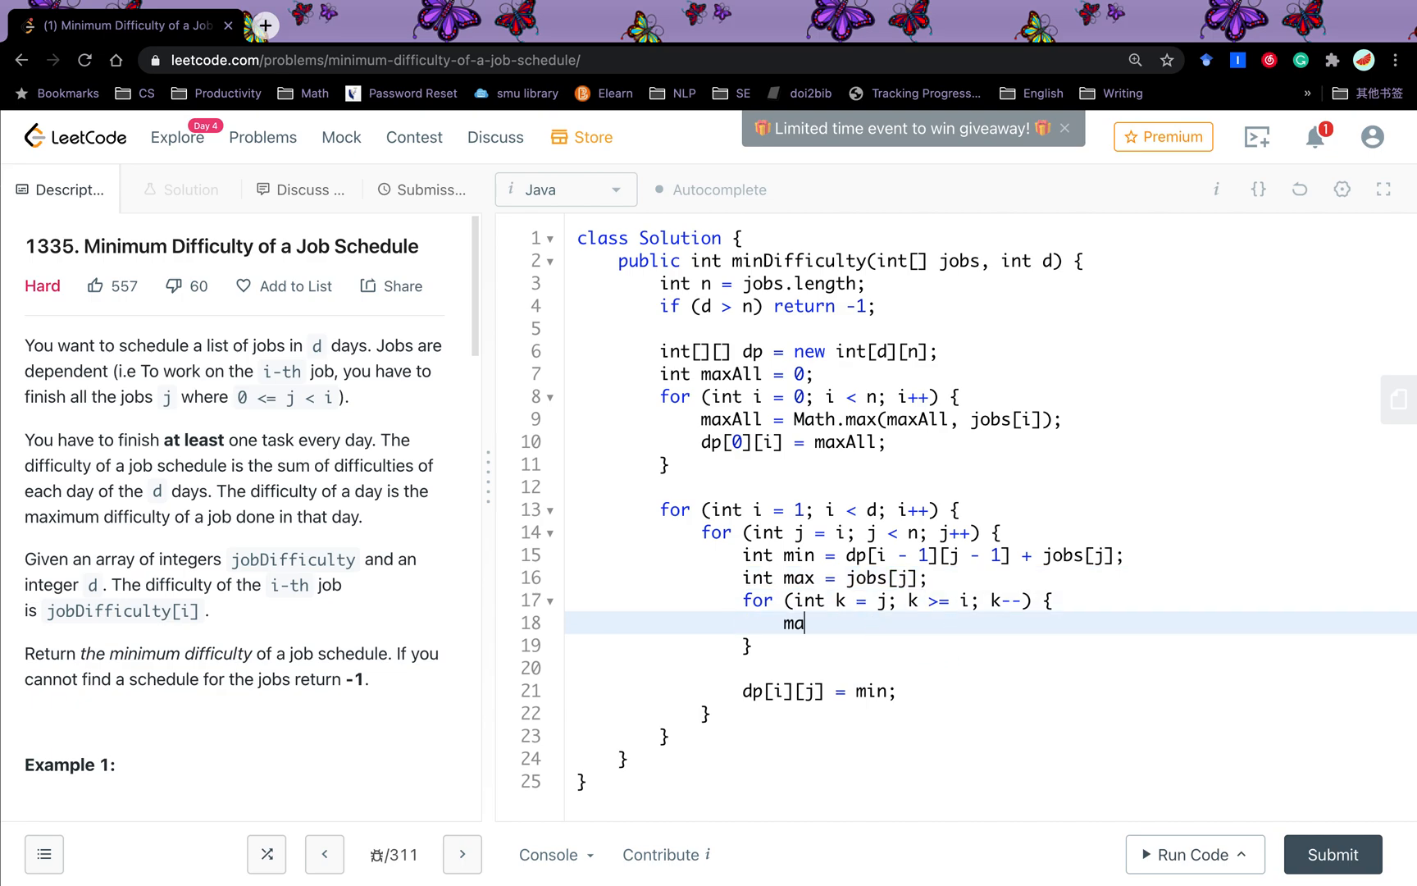
pyautogui.write('x = Math.max')
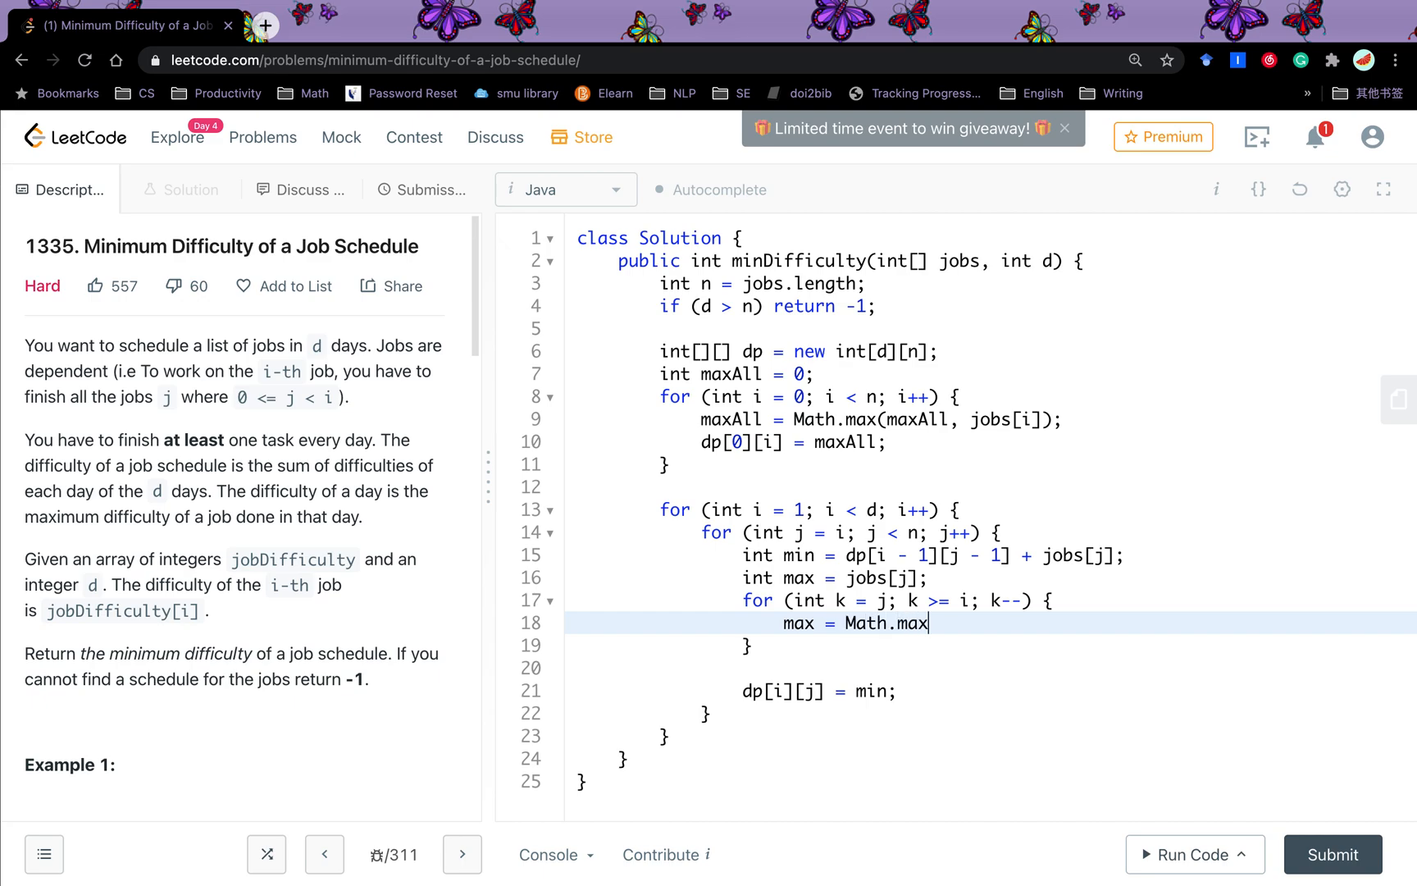
pyautogui.write('(max, jo')
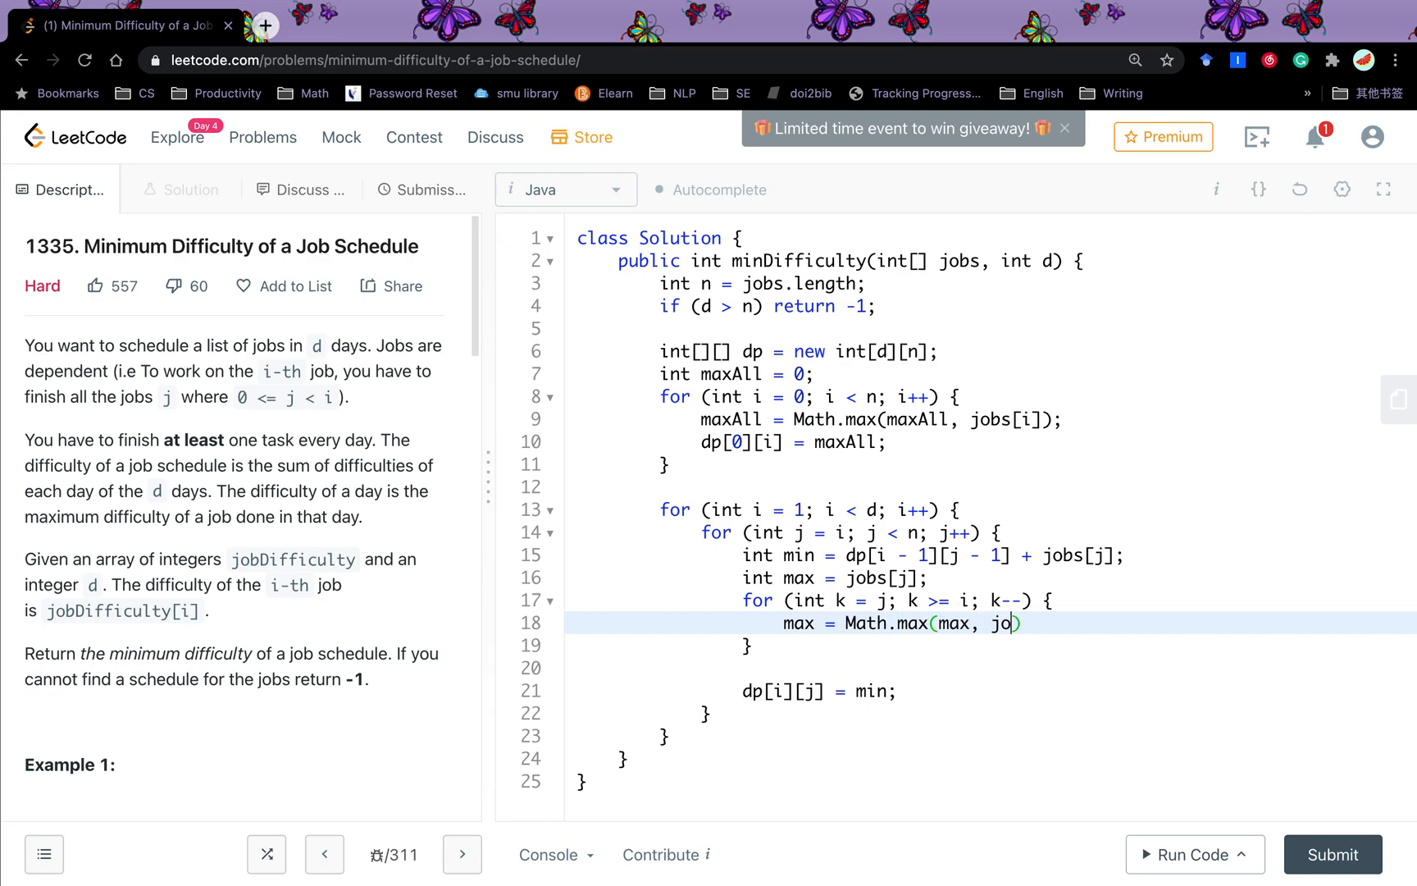
pyautogui.write('bs[k]);')
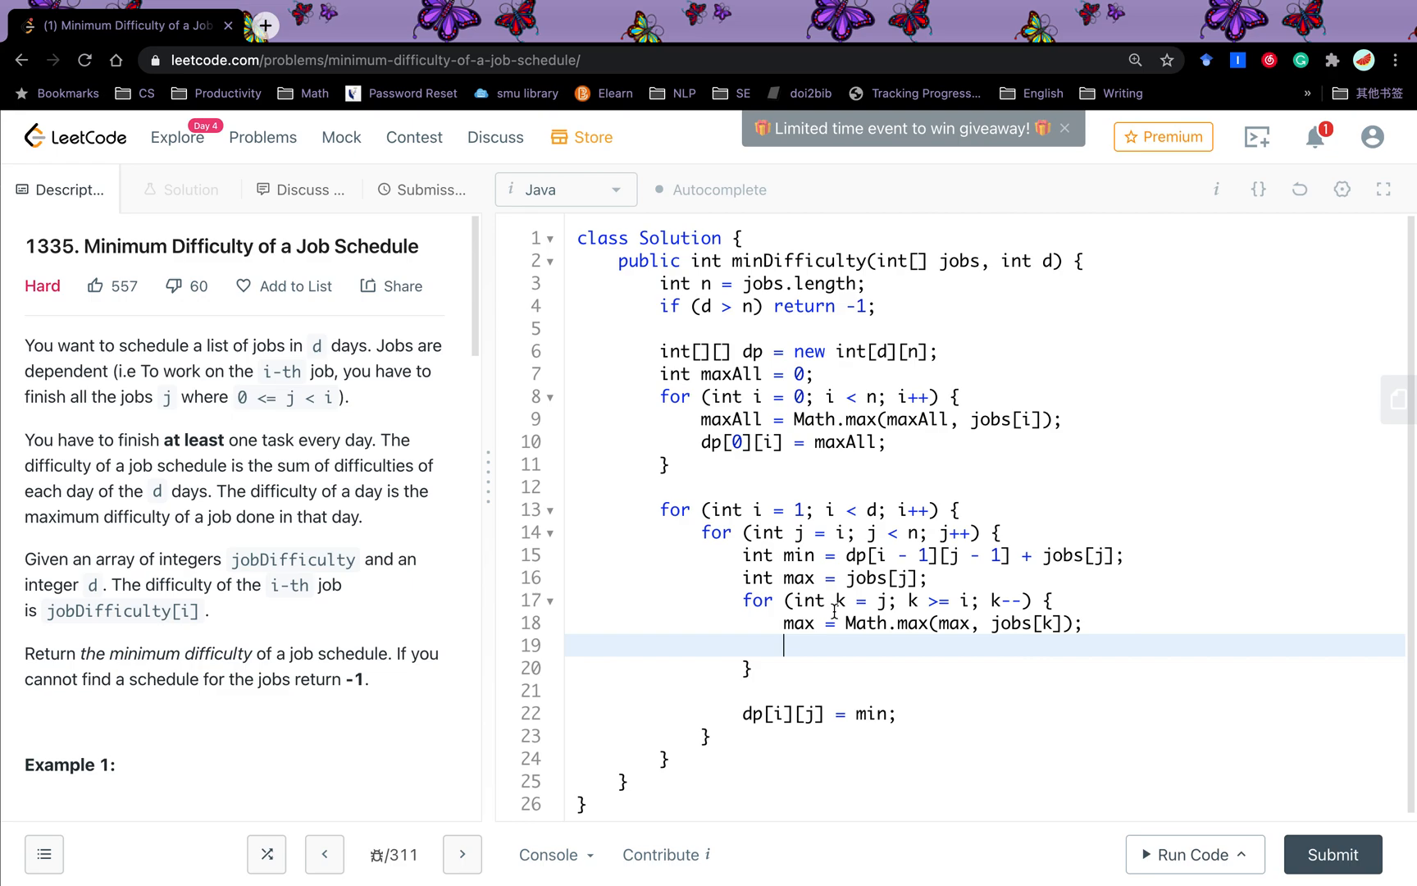
# Step: Update min = Math.min(min, dp[i - 1][k - 1] + max) inside the k loop
pyautogui.write('min = Math.m')
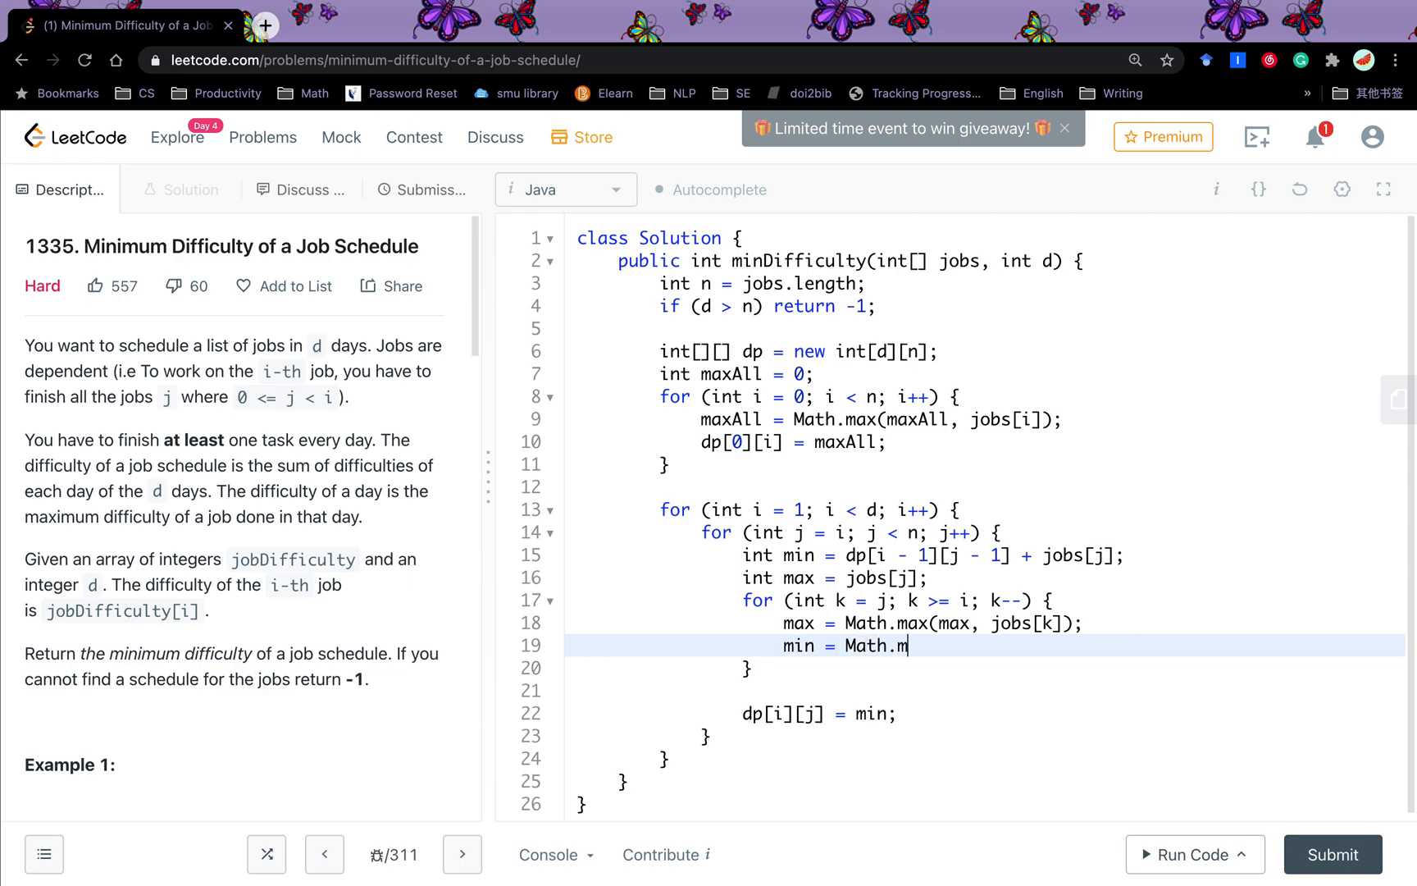
pyautogui.write('in(min,')
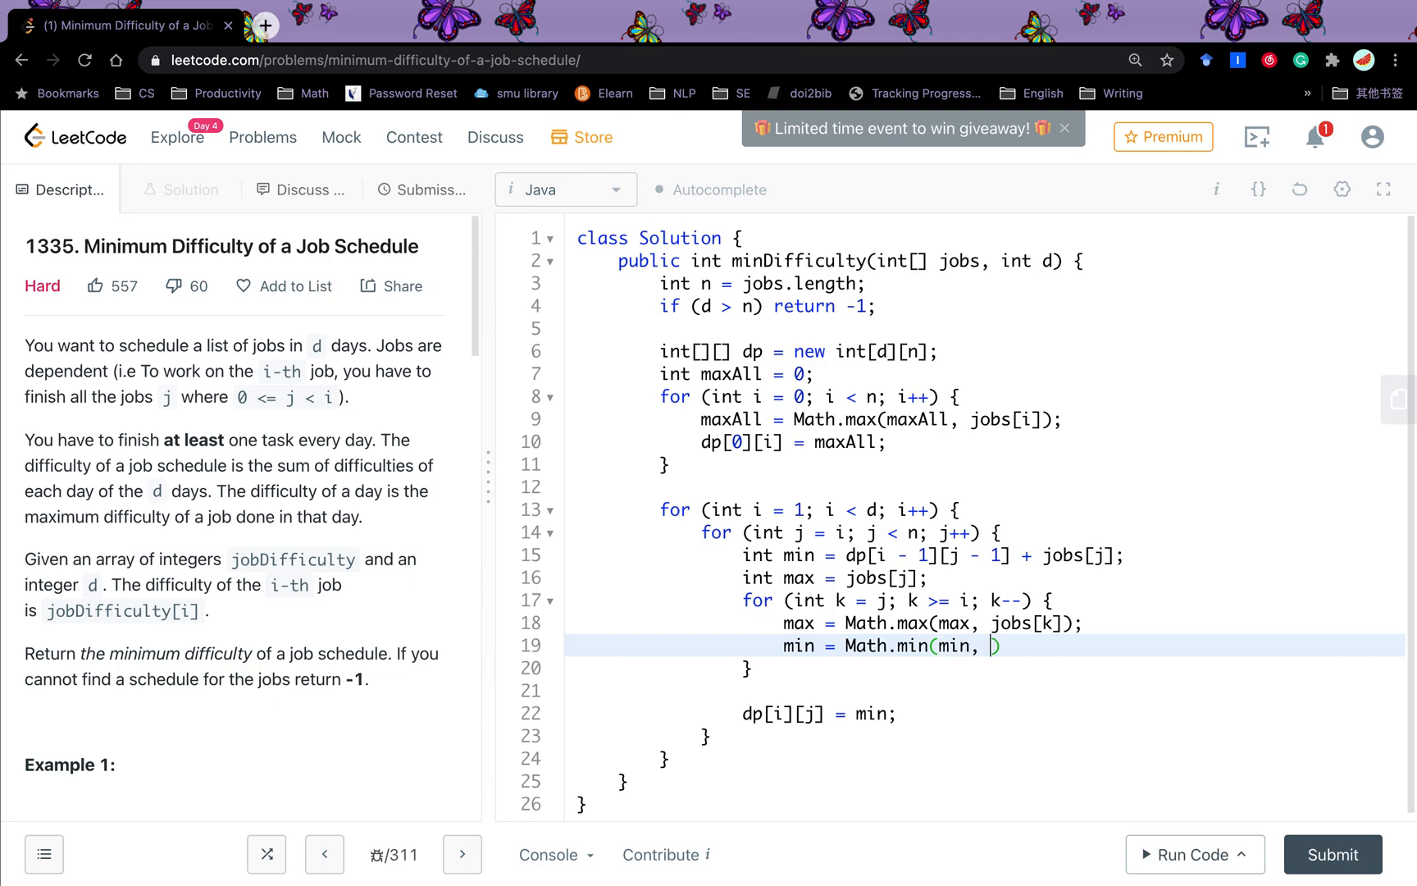
pyautogui.write('dp[]')
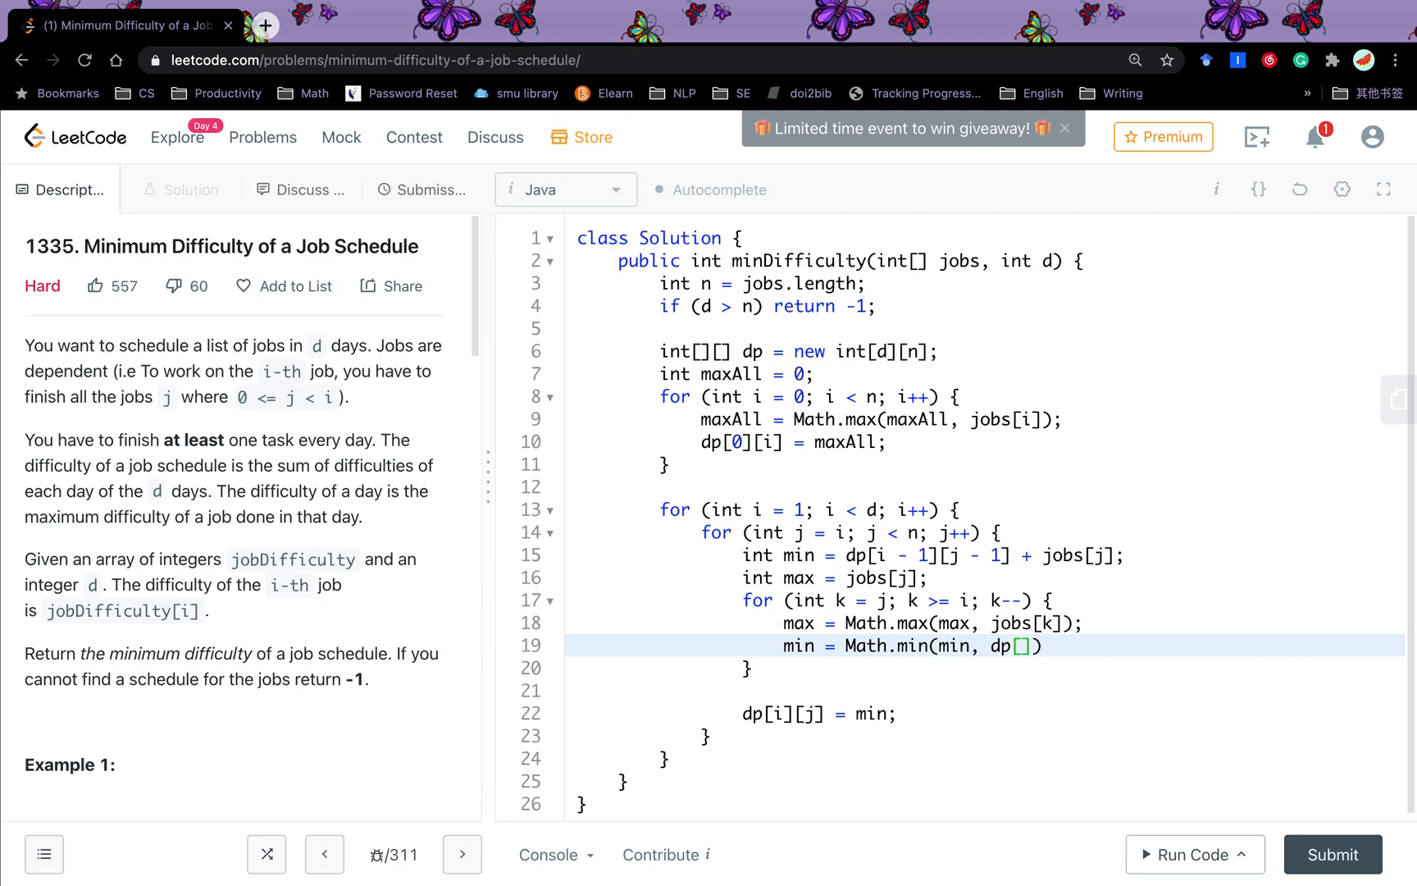
pyautogui.write('i - 1][')
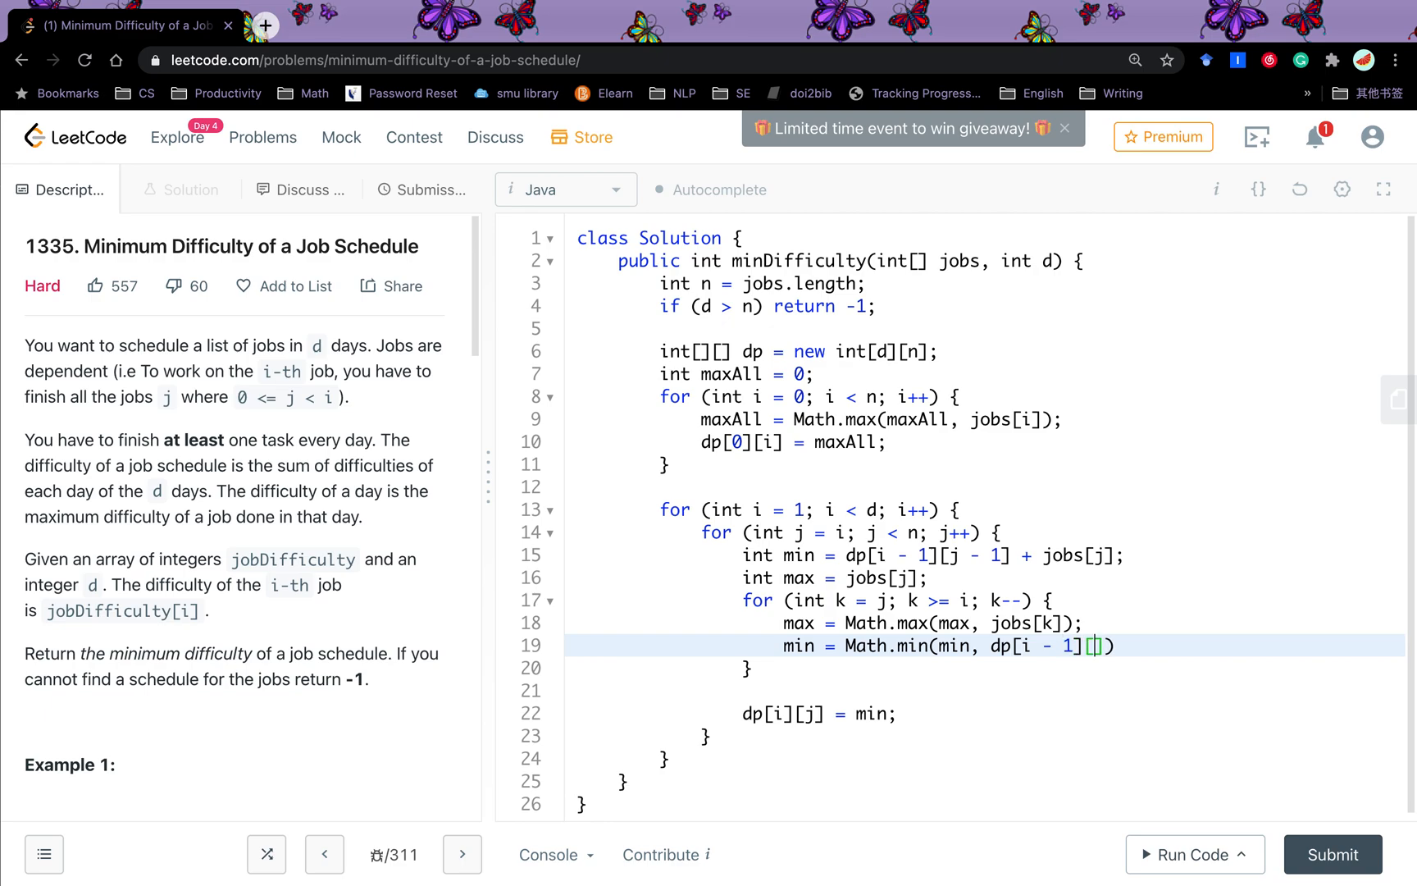
pyautogui.write('k - 1')
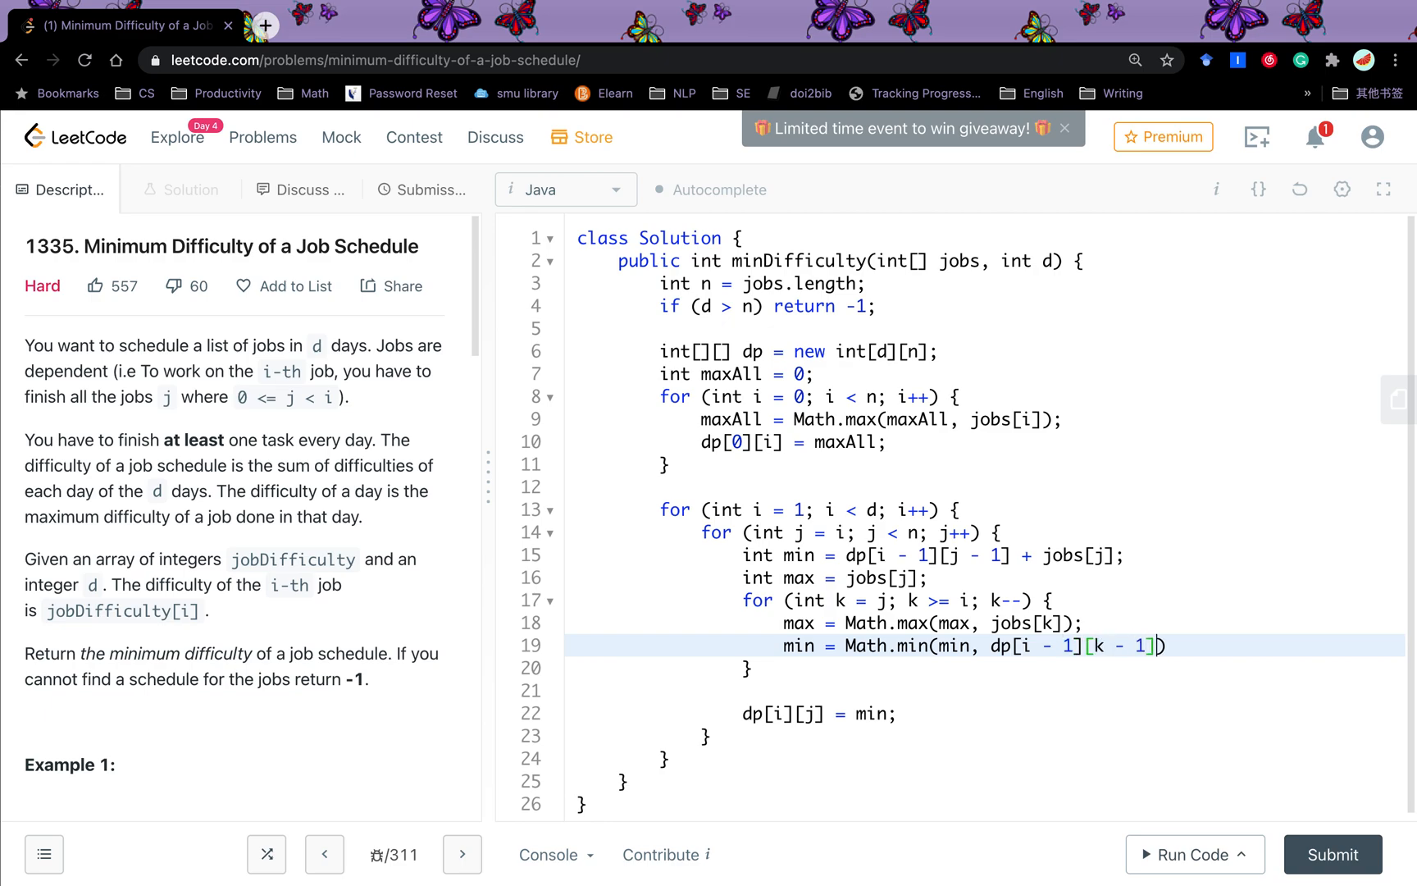
pyautogui.write('+ m')
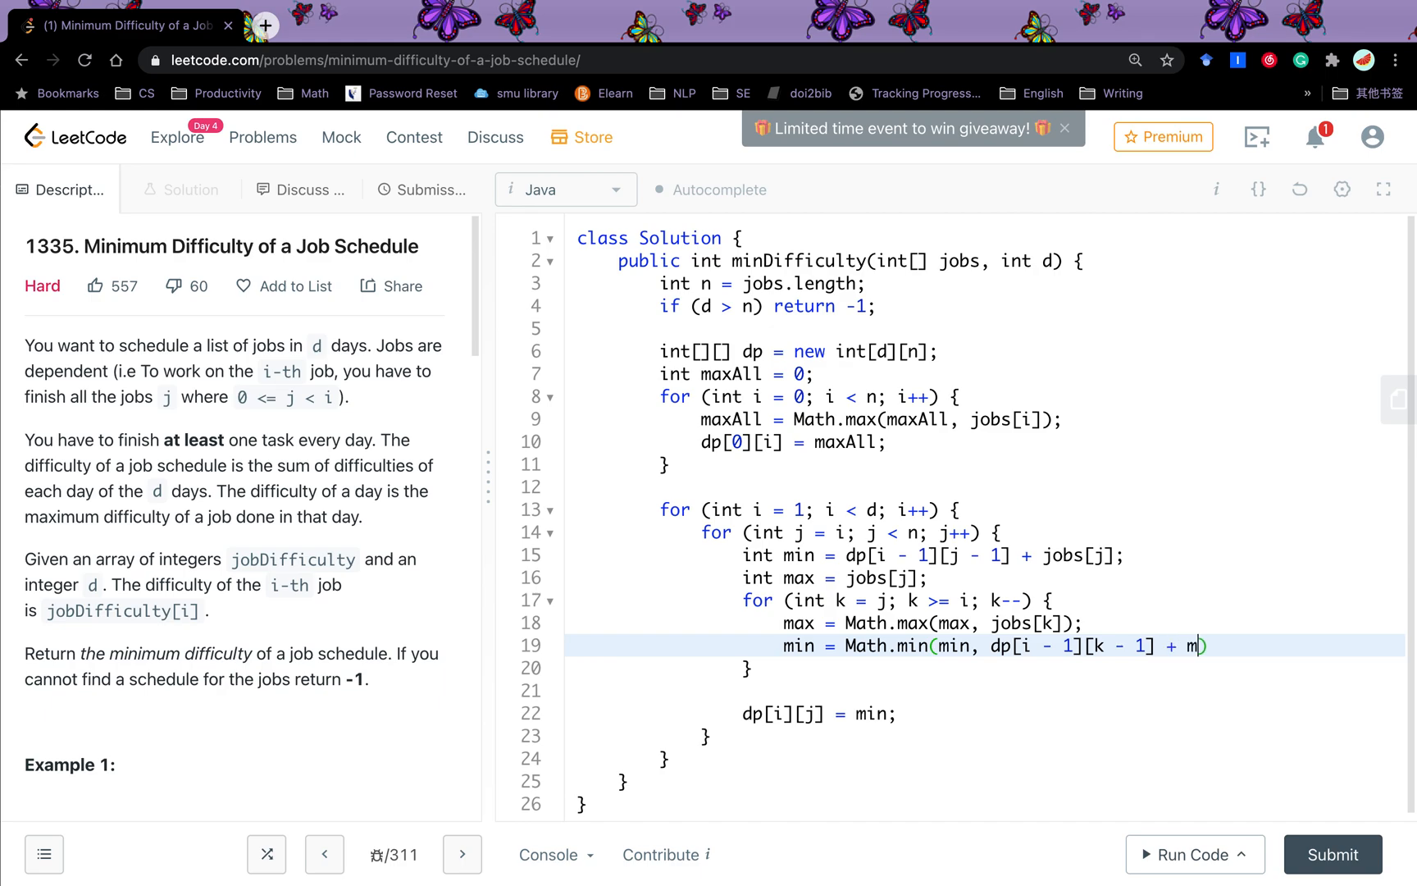
pyautogui.write('ax);')
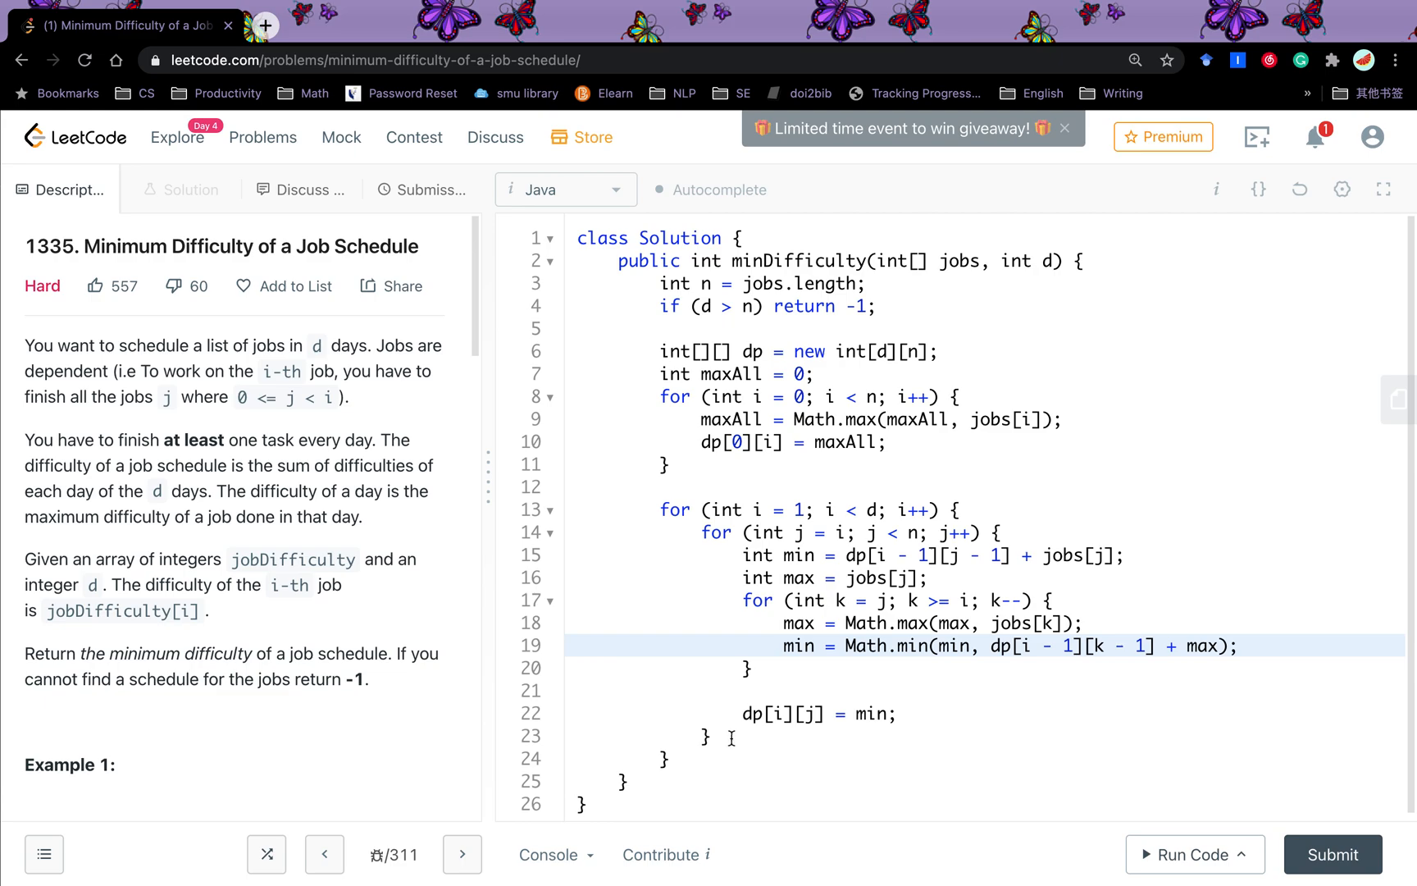
pyautogui.moveTo(886, 624)
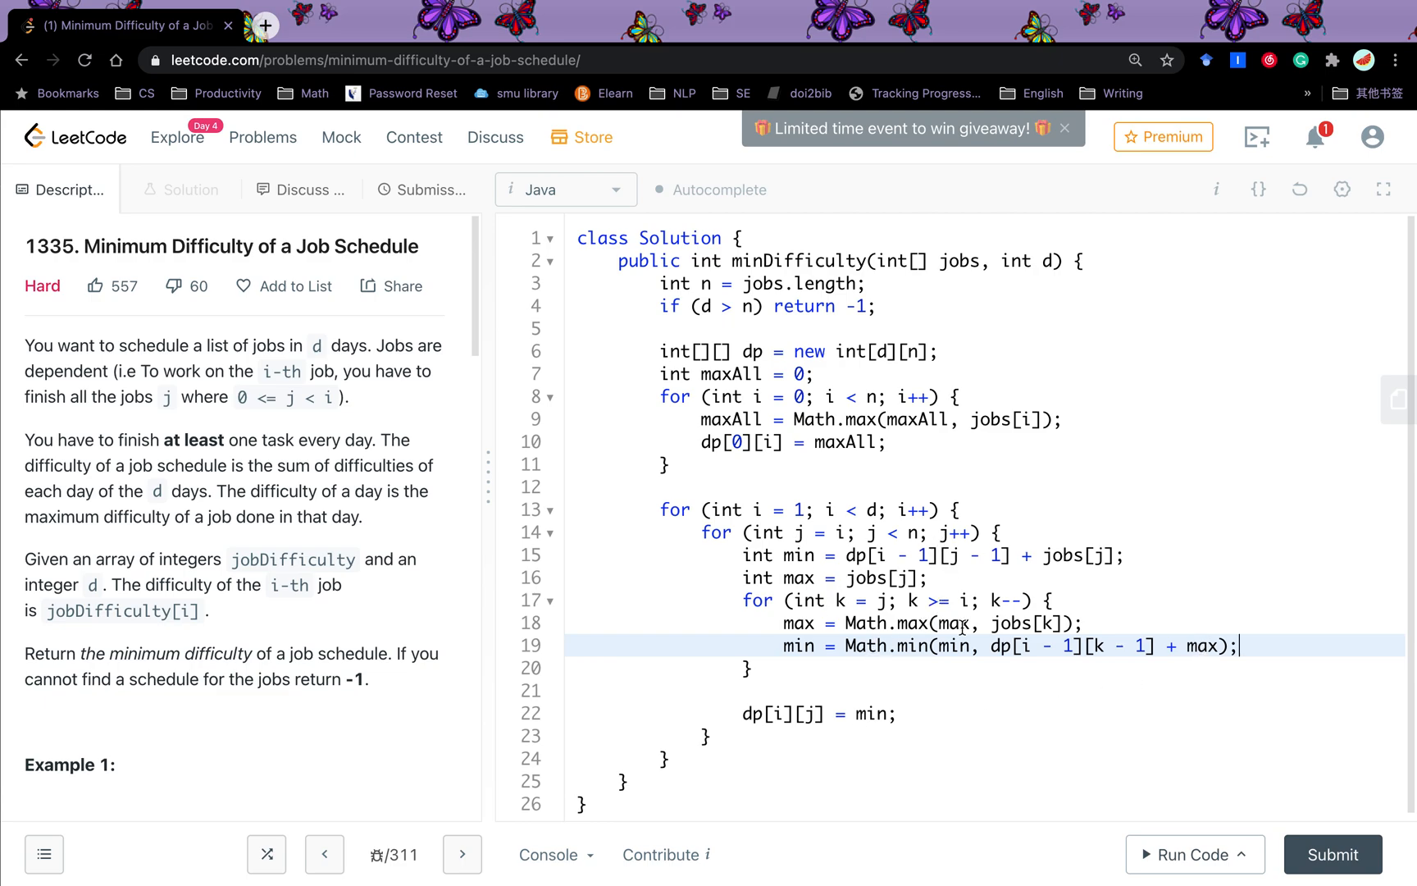
pyautogui.moveTo(994, 624)
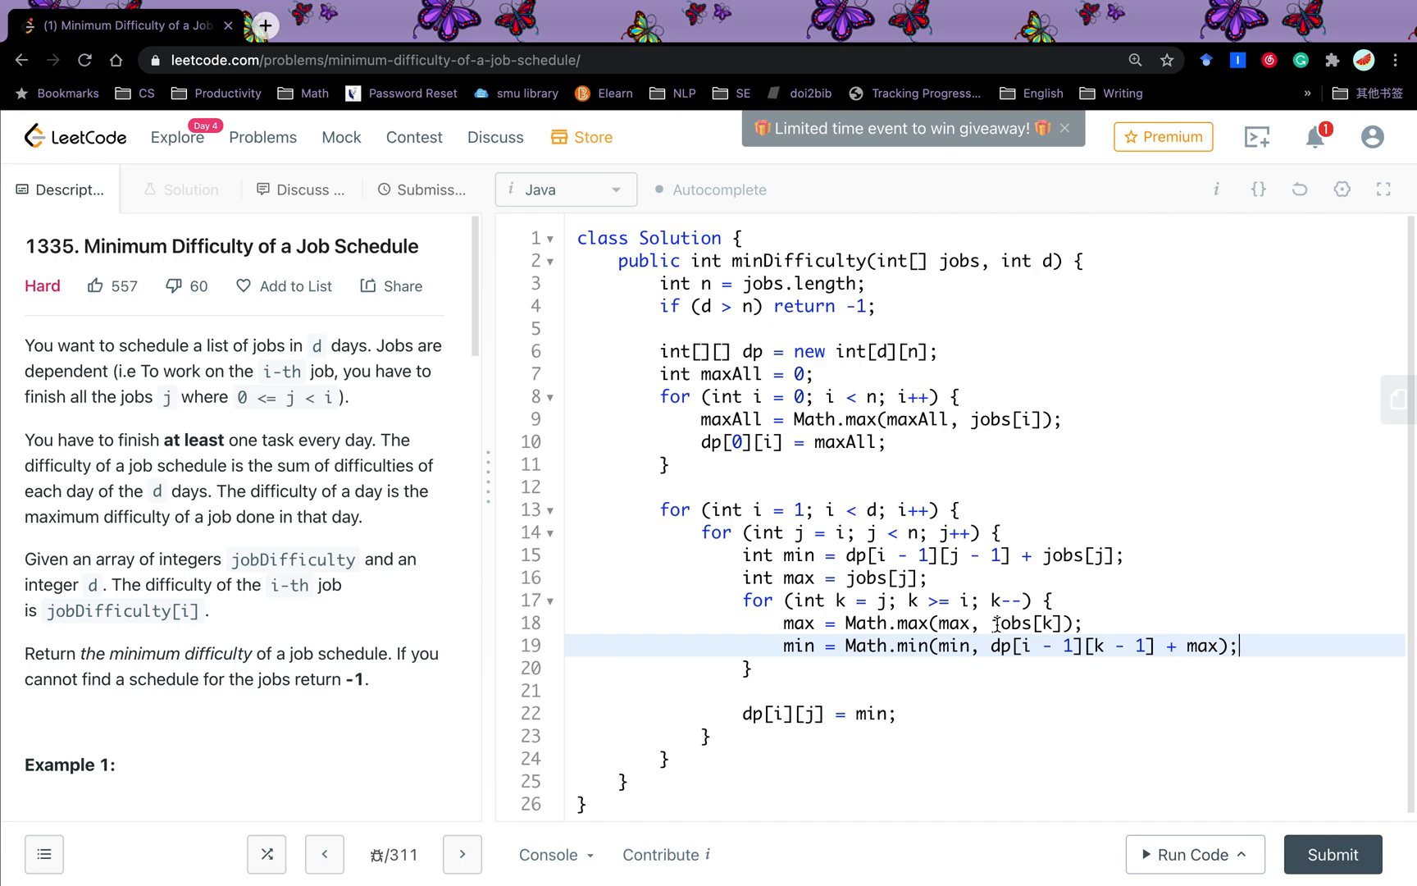
pyautogui.moveTo(876, 532)
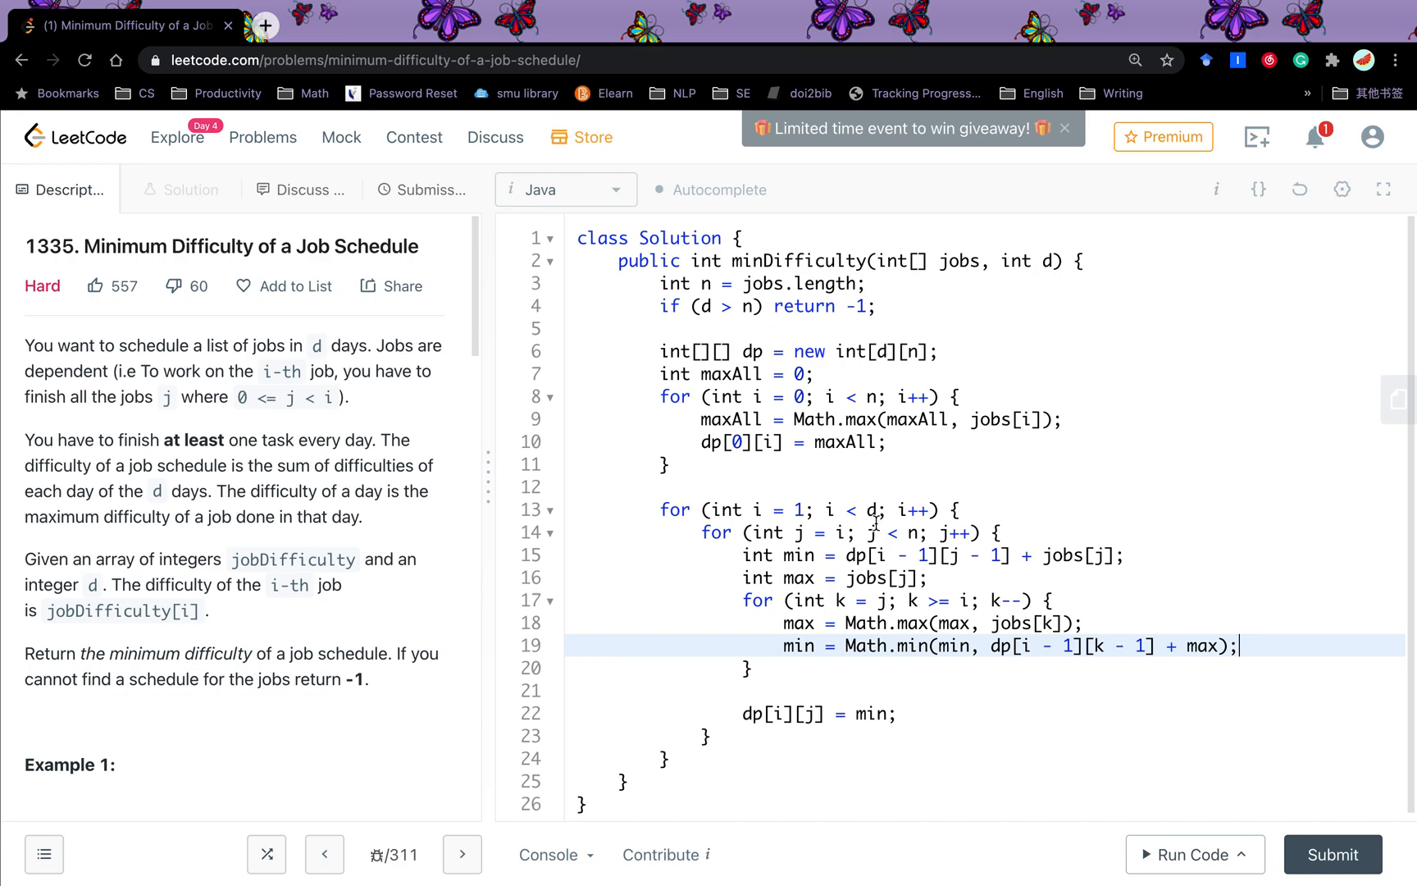
# Step: Add 'return dp[d - 1][n - 1];' after the loops and submit the solution
pyautogui.write('re')
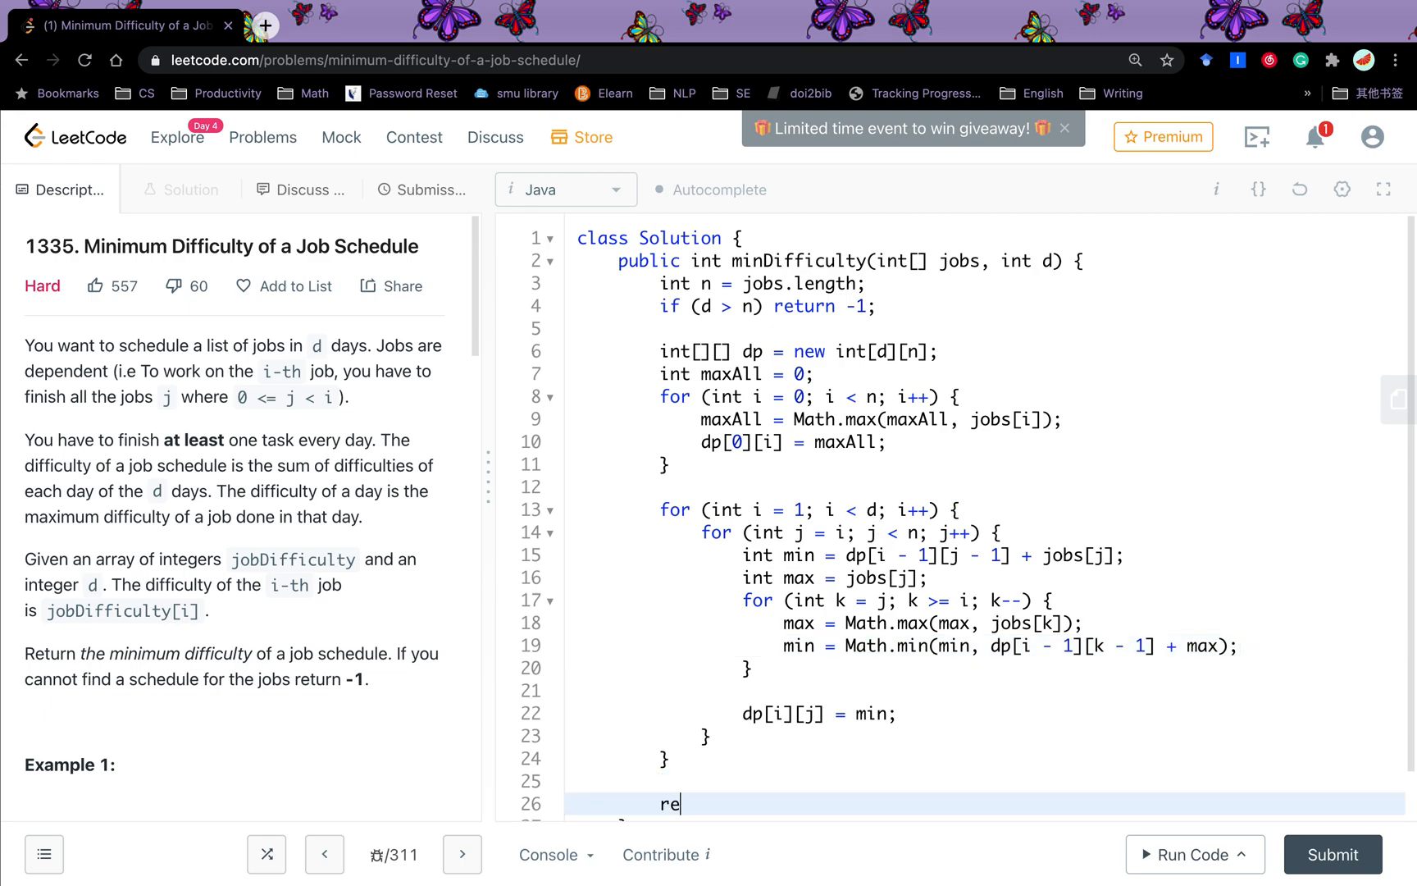
pyautogui.write('turn dpp')
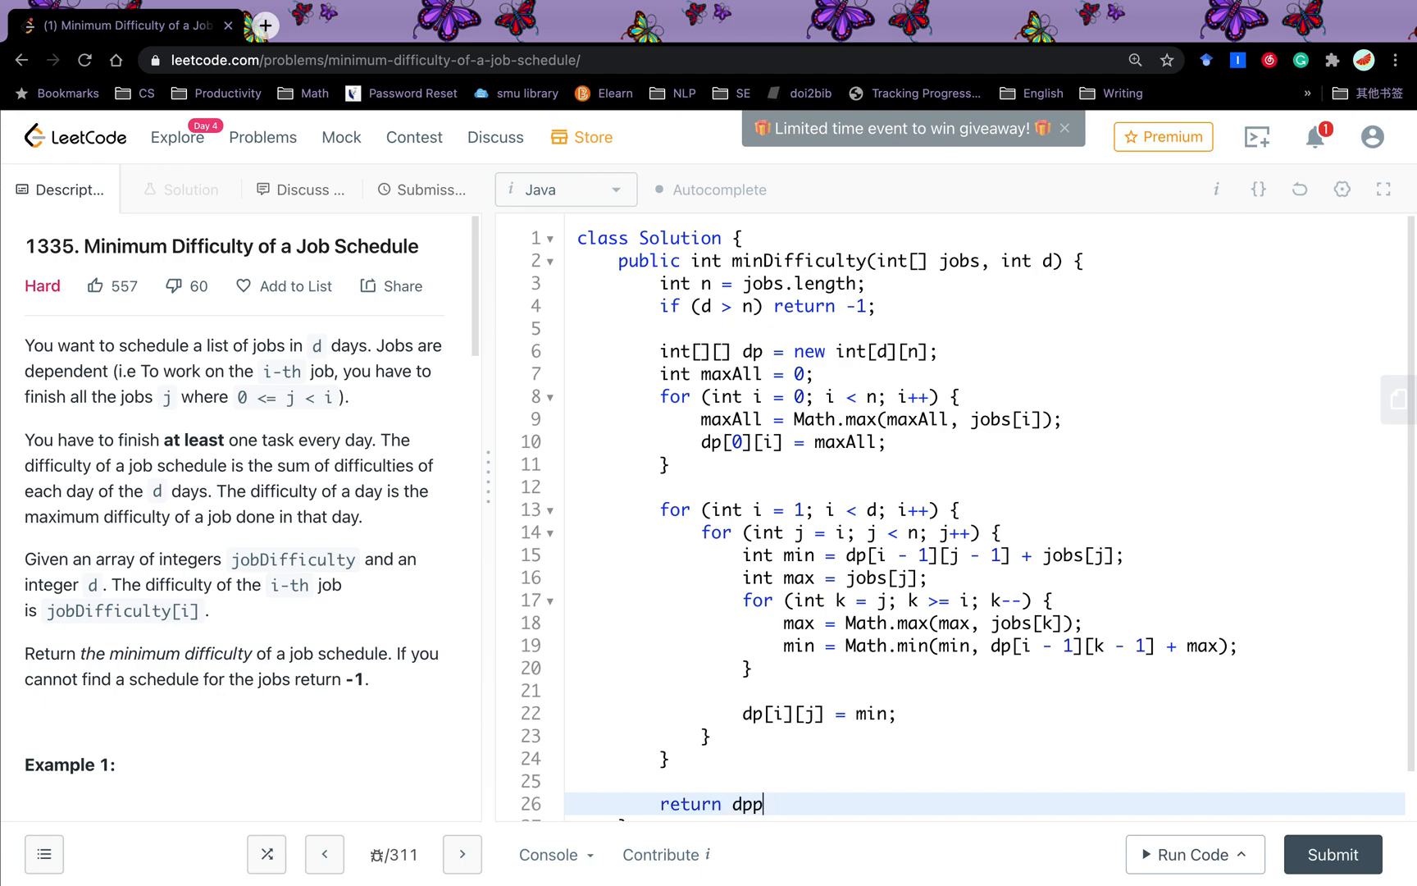
pyautogui.write('[d ]')
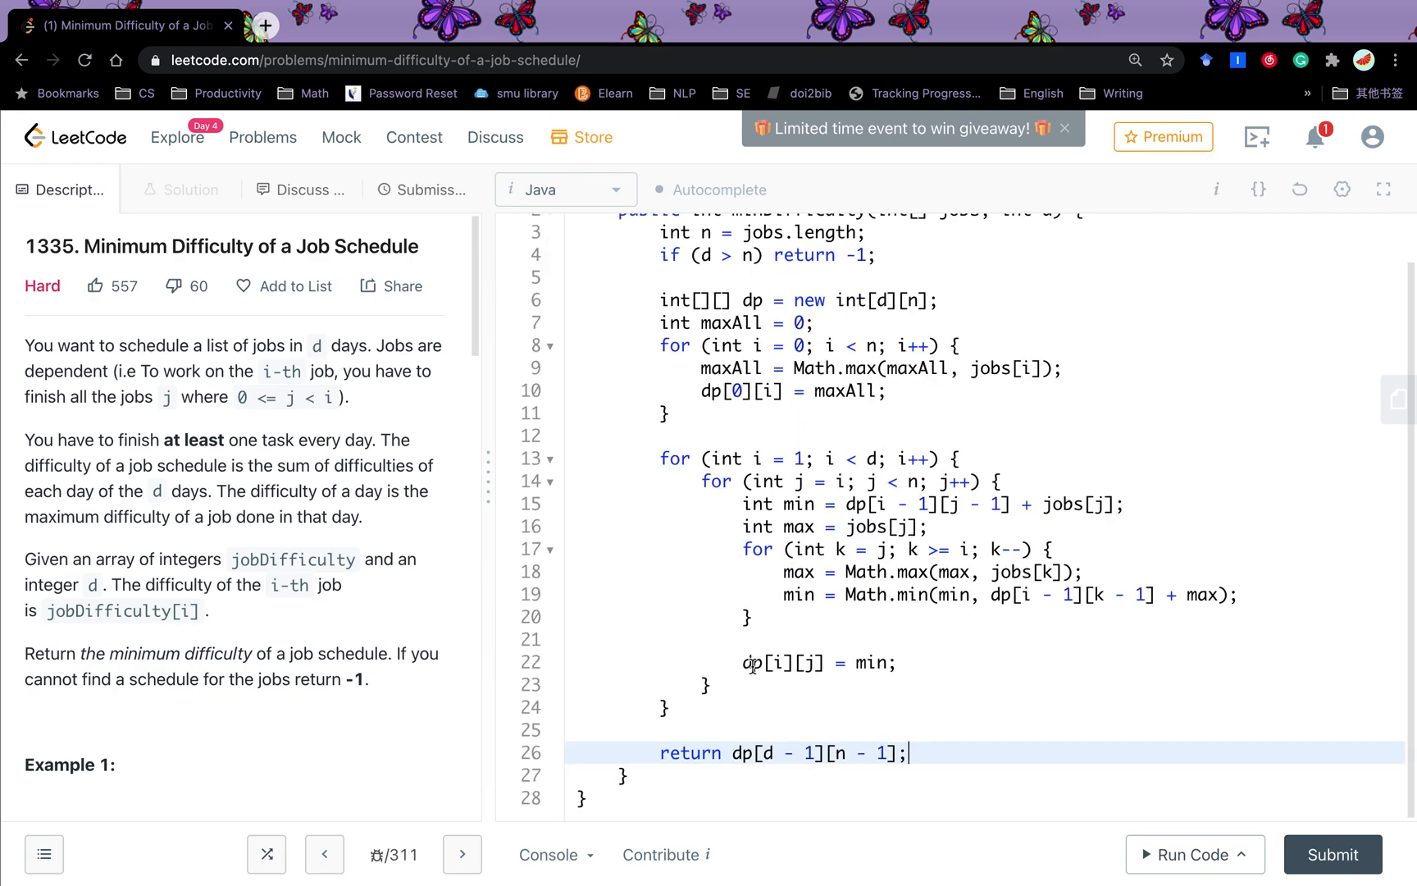
pyautogui.click(1331, 878)
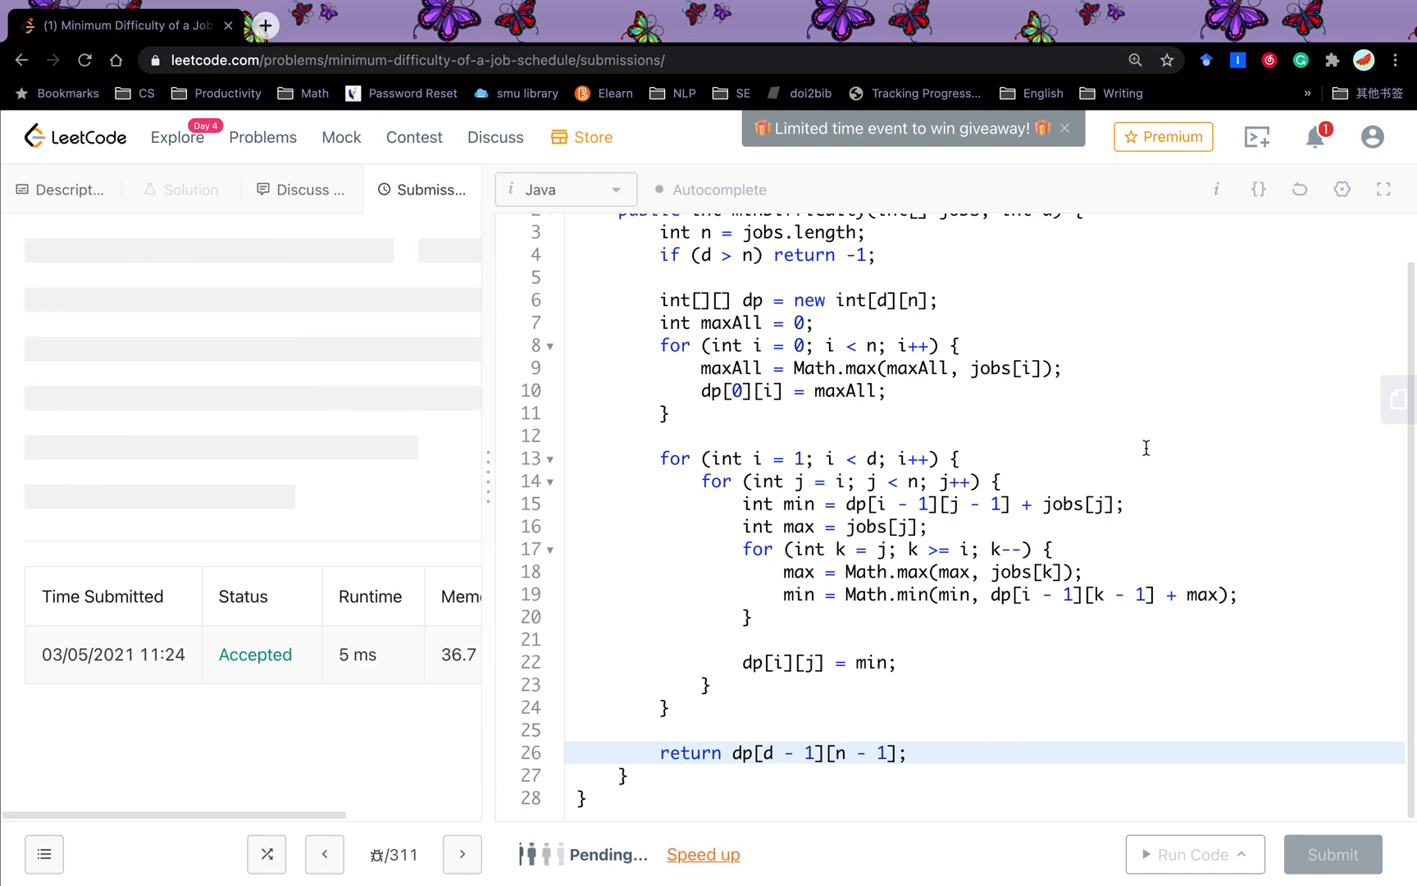
# Step: View the Accepted result: 5 ms runtime, faster than 98.98% of Java submissions
pyautogui.click(1325, 879)
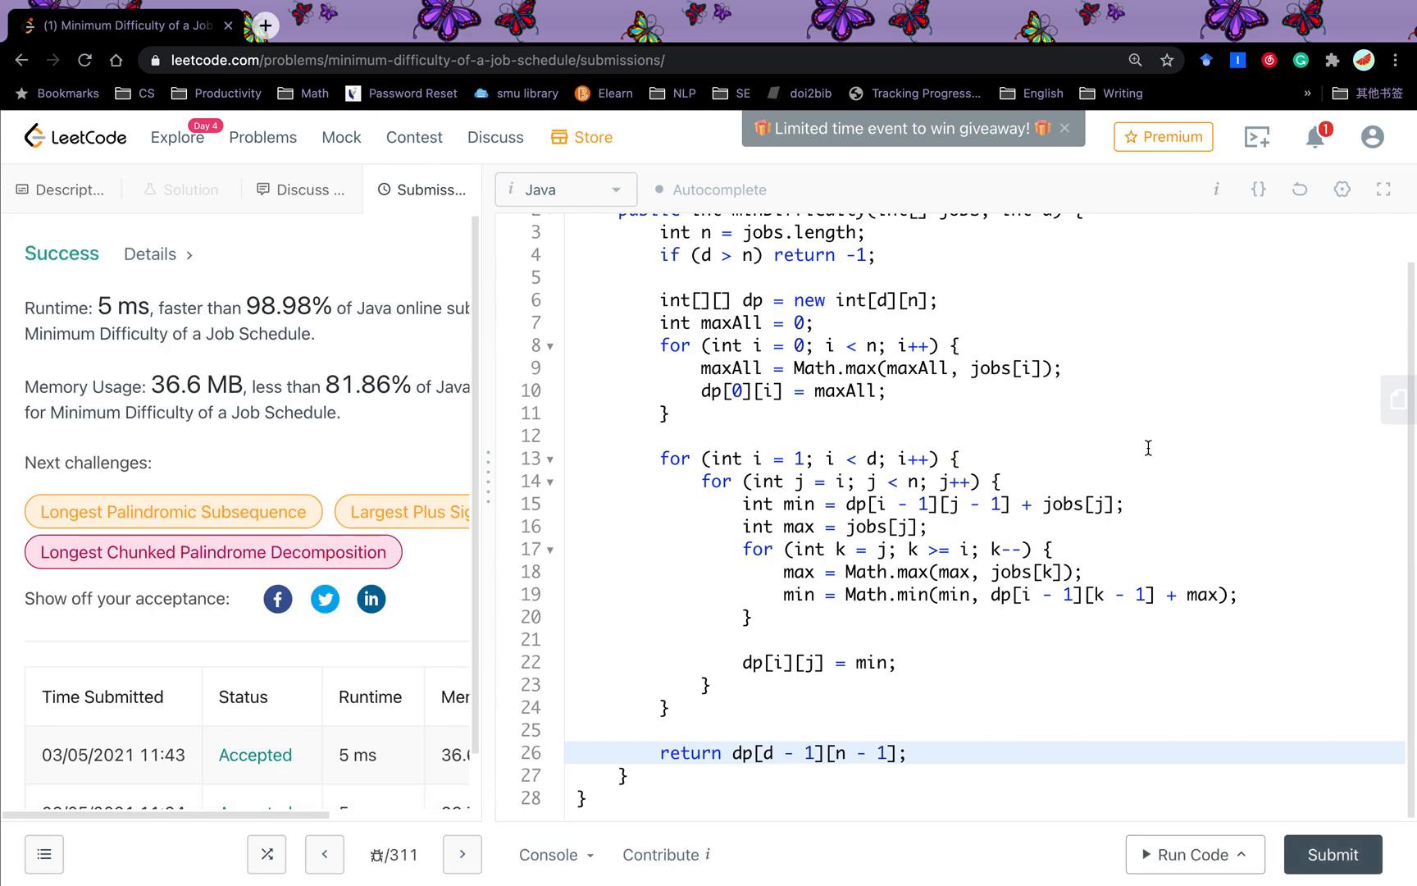